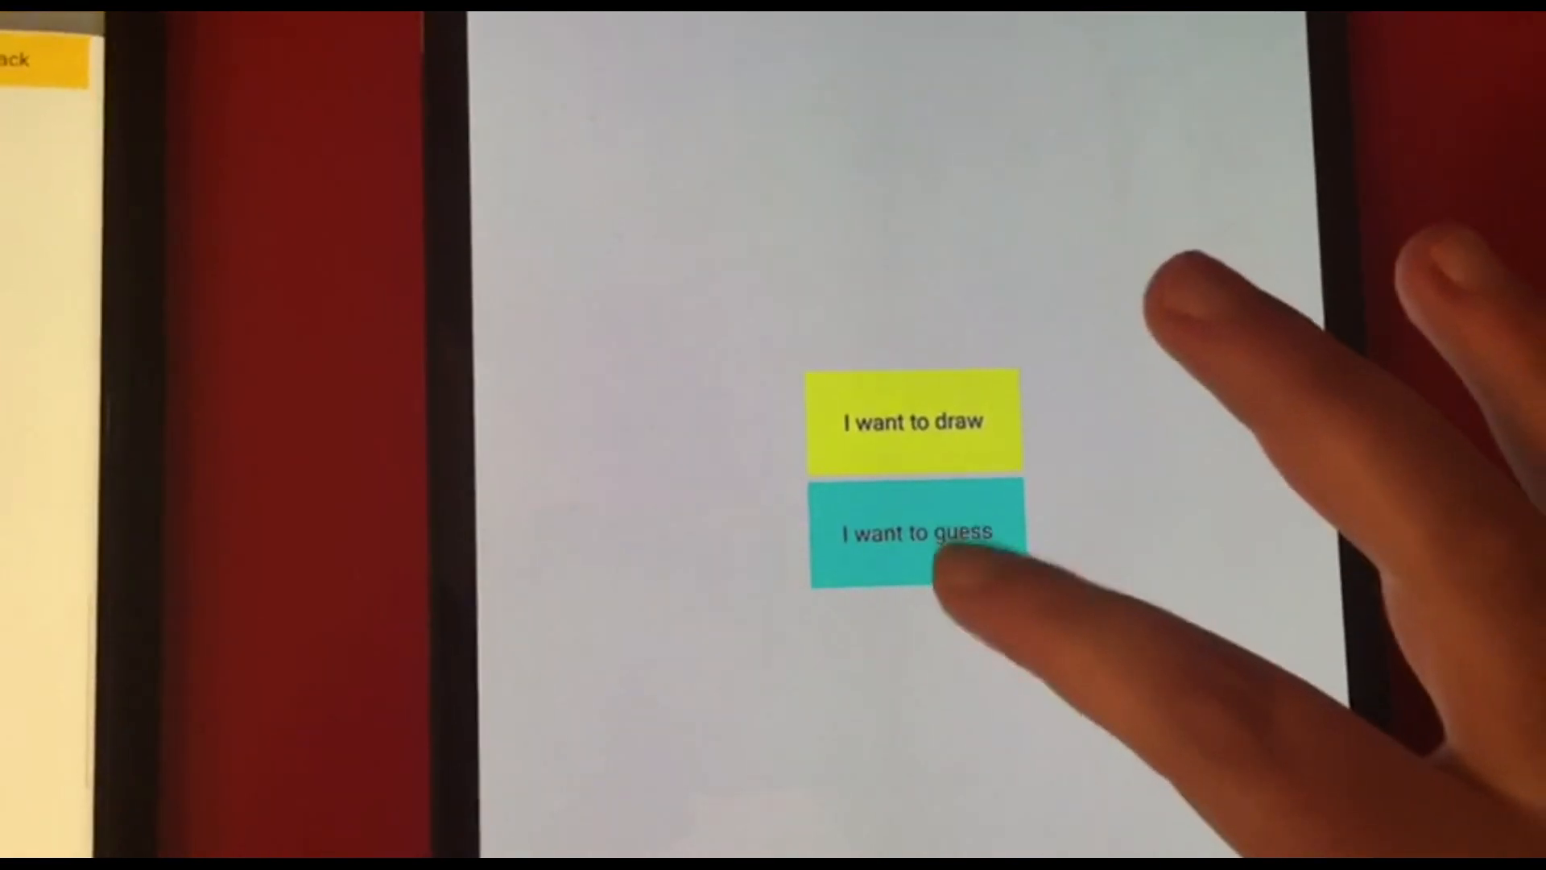
Try the finished app: choose I want to guess on the tablet and New Picture on the phone.
left_click(916, 533)
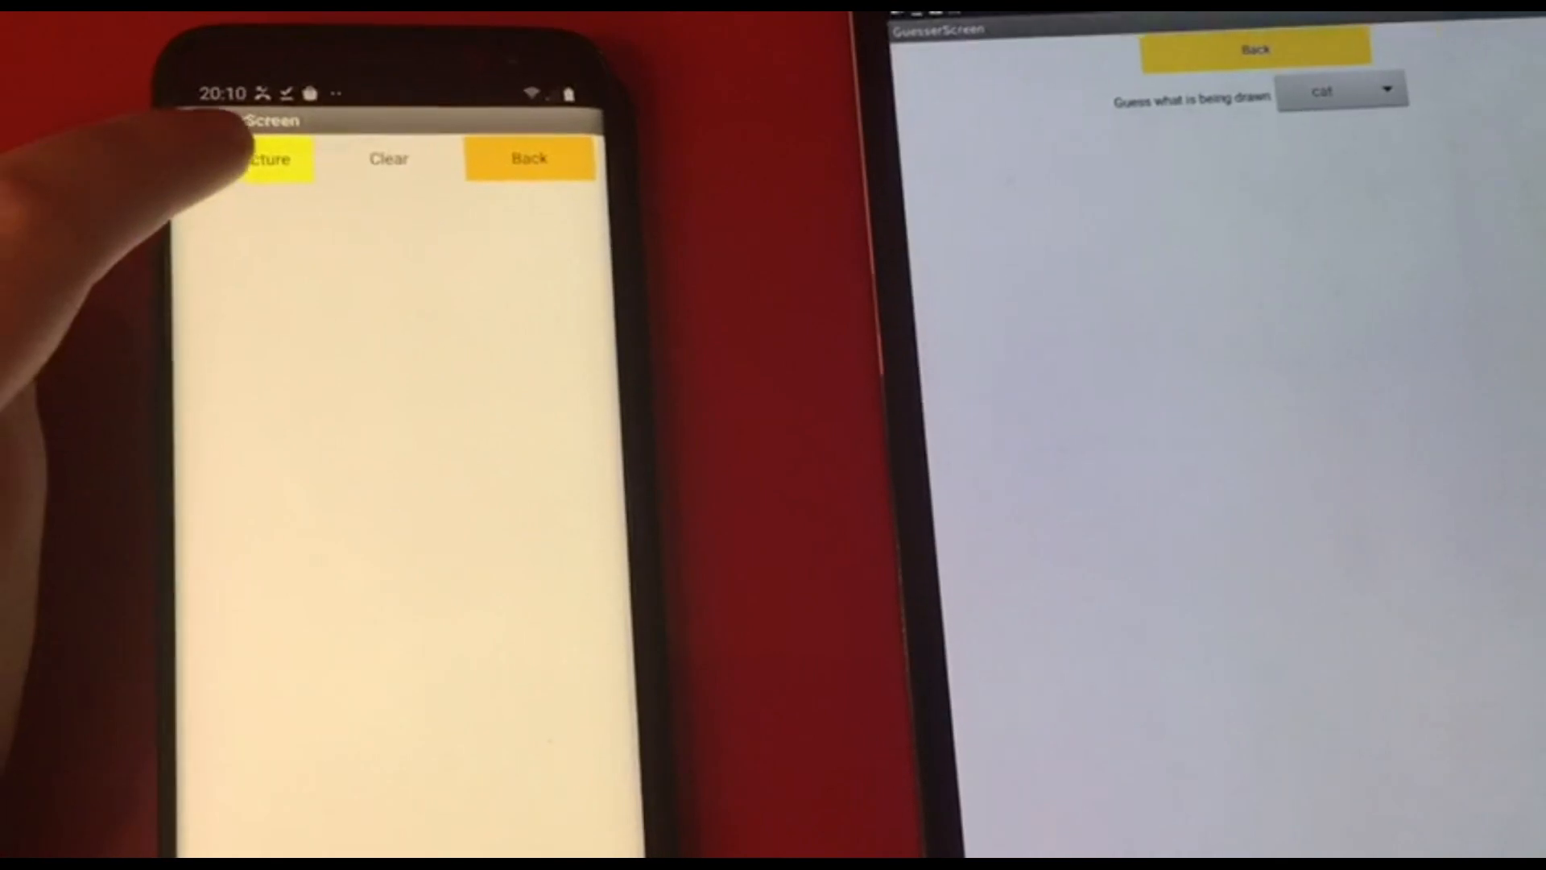
left_click(266, 159)
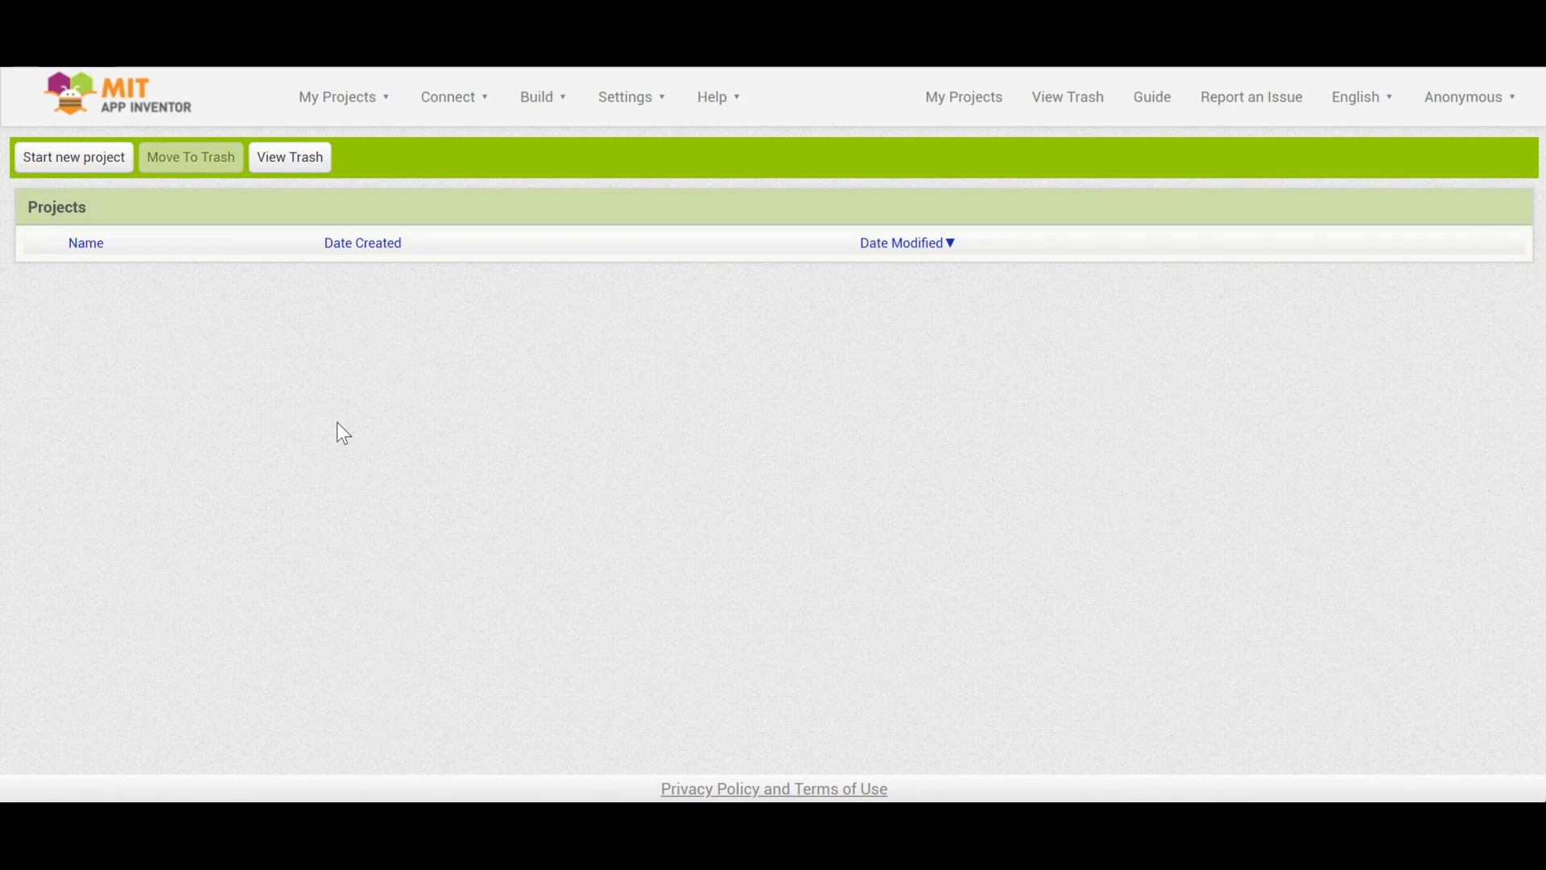
mouse_move(497, 266)
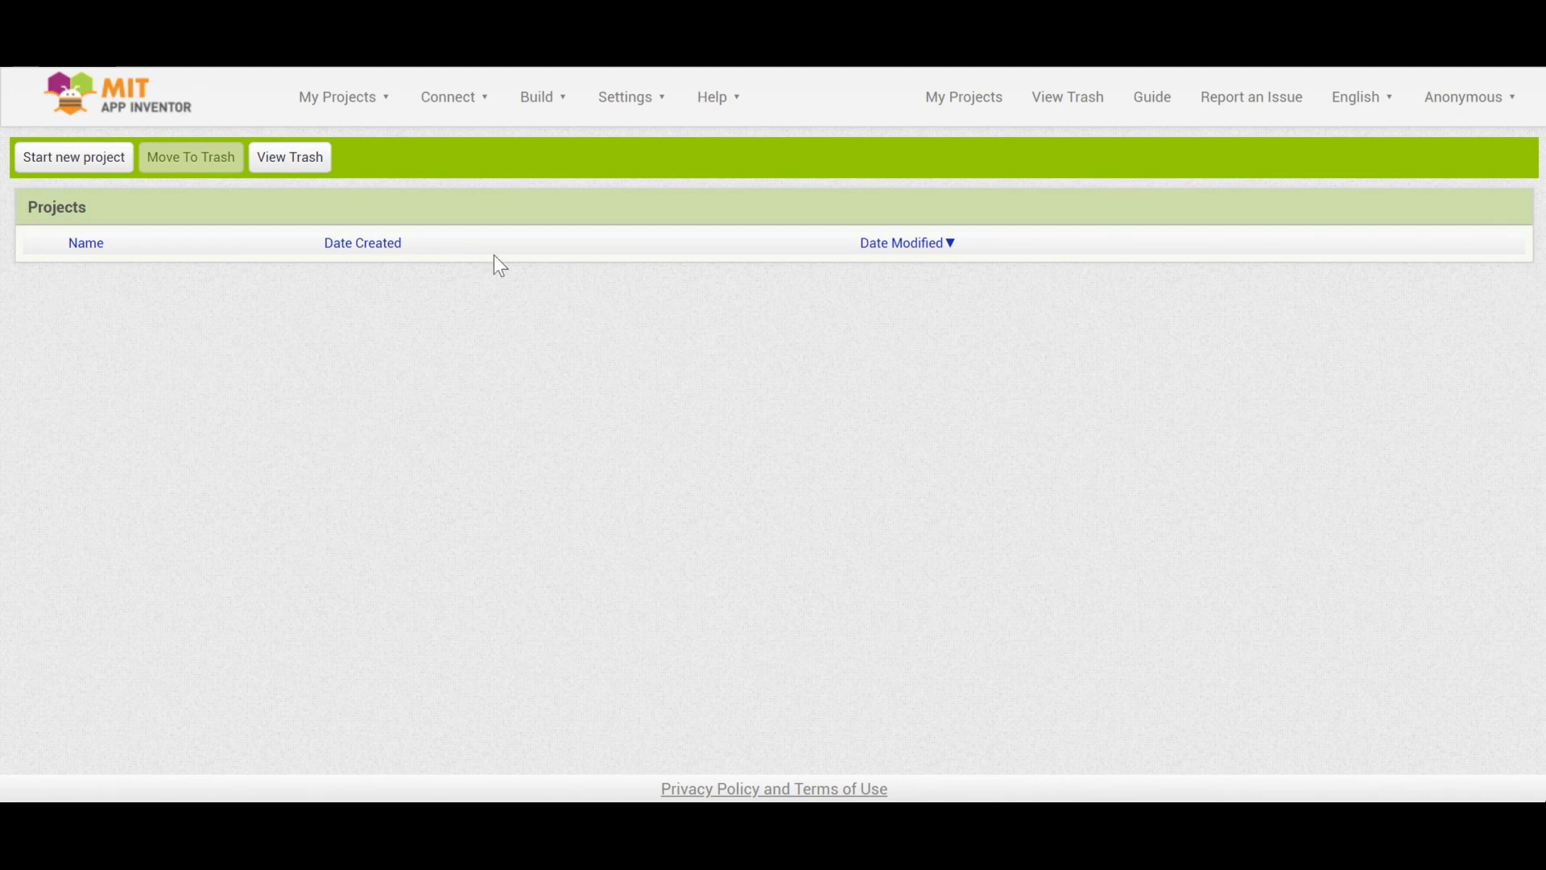
mouse_move(520, 316)
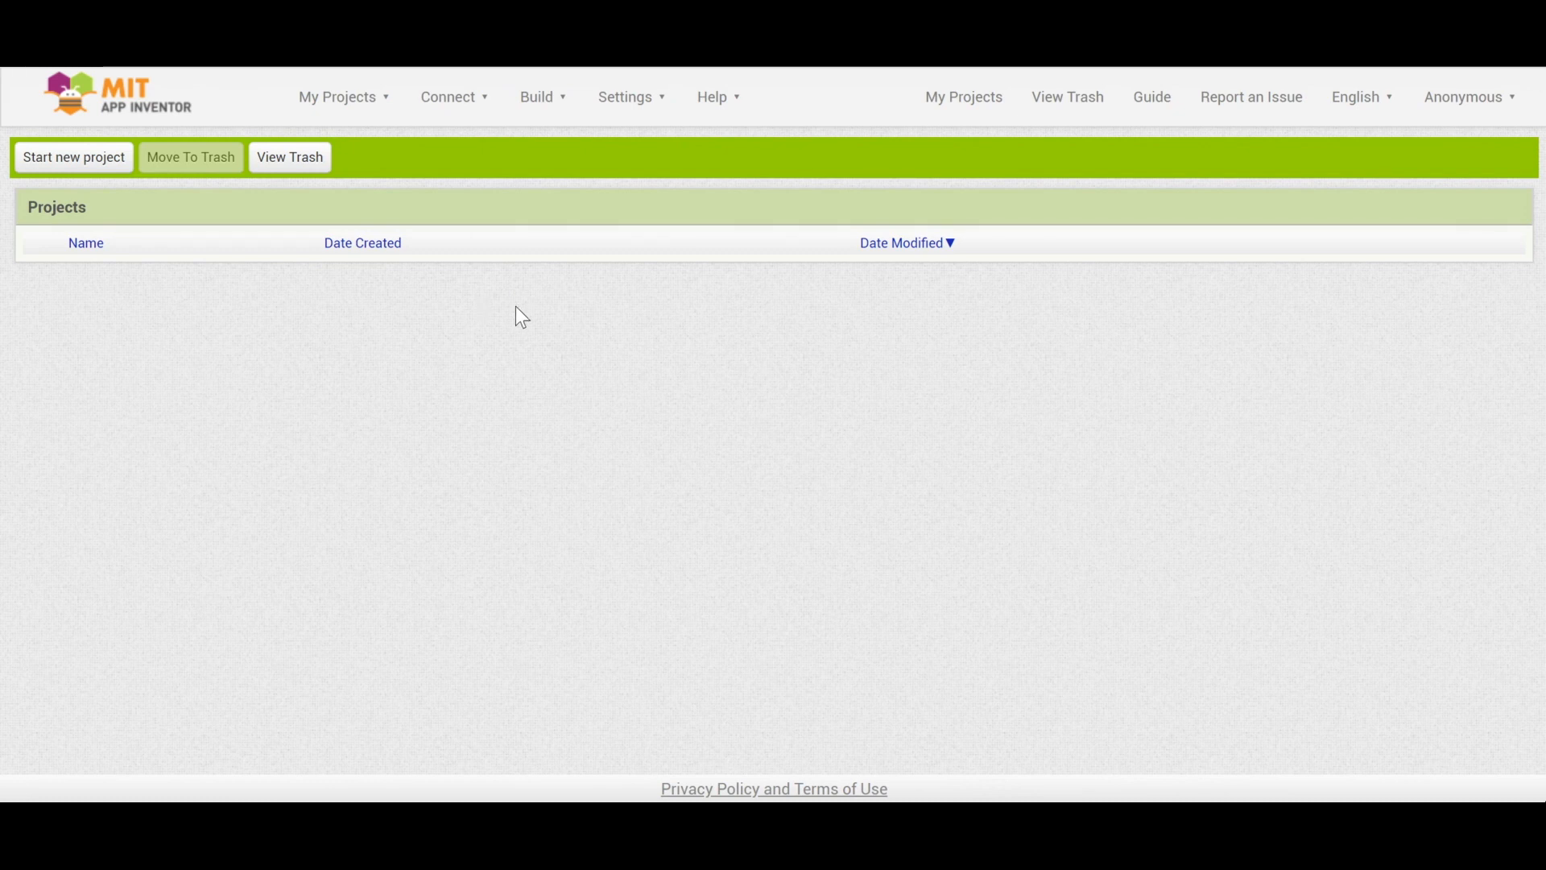
mouse_move(635, 338)
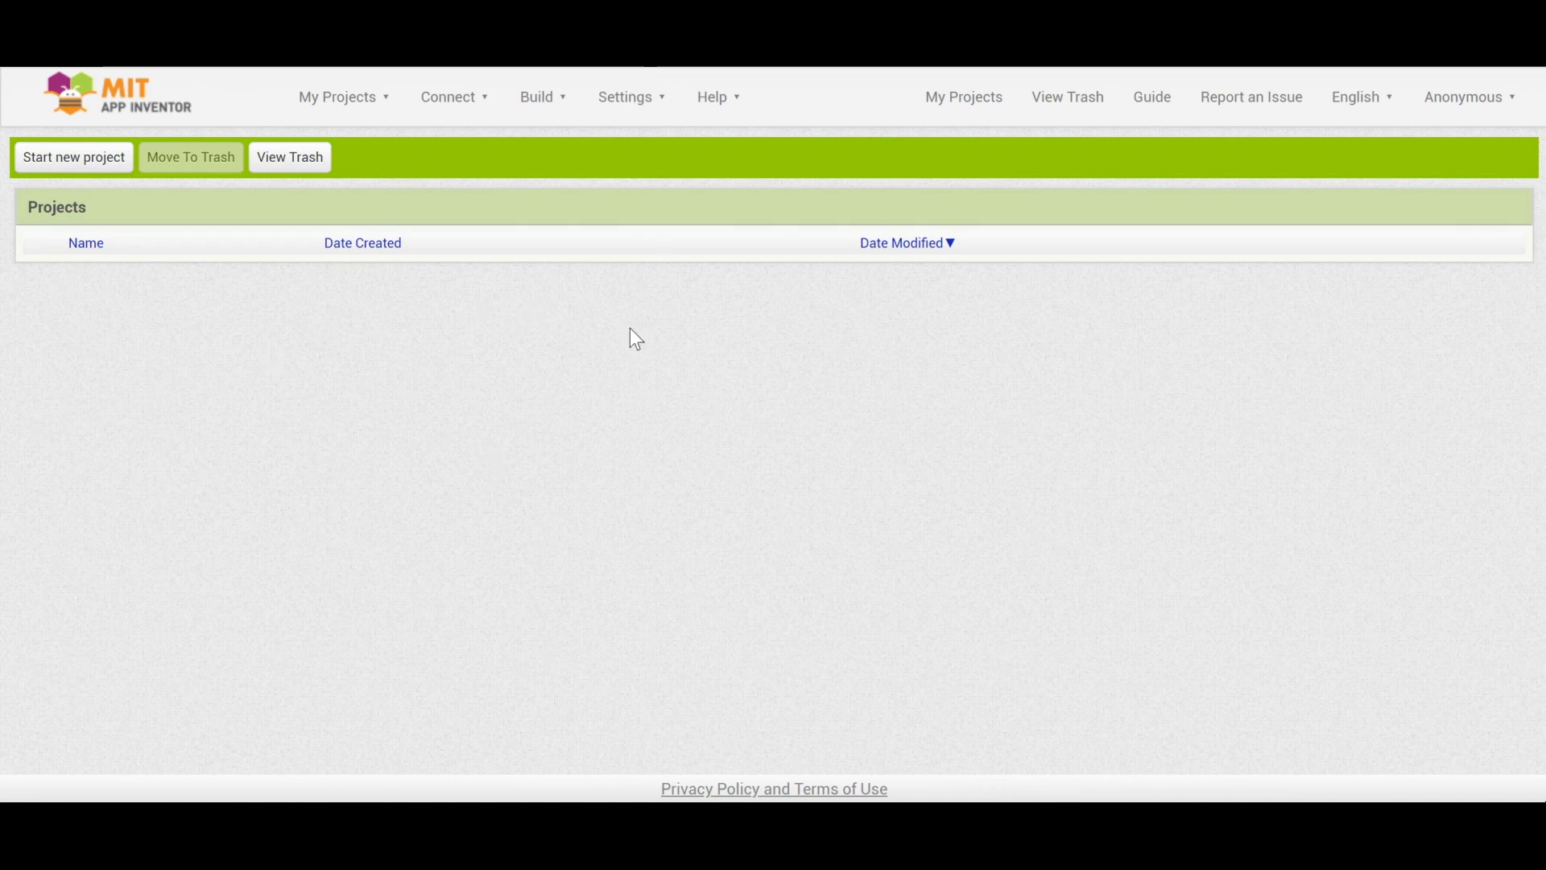
mouse_move(419, 149)
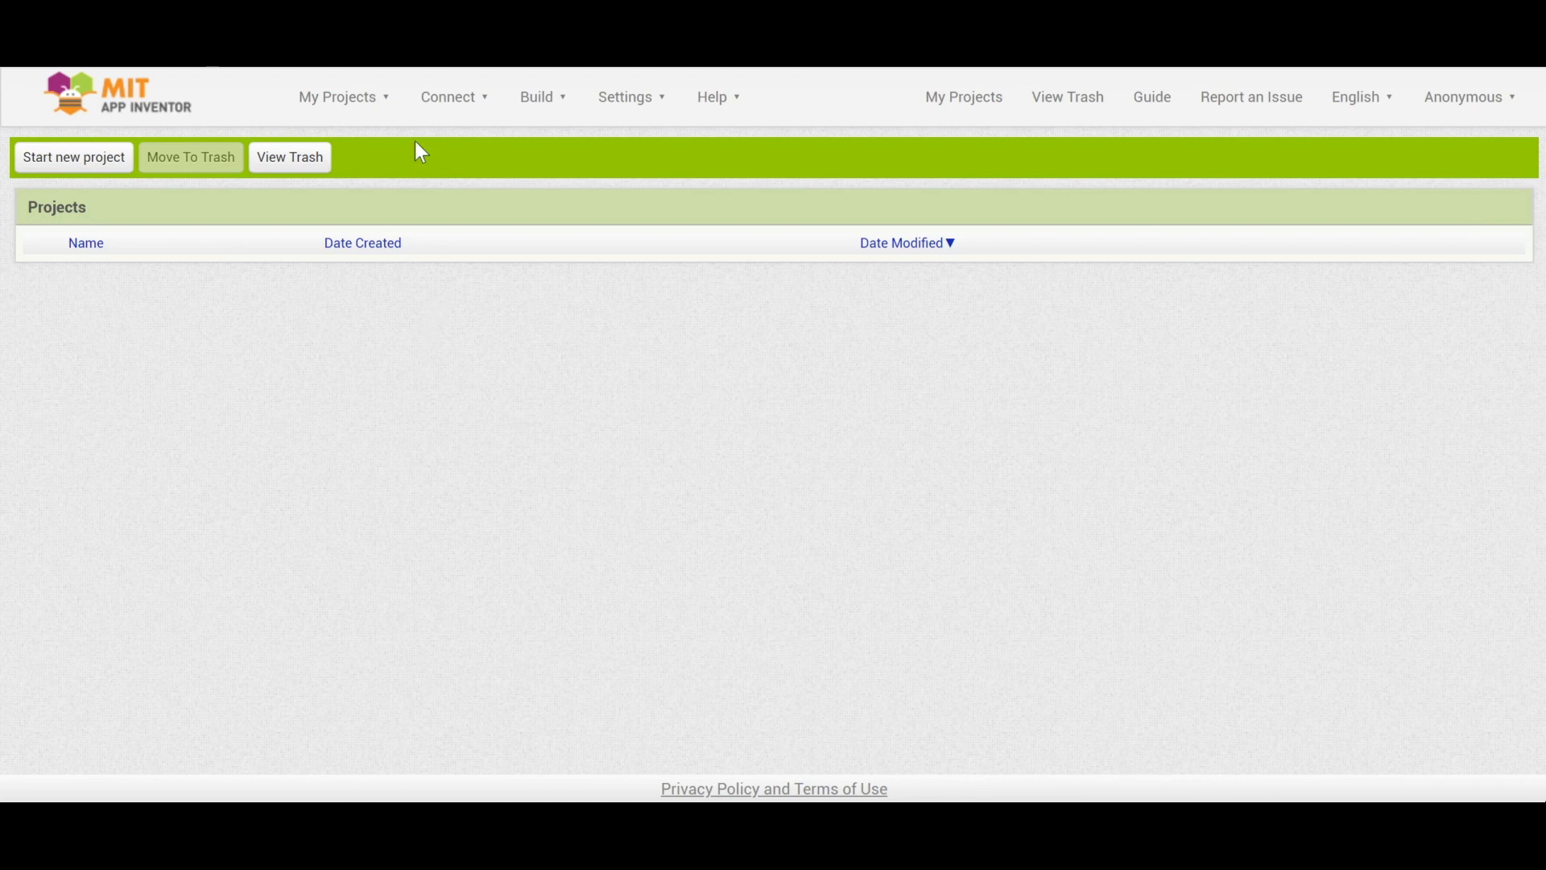
Start importing a project (.aia) from the computer via the My Projects menu.
left_click(343, 96)
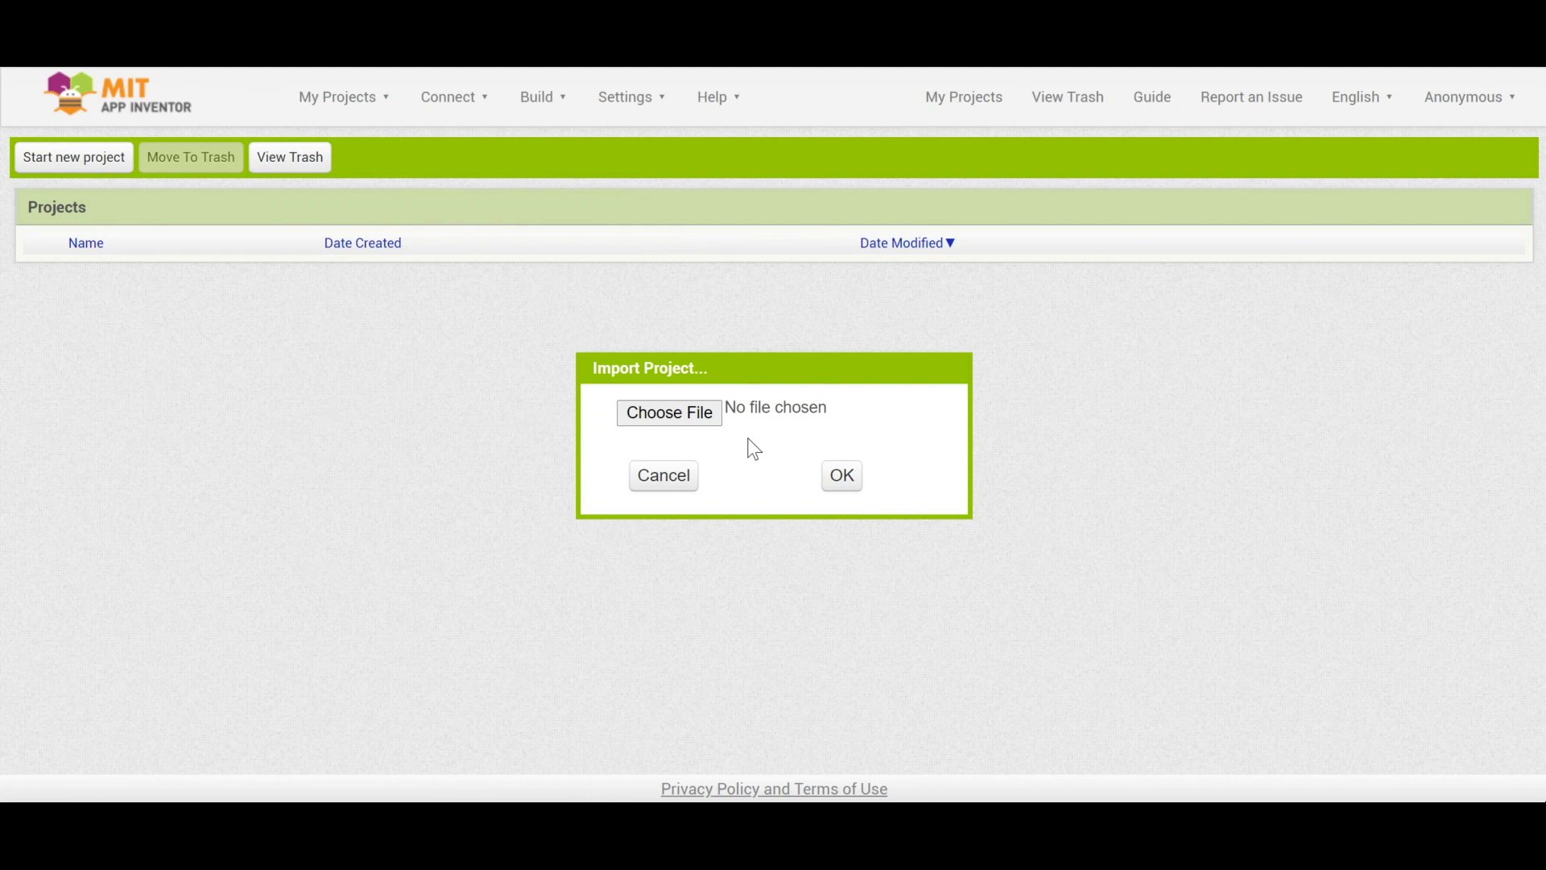
mouse_move(840, 483)
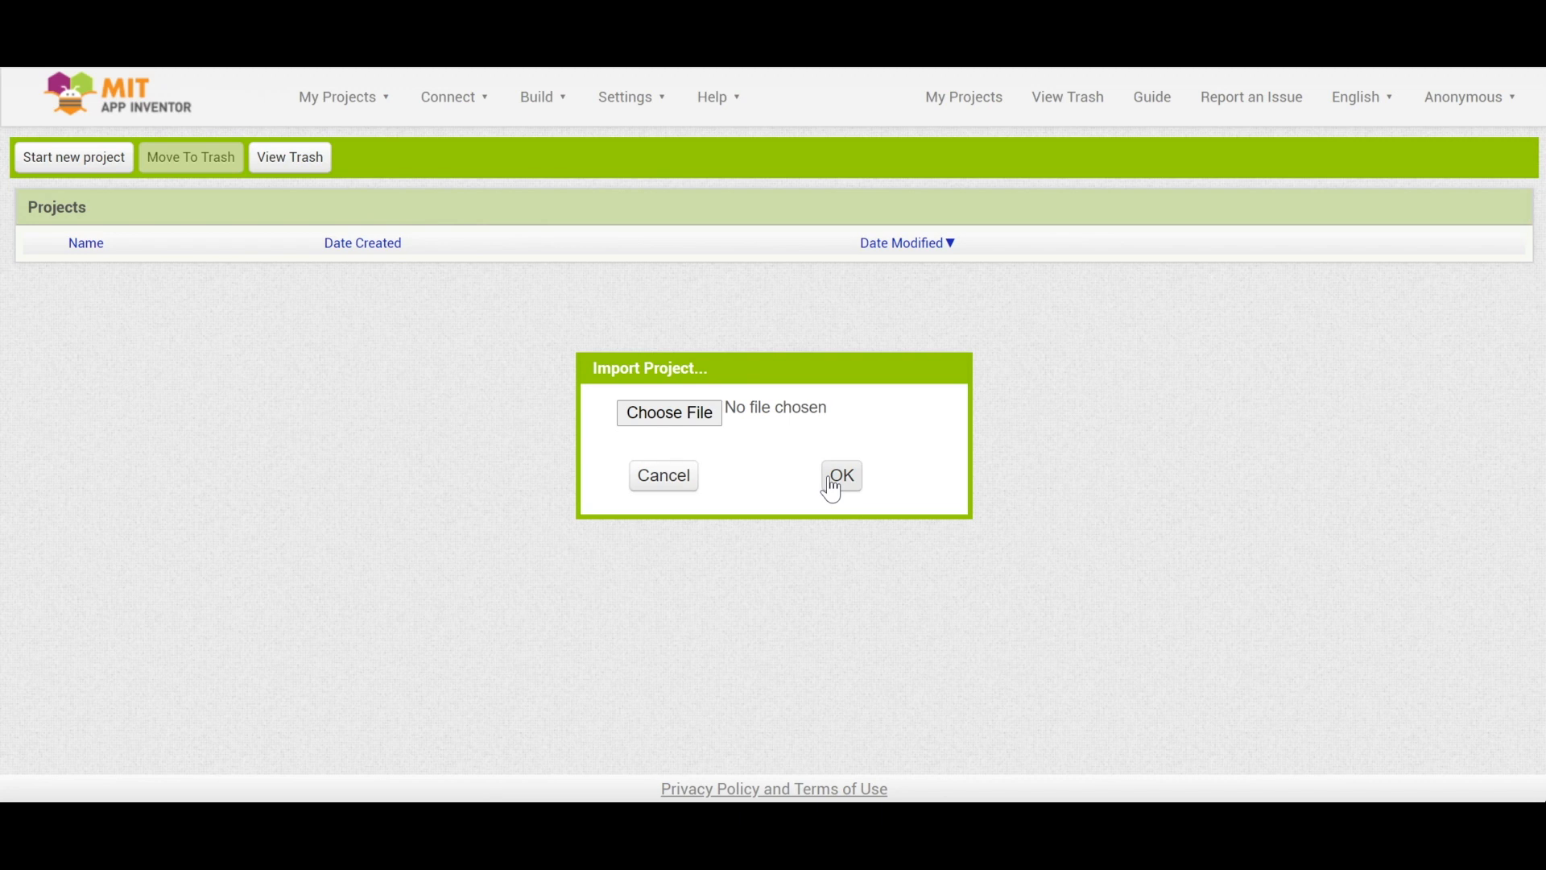
Import SketchAndGuess and review the GuesserButton and SketcherButton properties on Screen1.
left_click(839, 476)
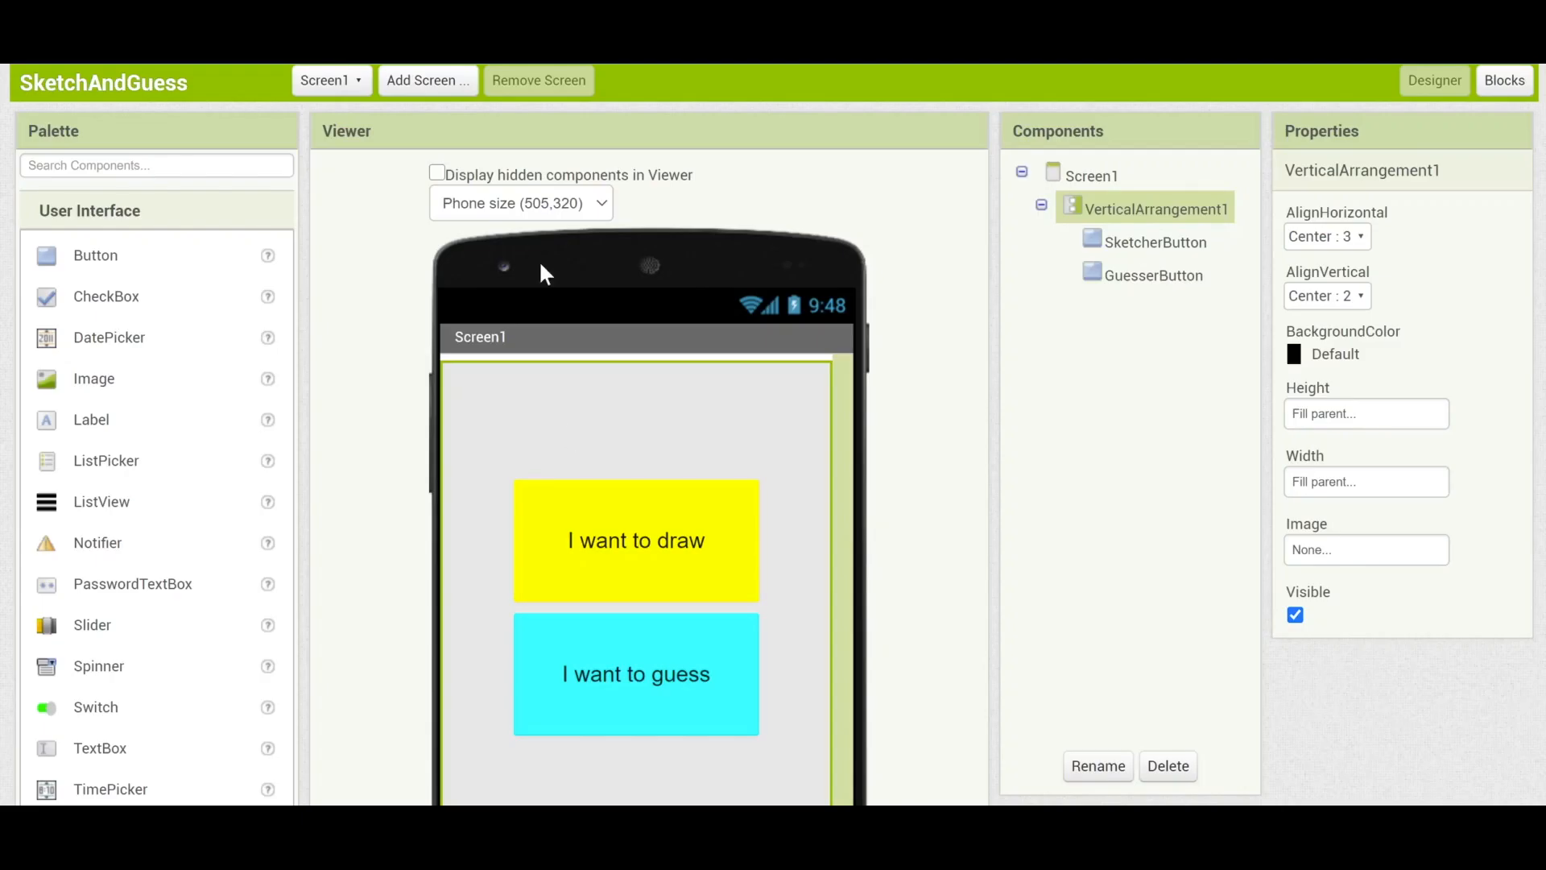
mouse_move(385, 423)
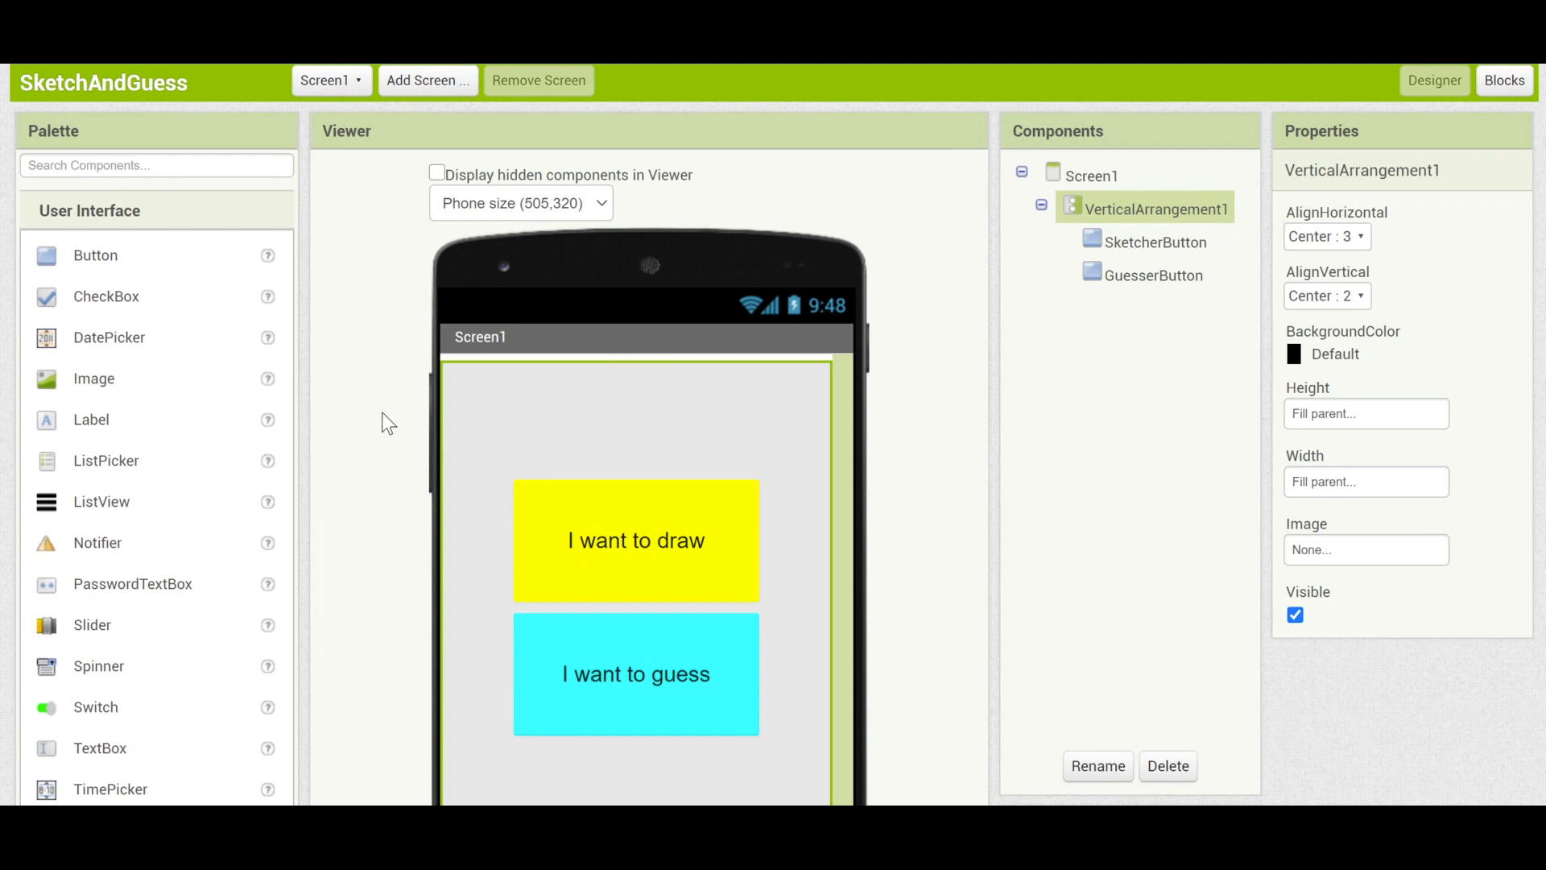
mouse_move(591, 525)
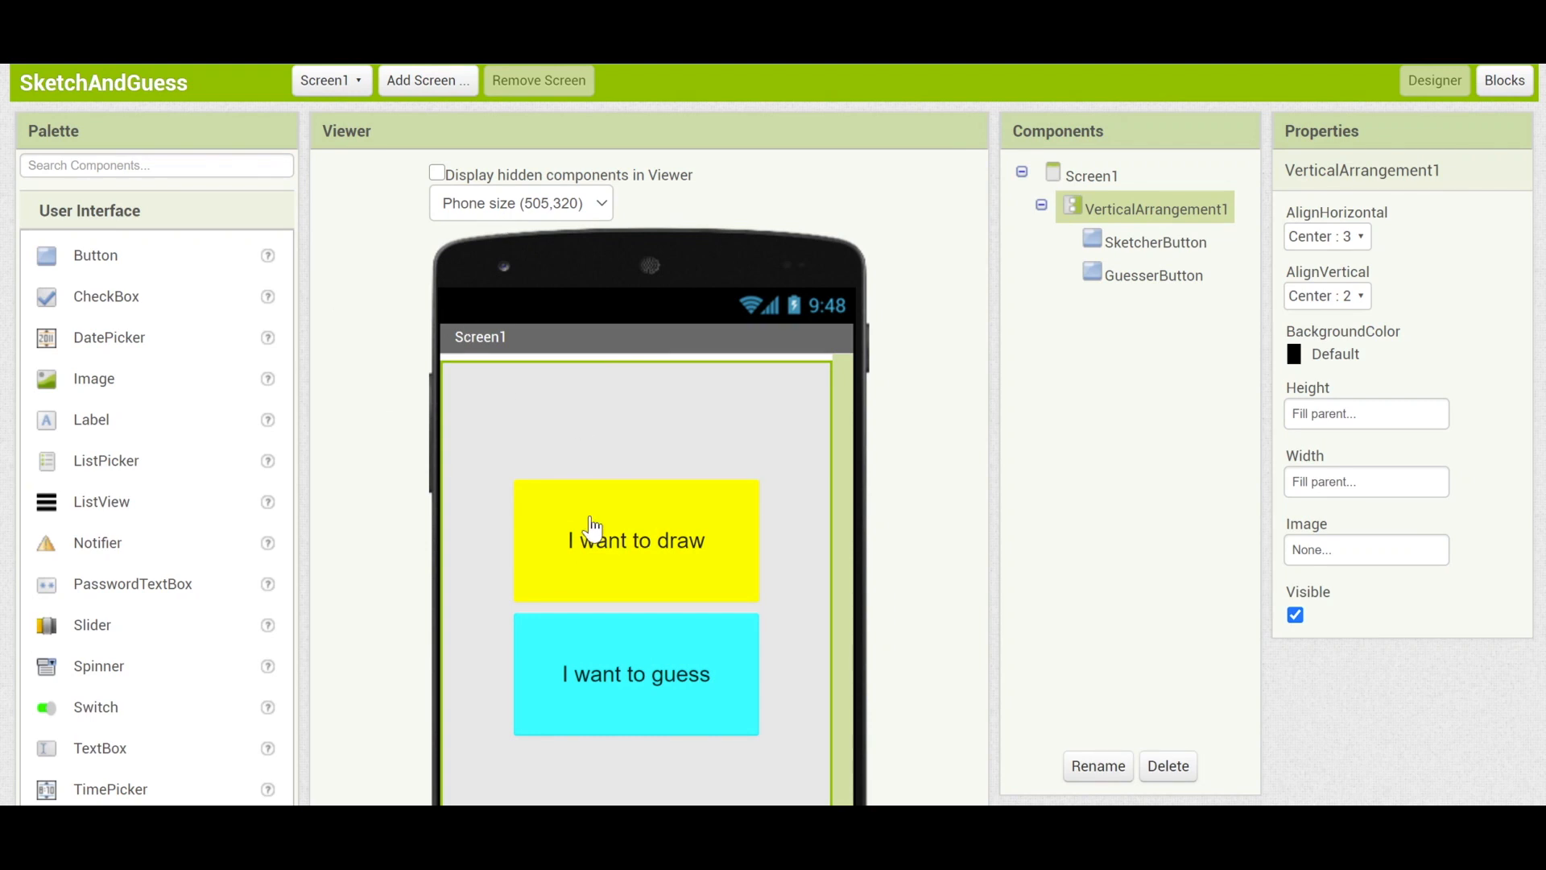
mouse_move(581, 394)
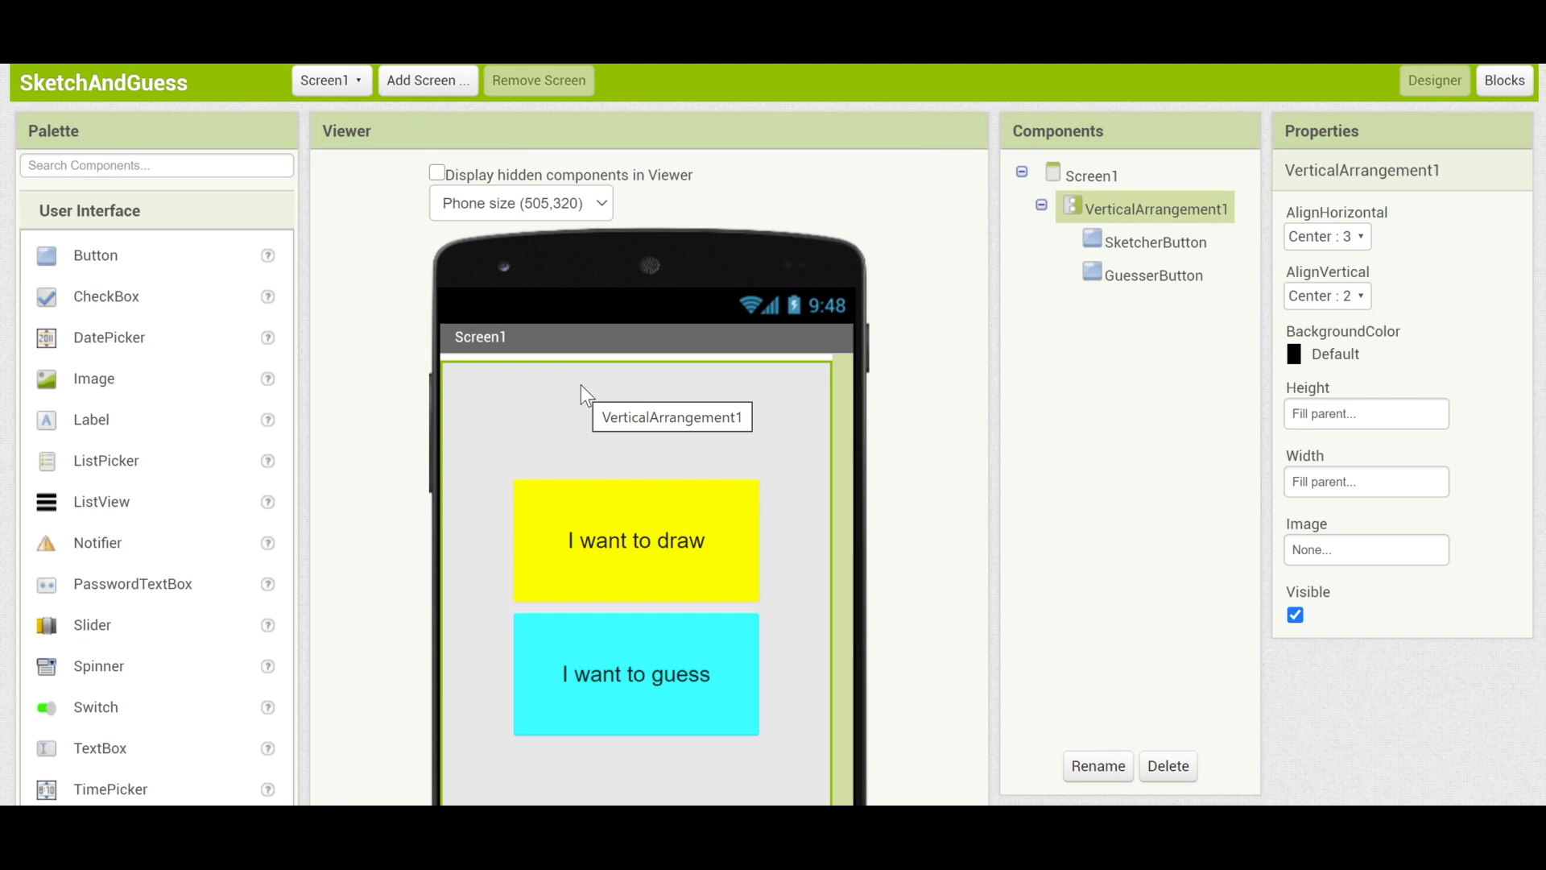
mouse_move(866, 314)
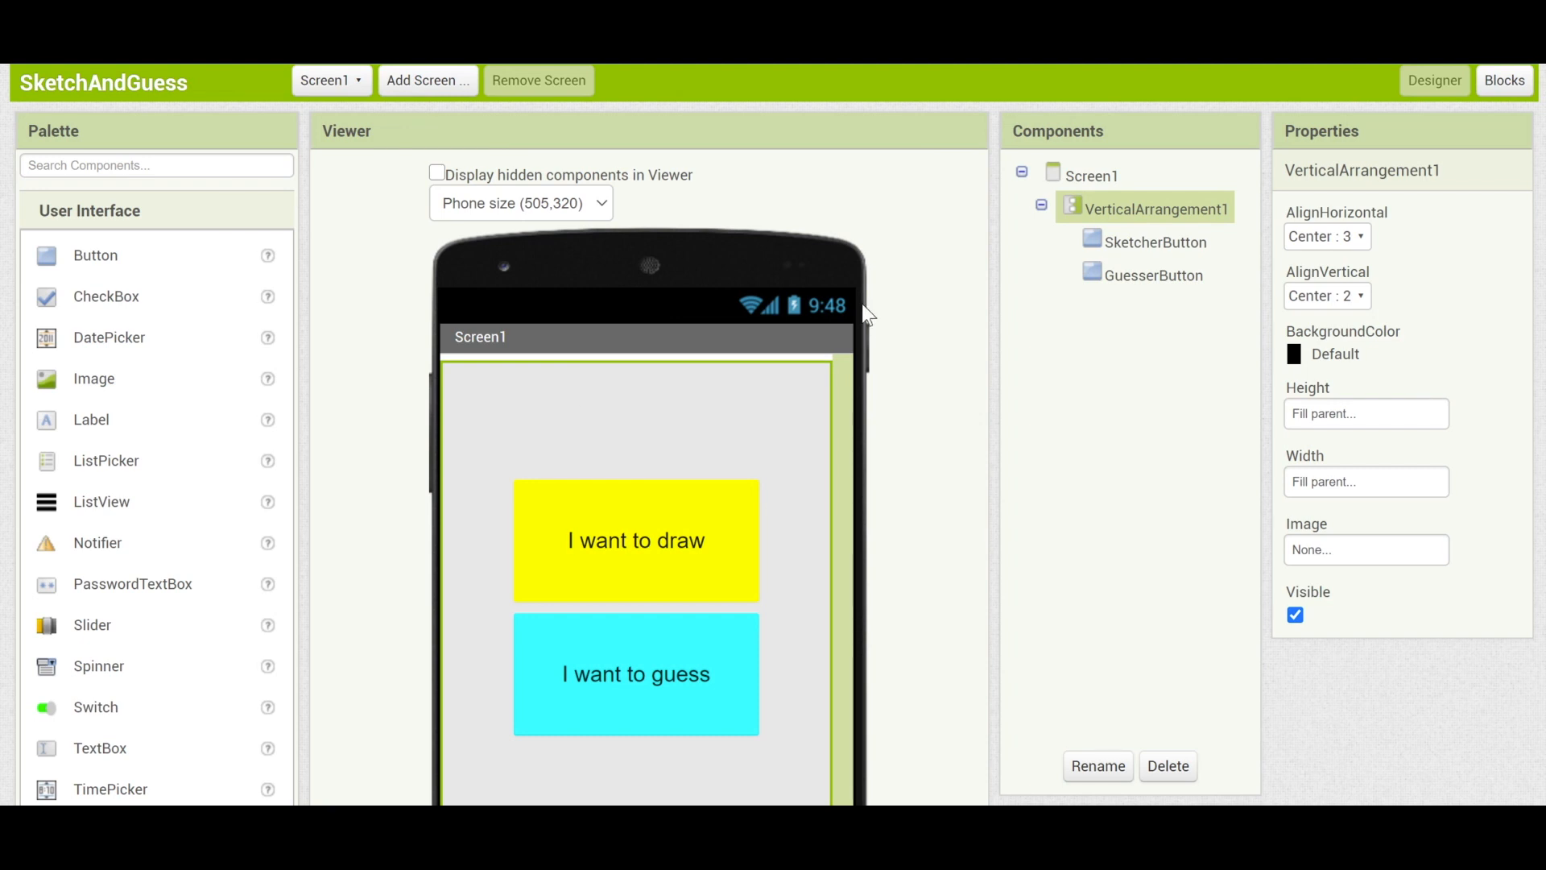
mouse_move(970, 260)
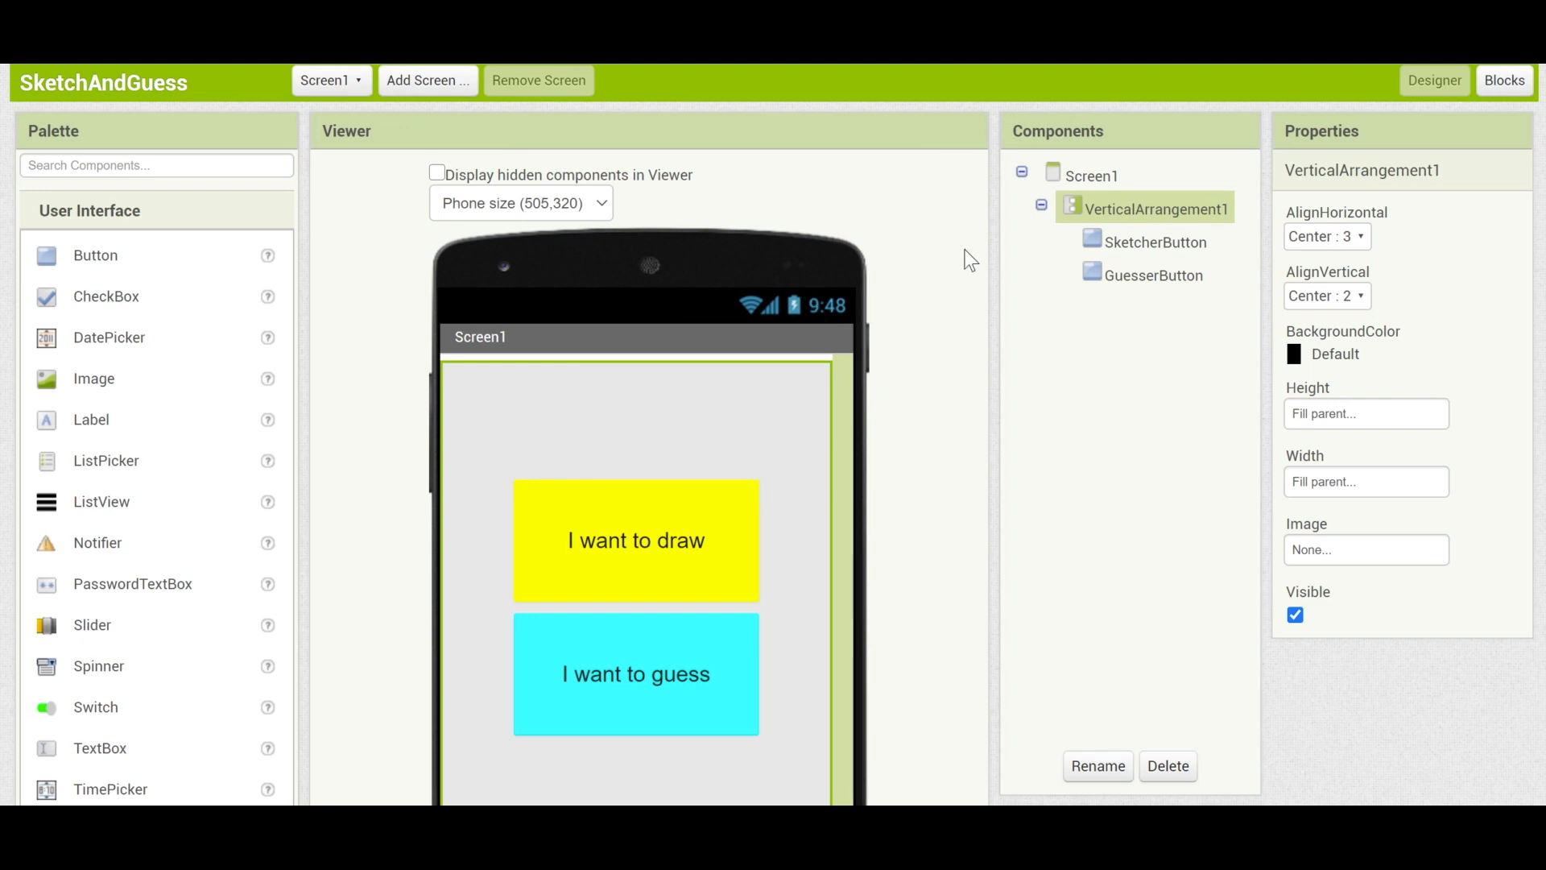
mouse_move(1036, 288)
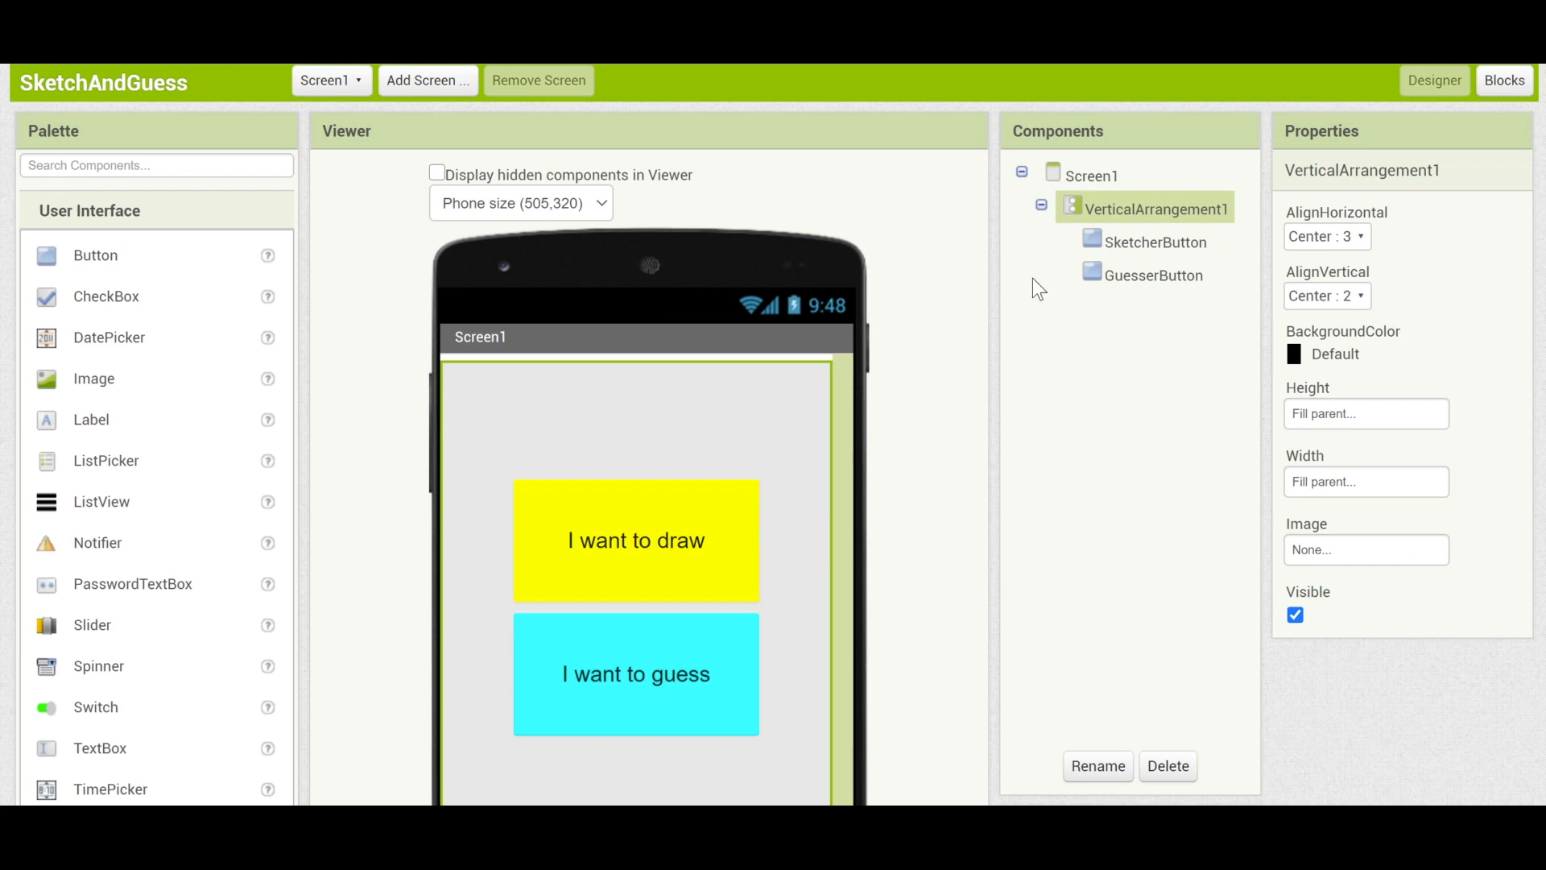
mouse_move(1151, 242)
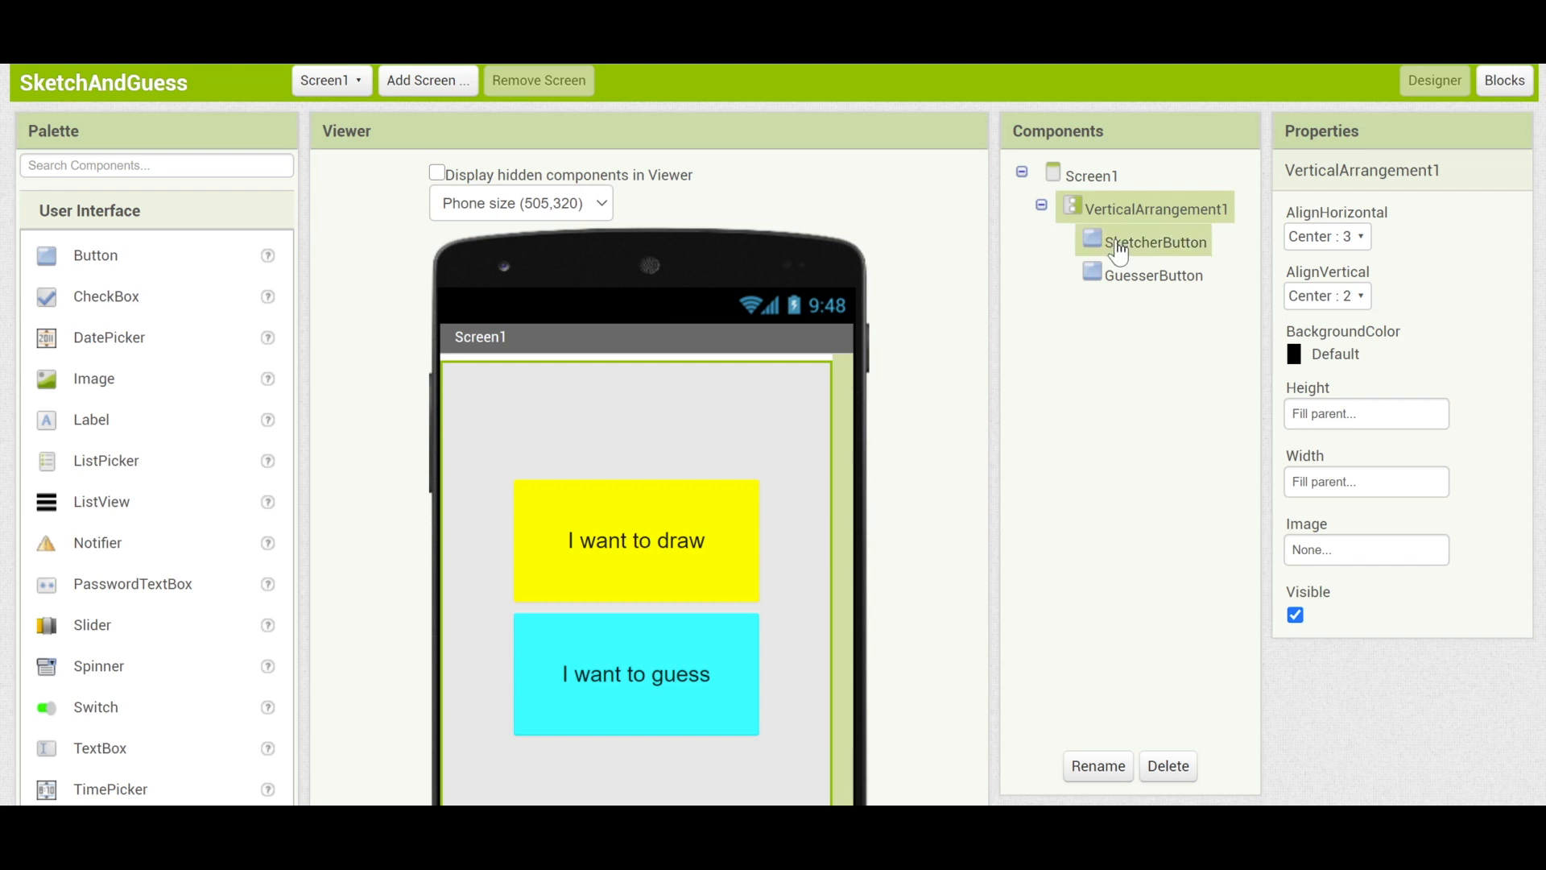
left_click(1155, 275)
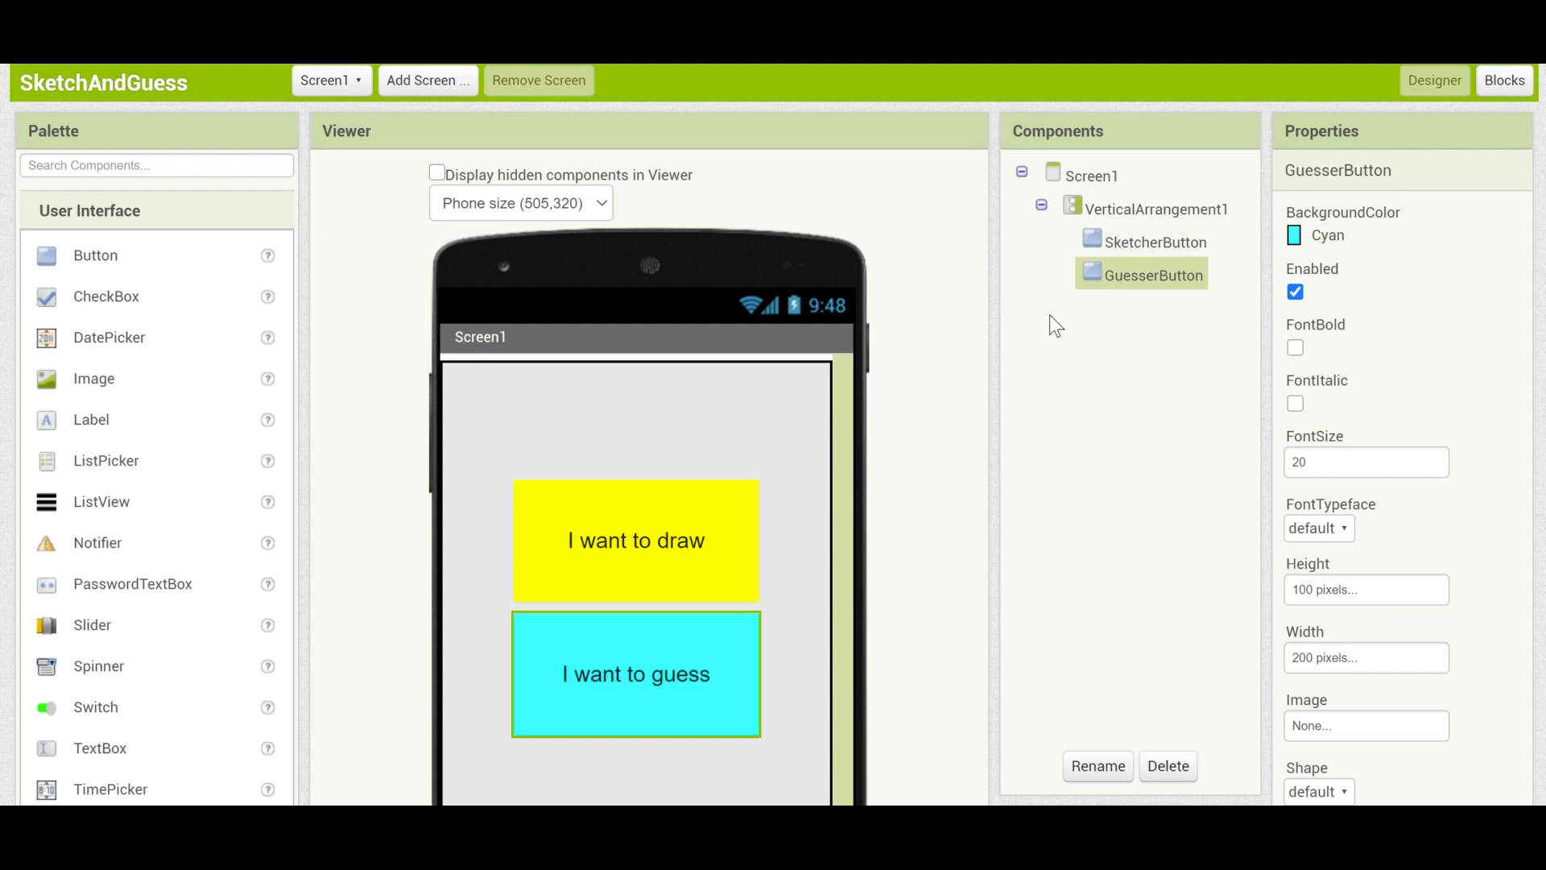
mouse_move(1031, 364)
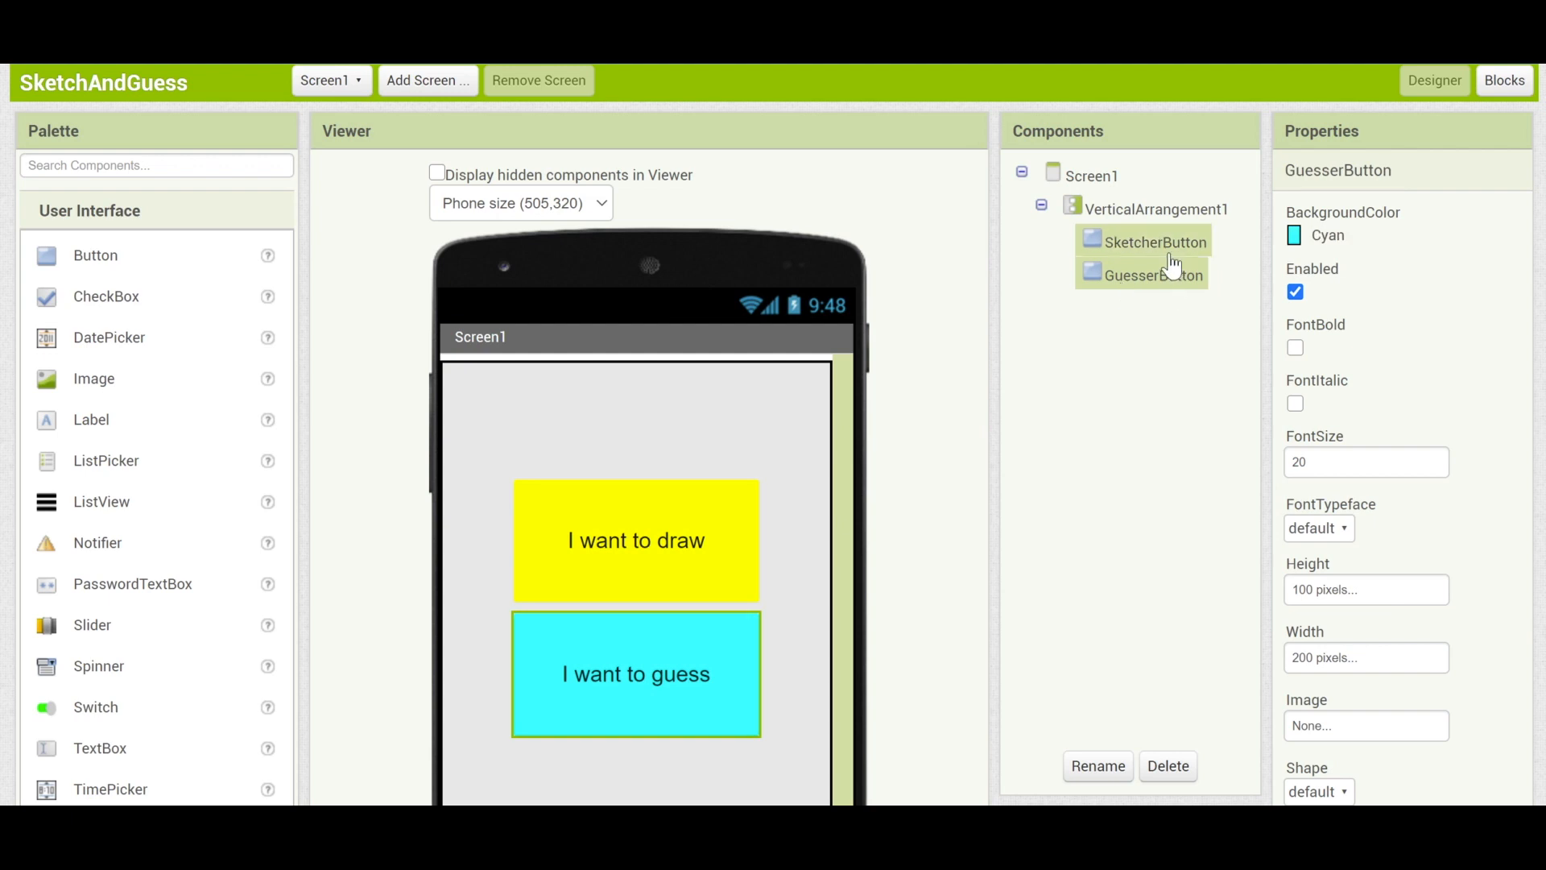
left_click(1153, 241)
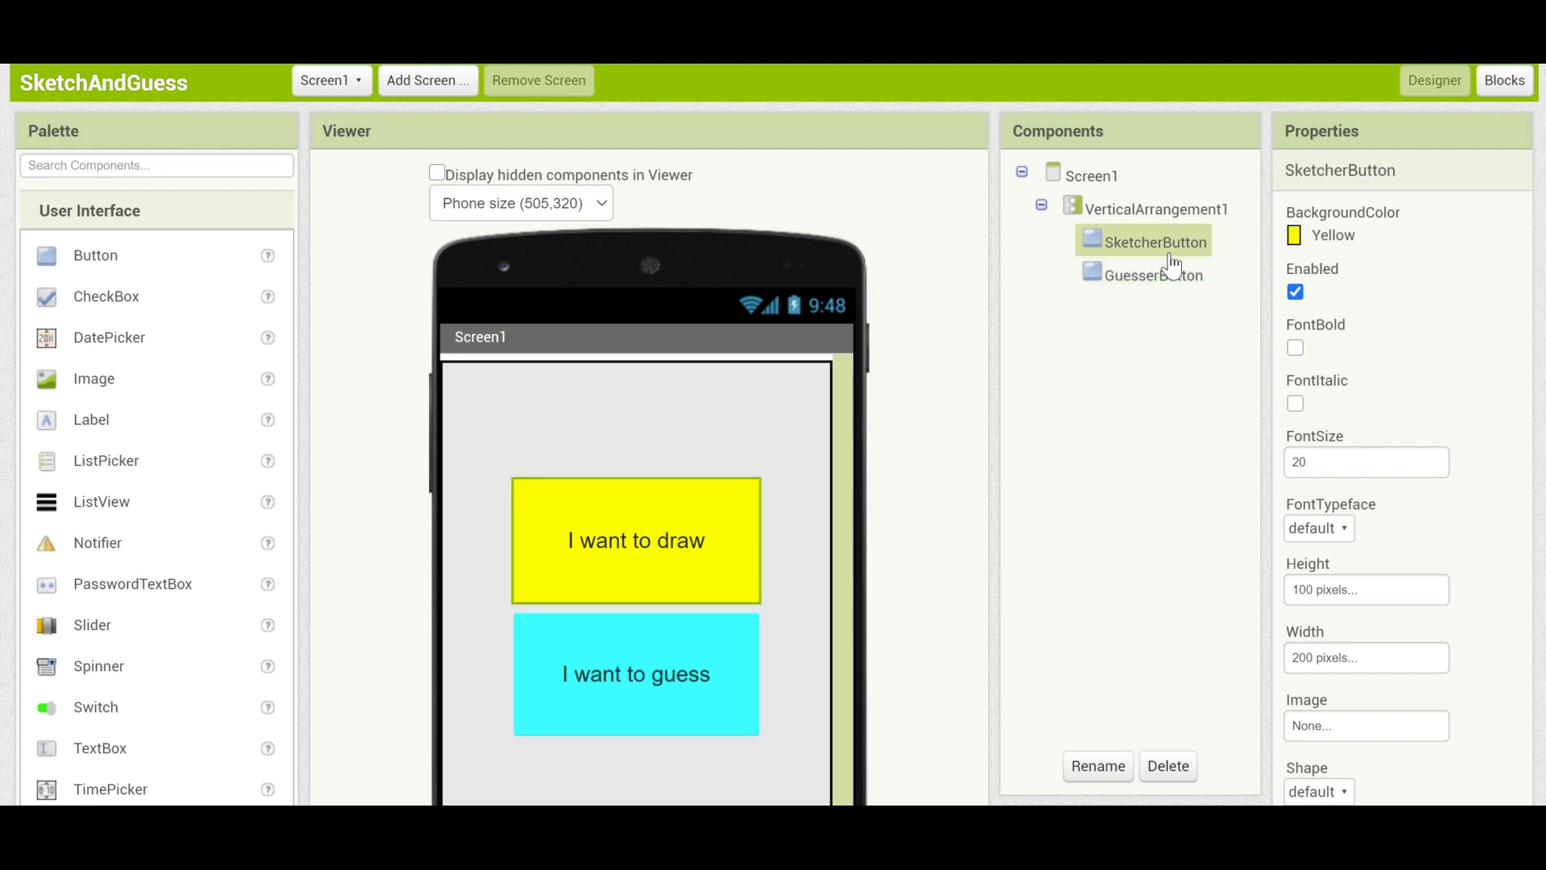
mouse_move(976, 261)
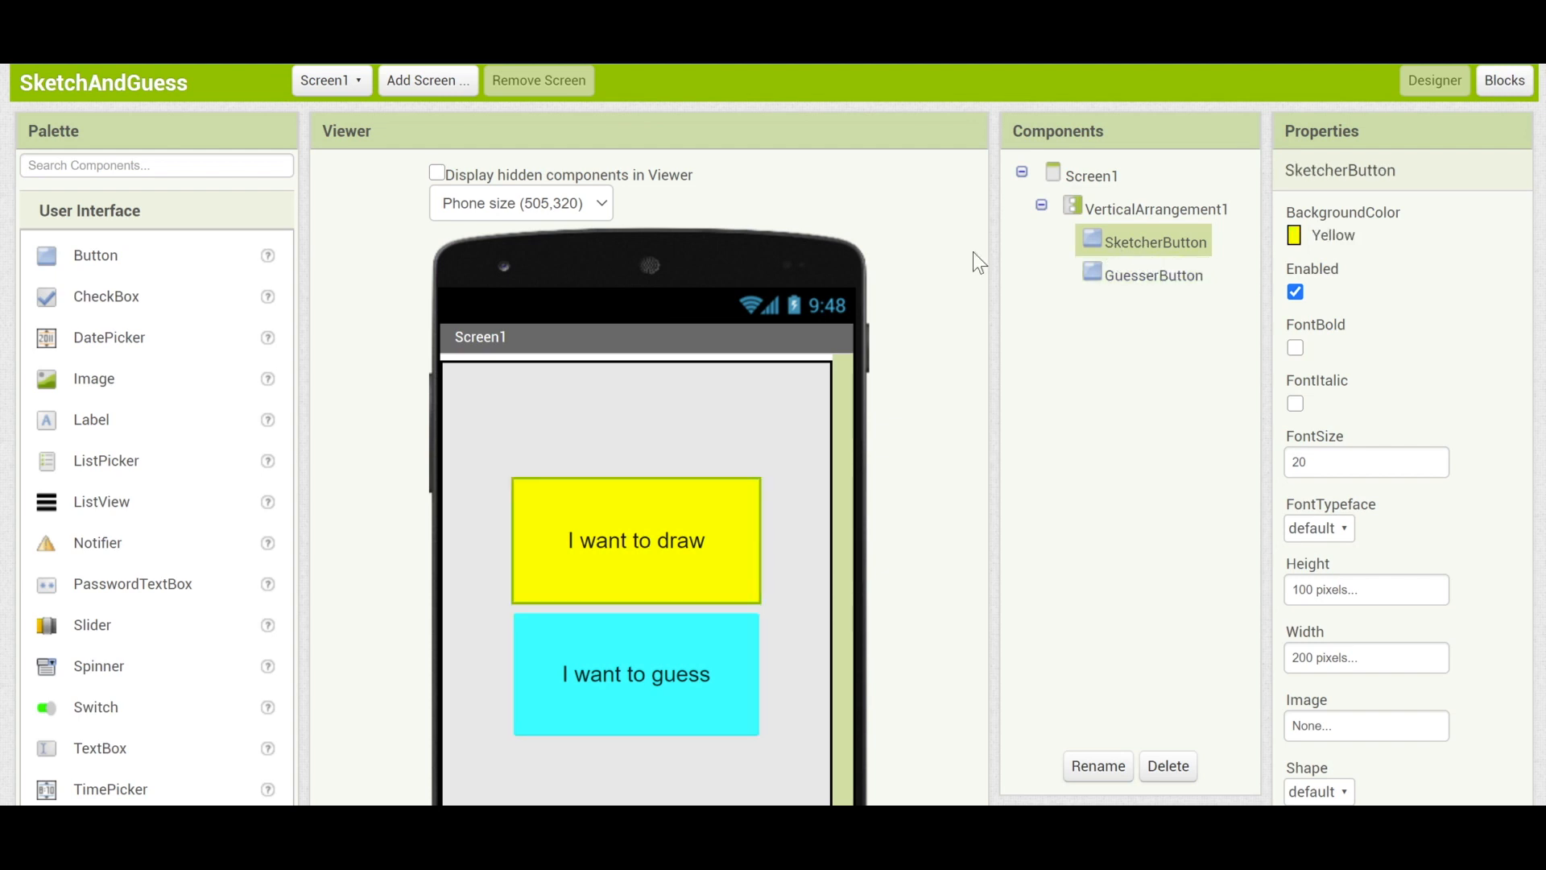
mouse_move(376, 134)
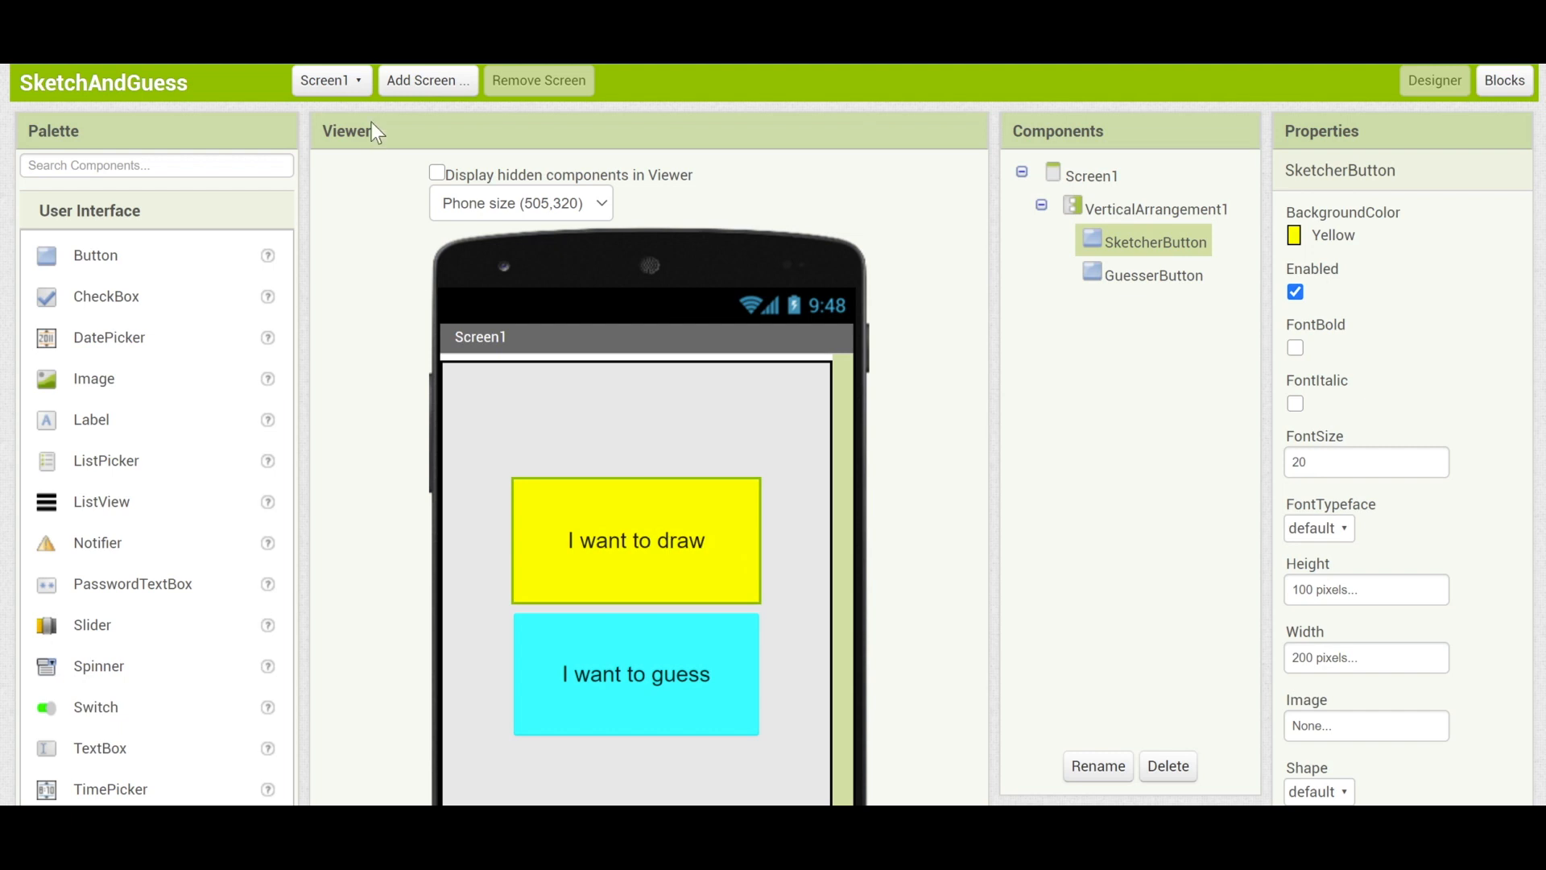
left_click(330, 81)
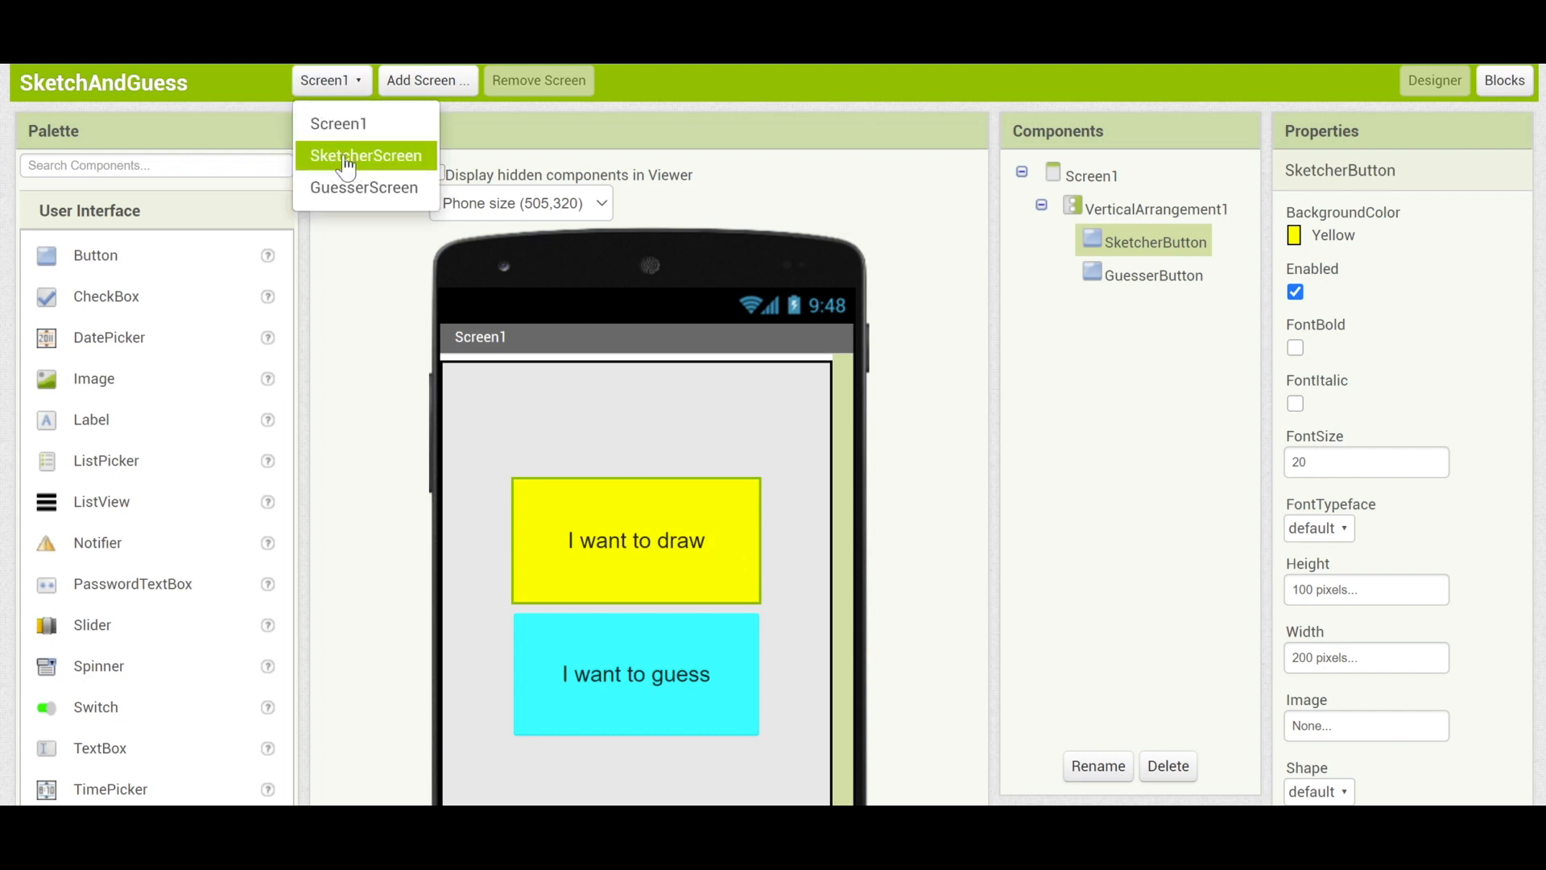
Switch to SketcherScreen and inspect its drawing canvas Canvas1 properties.
left_click(365, 155)
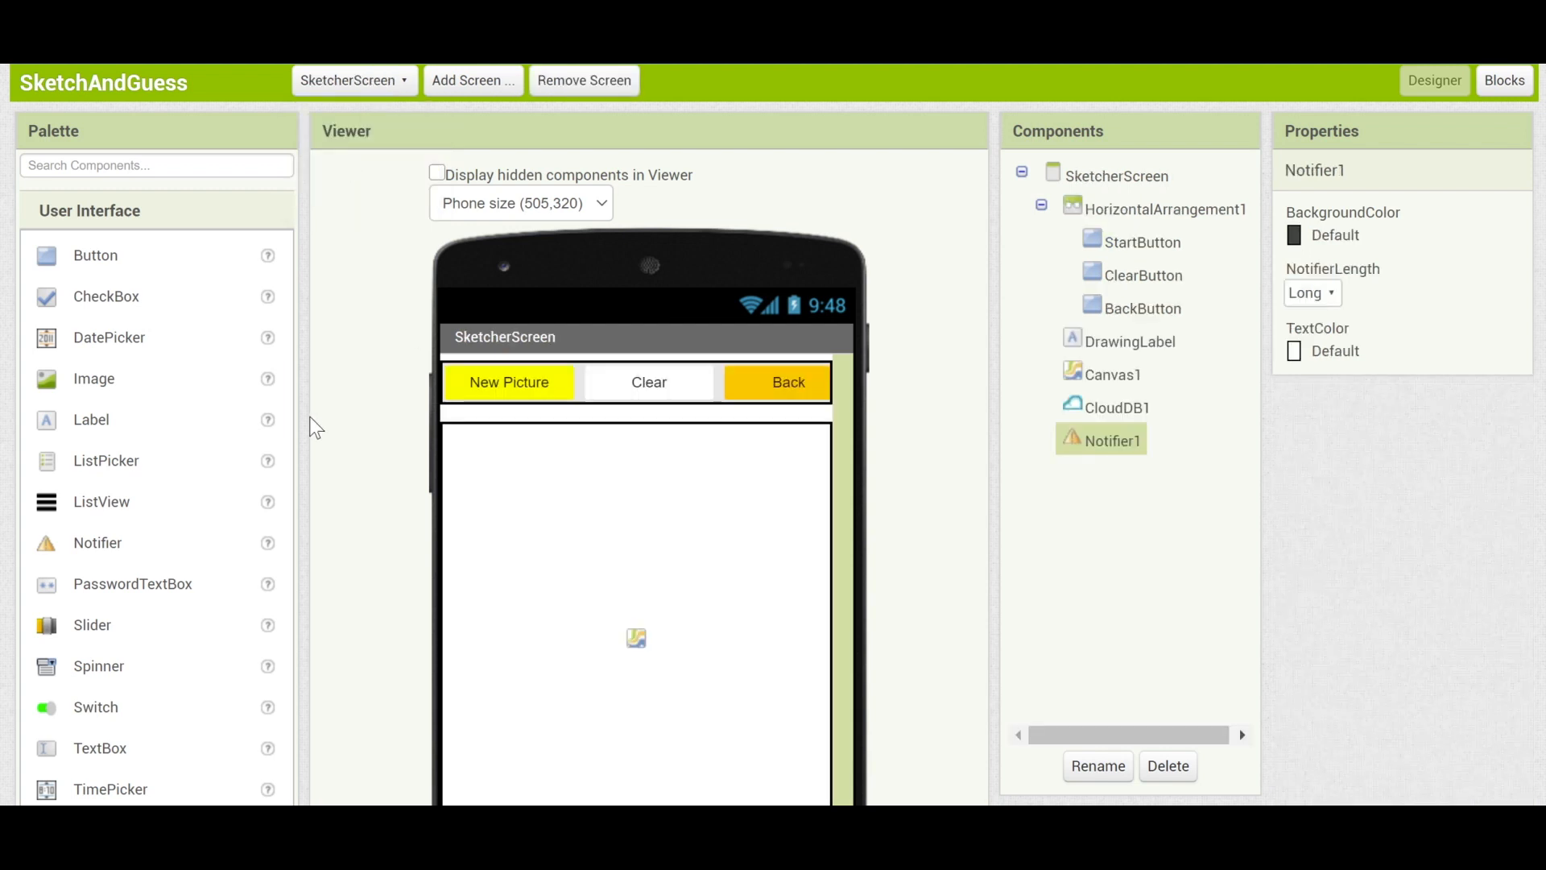
mouse_move(385, 411)
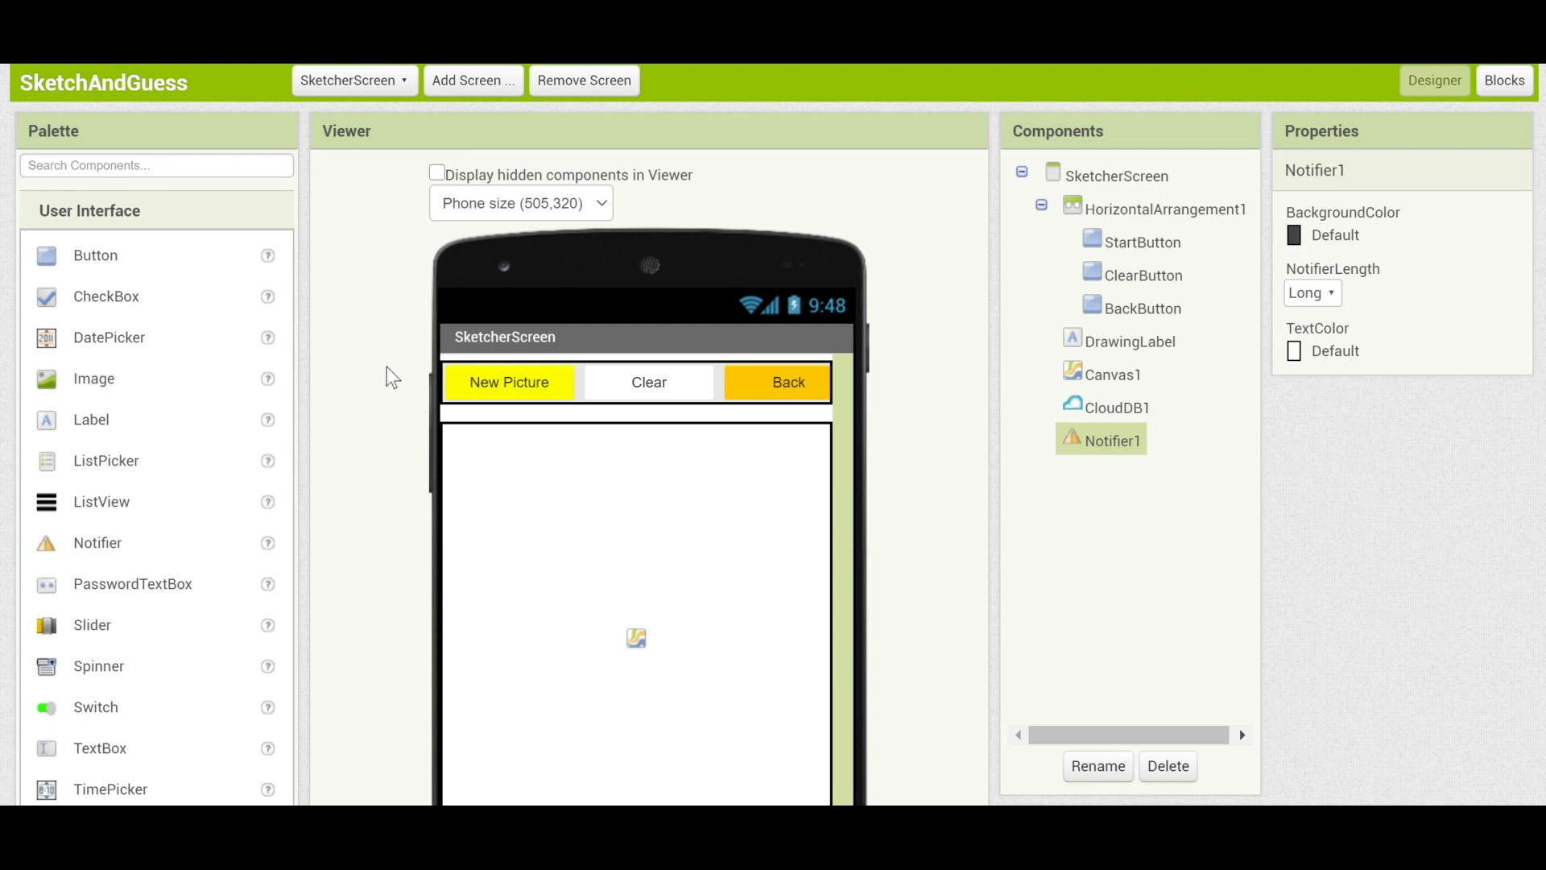
mouse_move(509, 389)
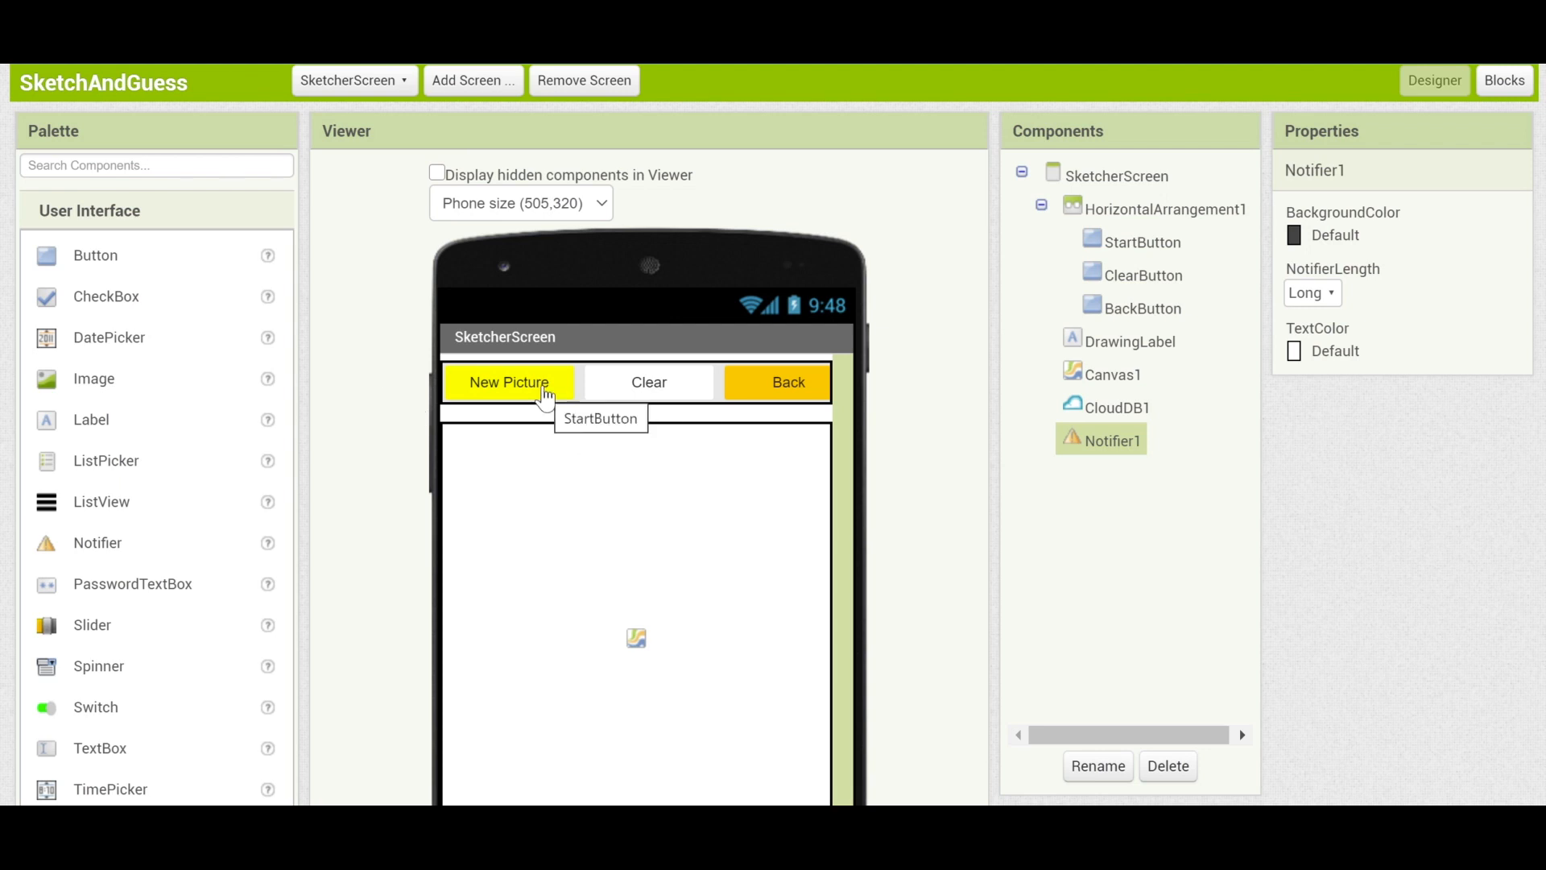
mouse_move(622, 388)
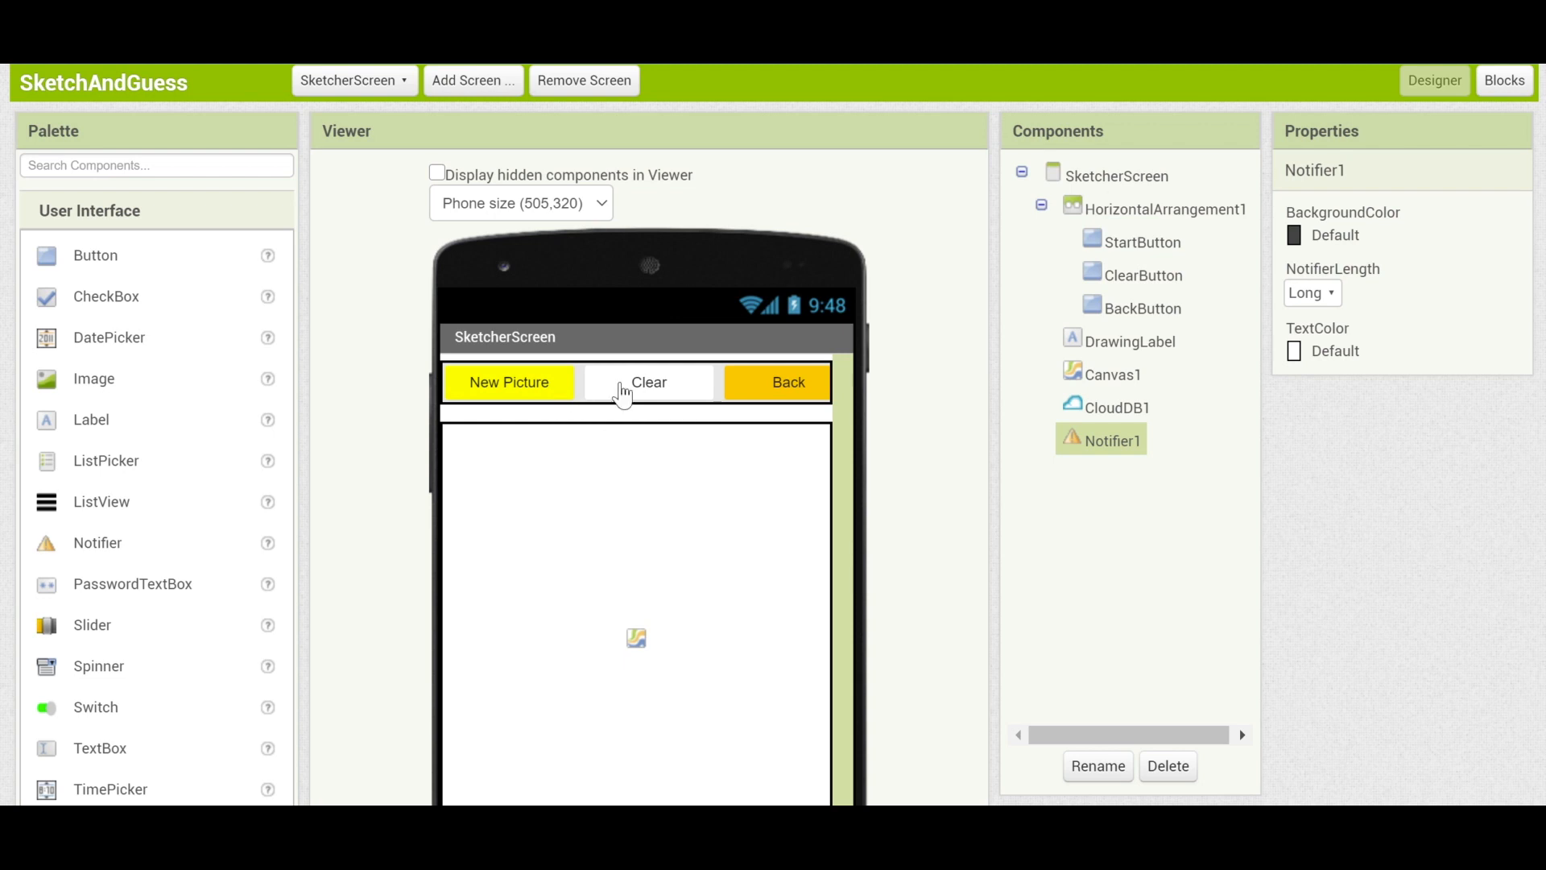
mouse_move(591, 588)
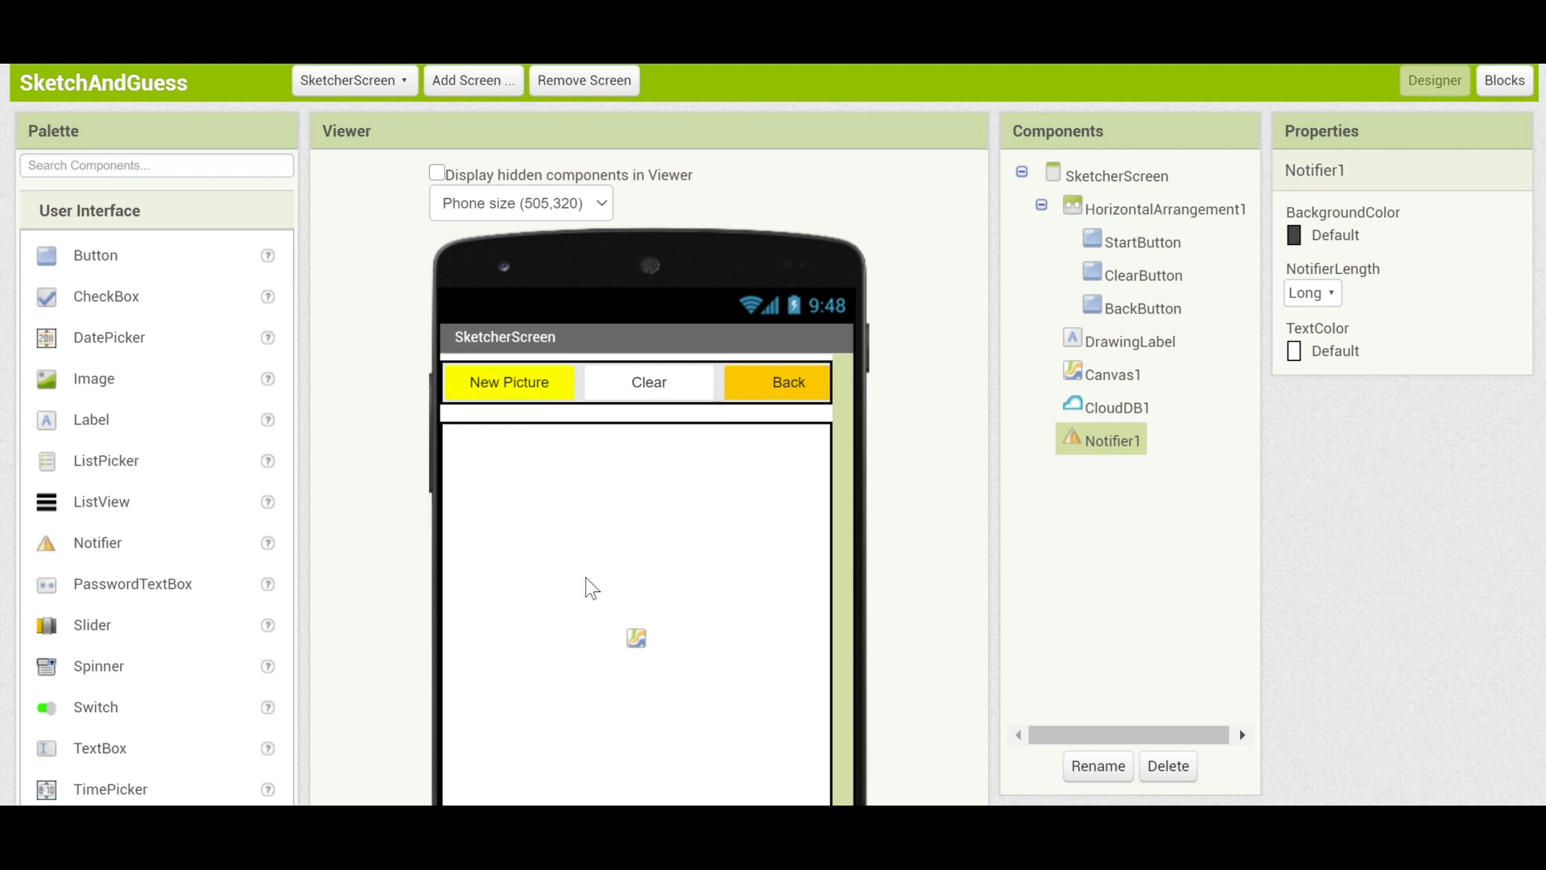
mouse_move(775, 395)
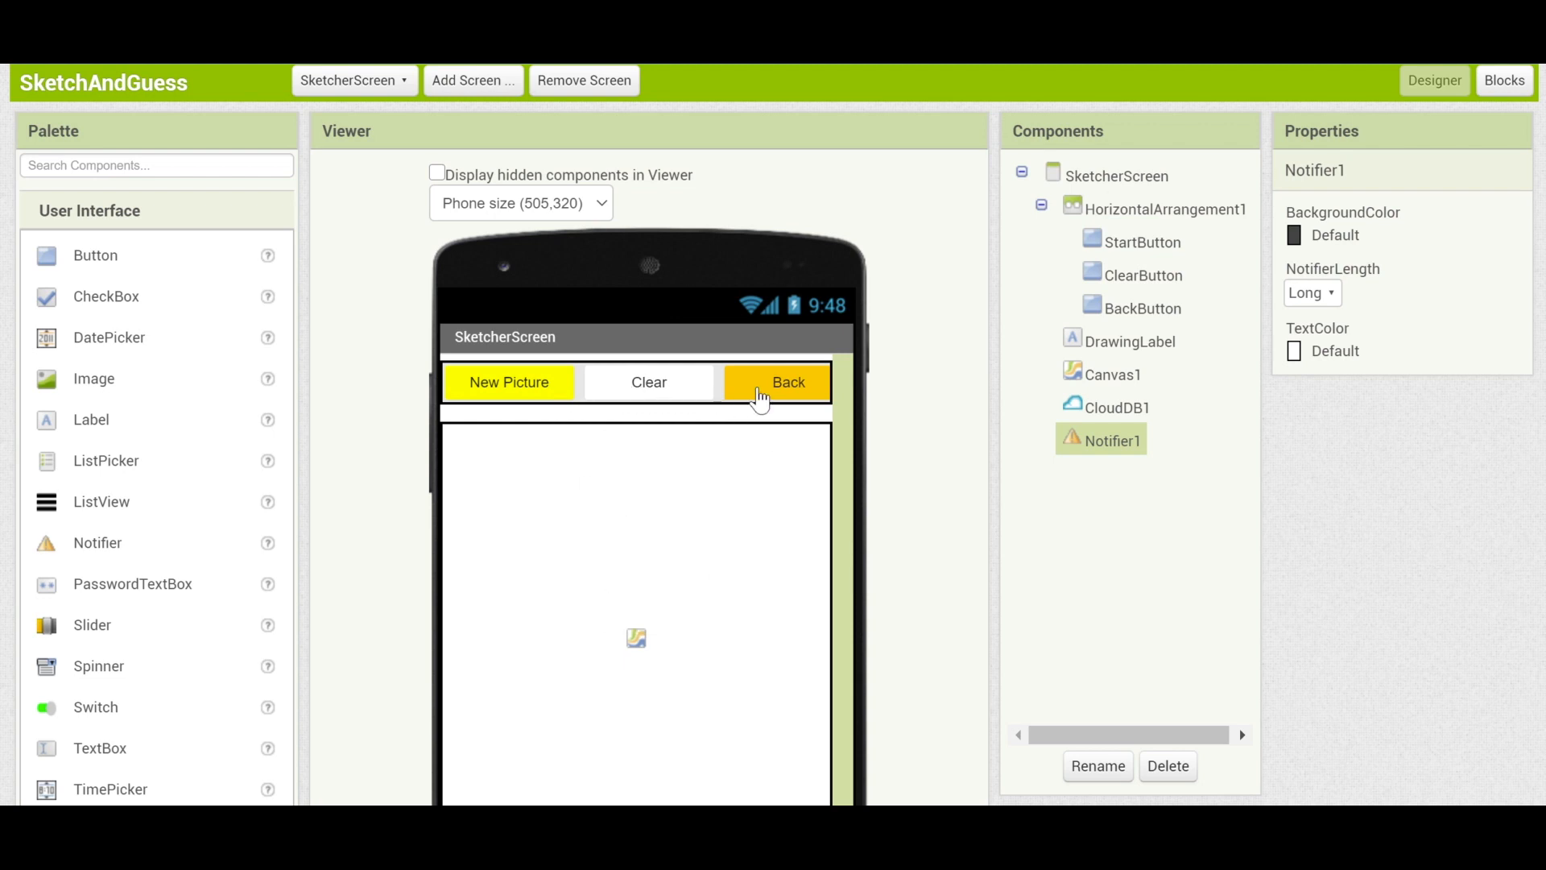
mouse_move(730, 559)
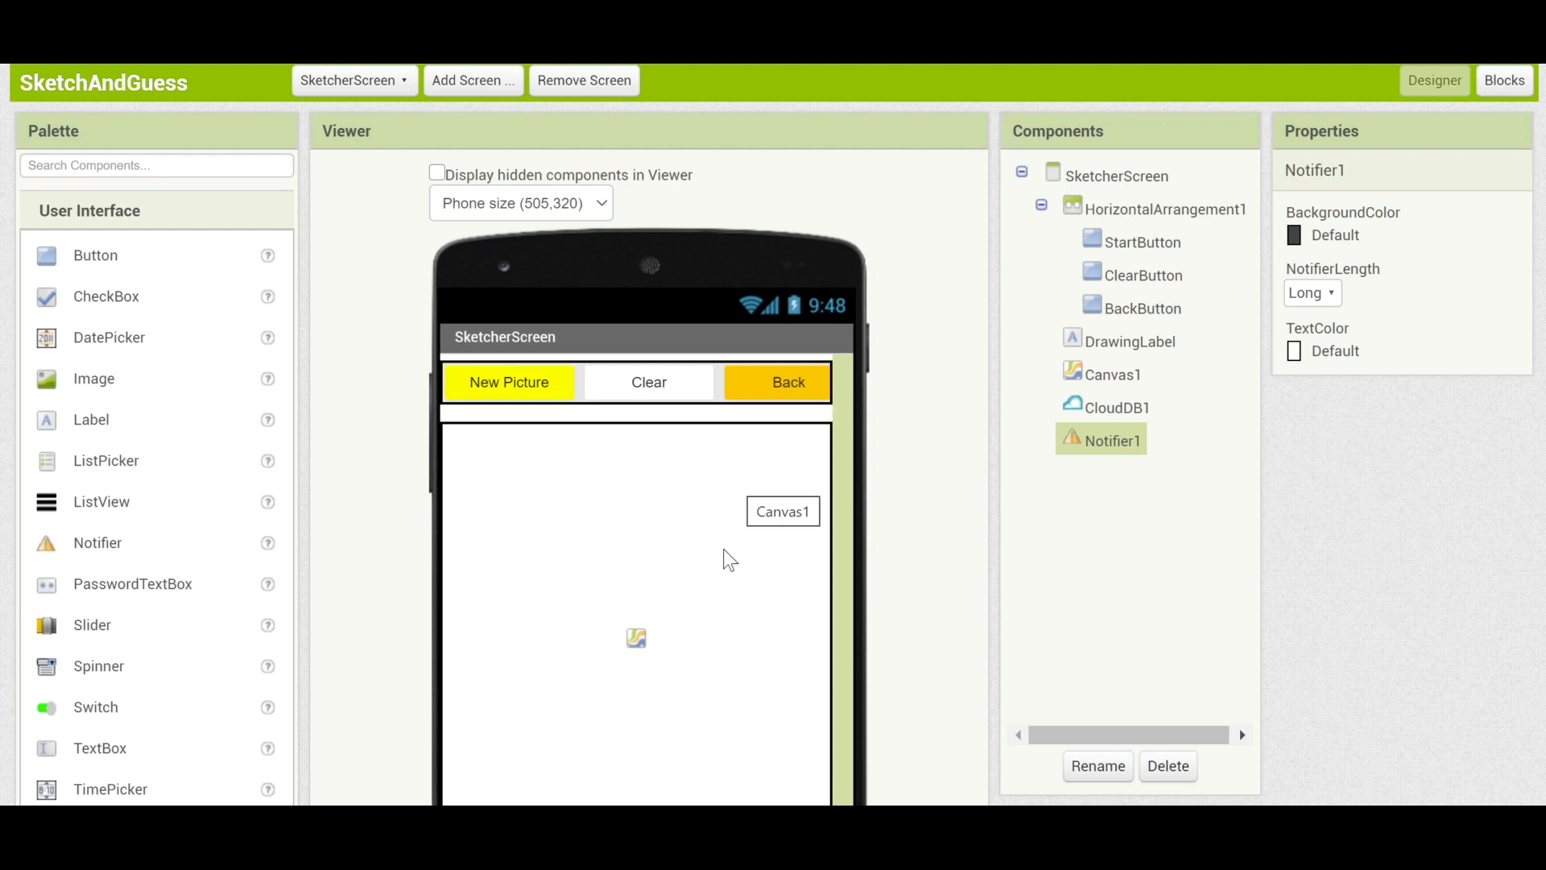
scroll("down", 3)
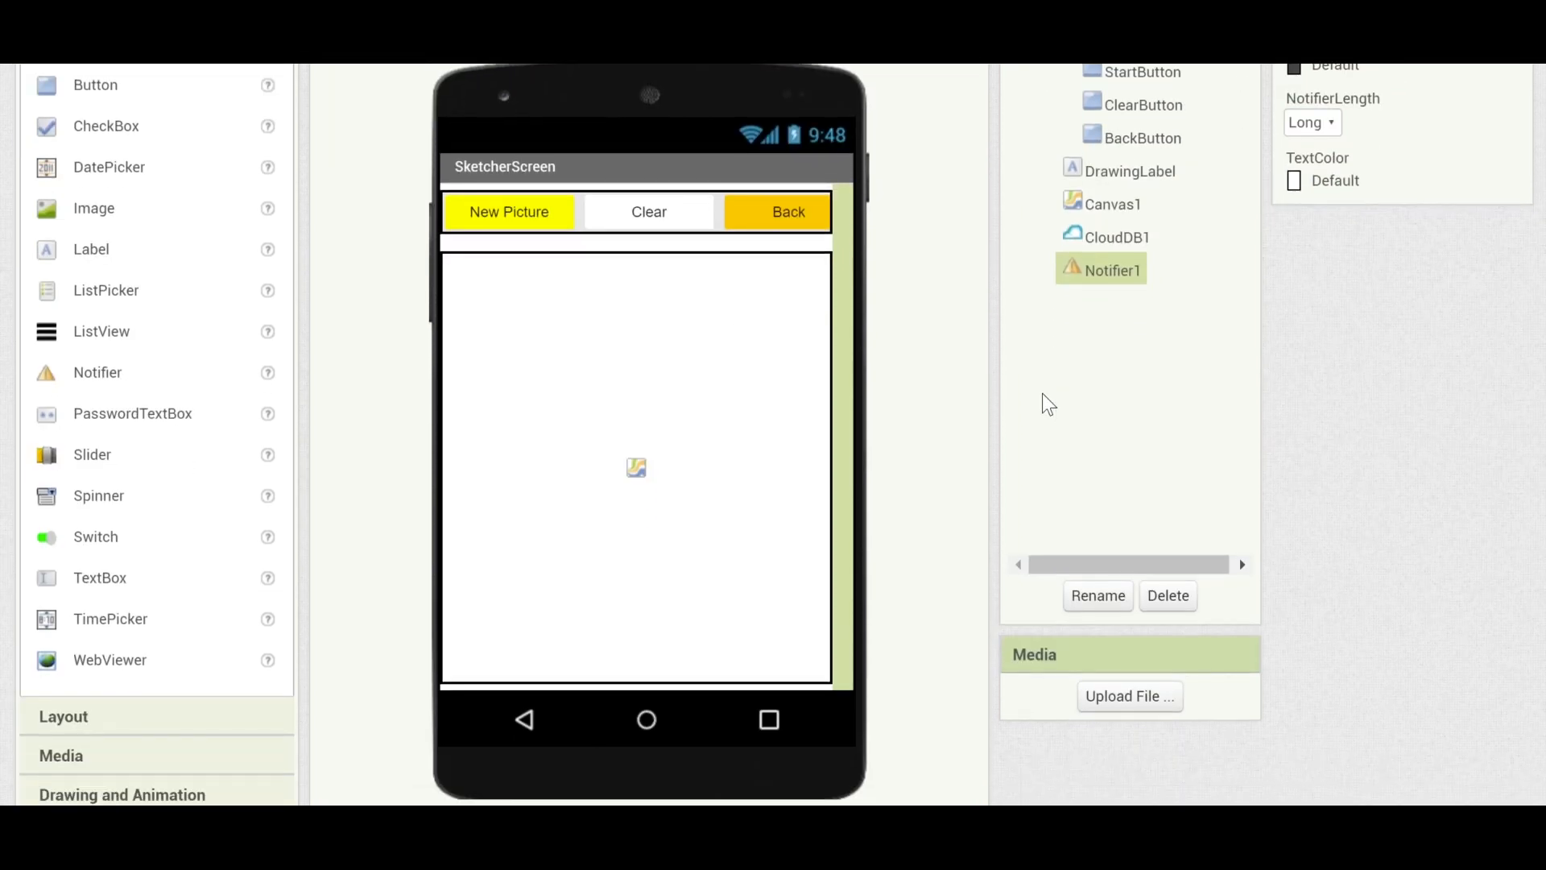
scroll("down", 3)
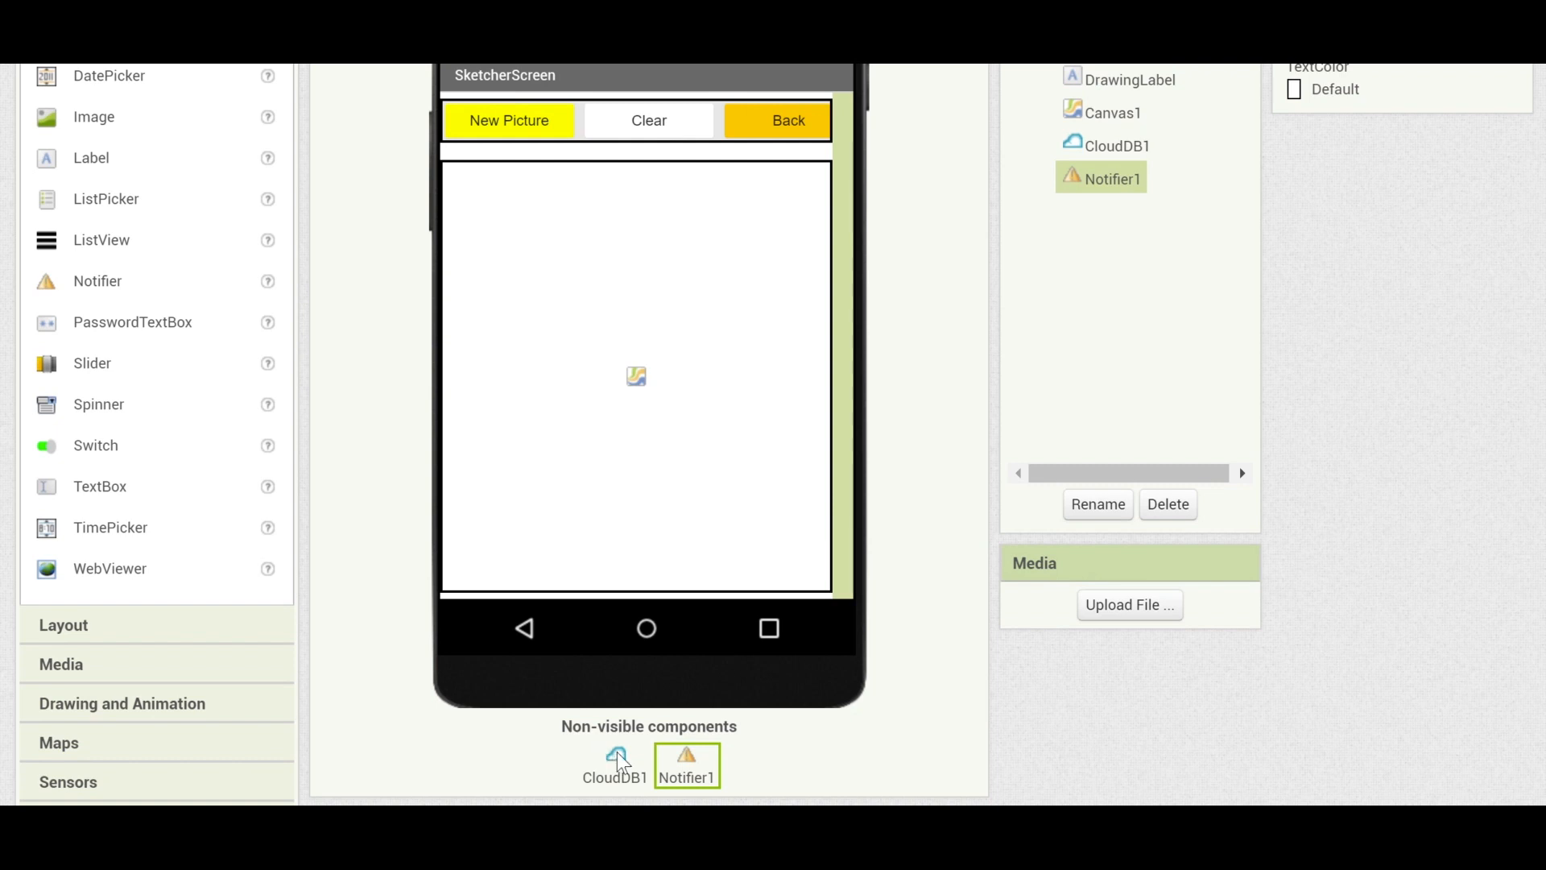
mouse_move(776, 741)
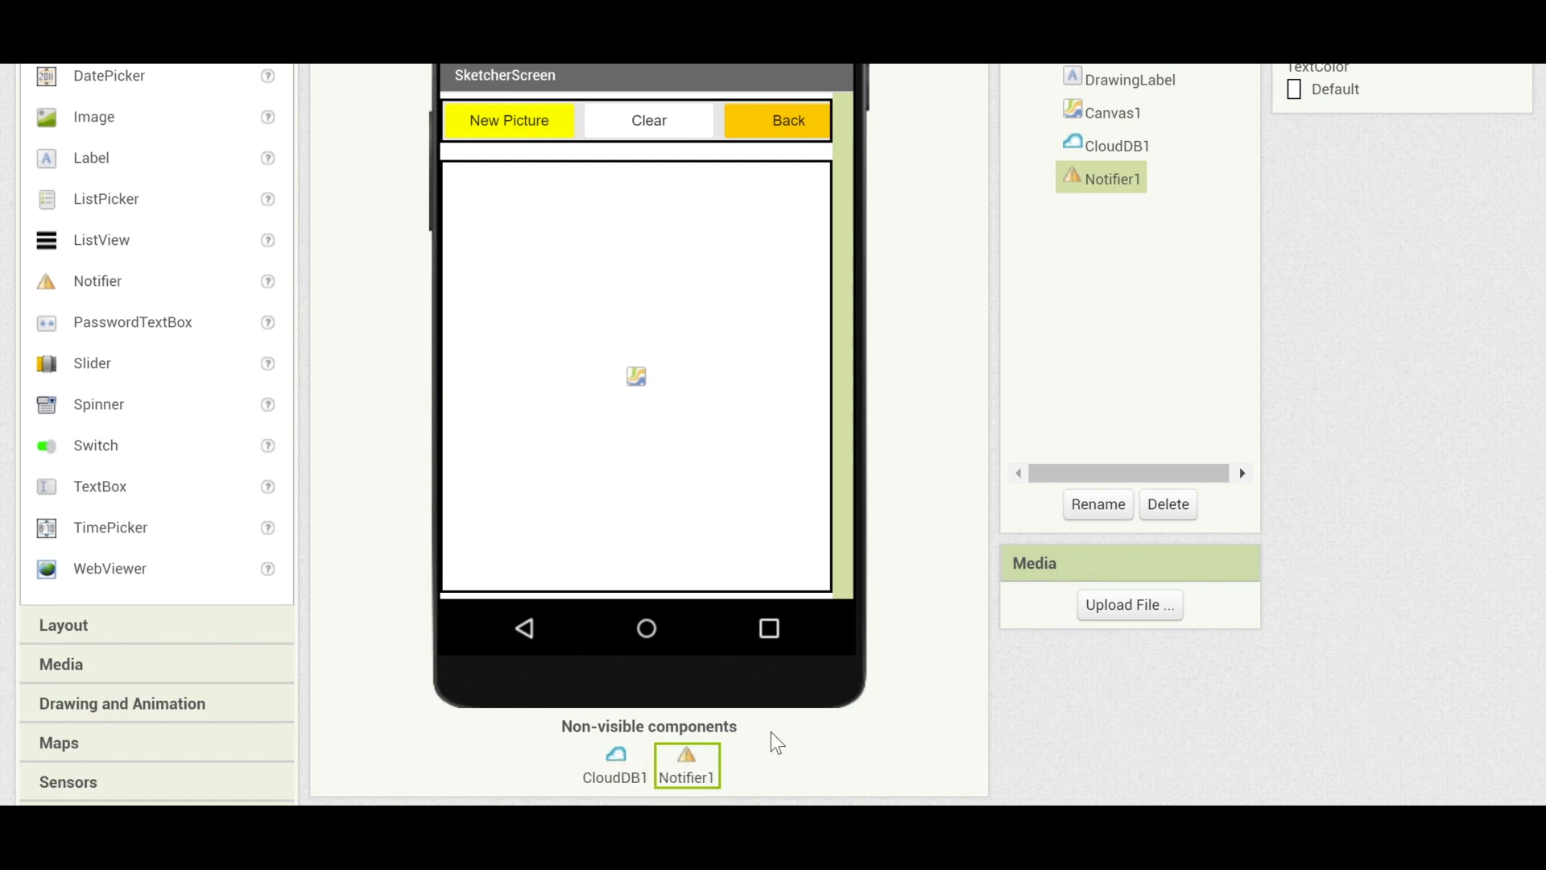
mouse_move(775, 752)
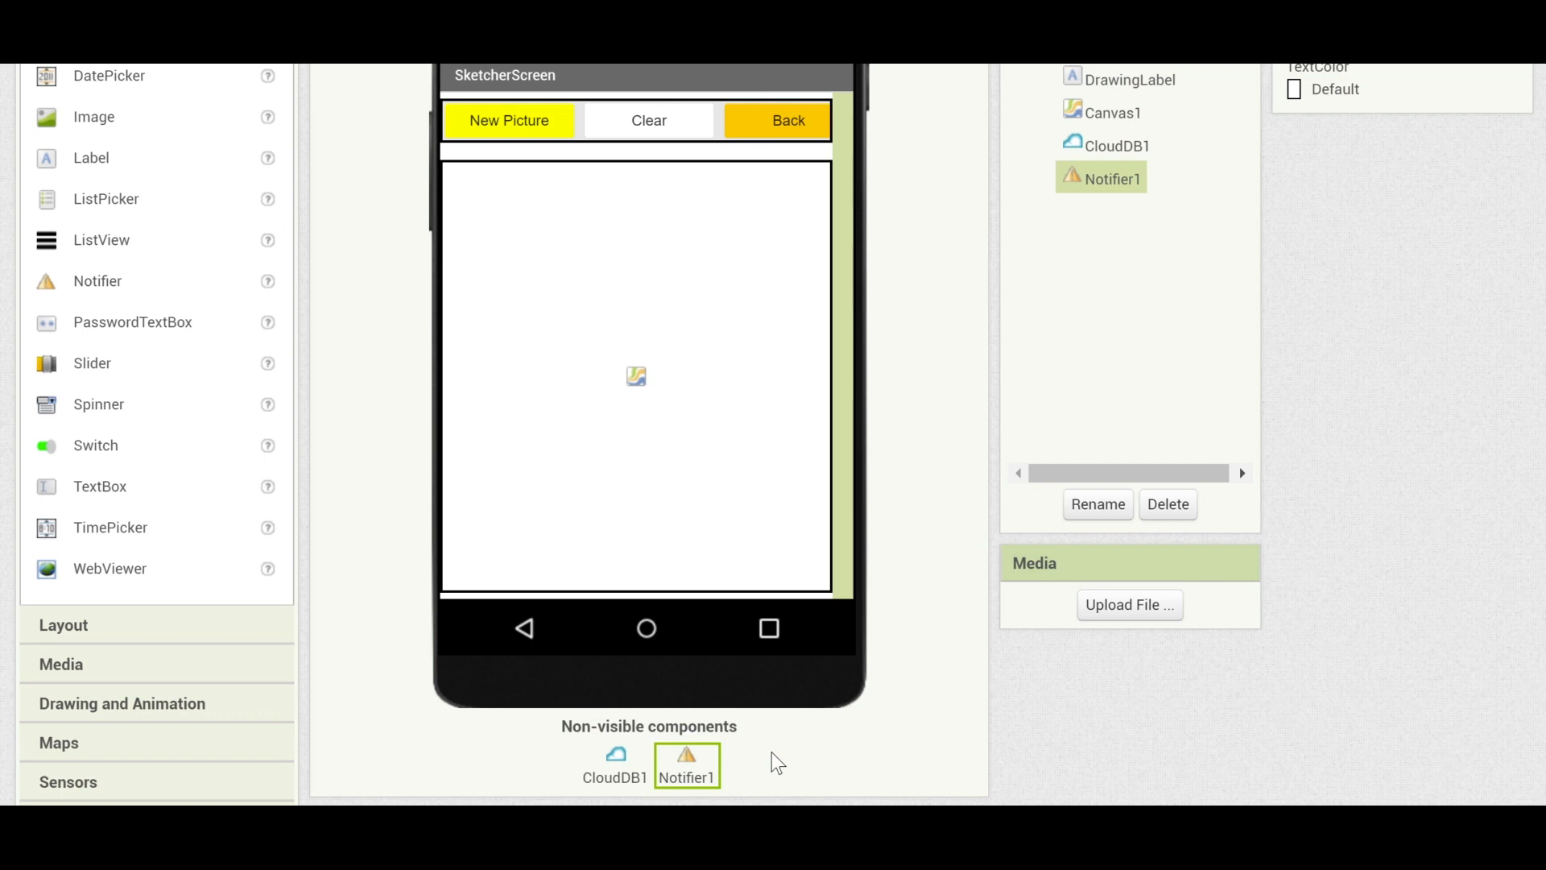
mouse_move(976, 687)
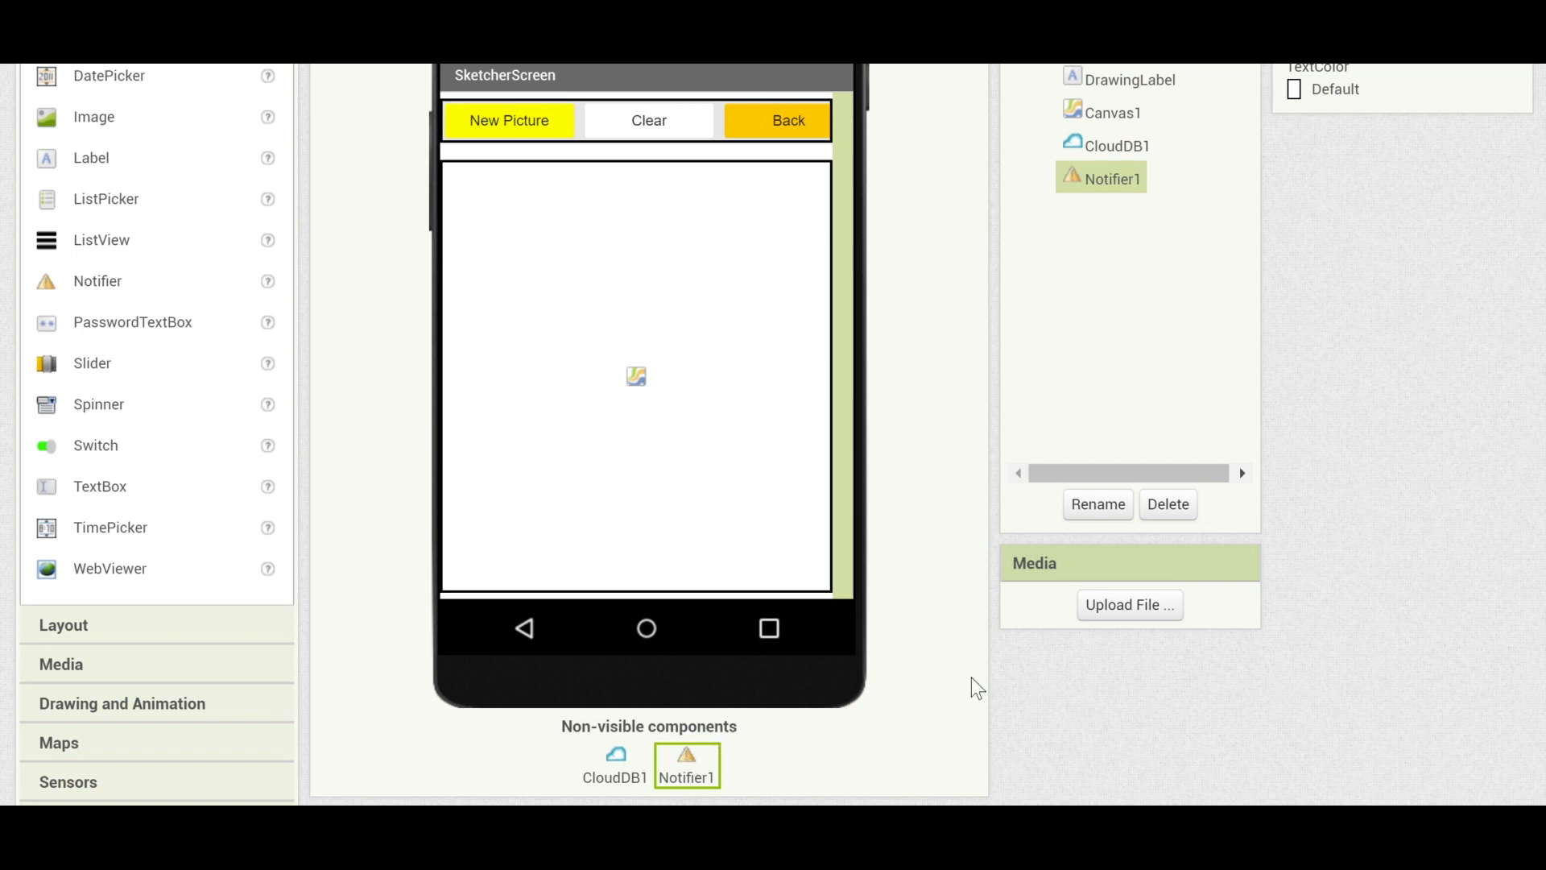
mouse_move(945, 630)
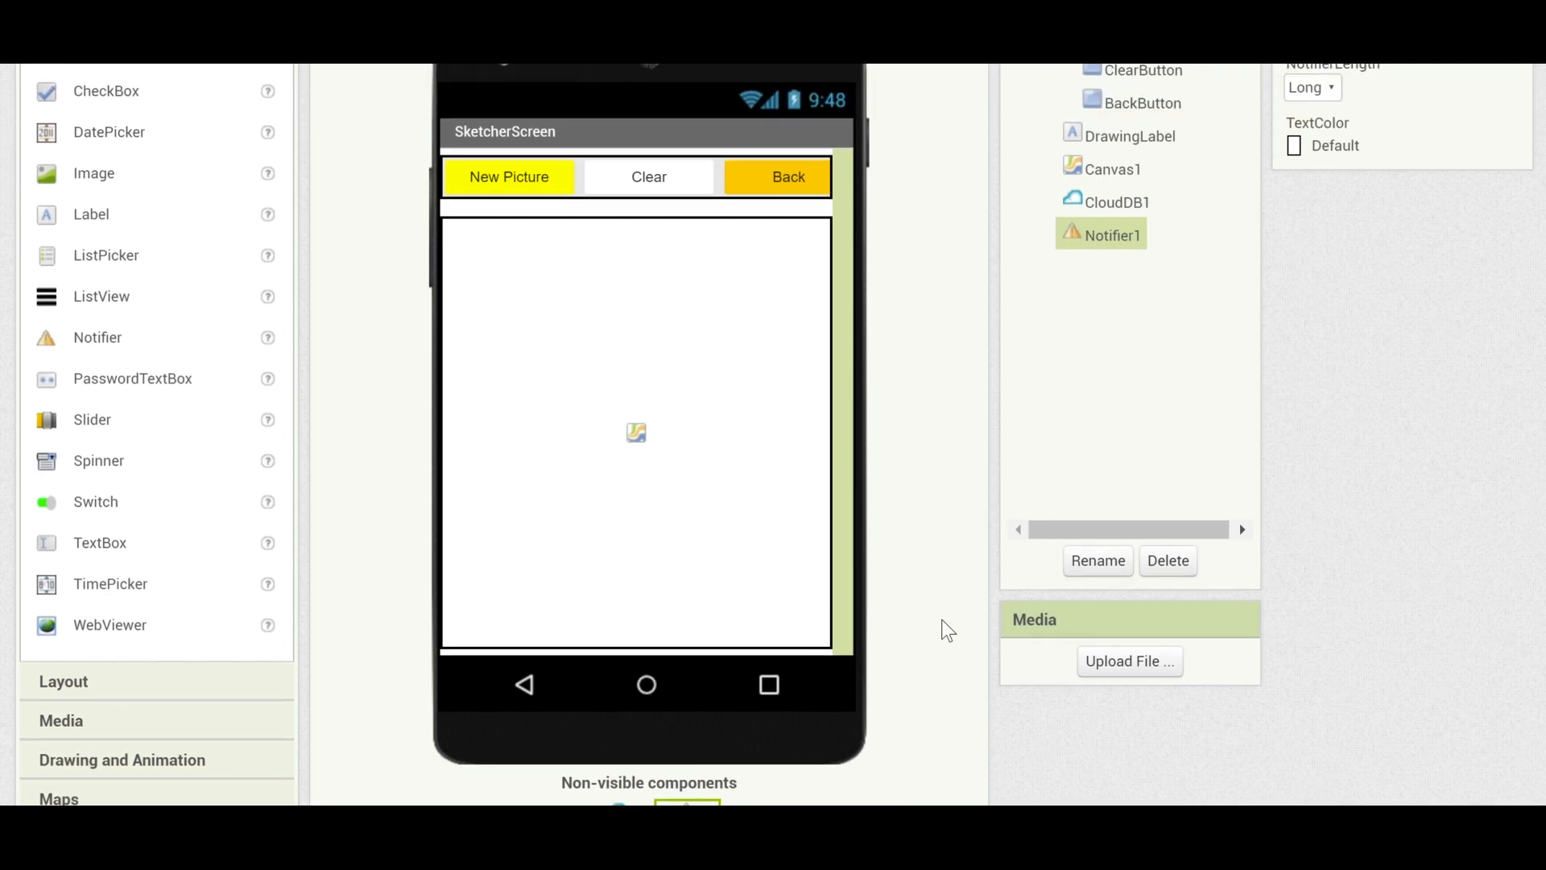
left_click(1114, 183)
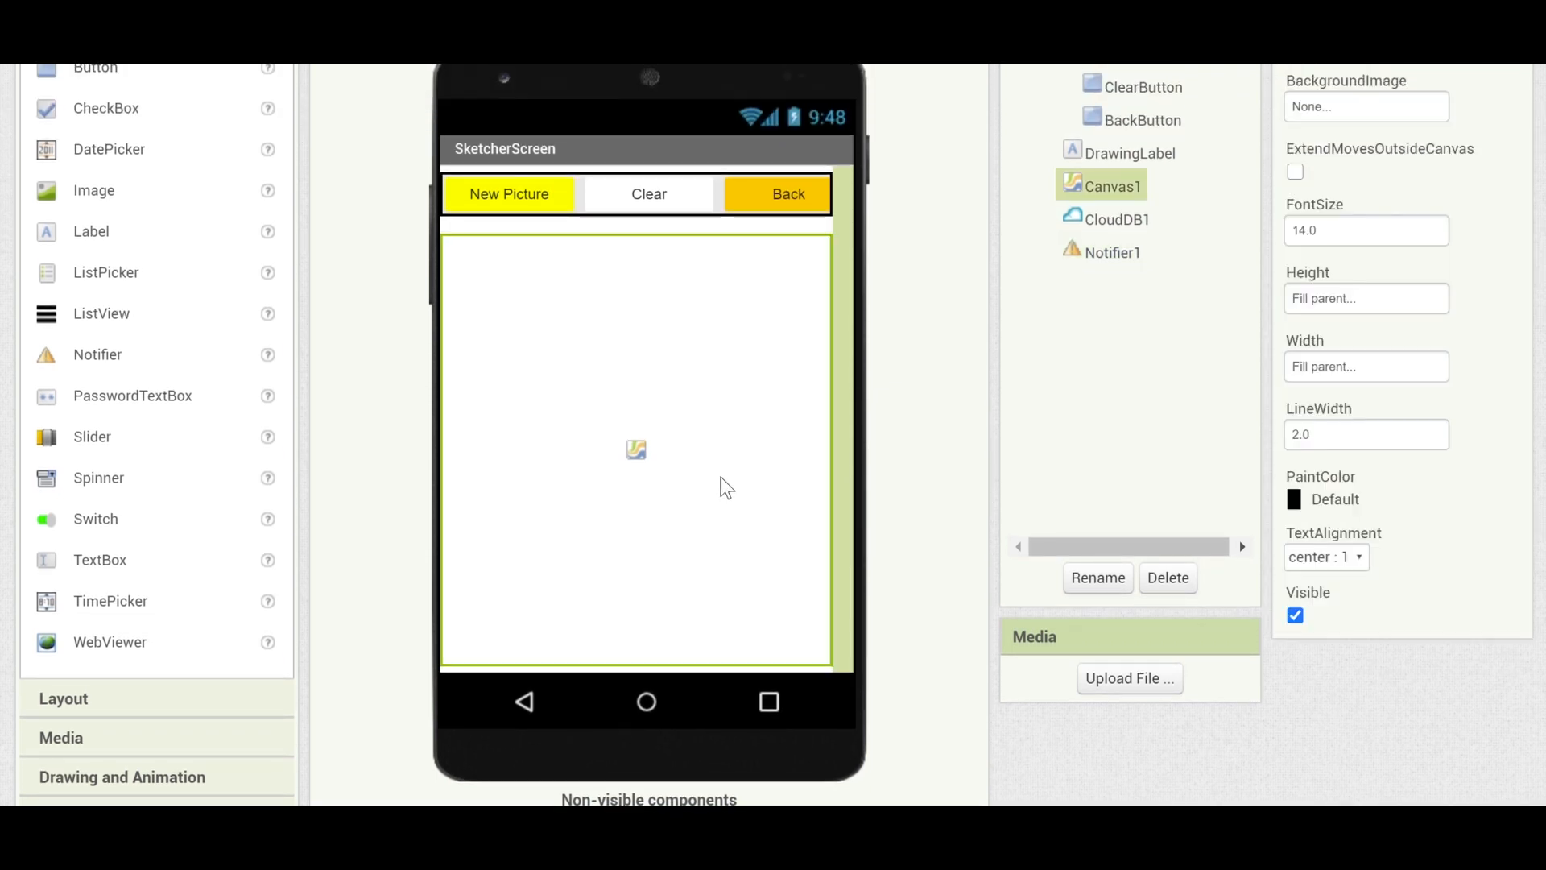
mouse_move(675, 327)
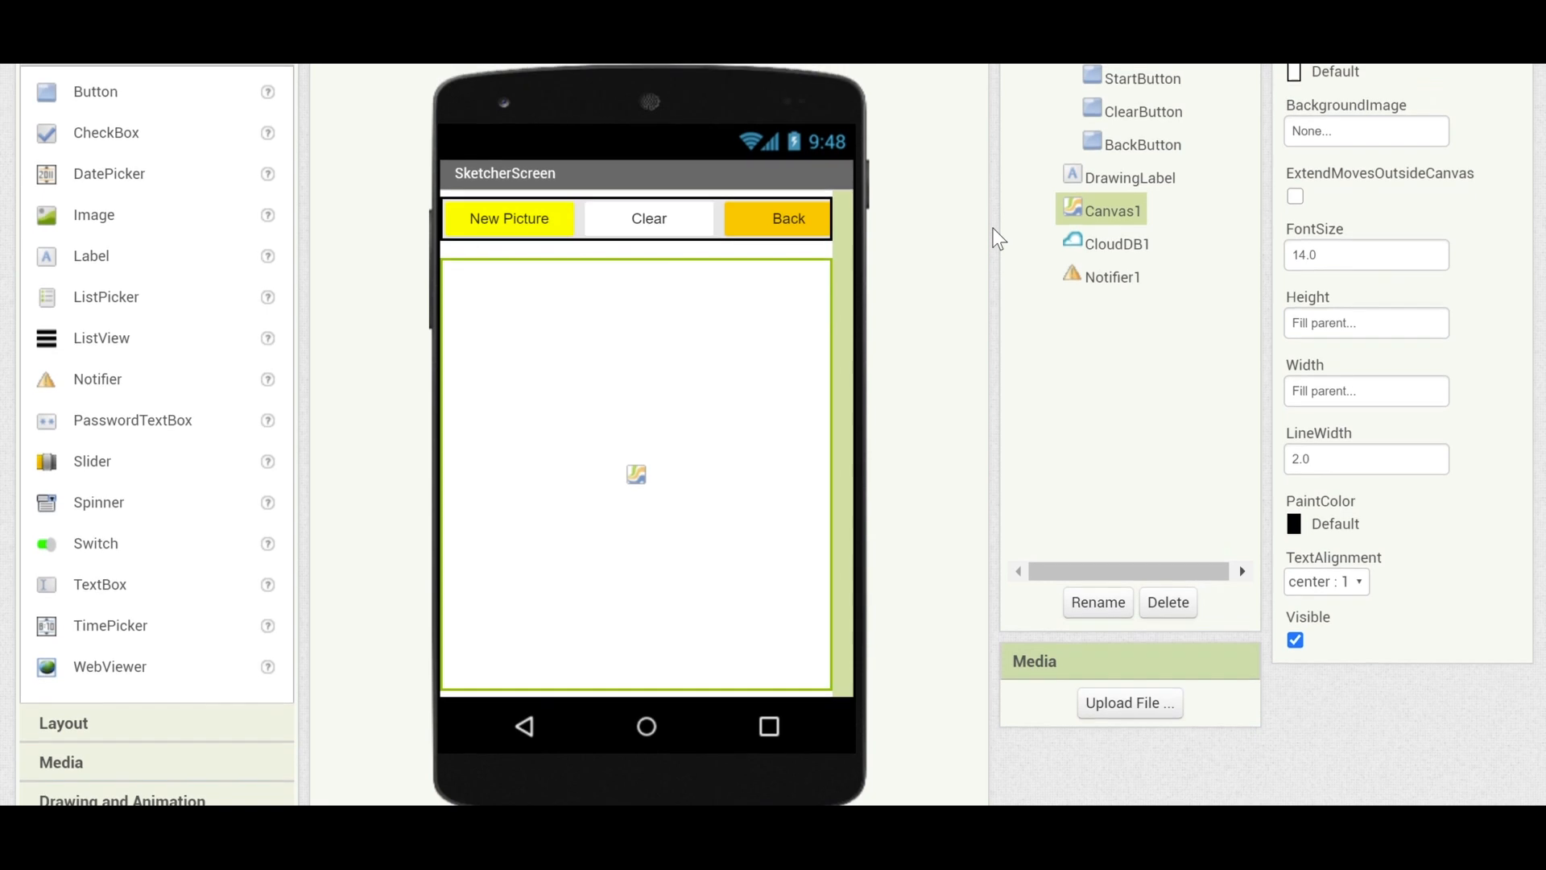
scroll("up", 3)
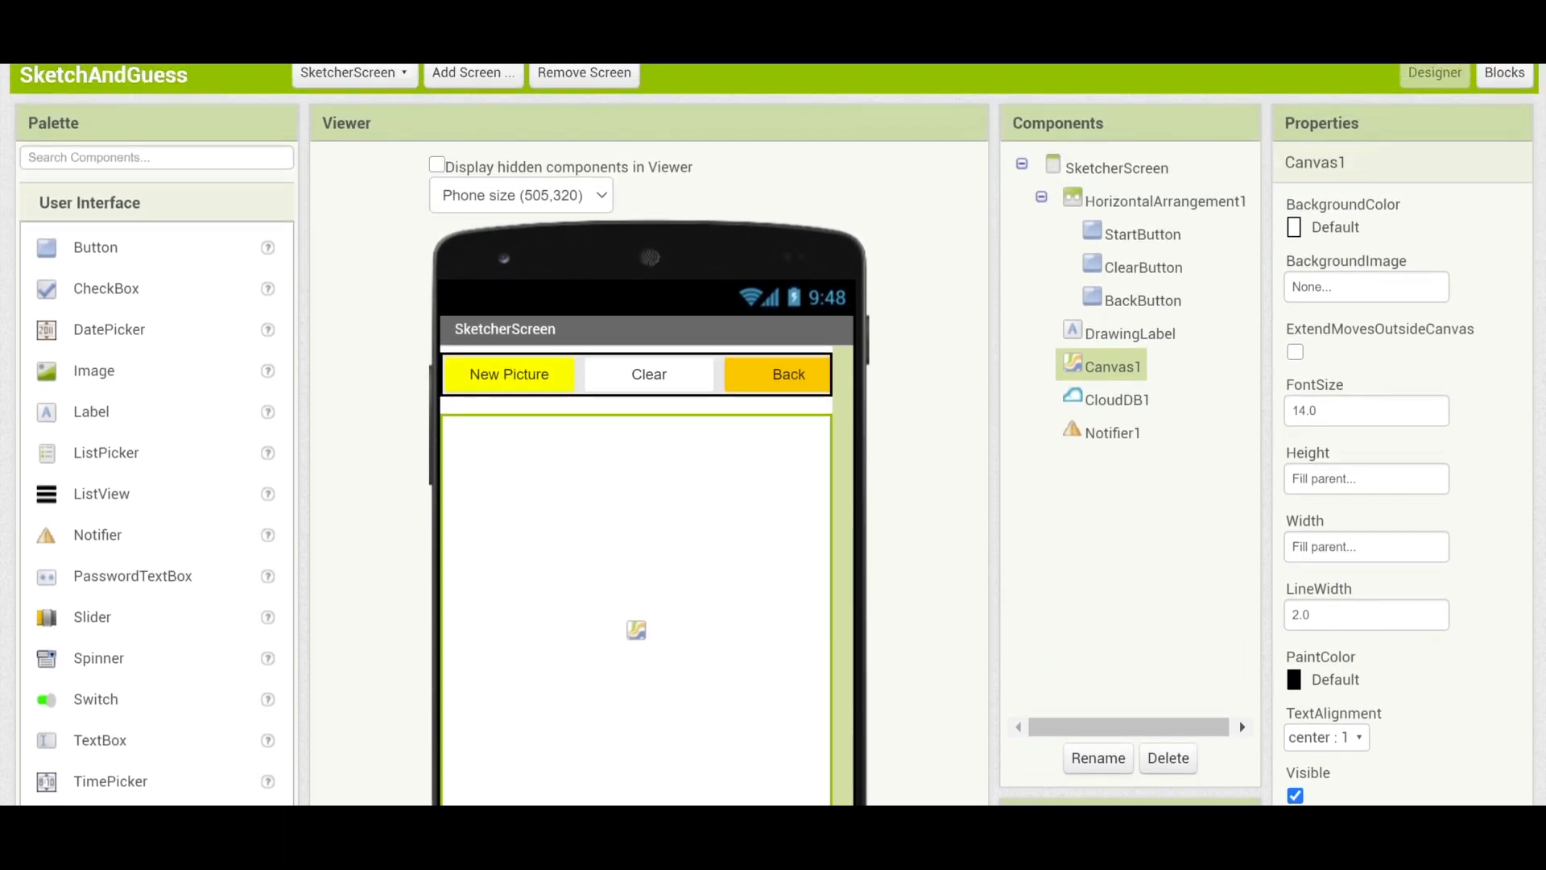
left_click(353, 72)
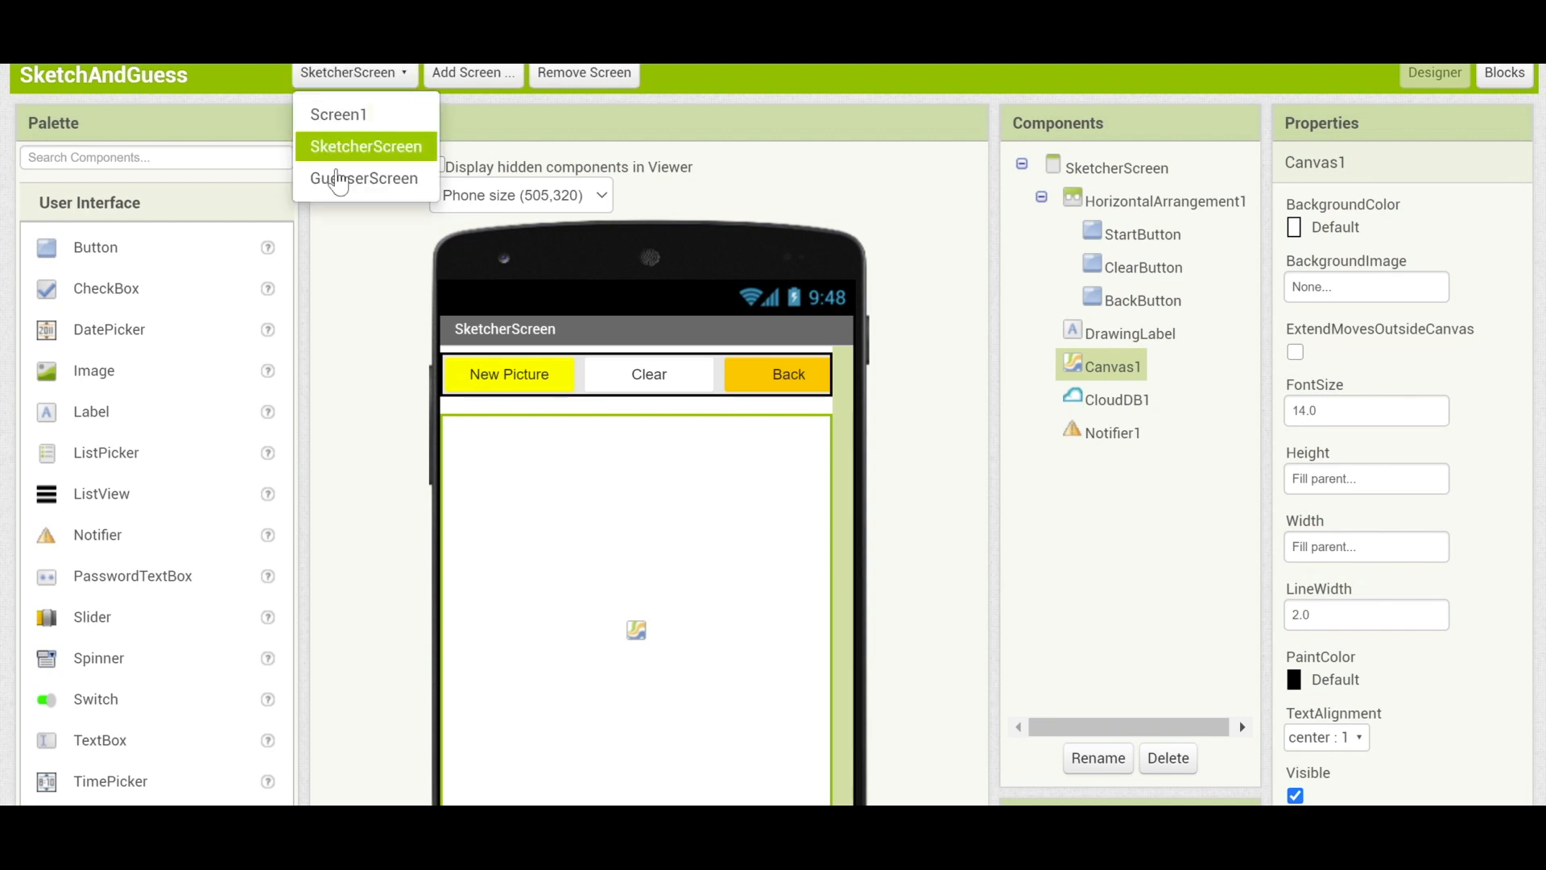
mouse_move(363, 179)
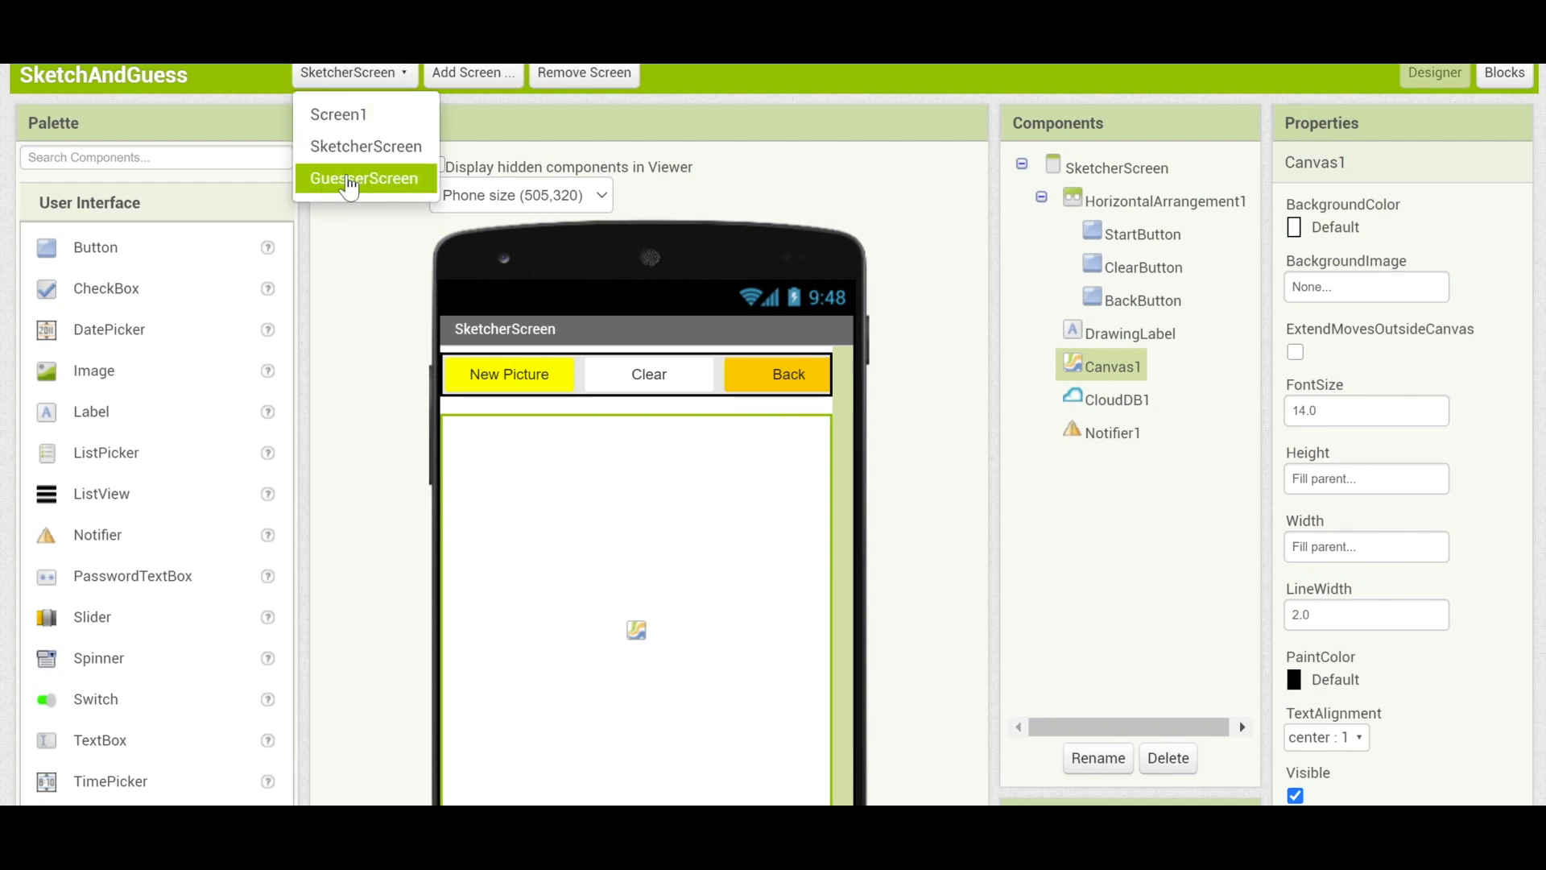
Switch to GuesserScreen and inspect its Notifier1 and Canvas1 components.
left_click(364, 179)
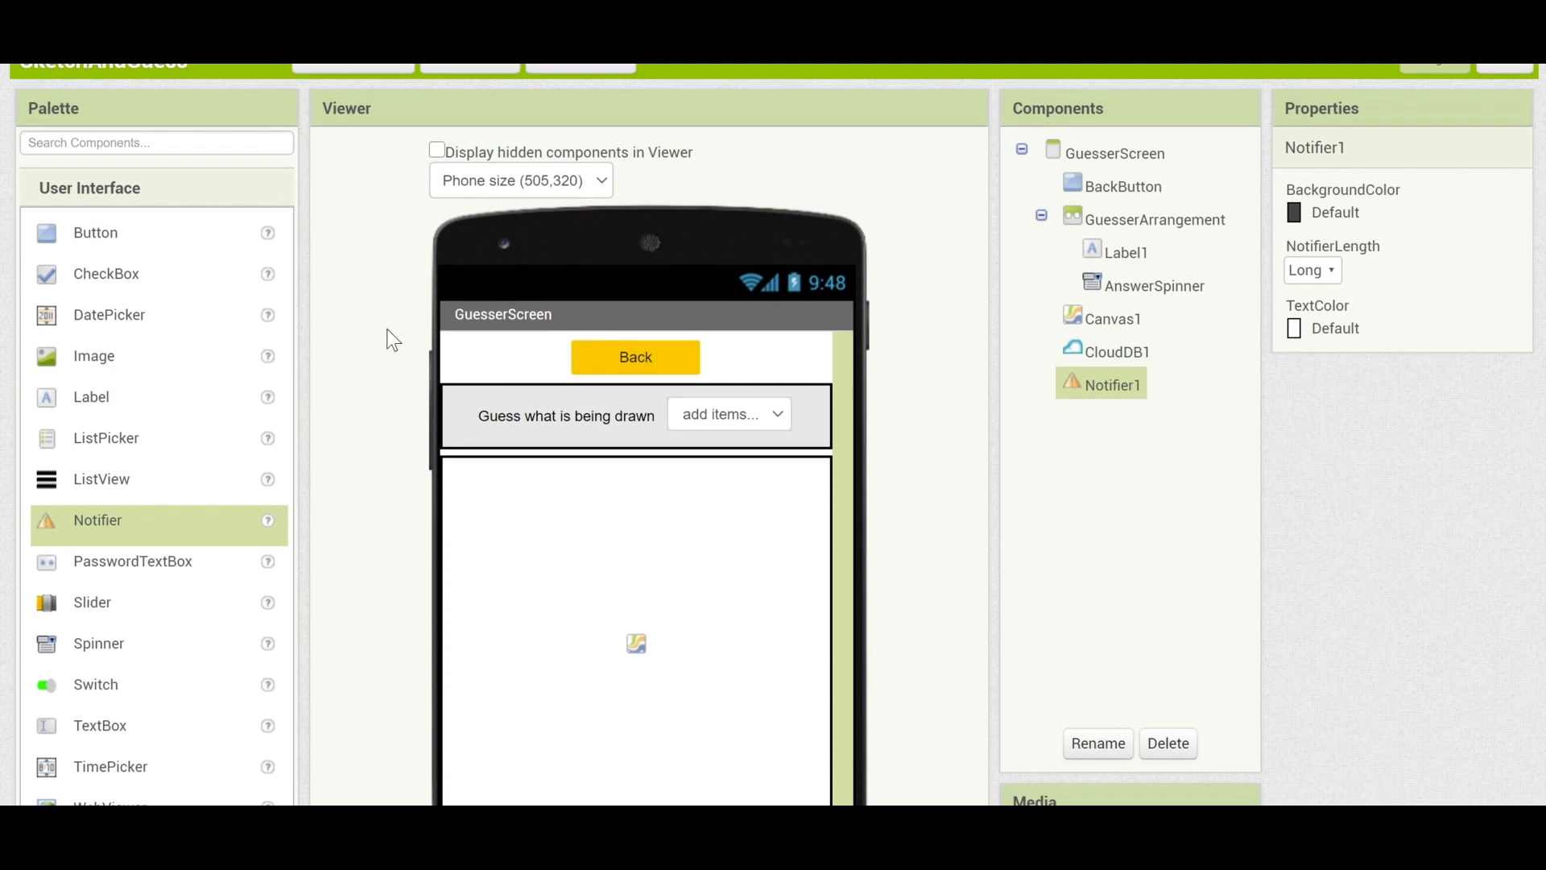
scroll("down", 3)
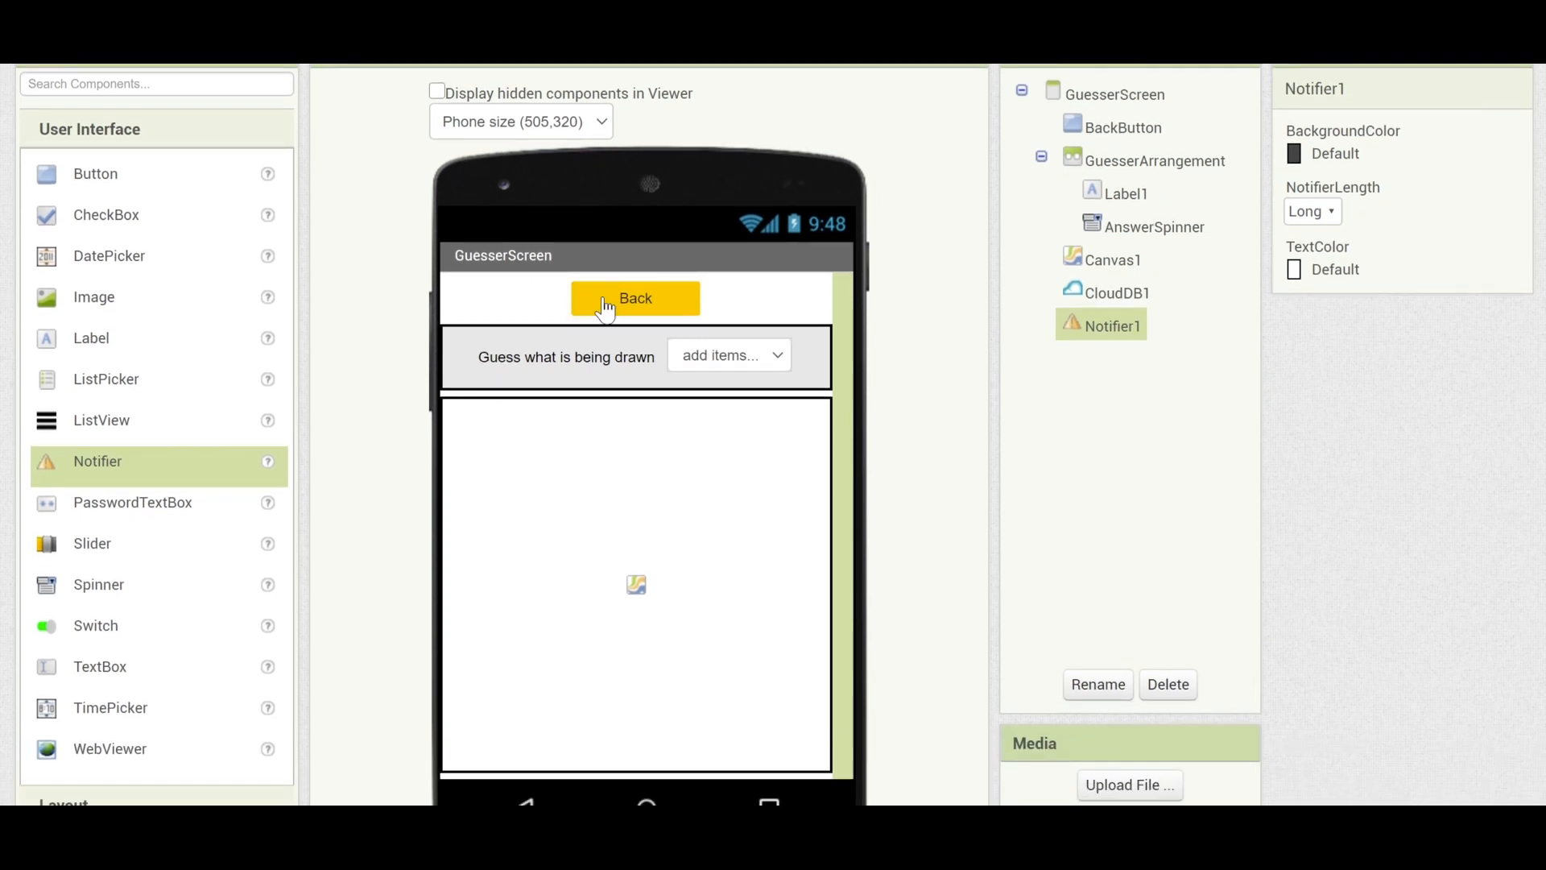
scroll("down", 3)
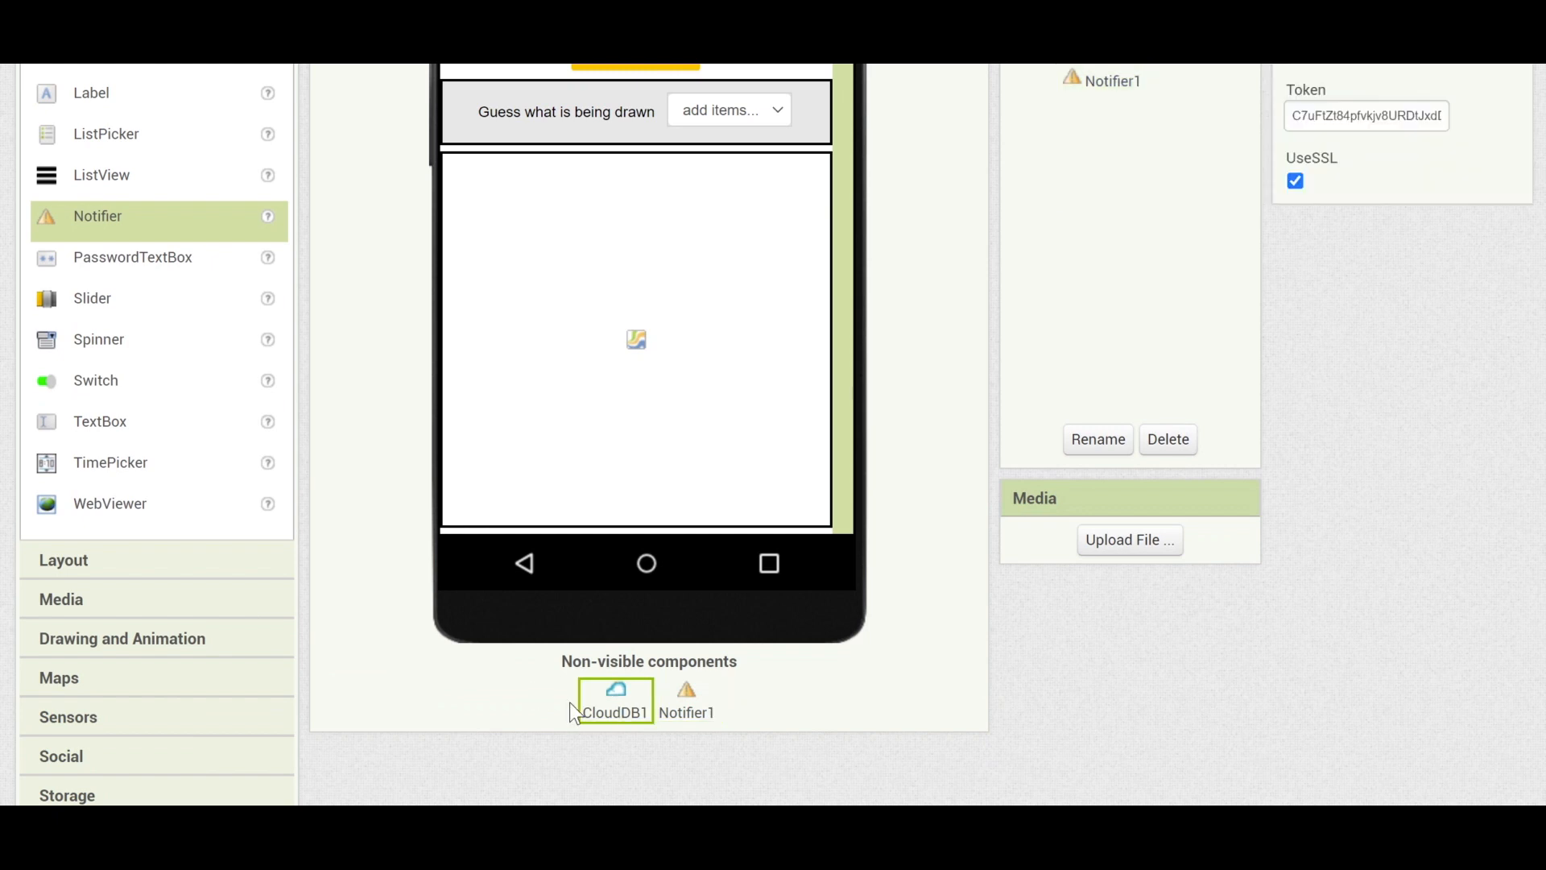
left_click(686, 700)
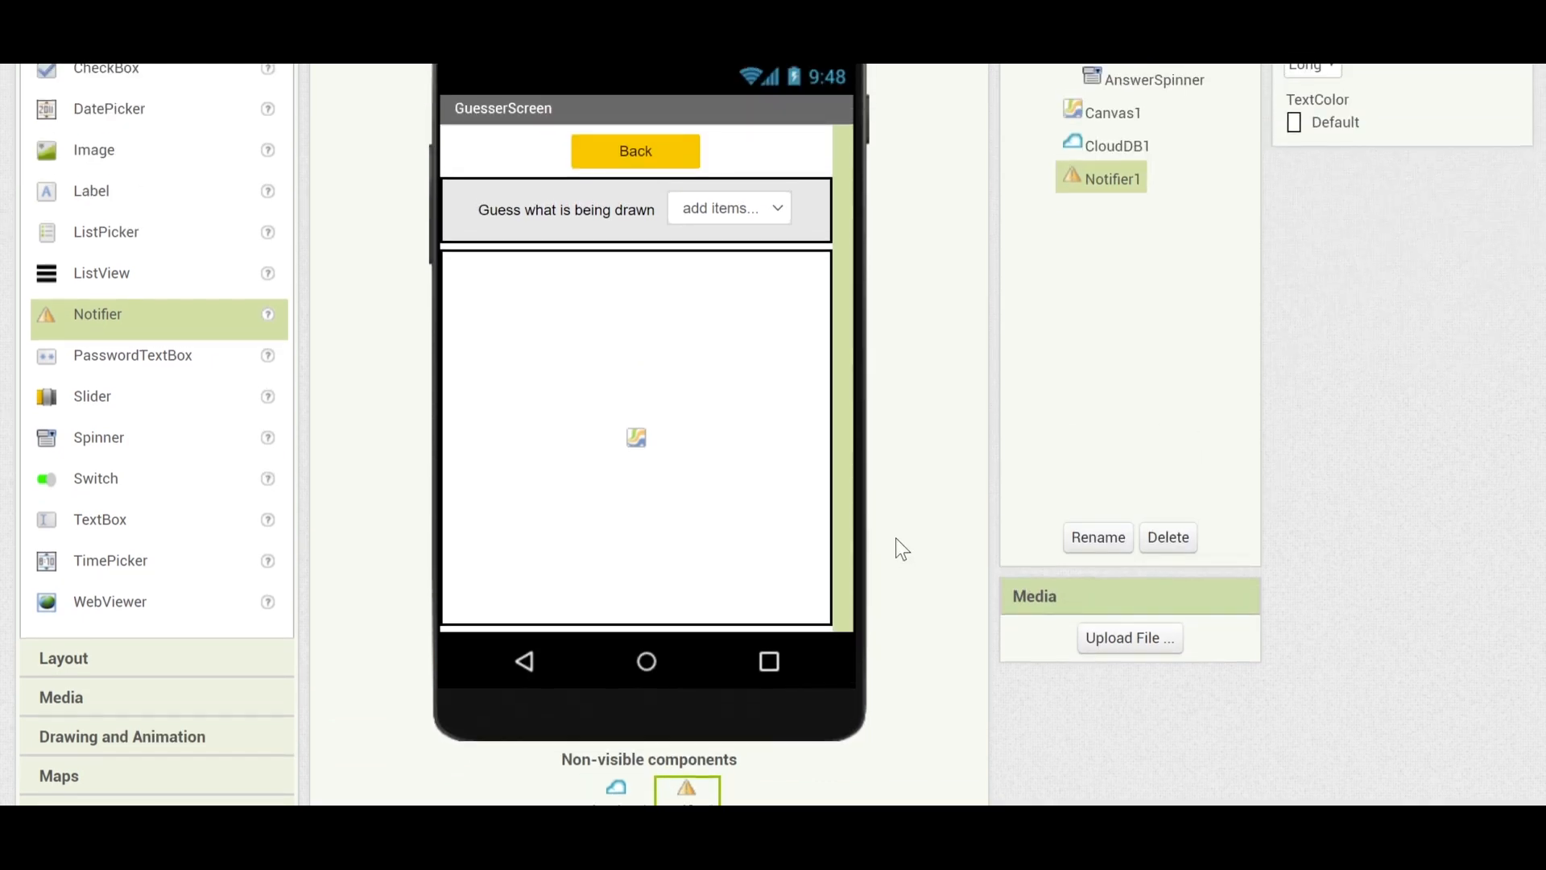
left_click(1113, 113)
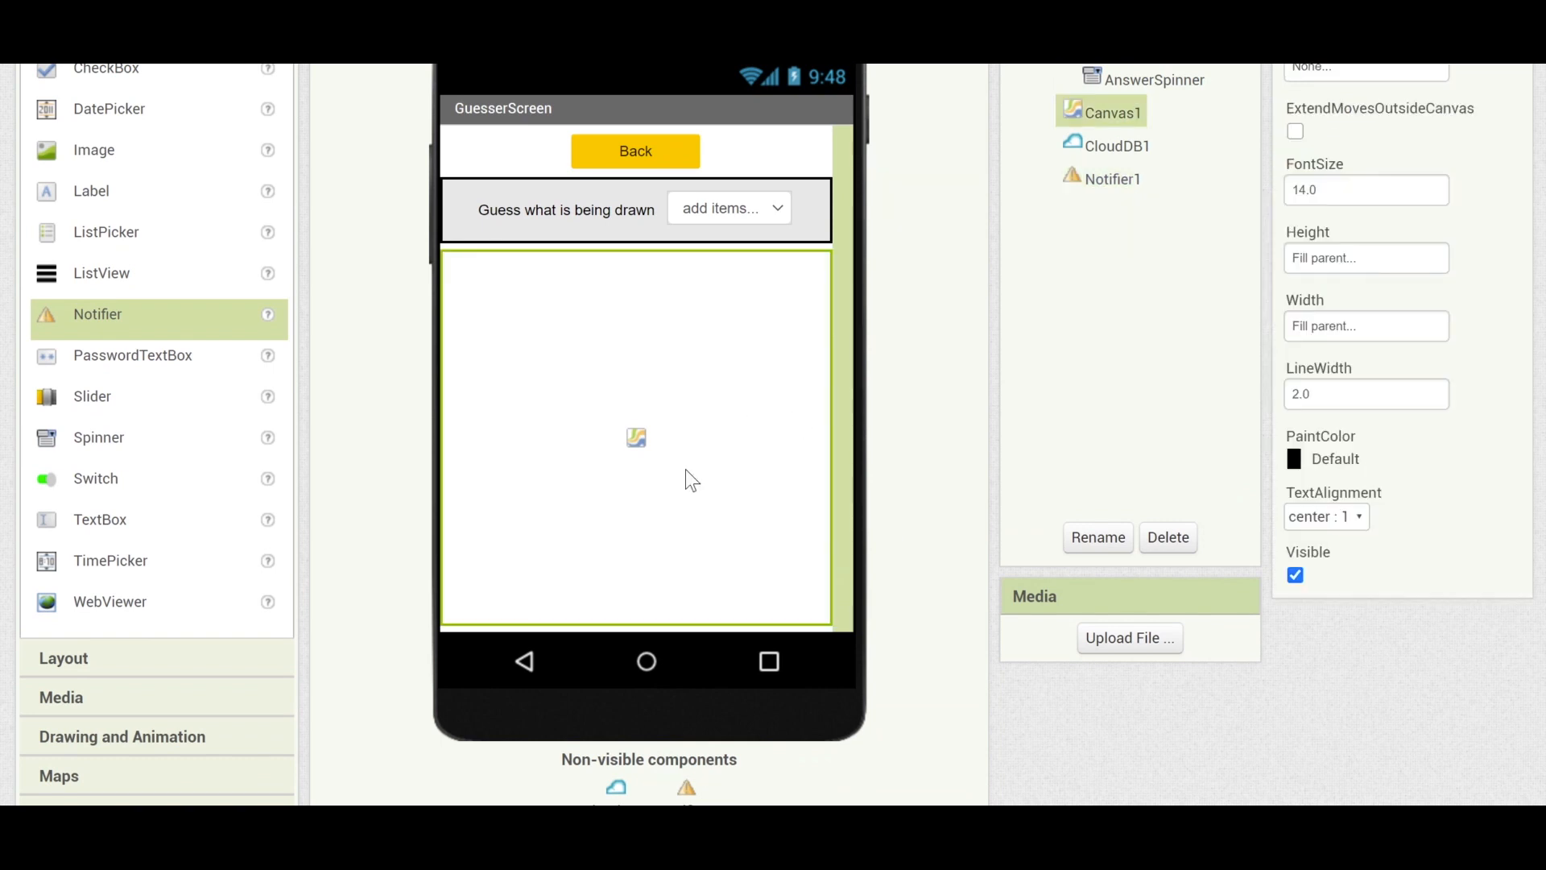
mouse_move(691, 372)
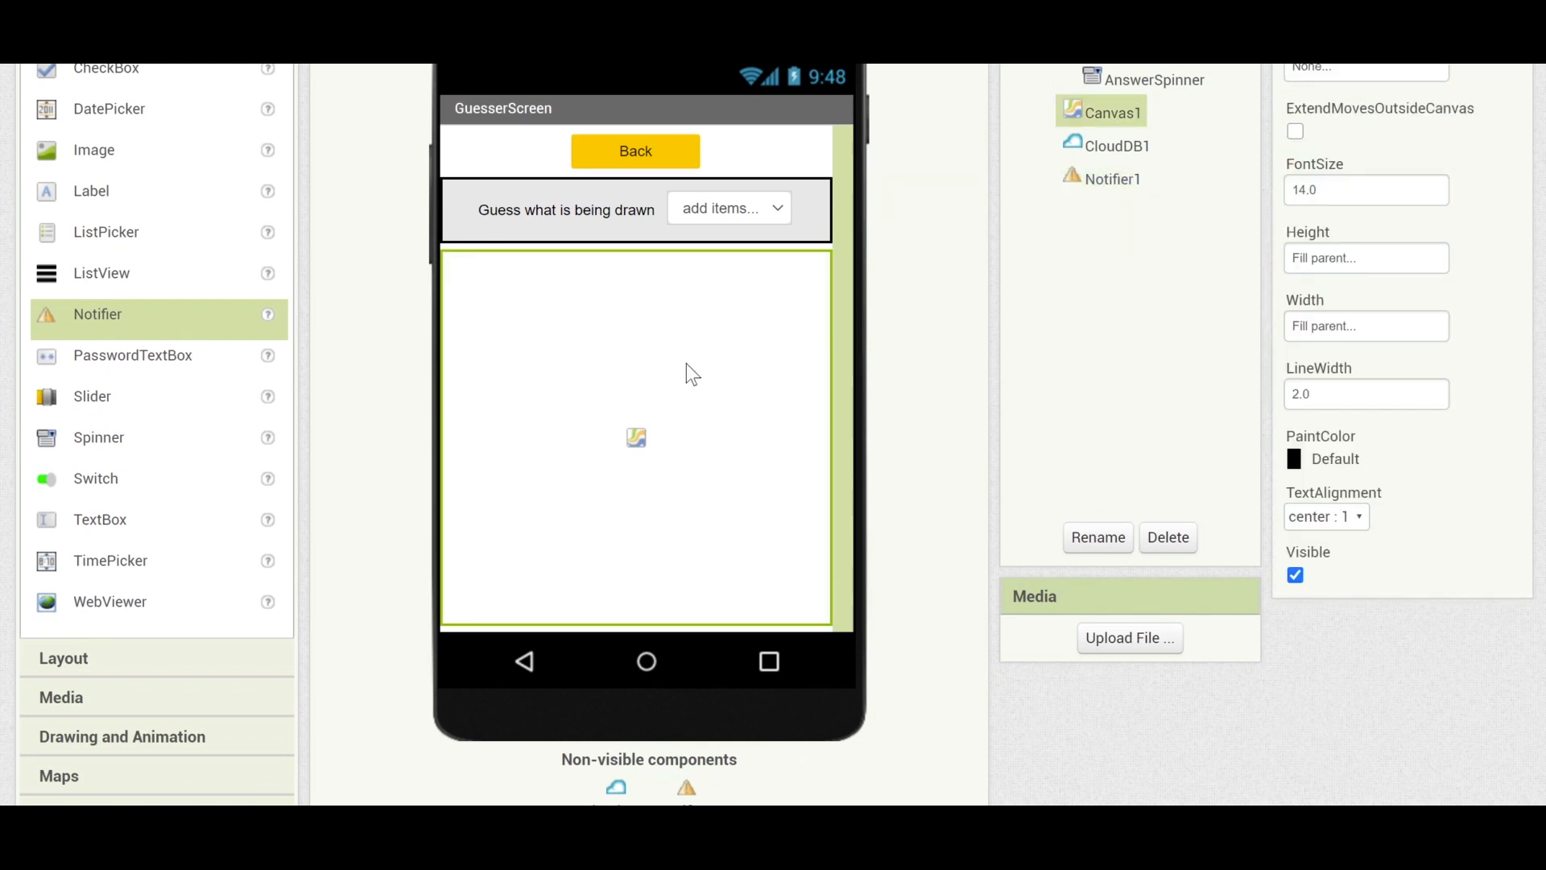
scroll("up", 3)
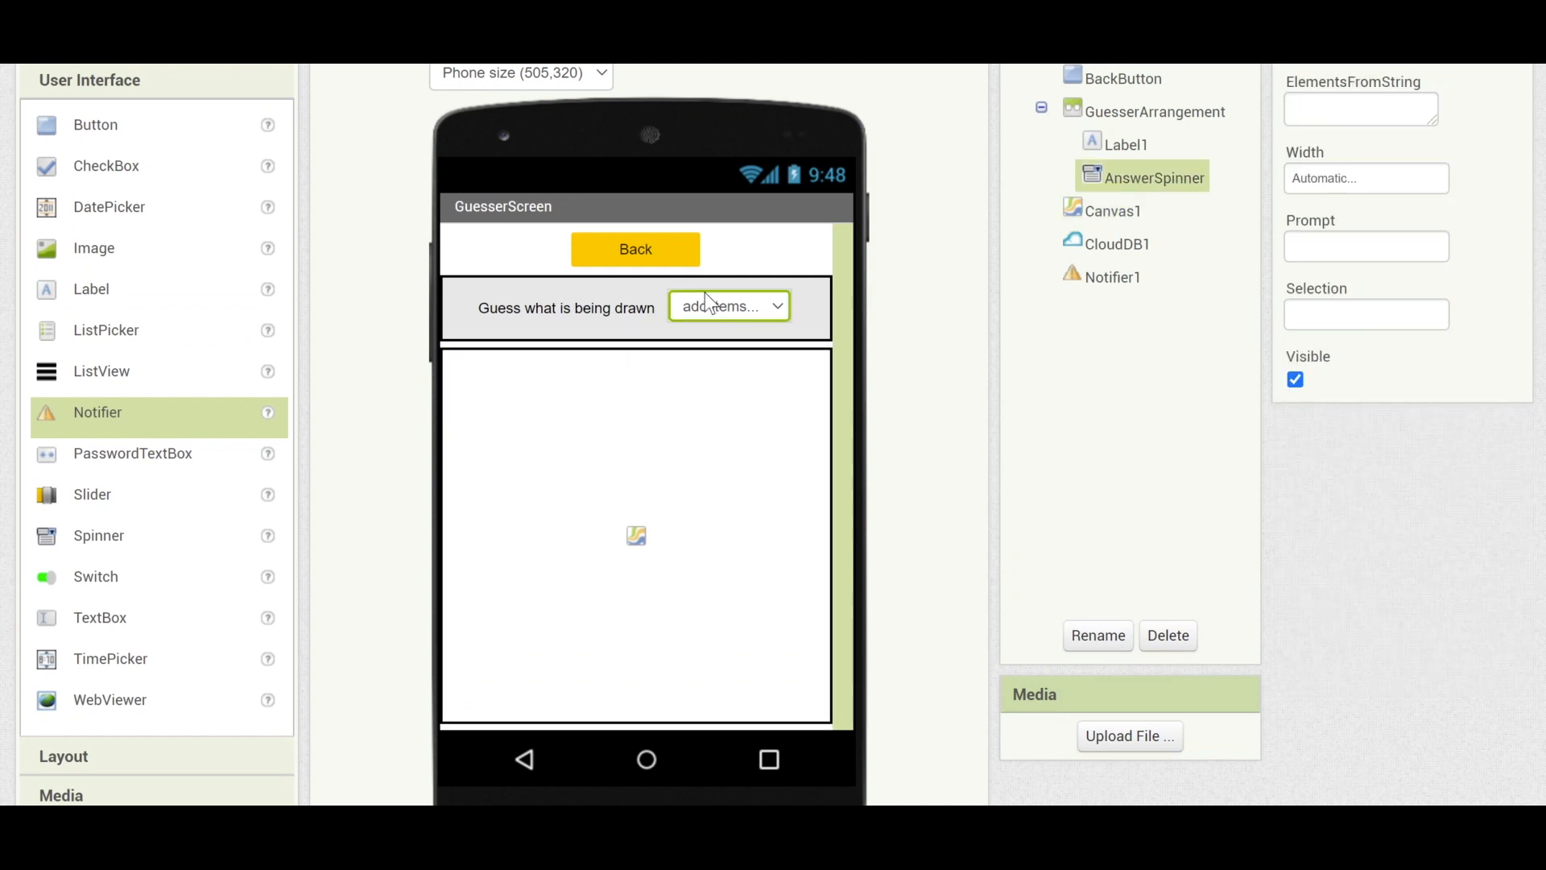
mouse_move(741, 333)
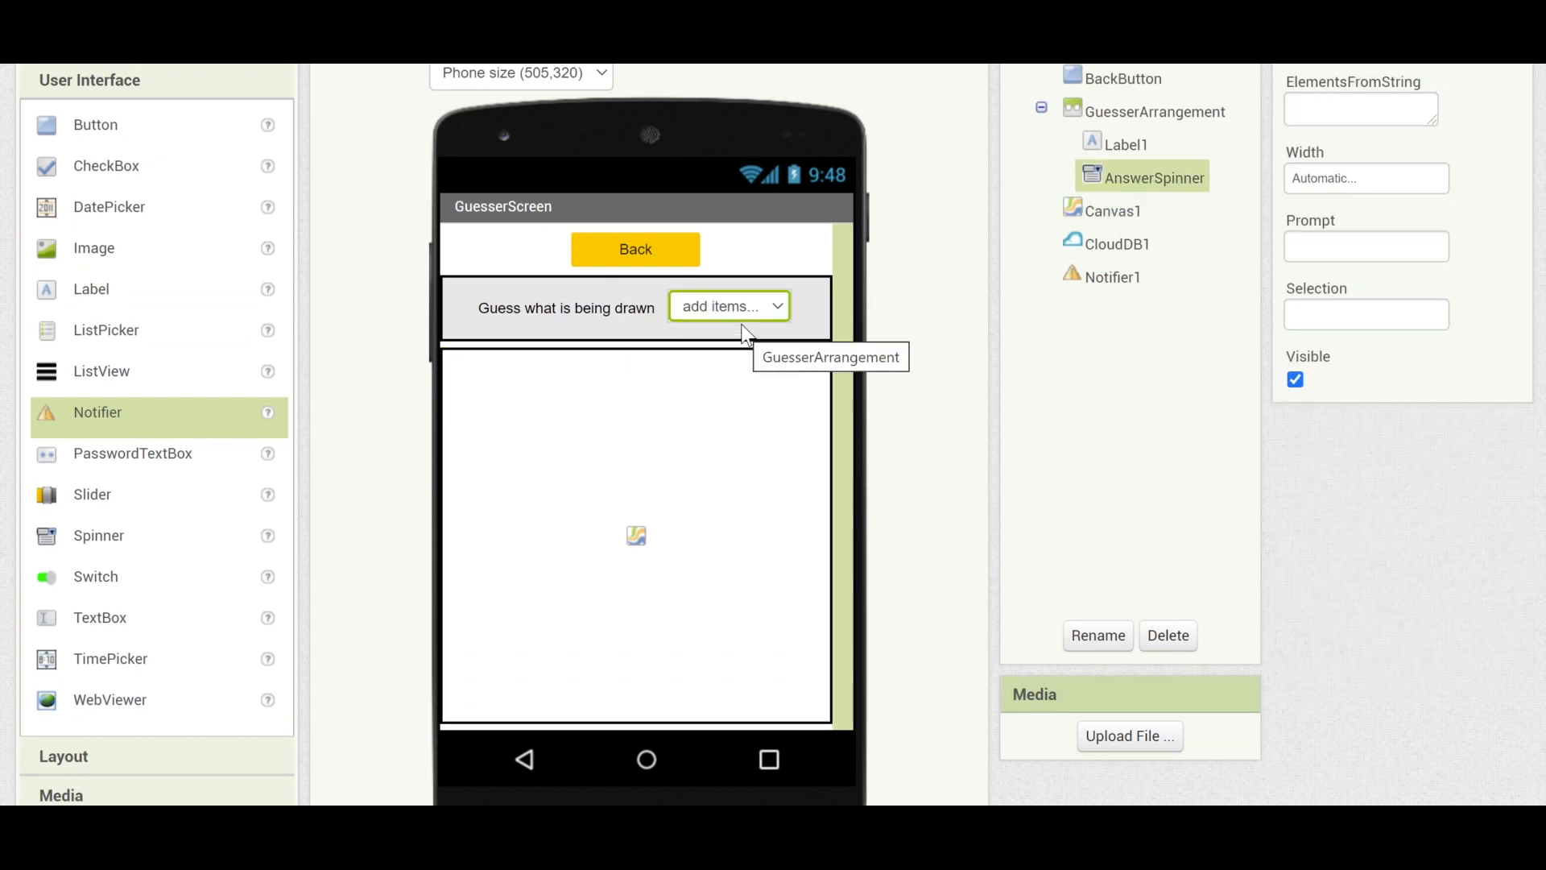
mouse_move(776, 319)
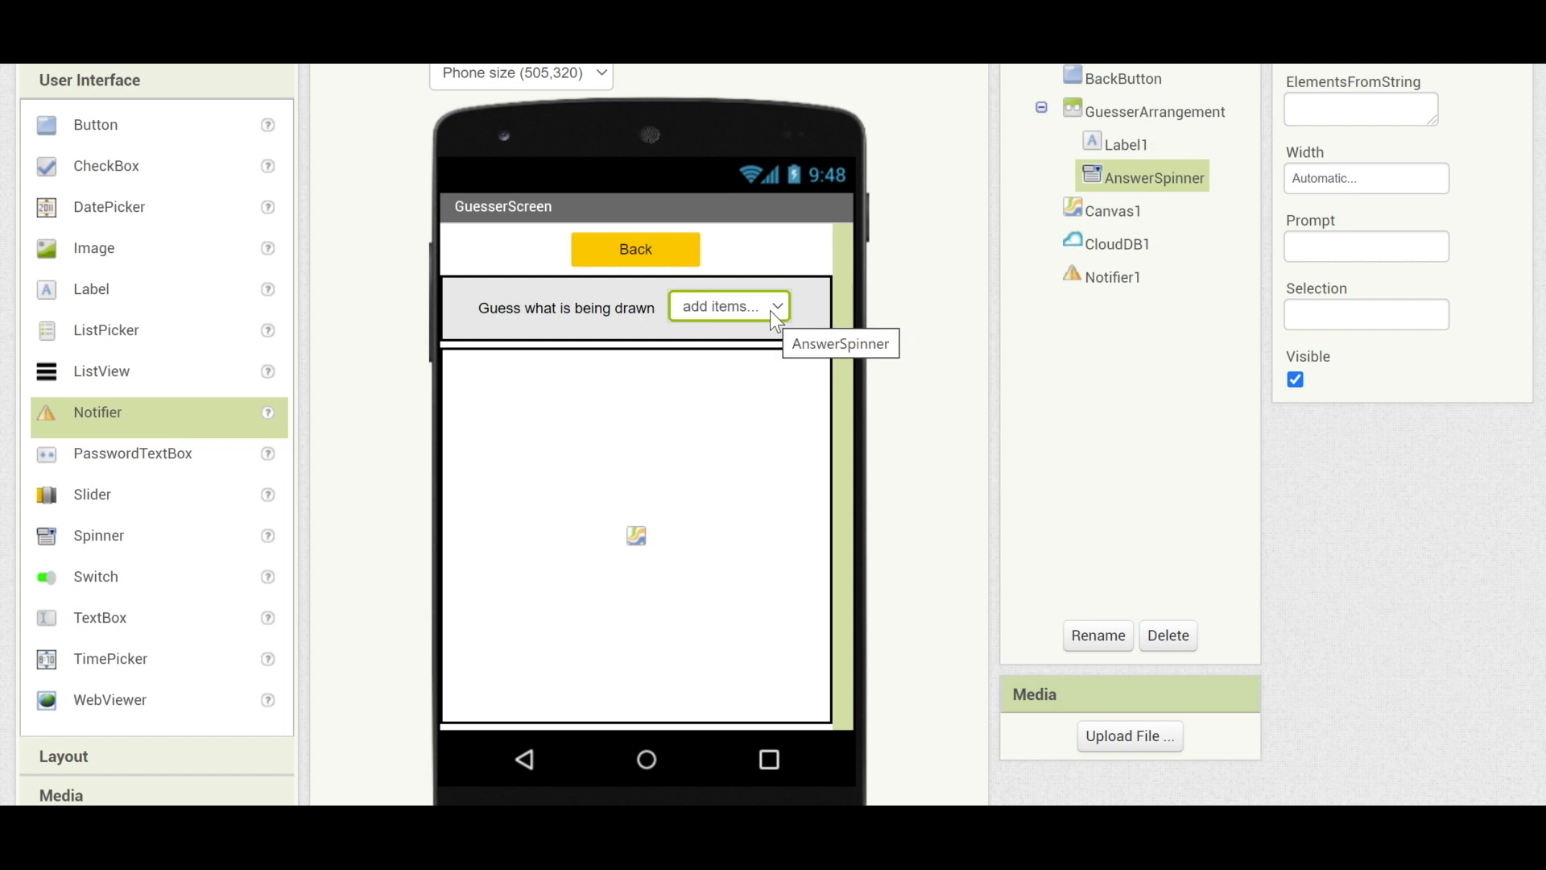
mouse_move(780, 324)
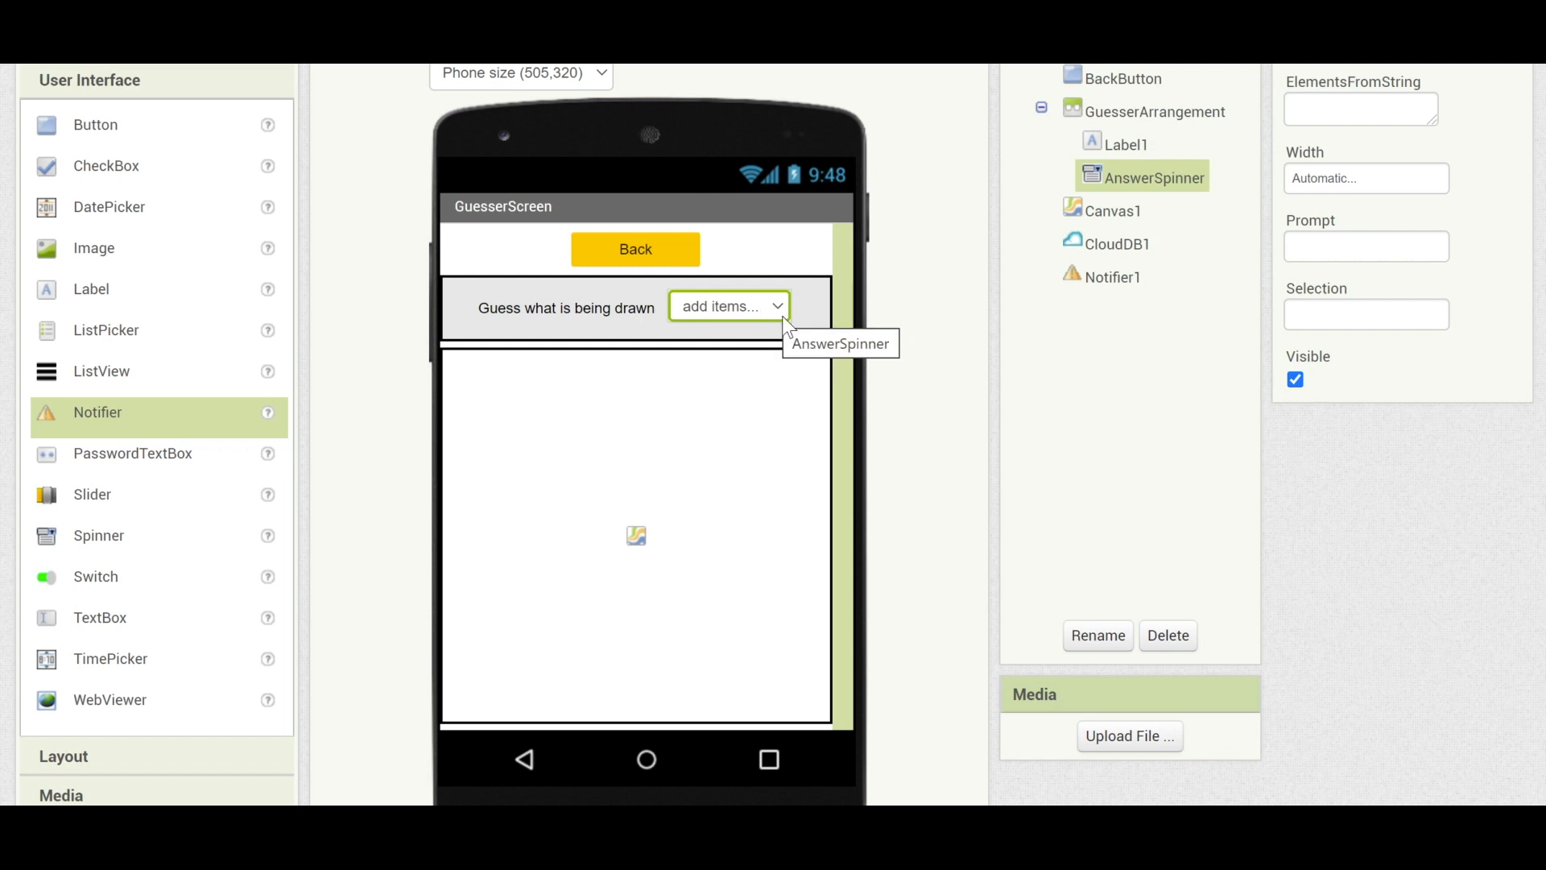
mouse_move(845, 330)
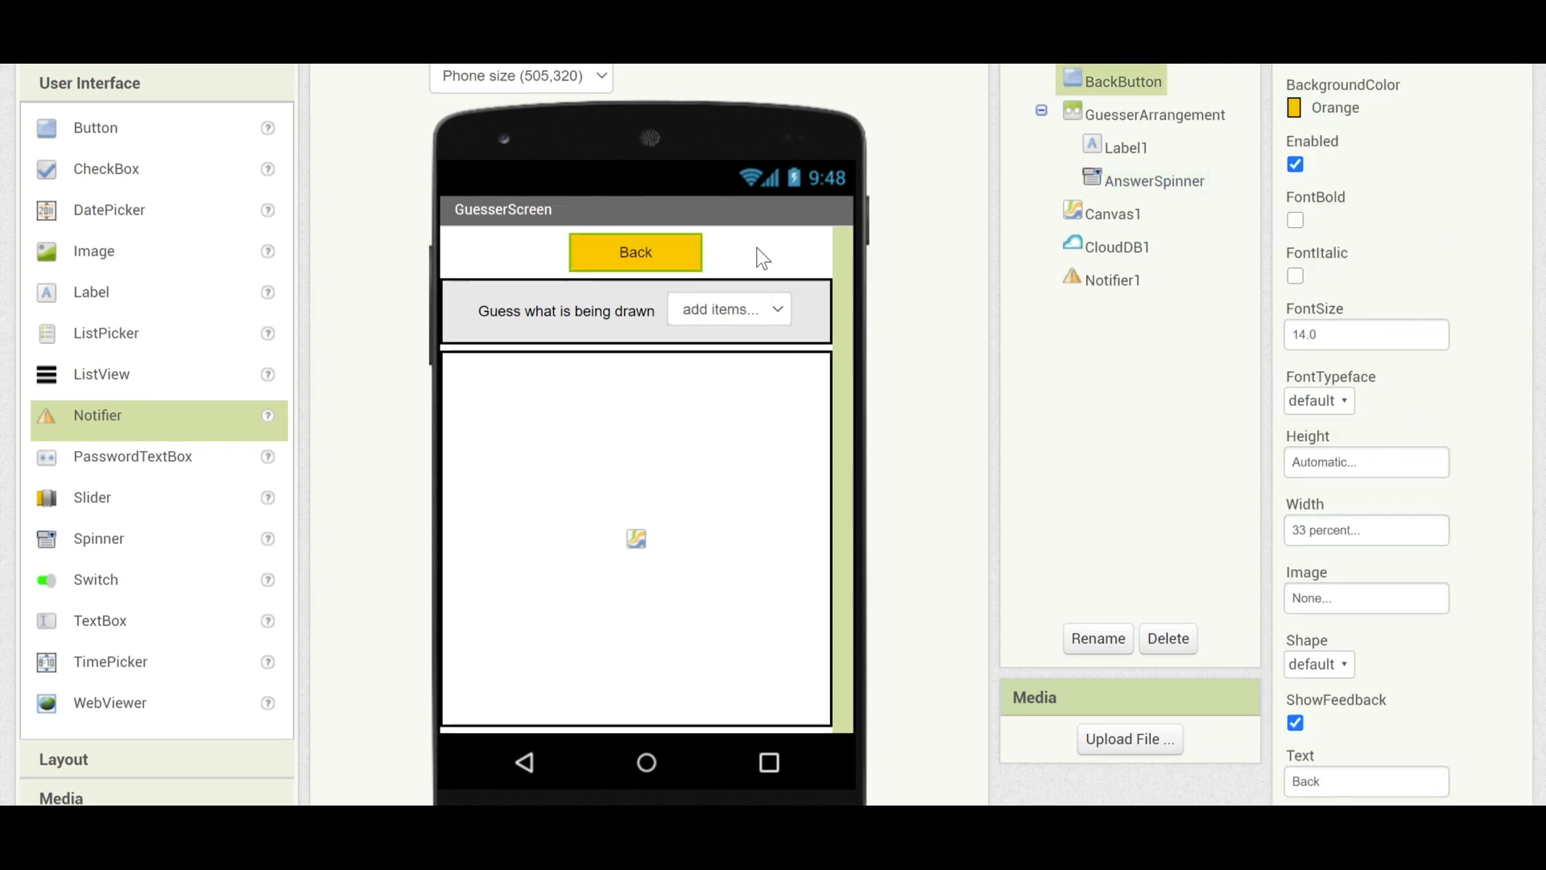
scroll("up", 3)
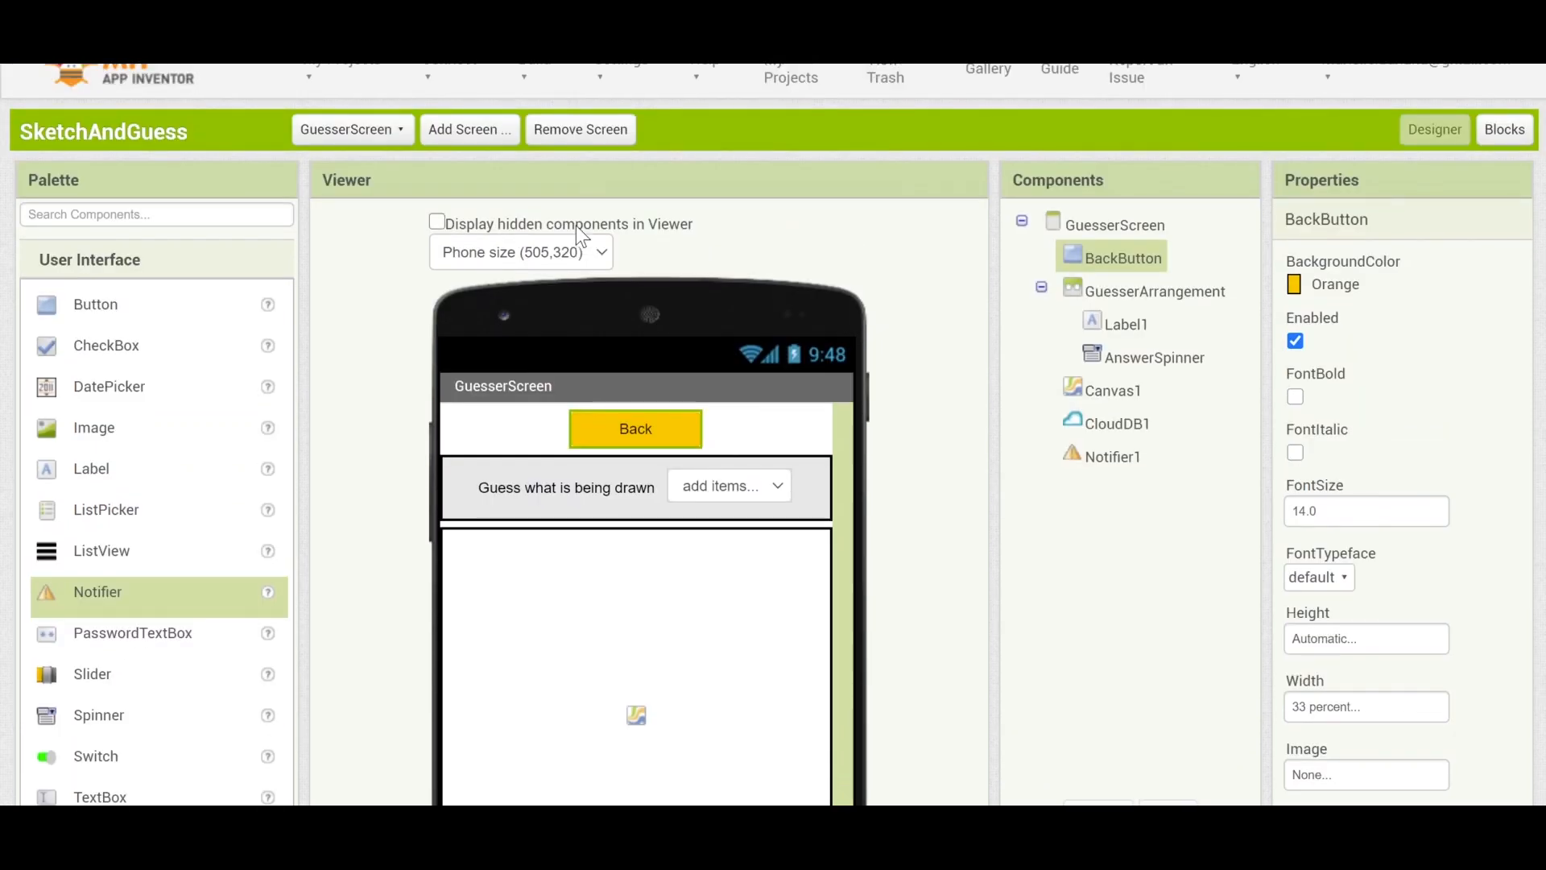
scroll("up", 3)
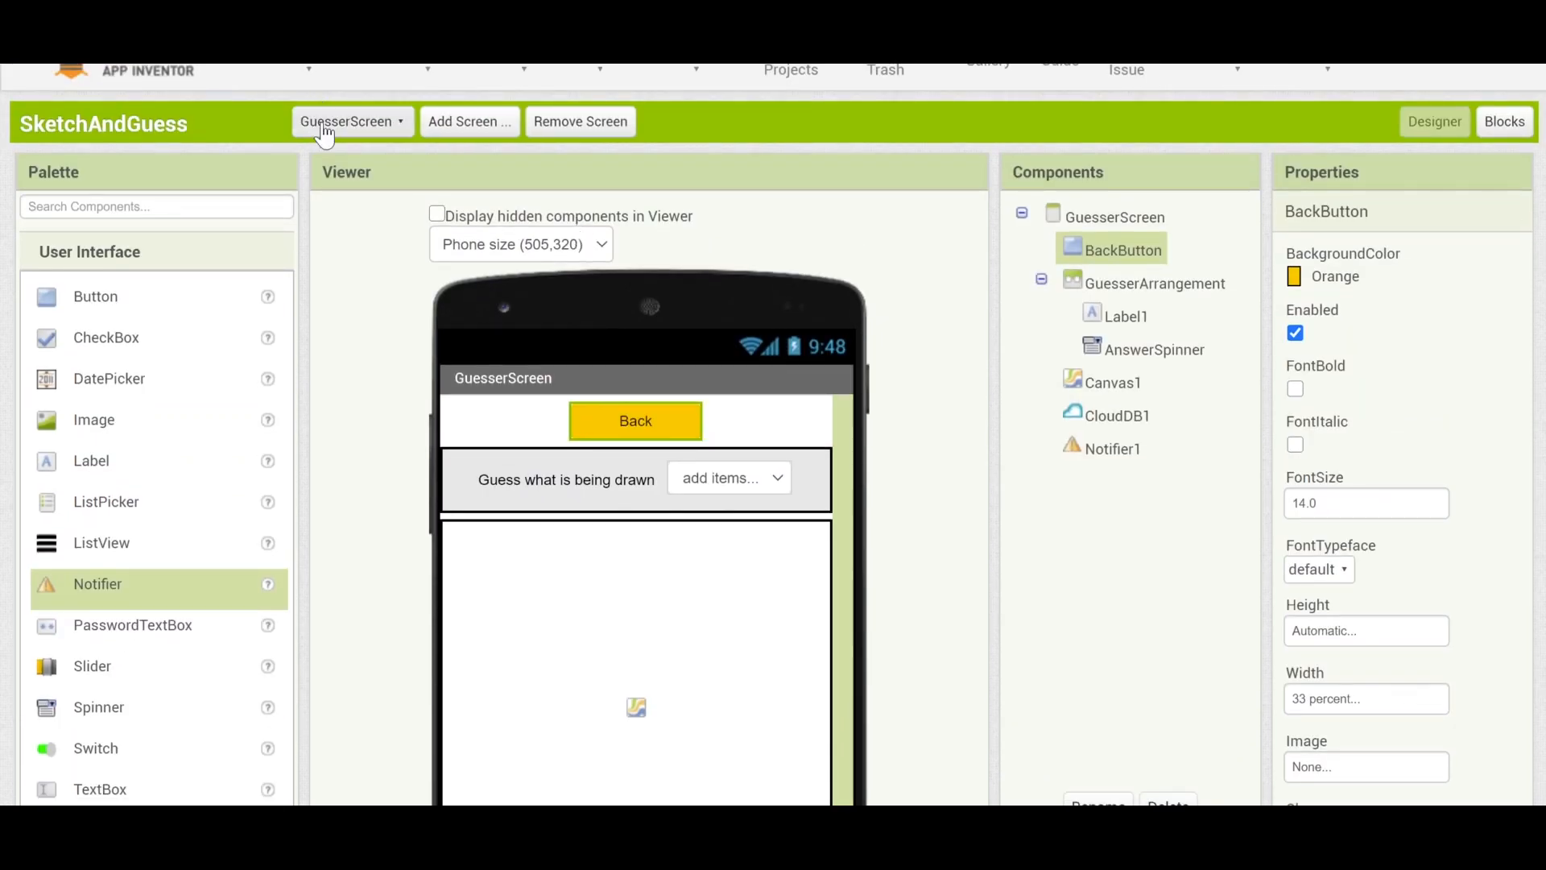
Return to Screen1 and check SketcherButton's yellow background, font size 20 and 100×200 px size.
left_click(348, 121)
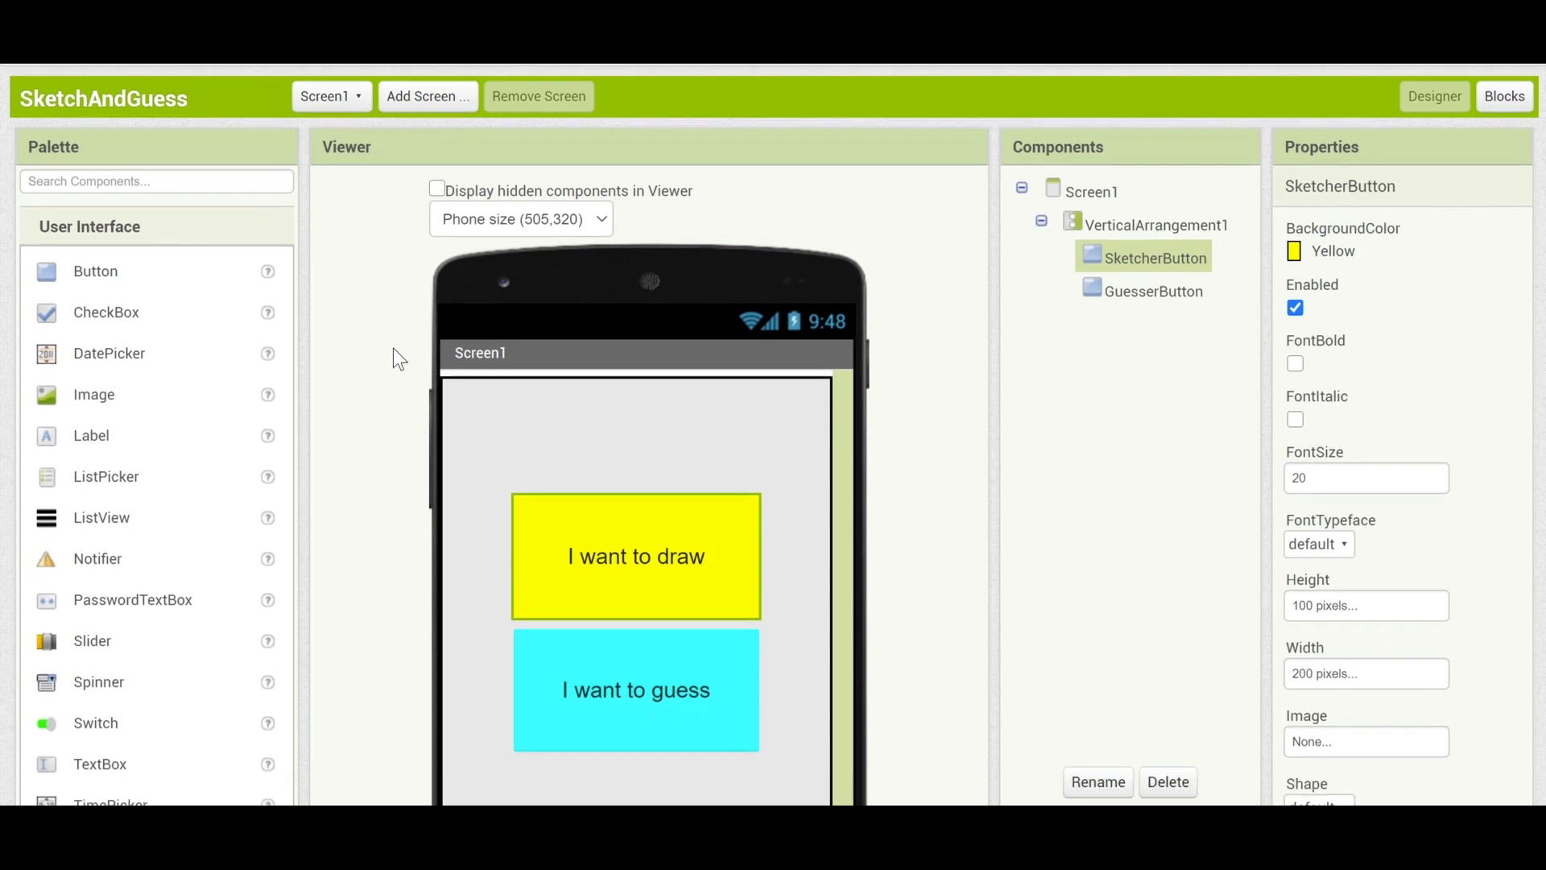
scroll("down", 3)
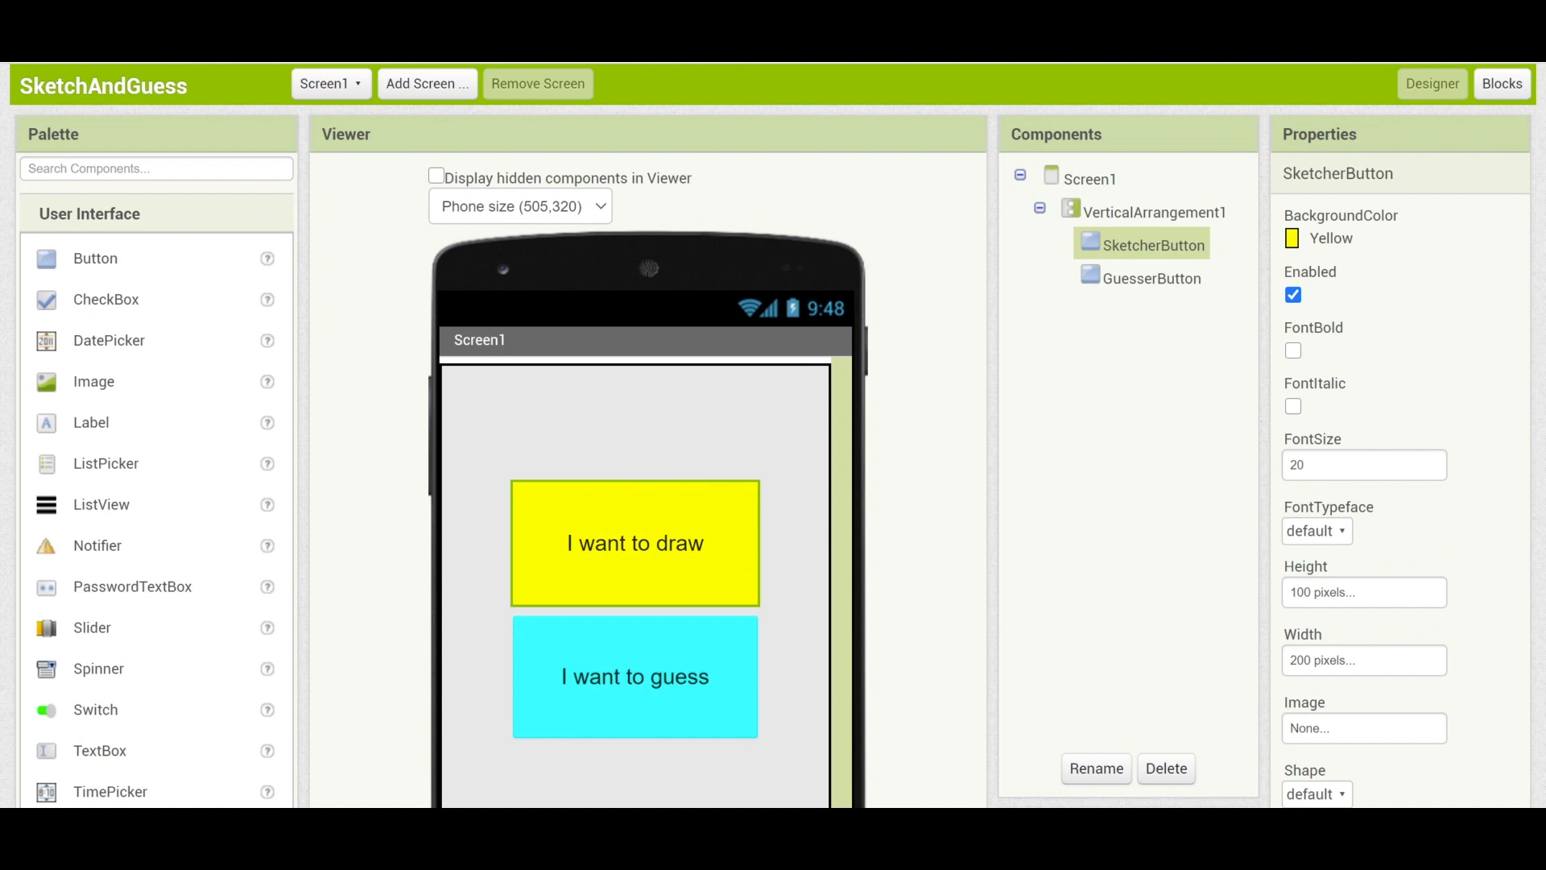
mouse_move(1169, 414)
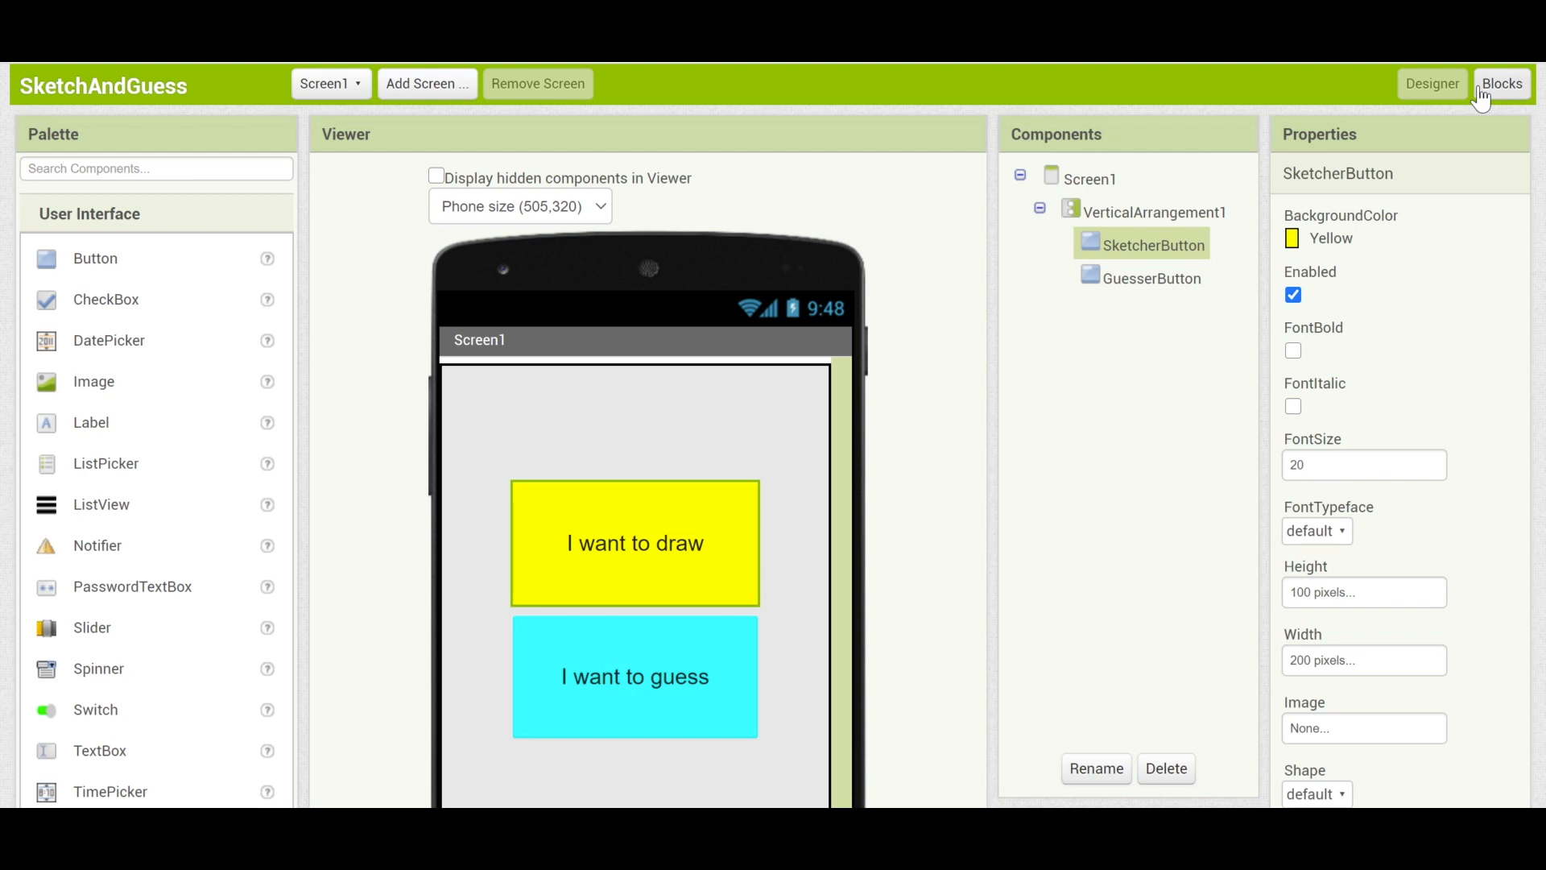
mouse_move(1485, 213)
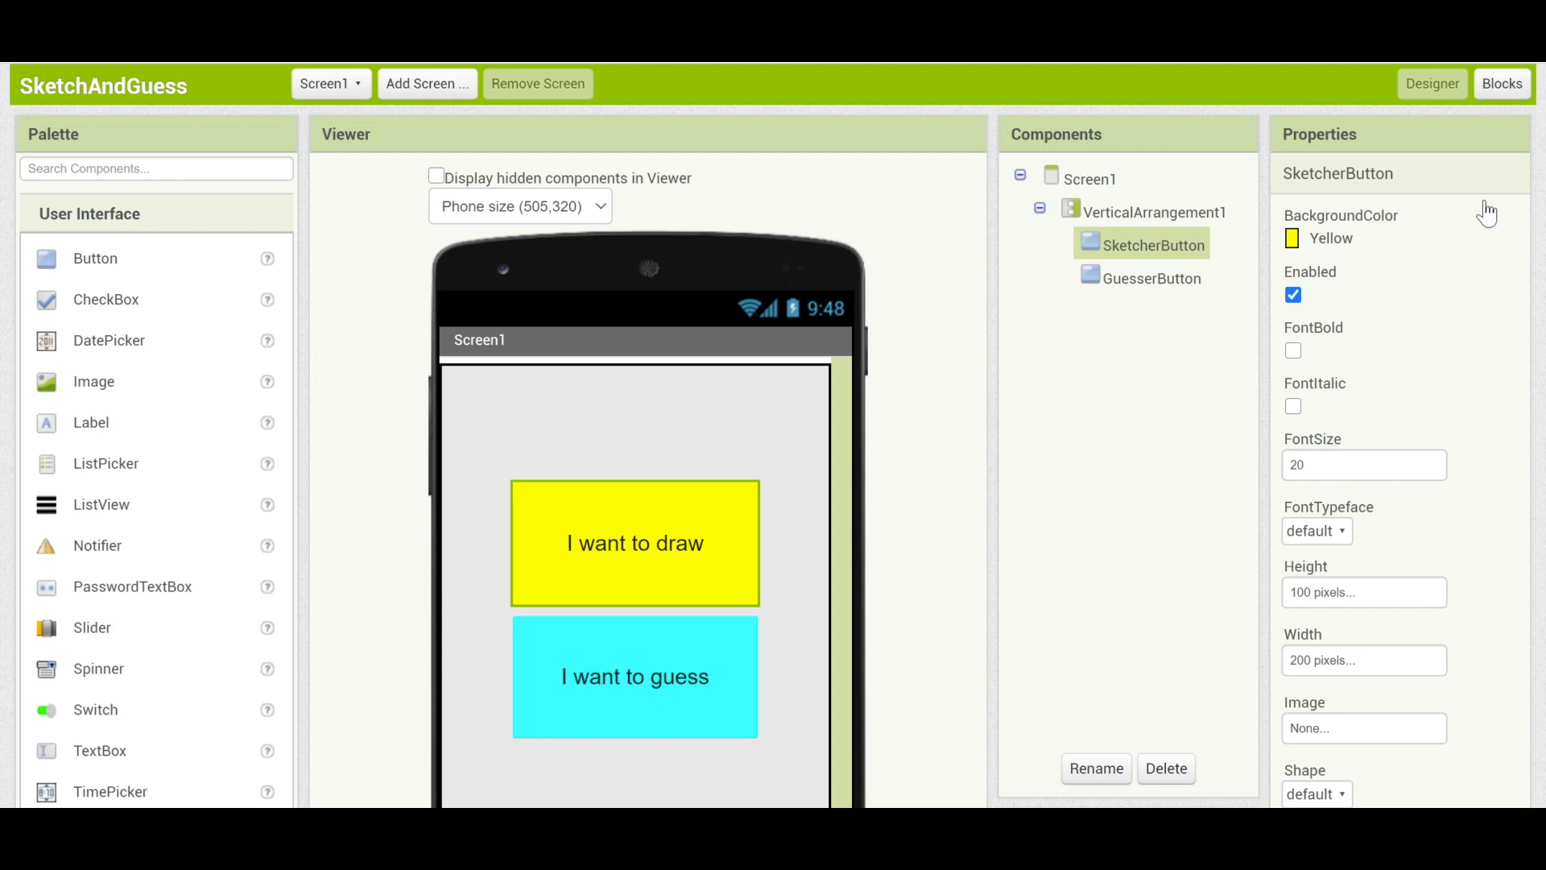
mouse_move(1502, 82)
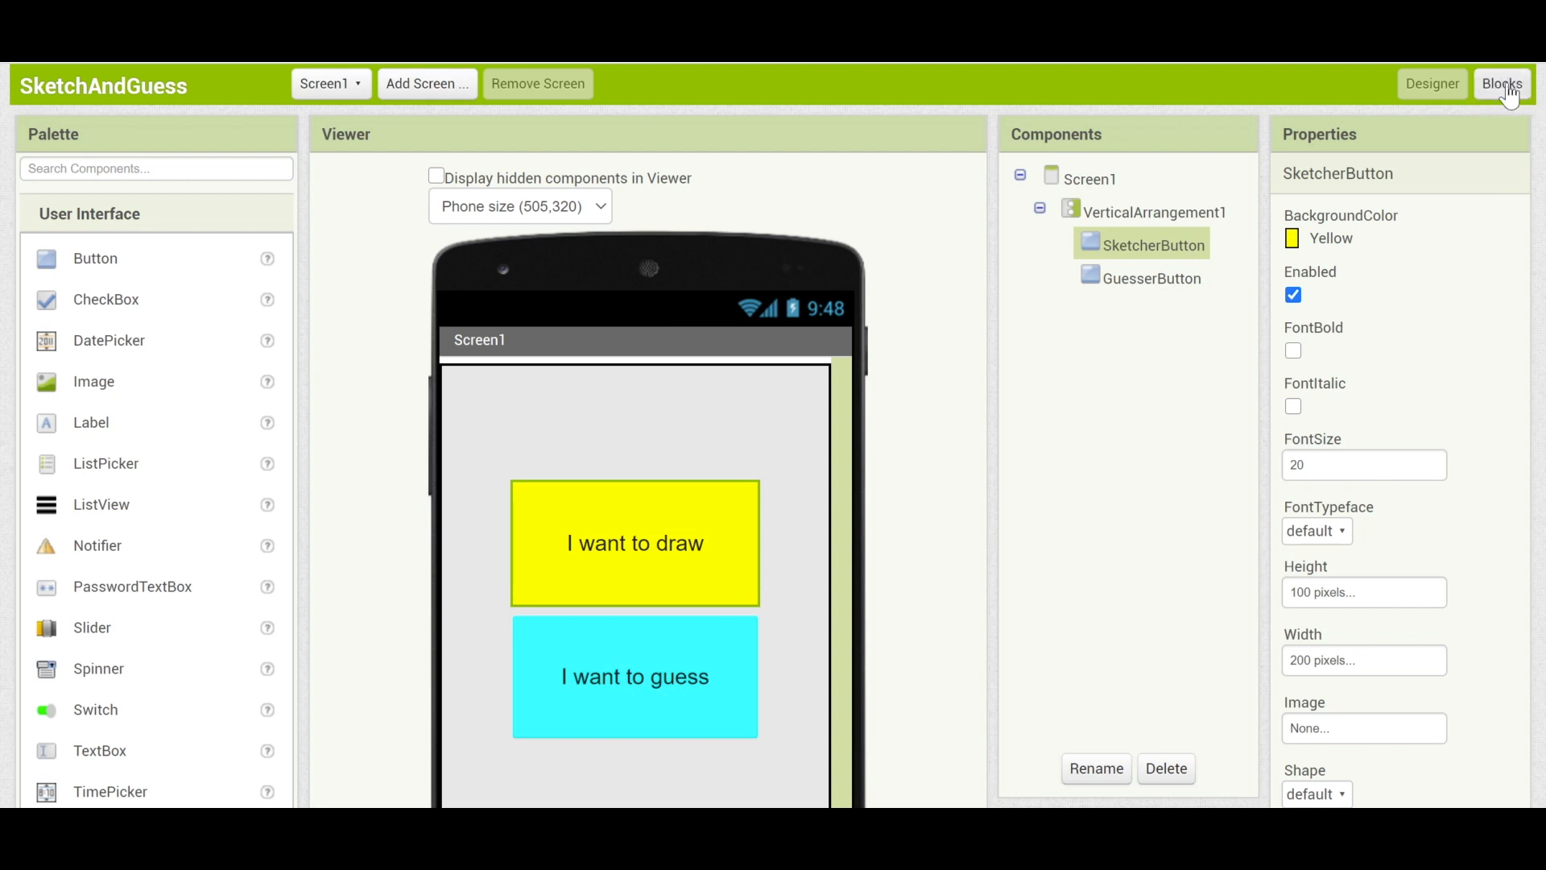
In Blocks, add a SketcherButton click handler containing an open another screen block.
left_click(1501, 83)
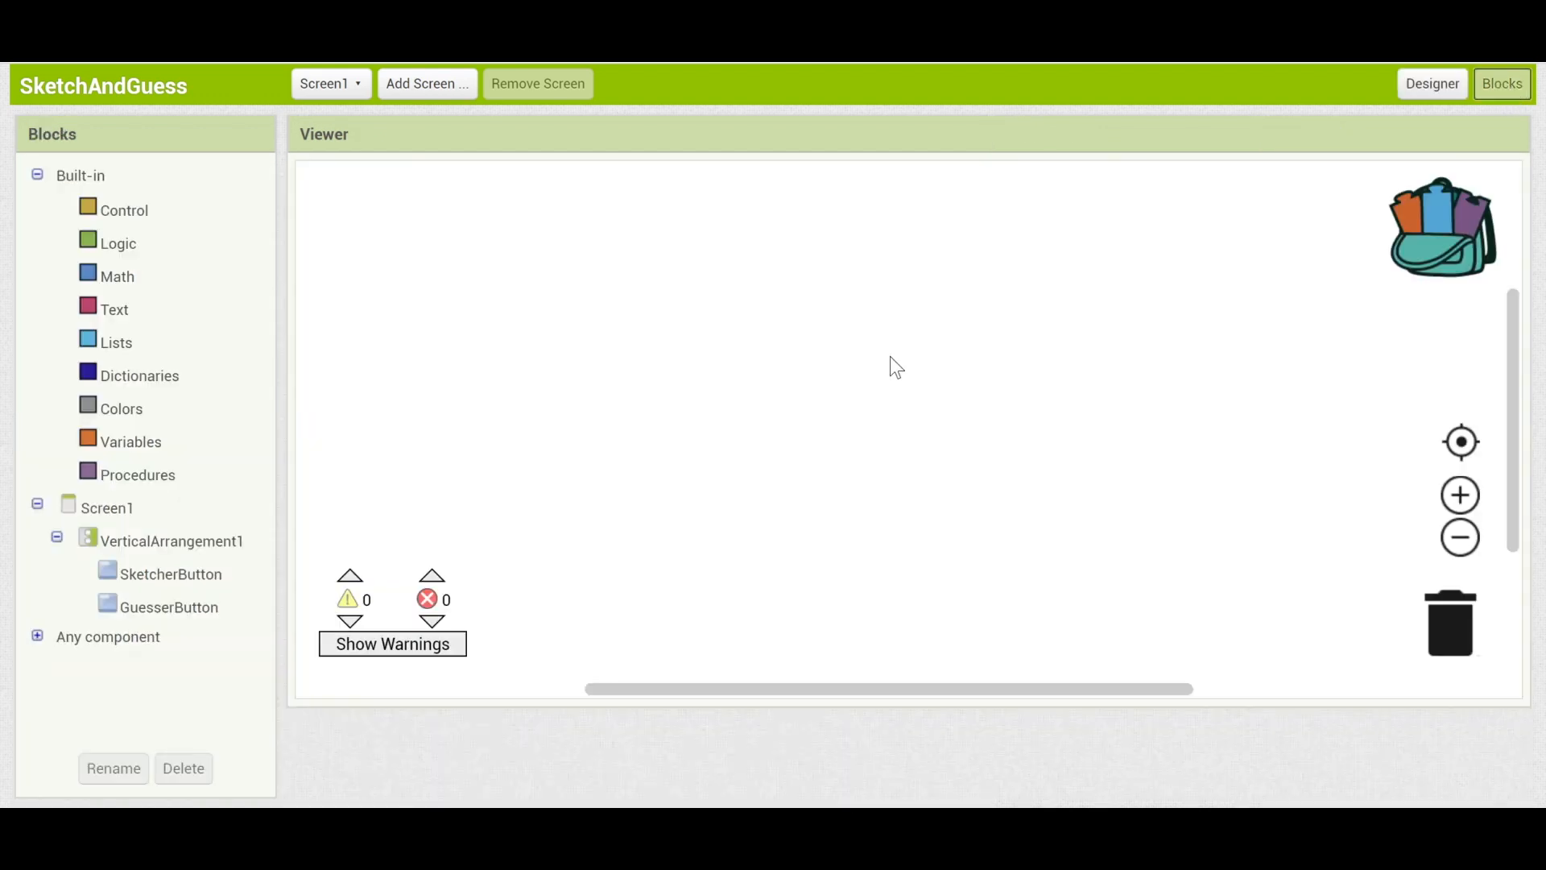
mouse_move(567, 354)
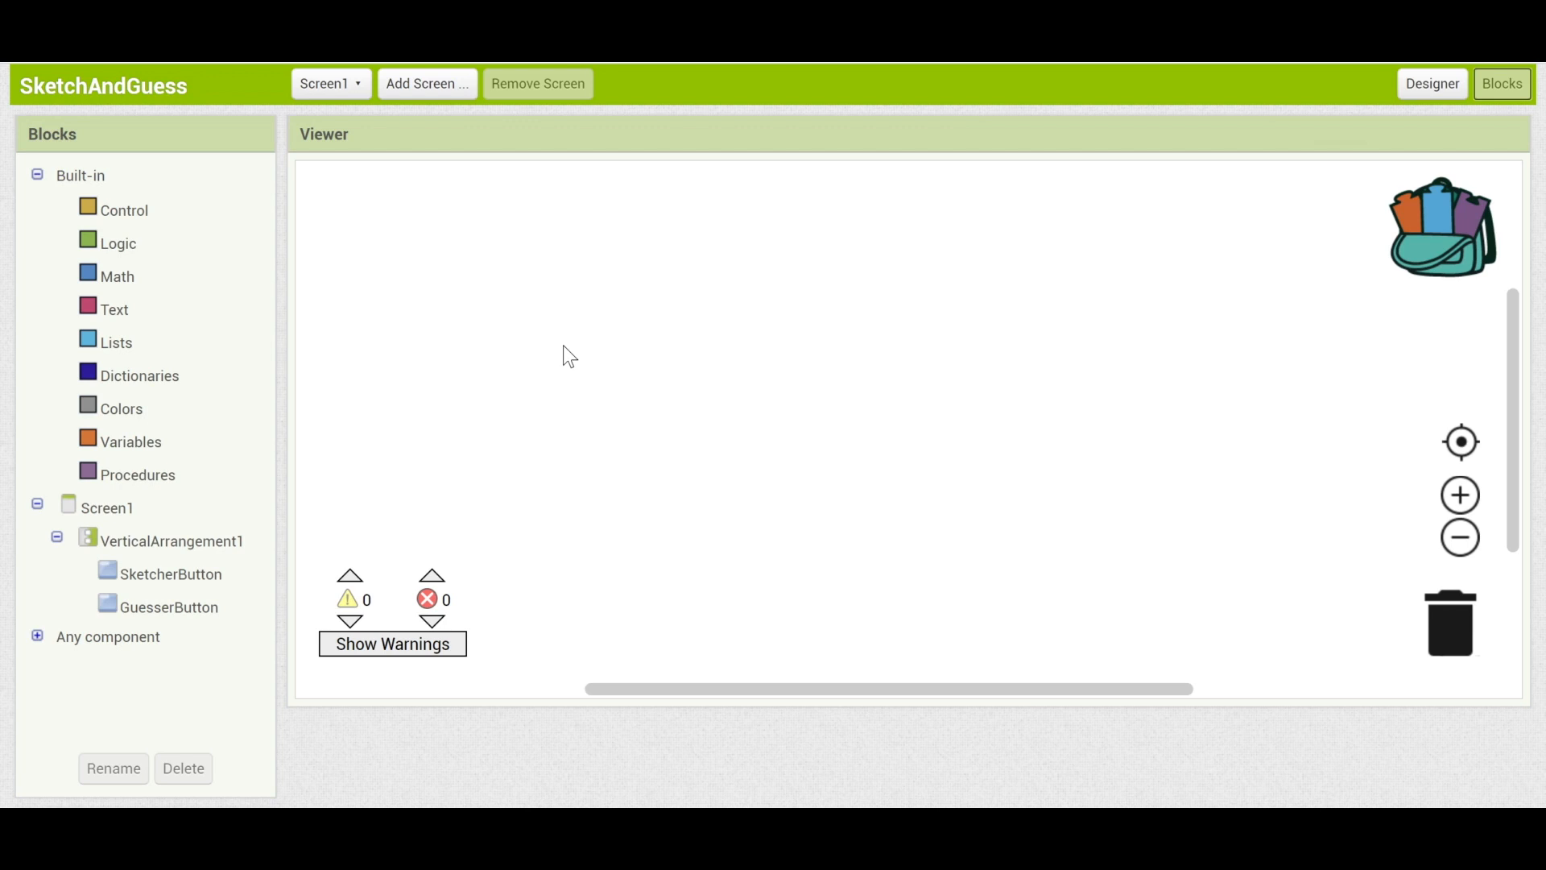
left_click(169, 574)
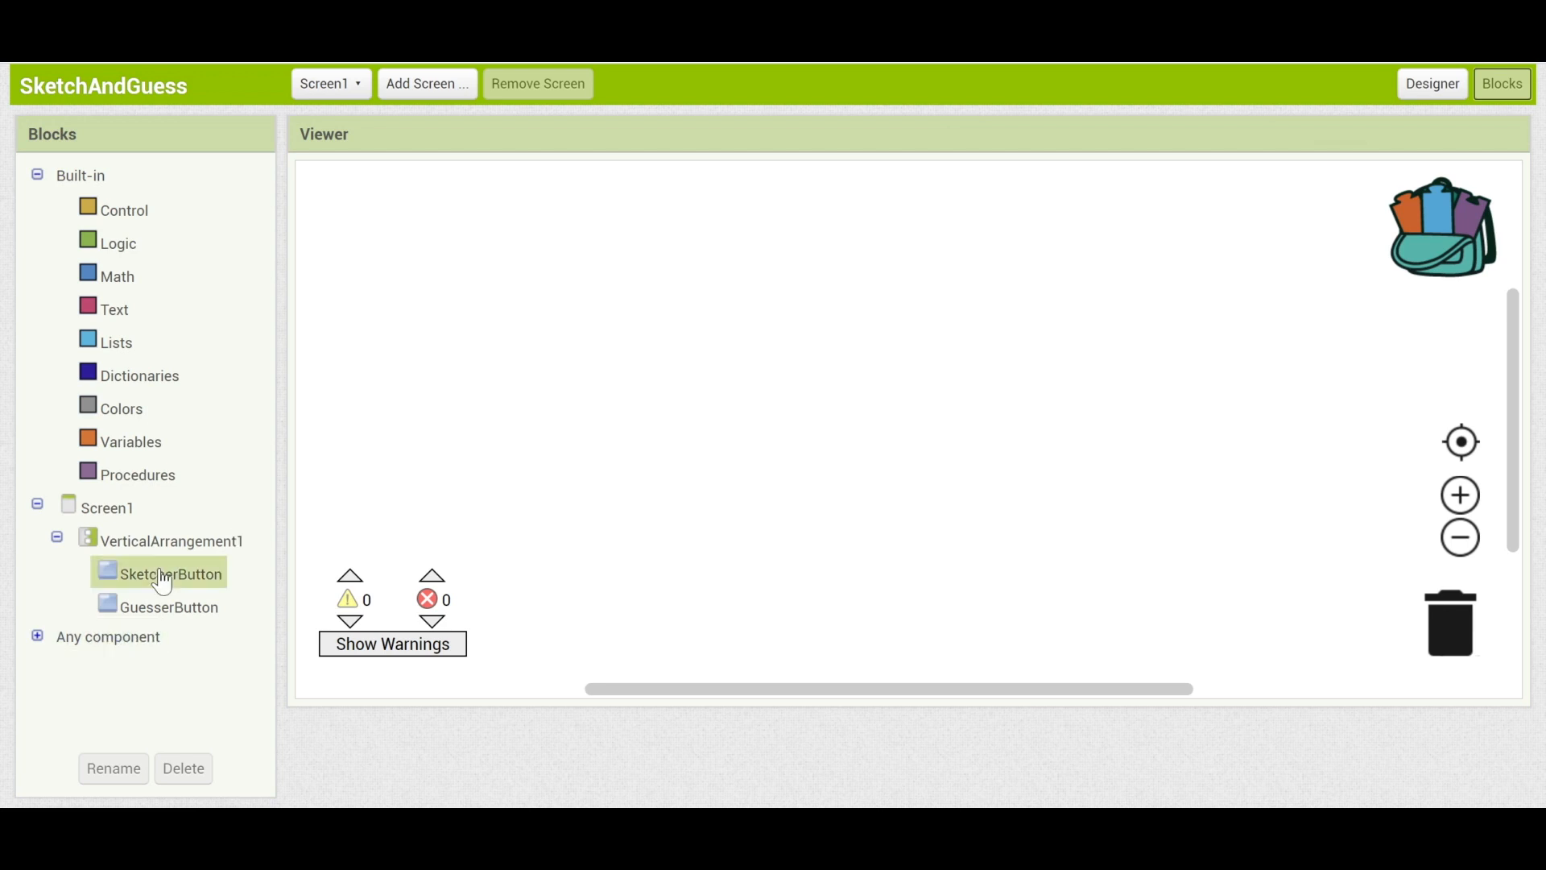
left_click(171, 573)
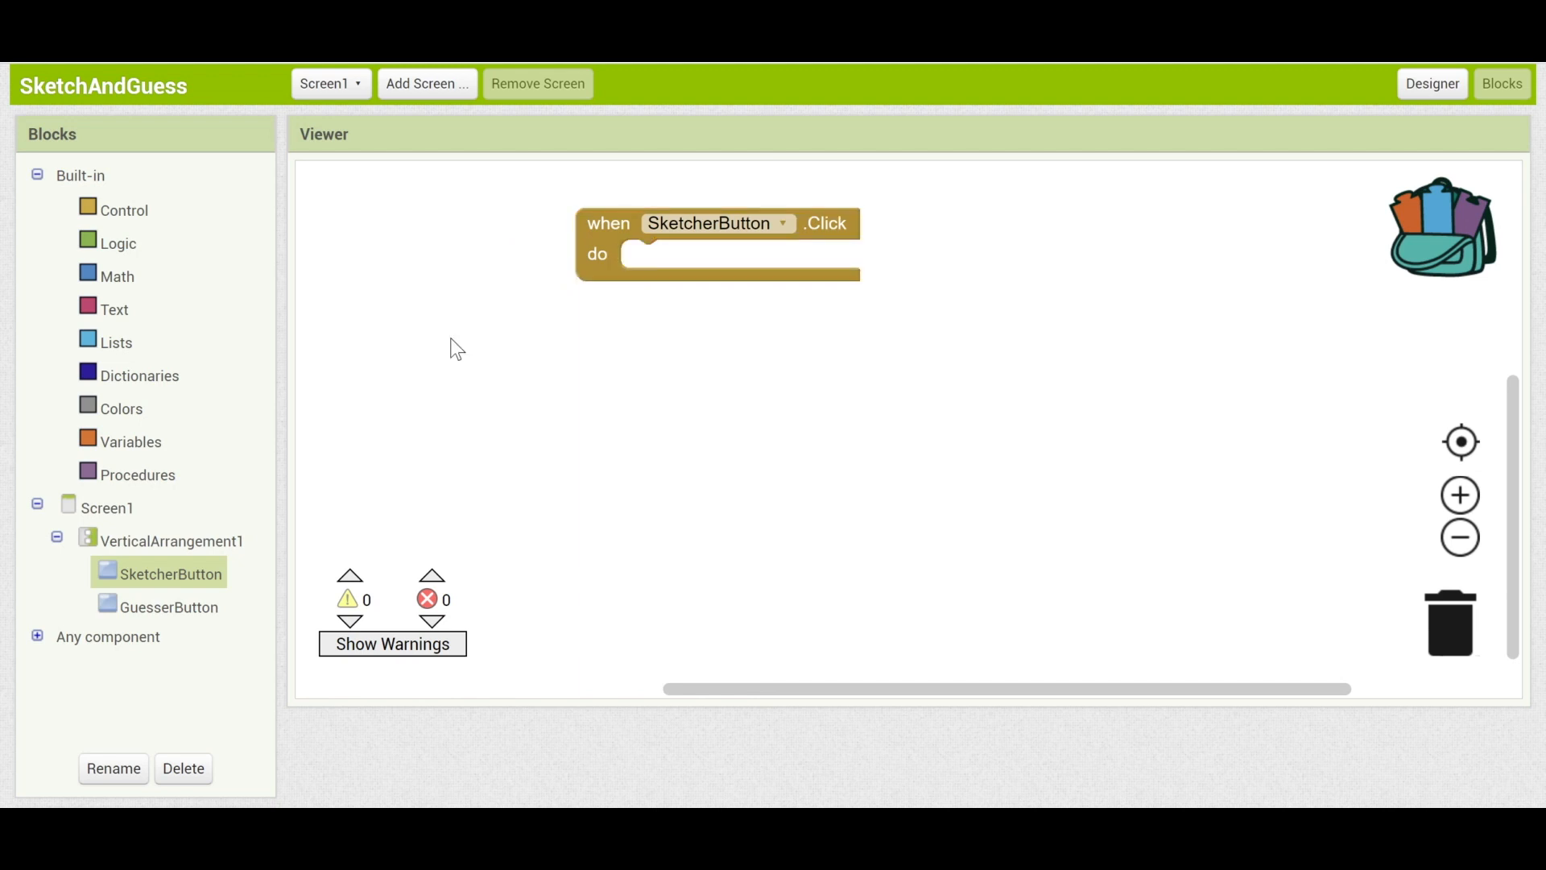
mouse_move(409, 214)
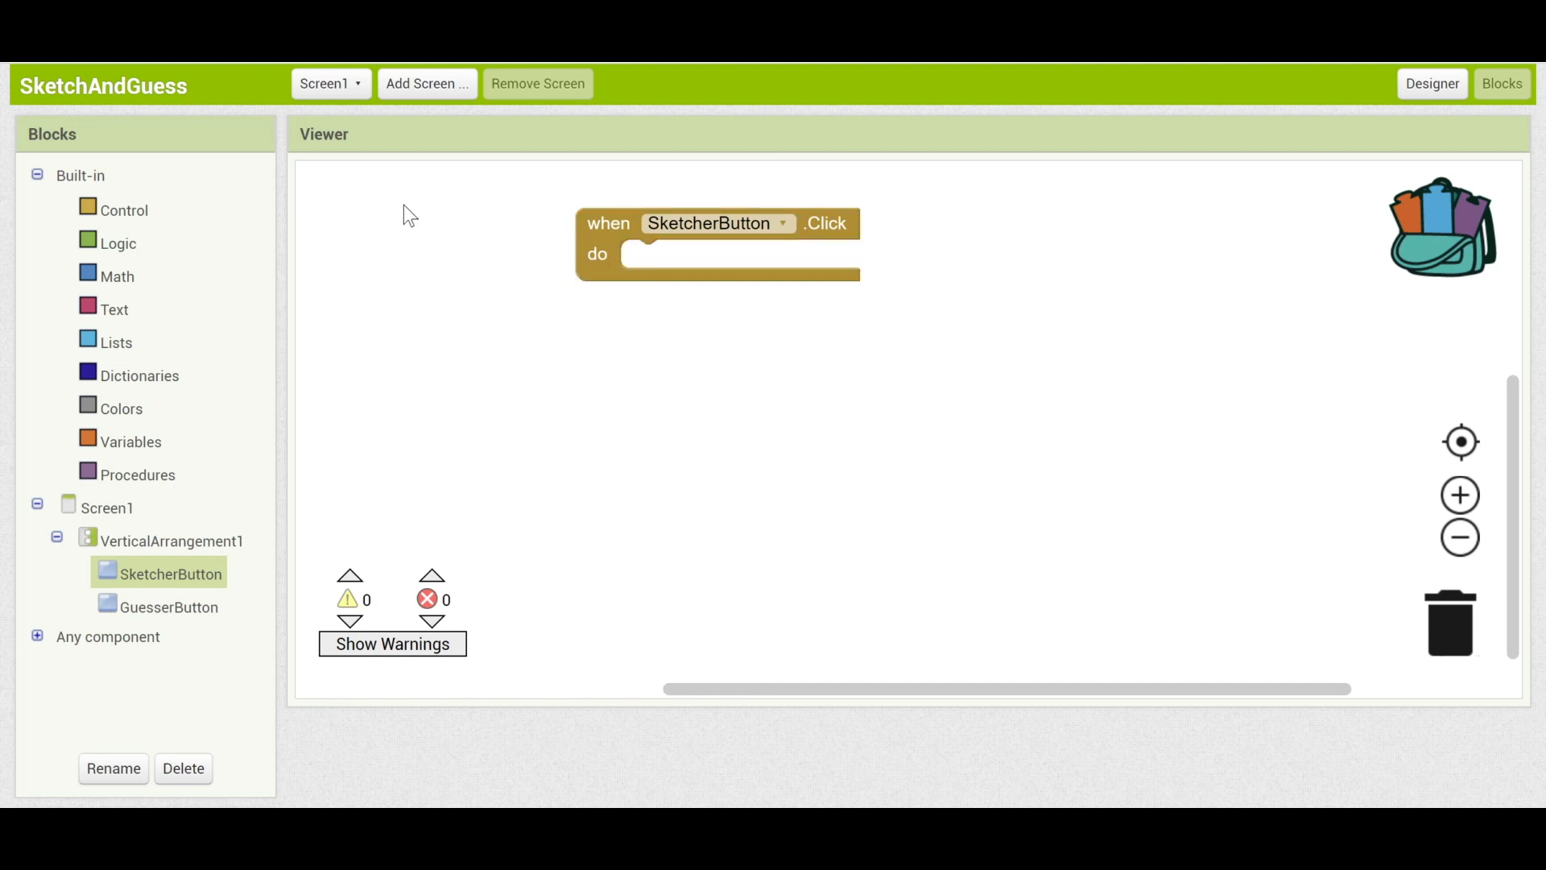
mouse_move(297, 244)
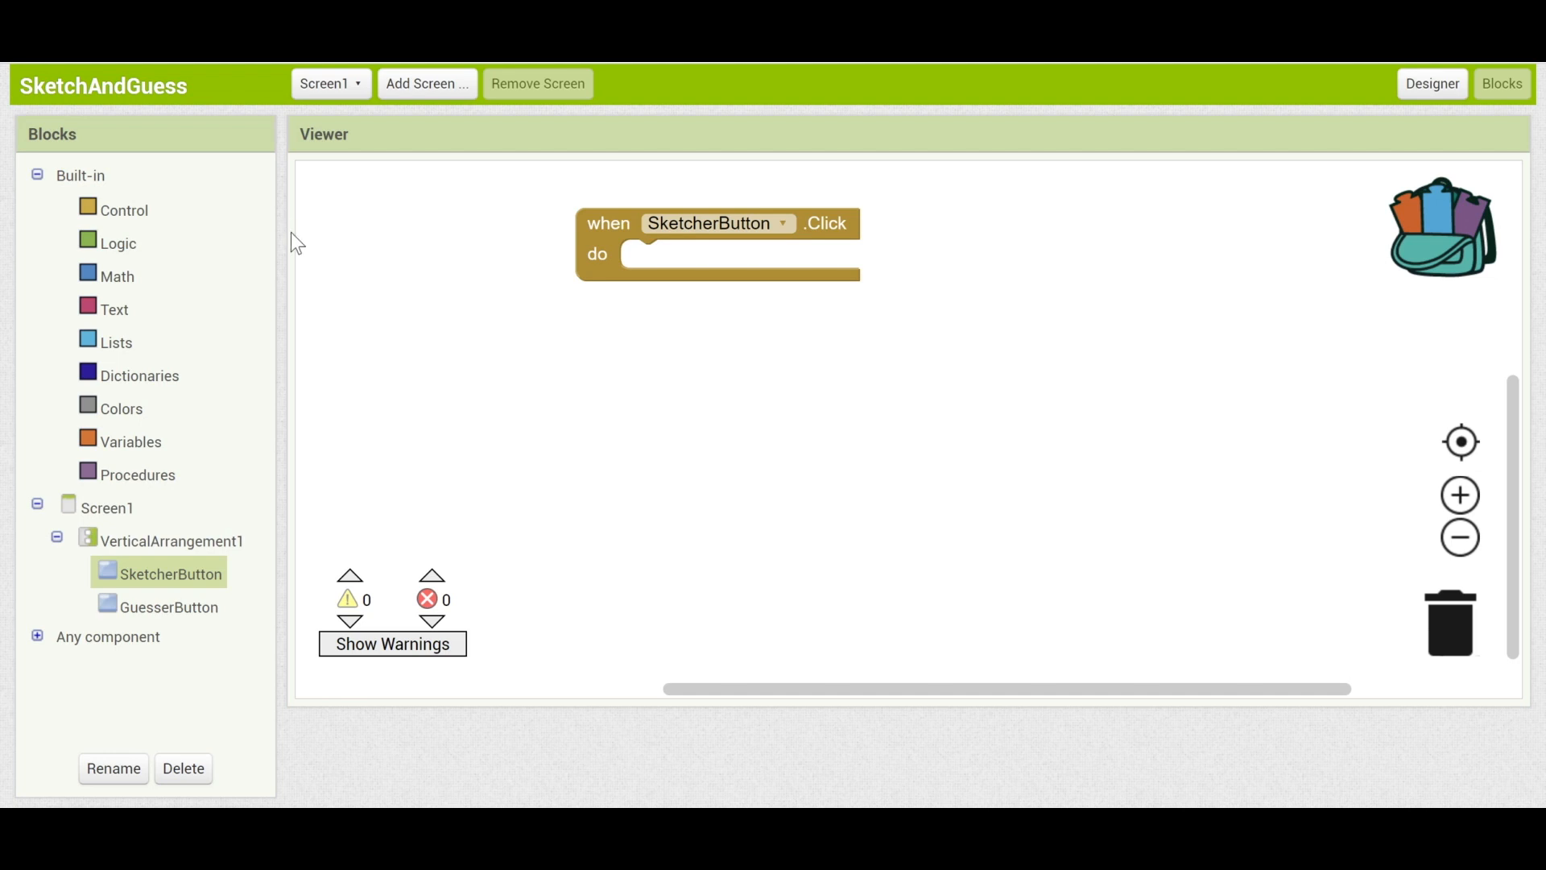
mouse_move(125, 210)
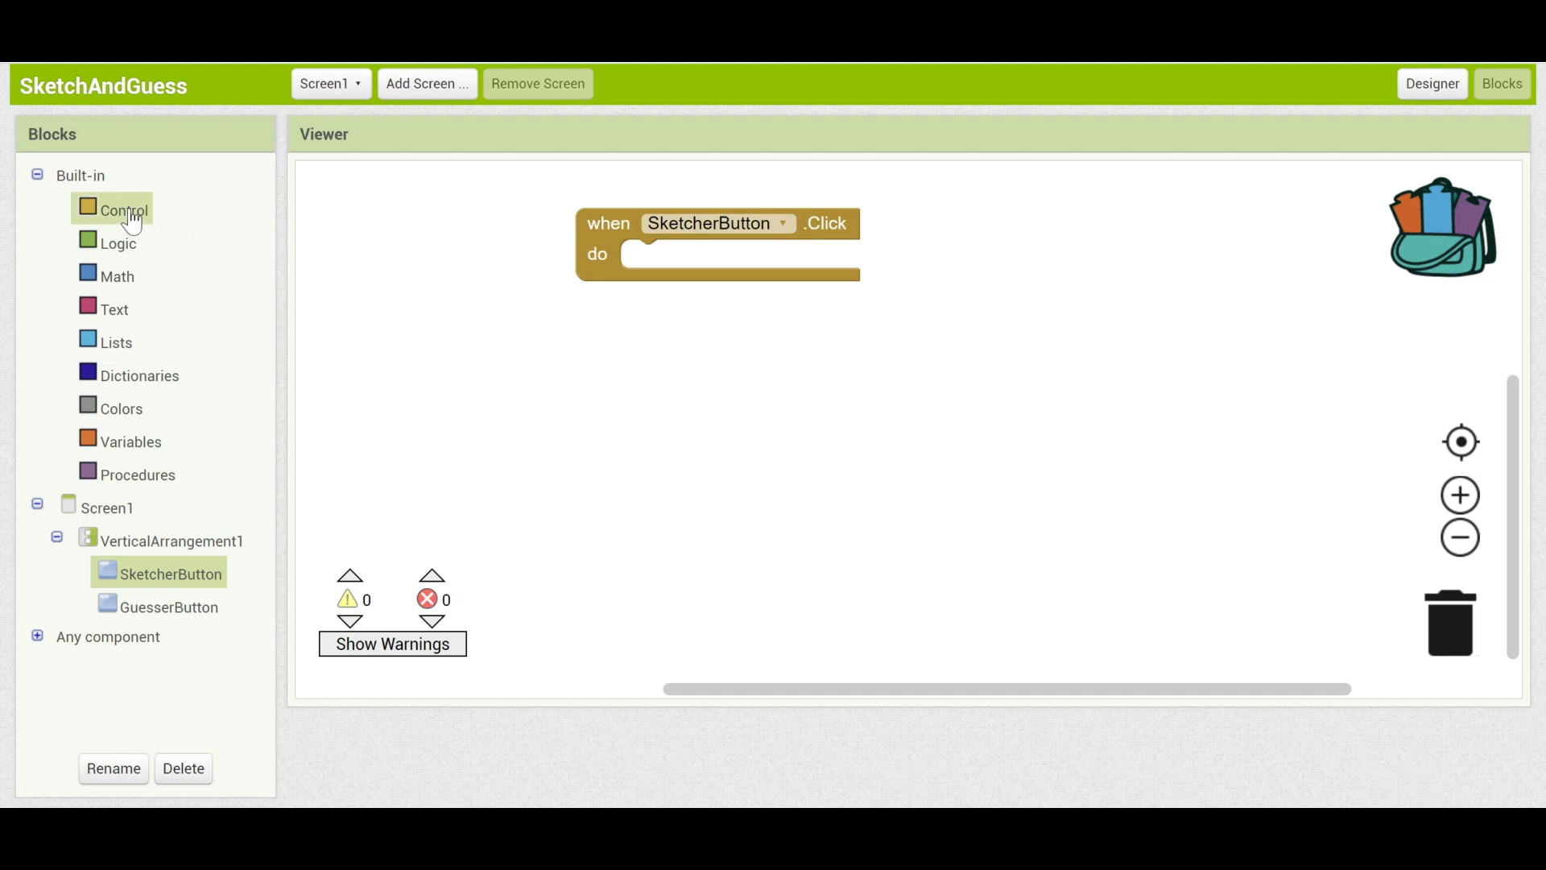
left_click(126, 209)
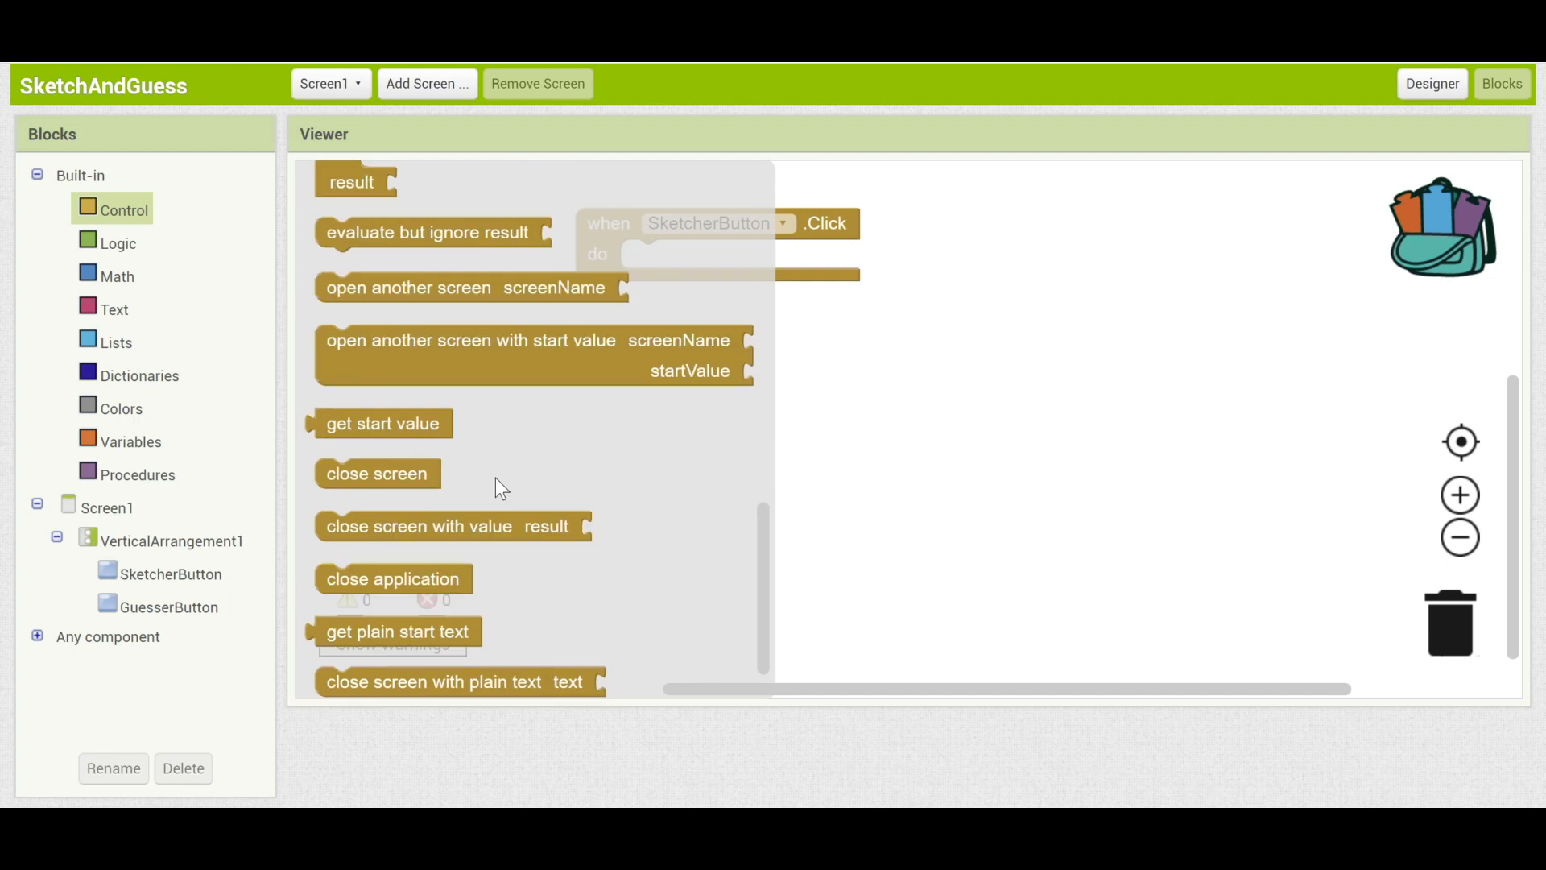
mouse_move(522, 309)
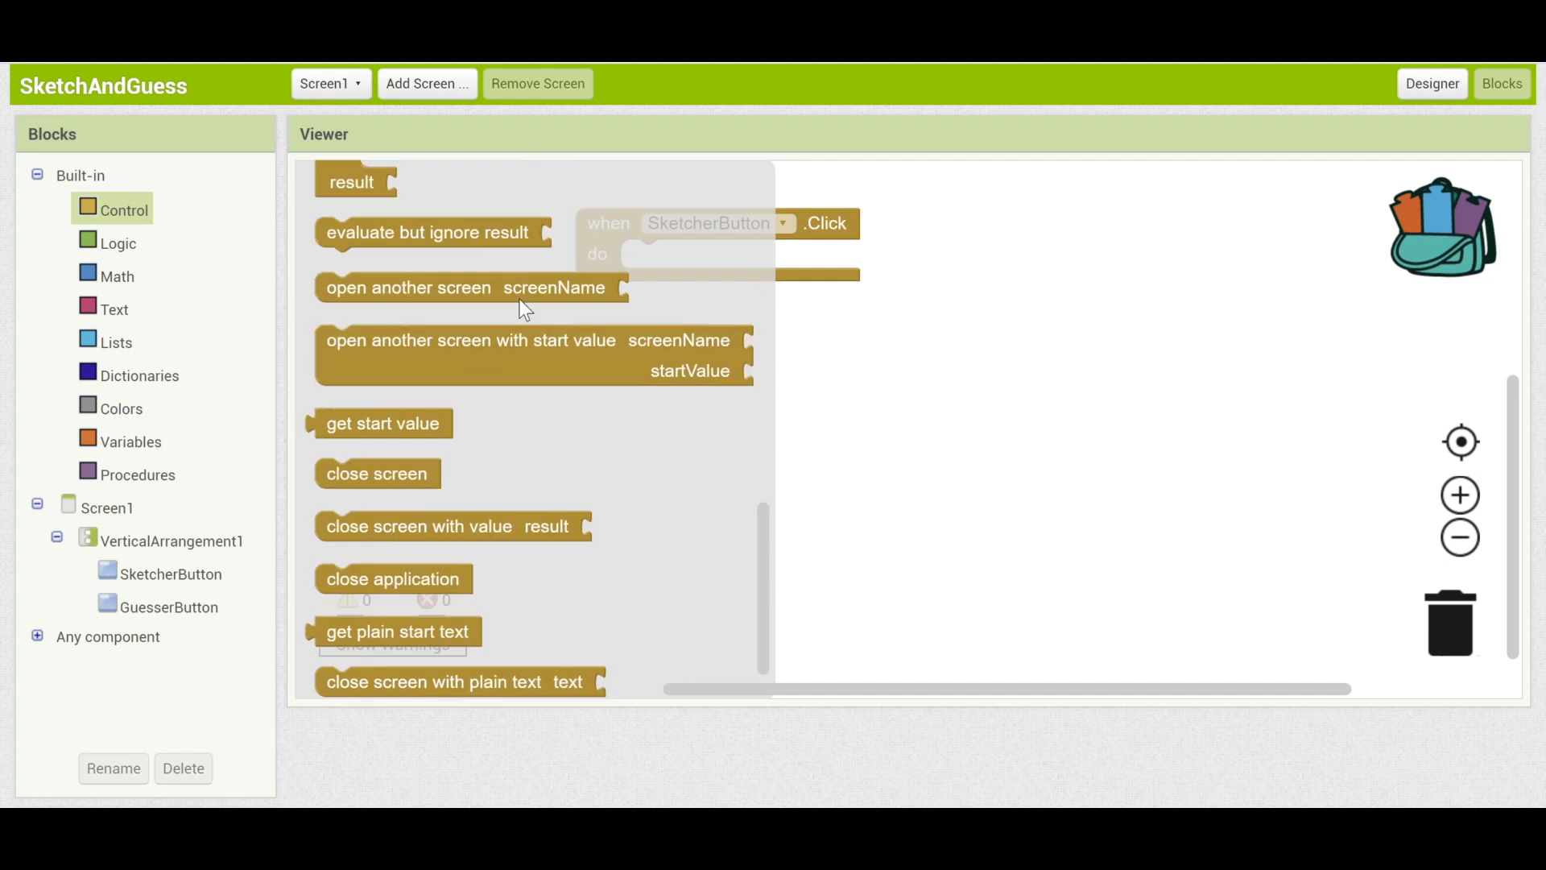
left_click_drag(407, 287, 709, 274)
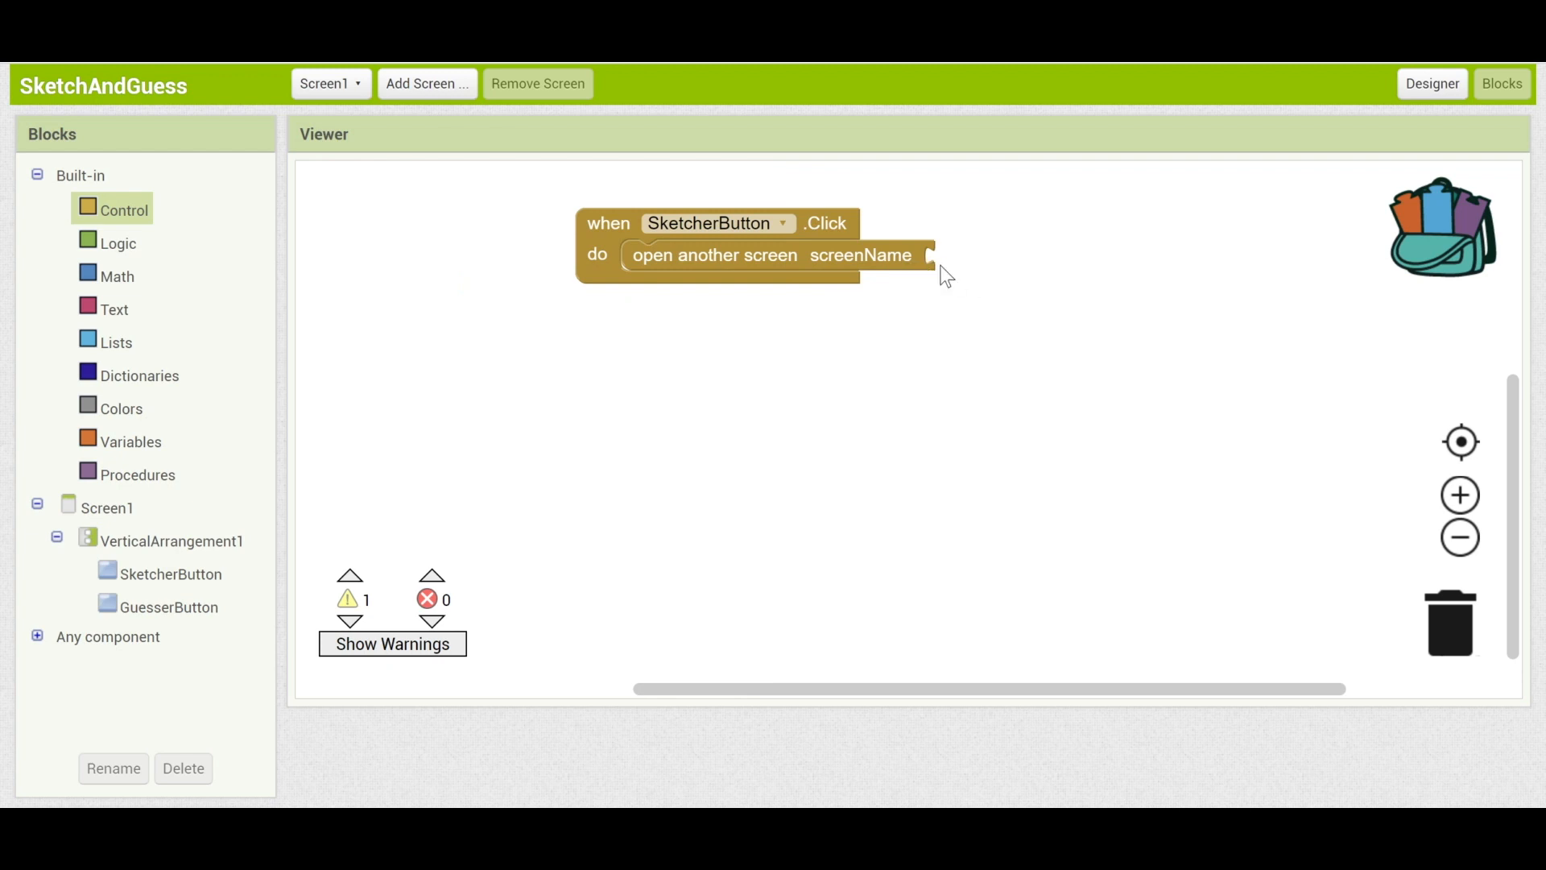
mouse_move(976, 262)
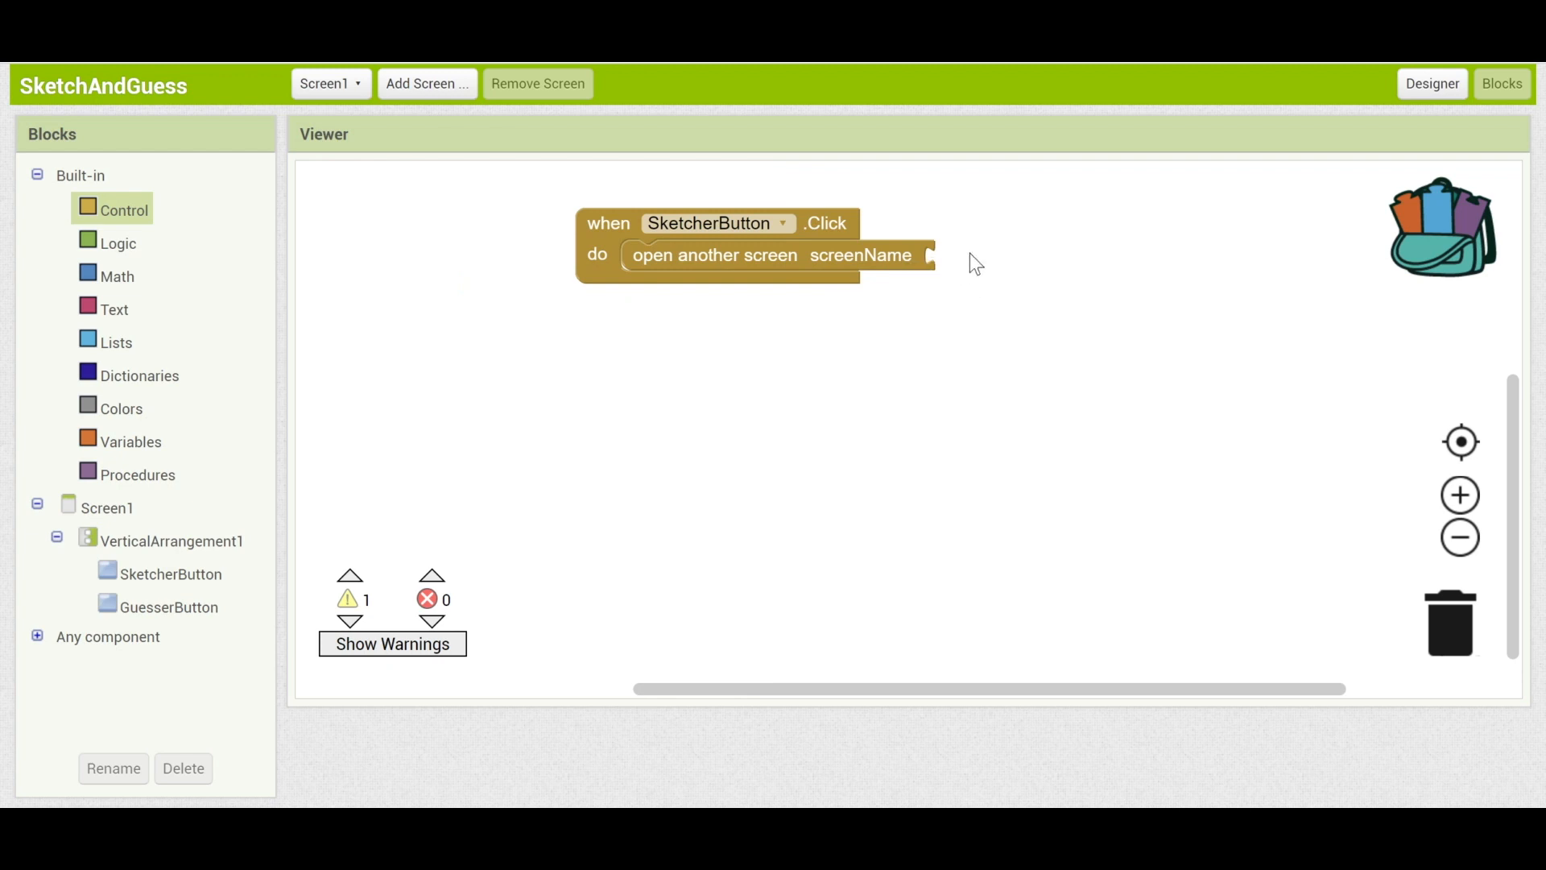
mouse_move(112, 310)
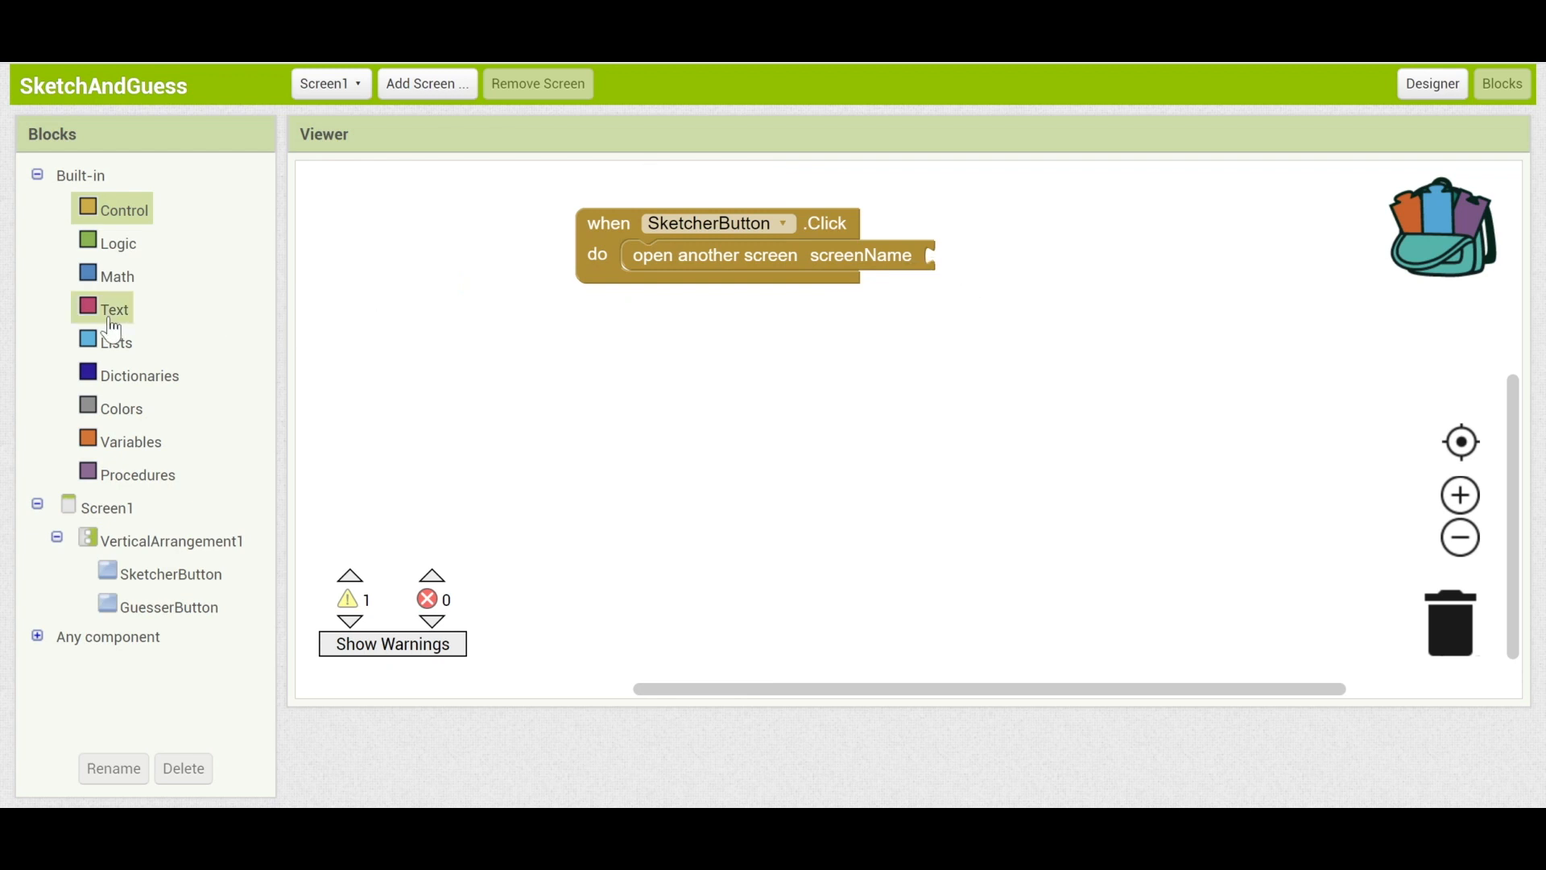
Give the open another screen block the text SketcherScreen as screen name.
left_click(115, 309)
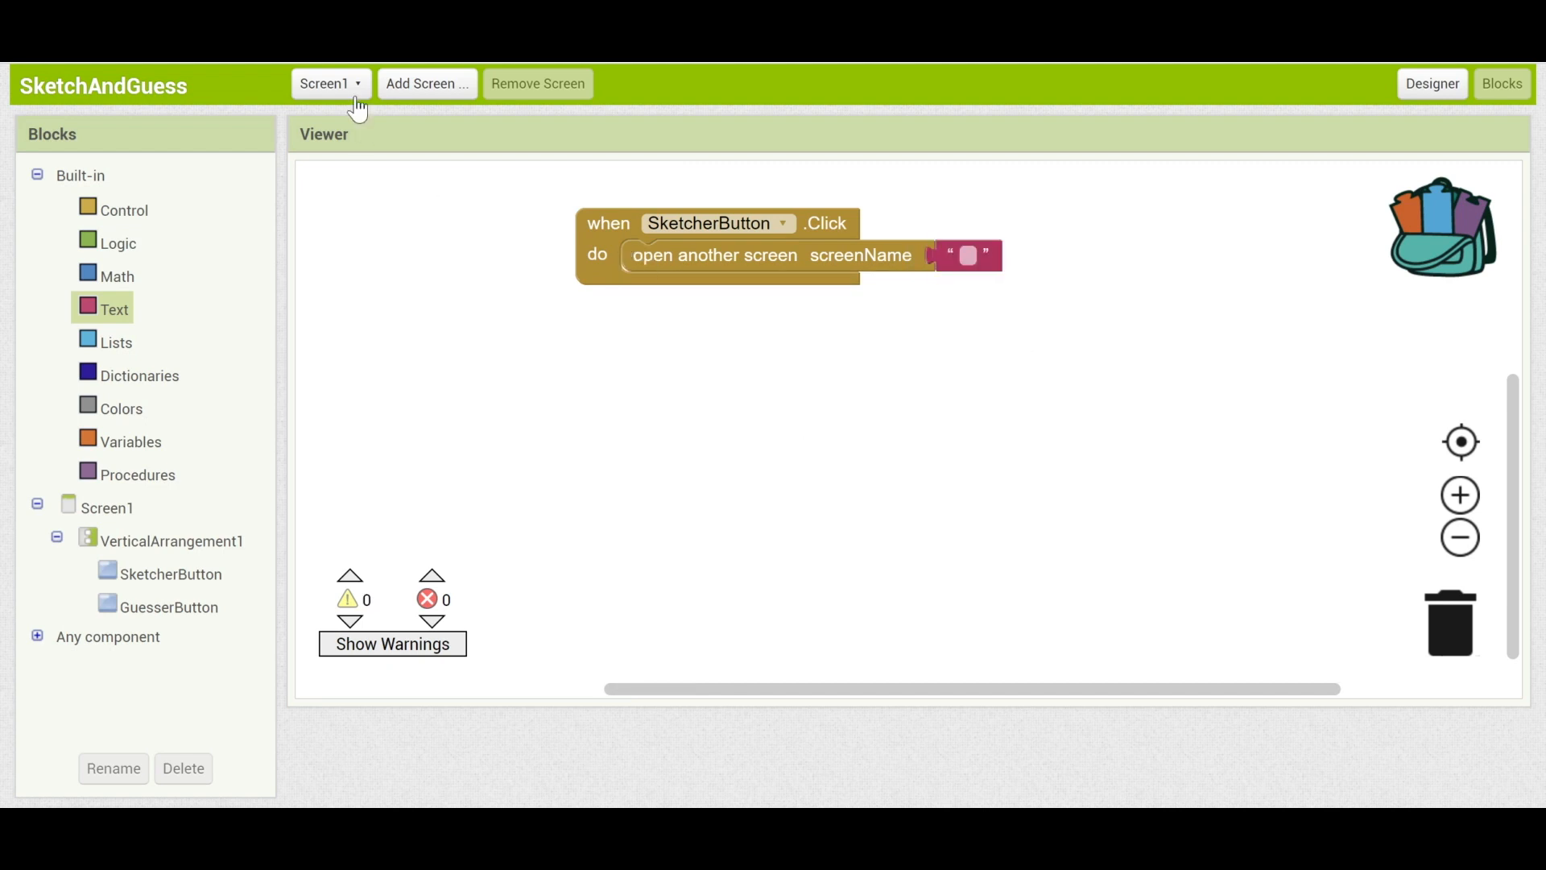
left_click(330, 82)
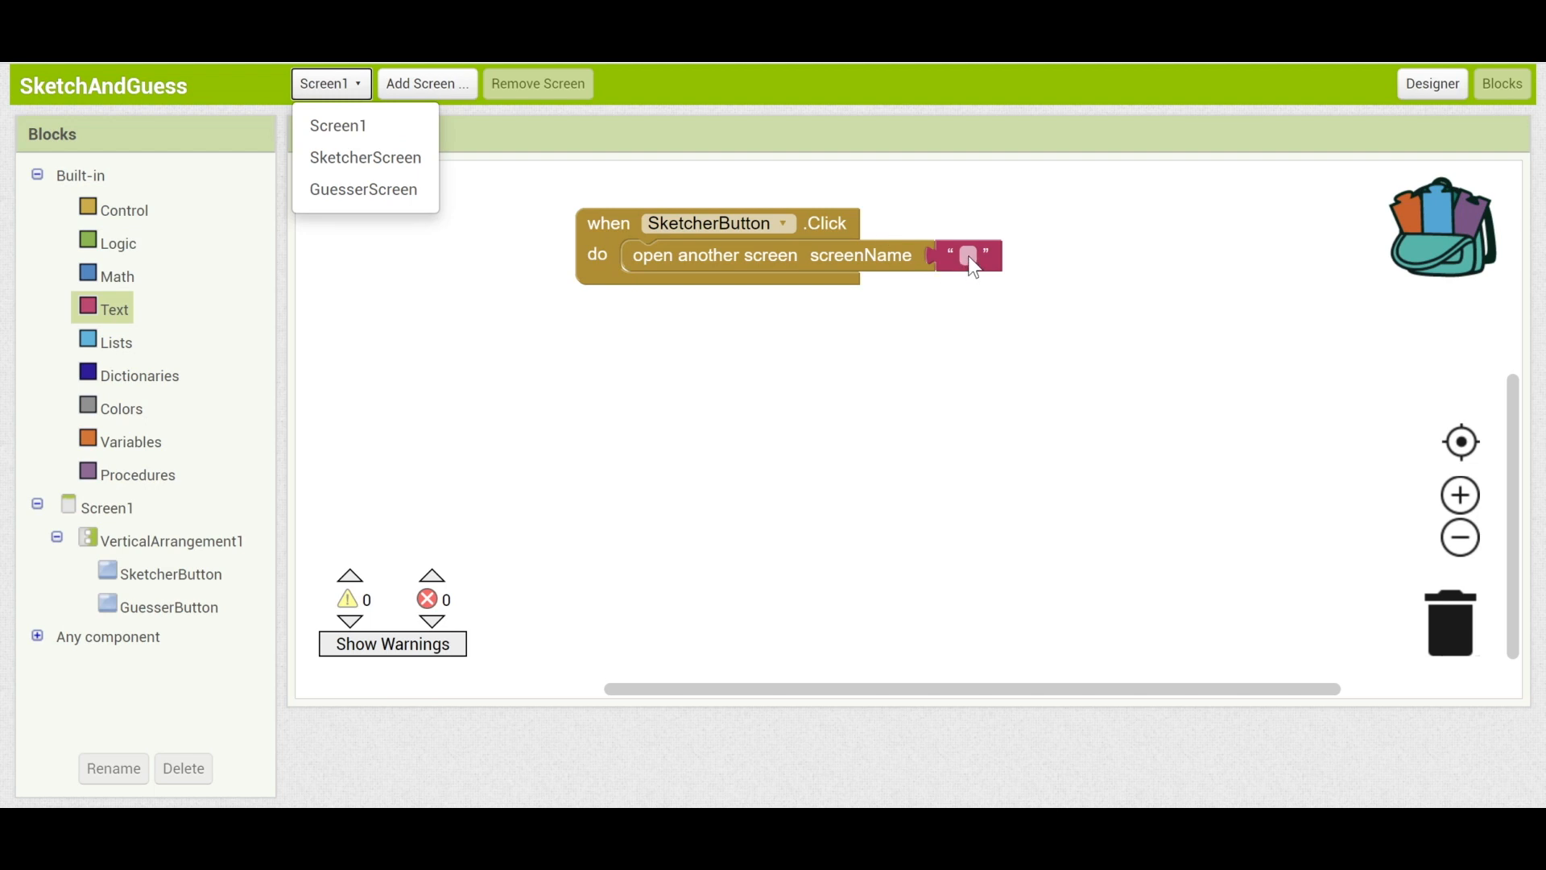
left_click(968, 256)
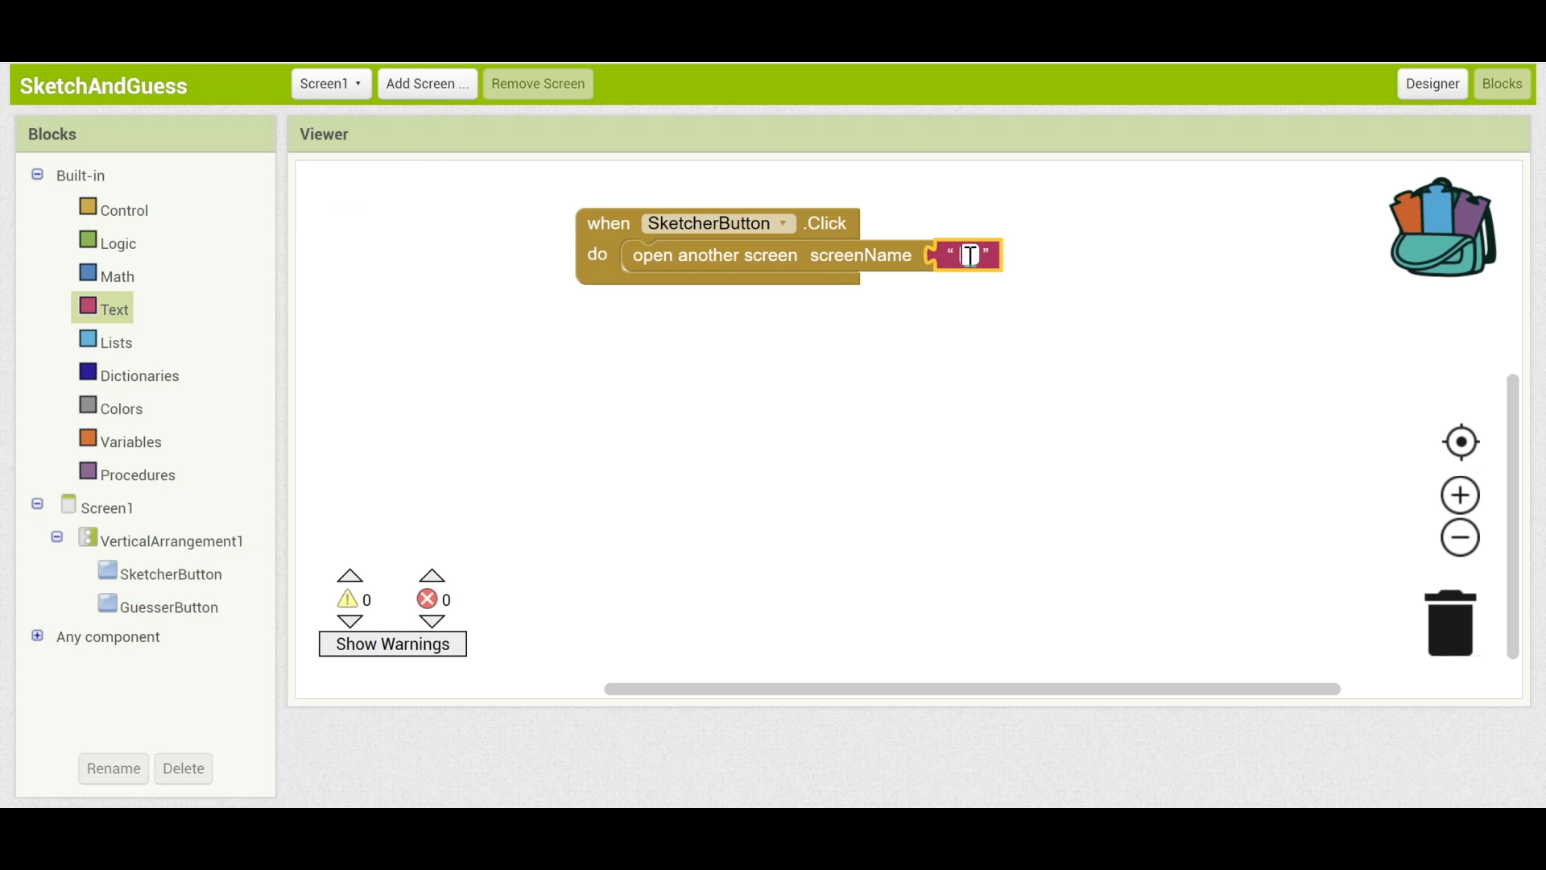
type("SketcherScreen")
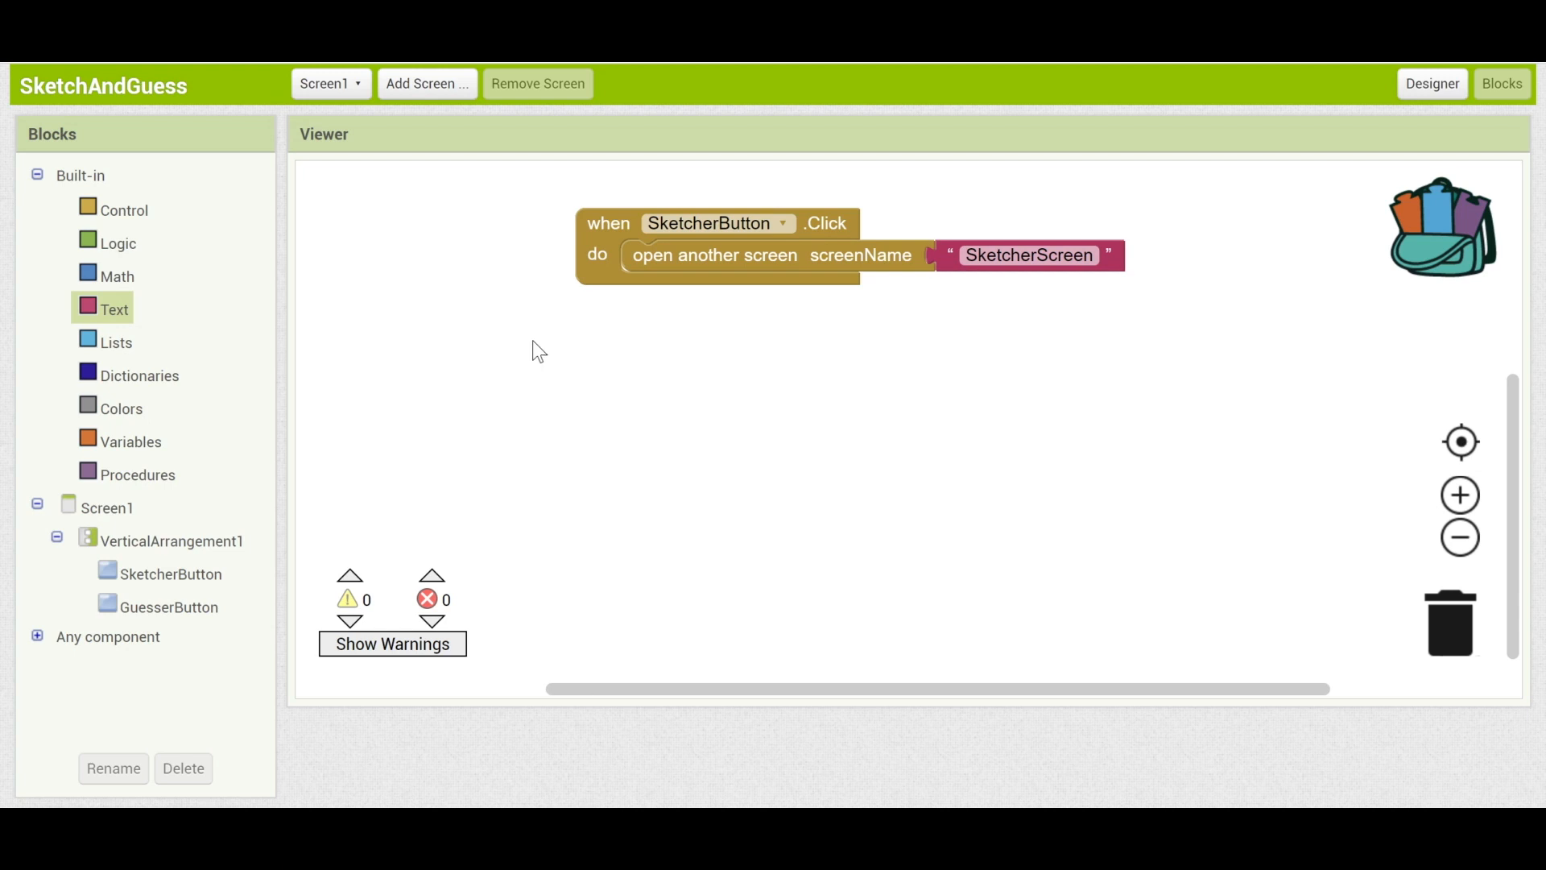
mouse_move(612, 232)
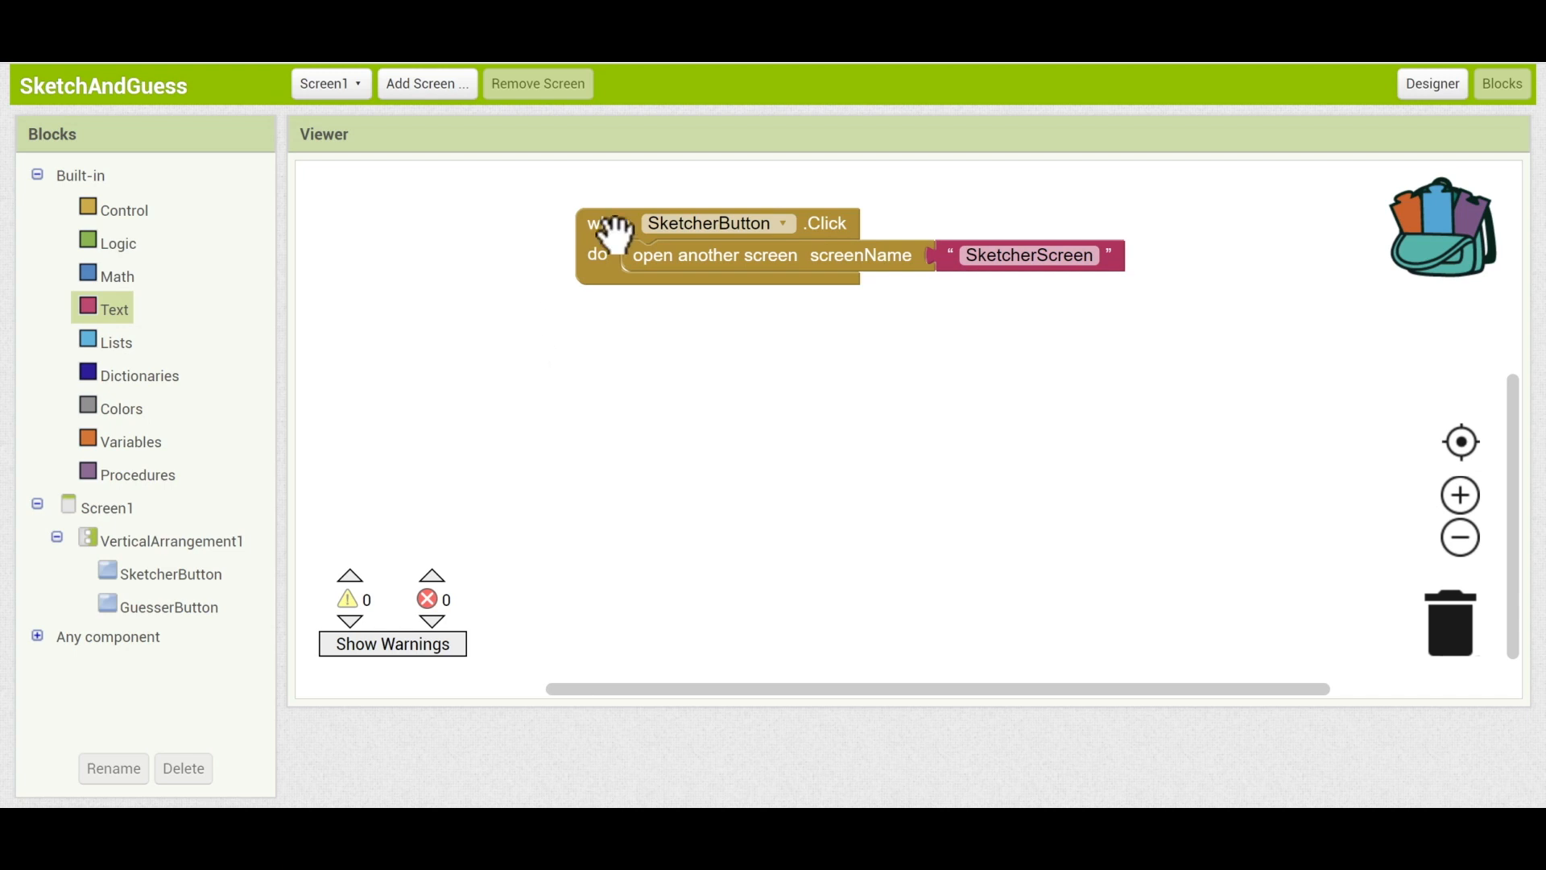
mouse_move(551, 229)
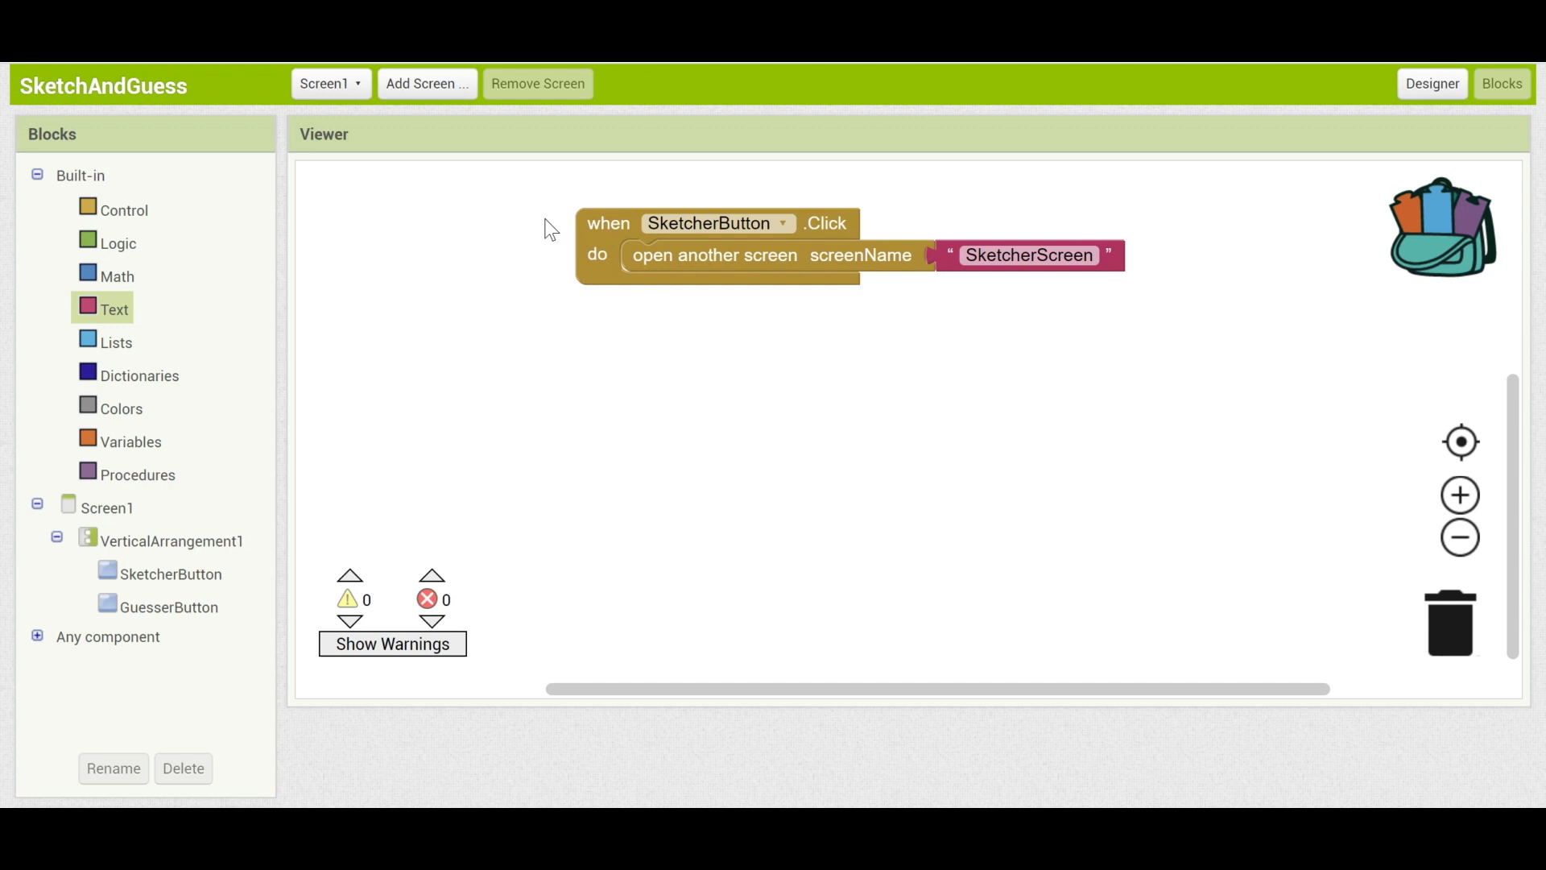
mouse_move(425, 82)
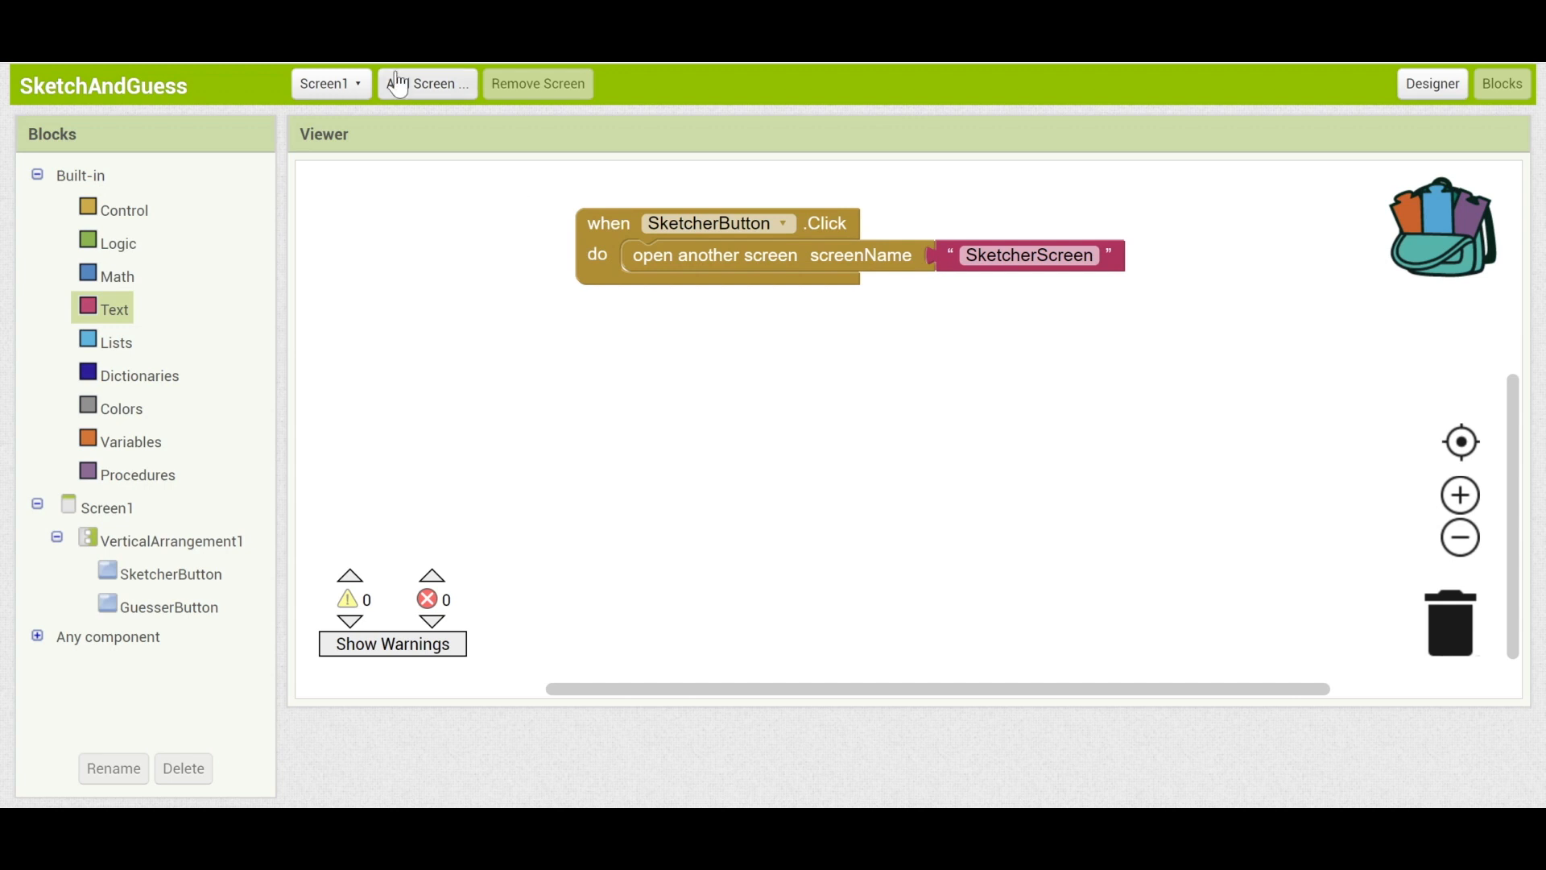
Duplicate the handler for GuesserButton so it opens the screen GuesserScreen.
left_click(330, 82)
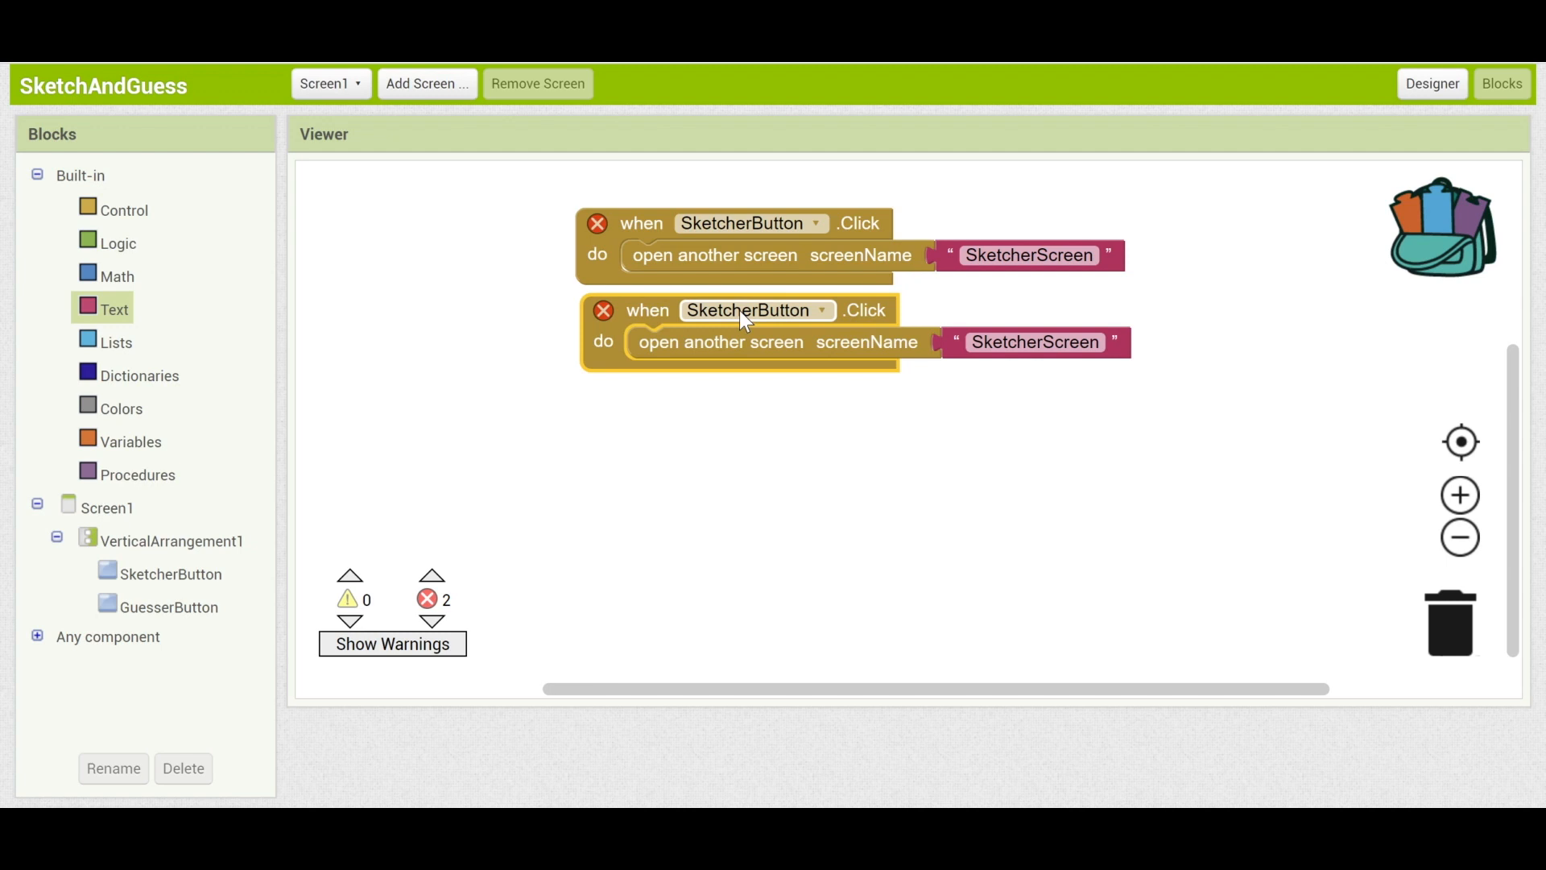
left_click(747, 309)
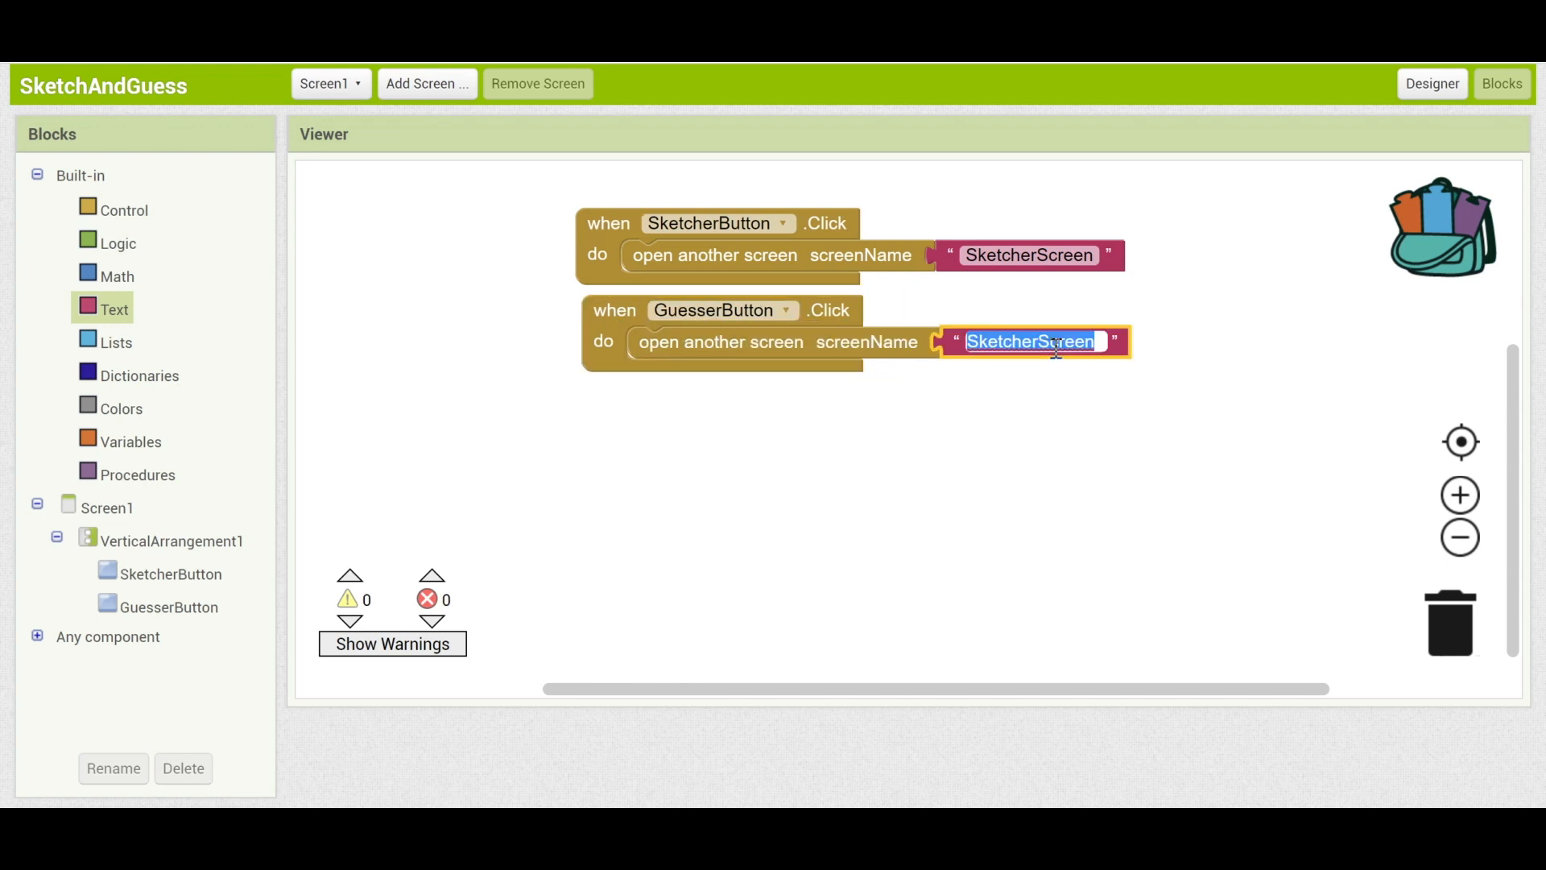
type("Guess")
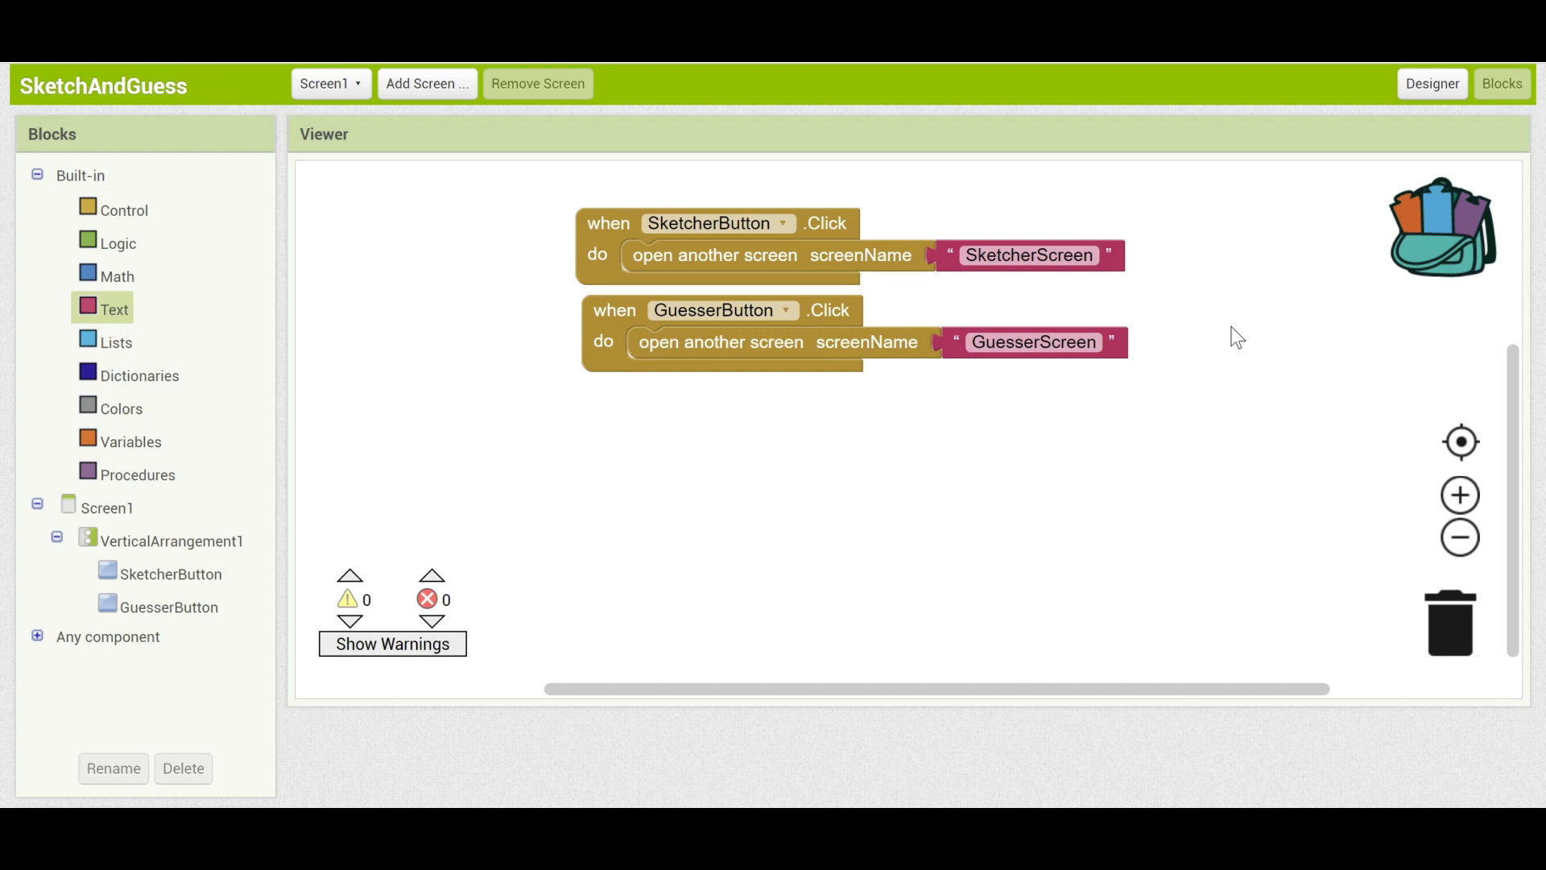
mouse_move(1171, 339)
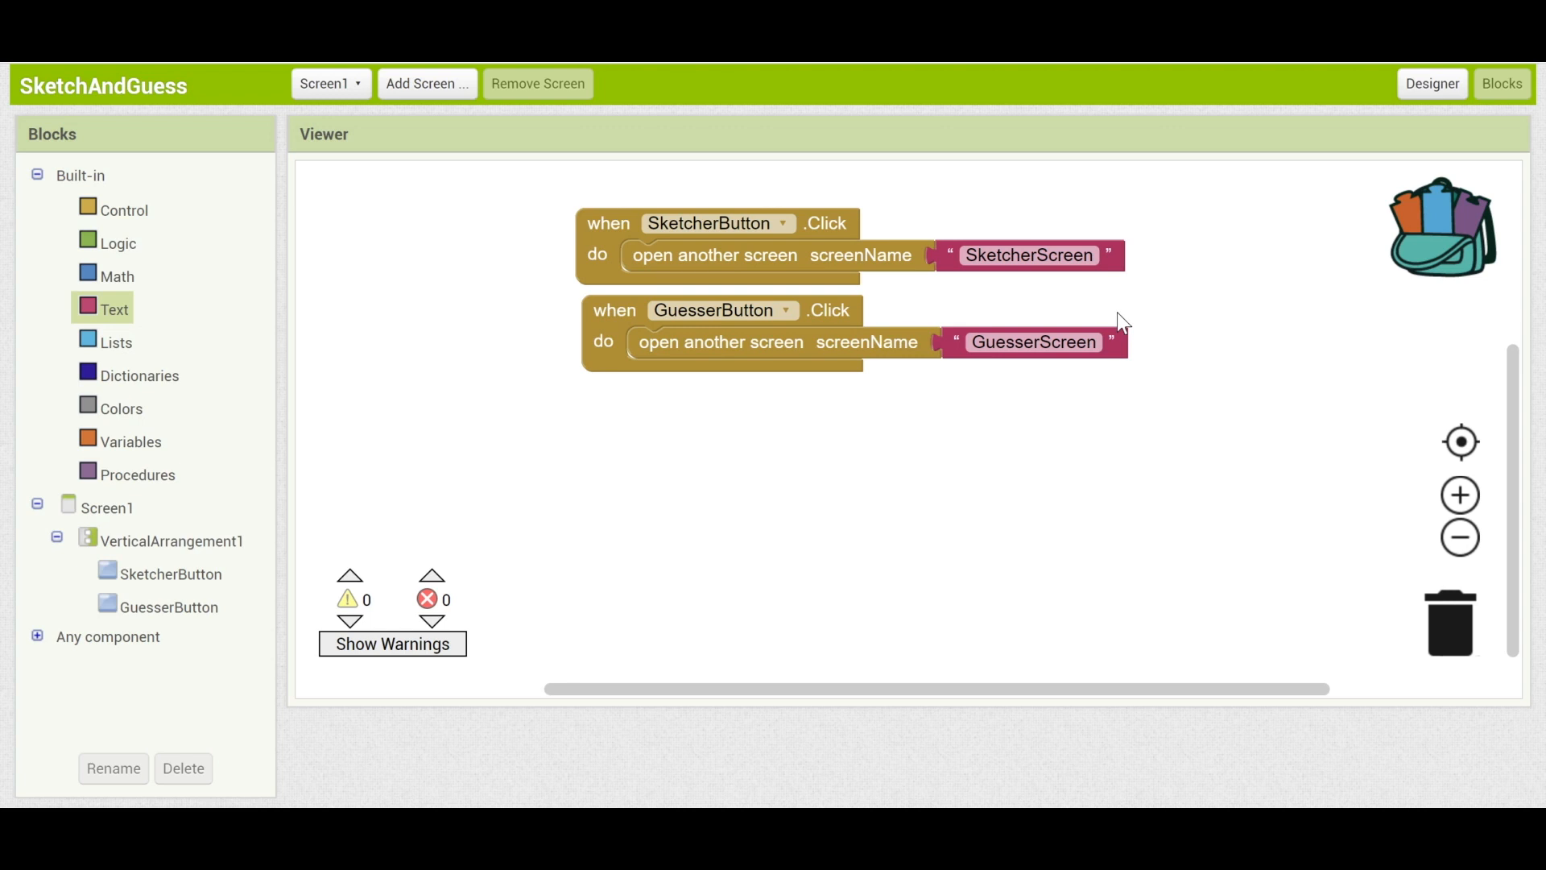
mouse_move(353, 136)
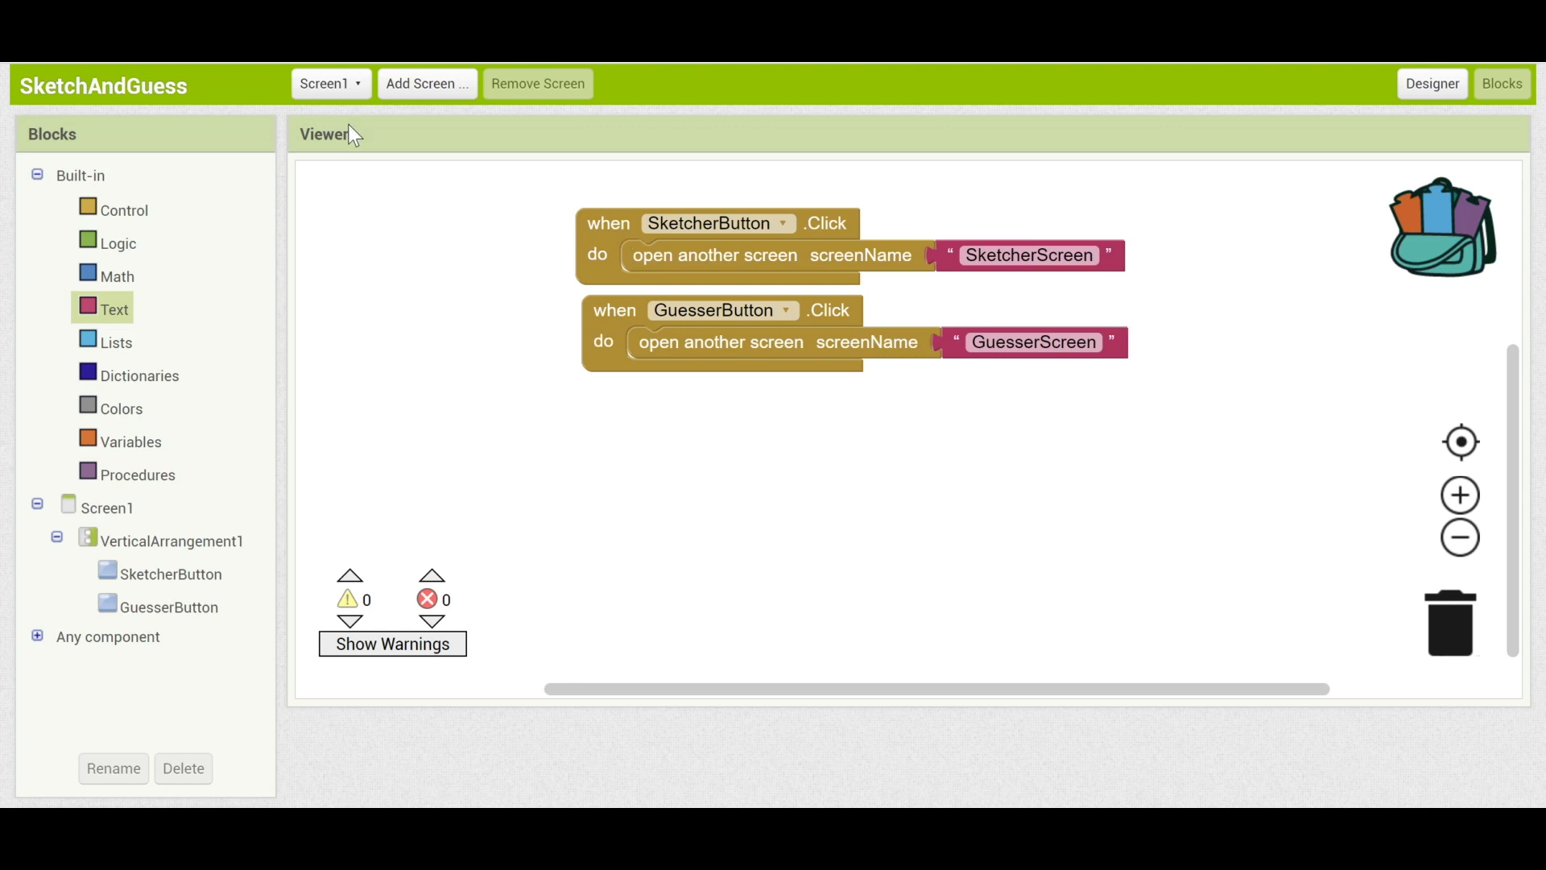
Switch to SketcherScreen's blocks and add the BackButton click event.
left_click(327, 82)
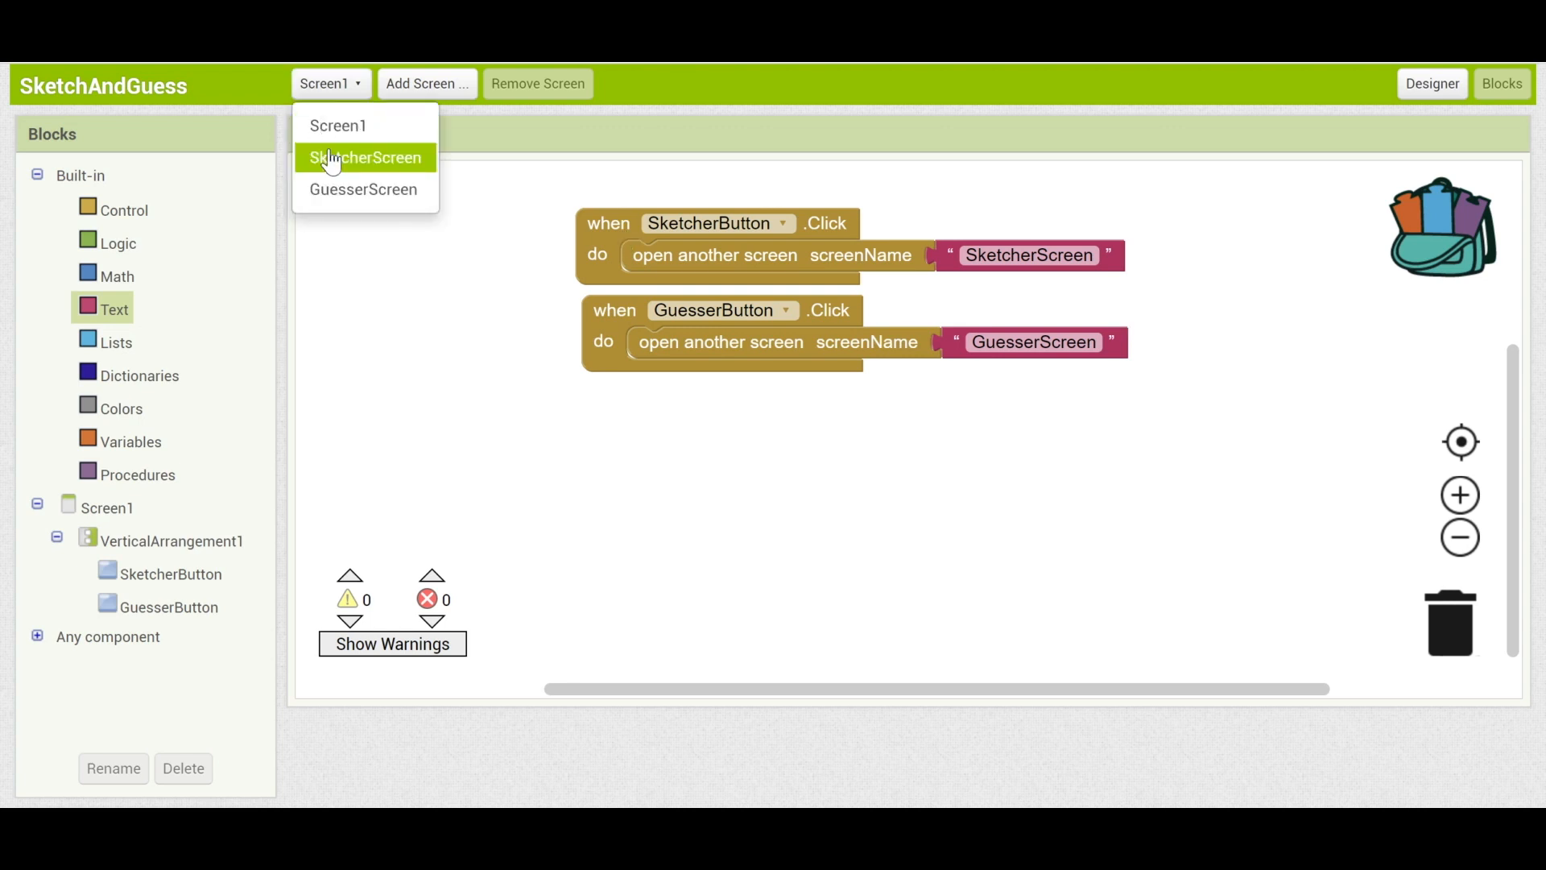
left_click(366, 158)
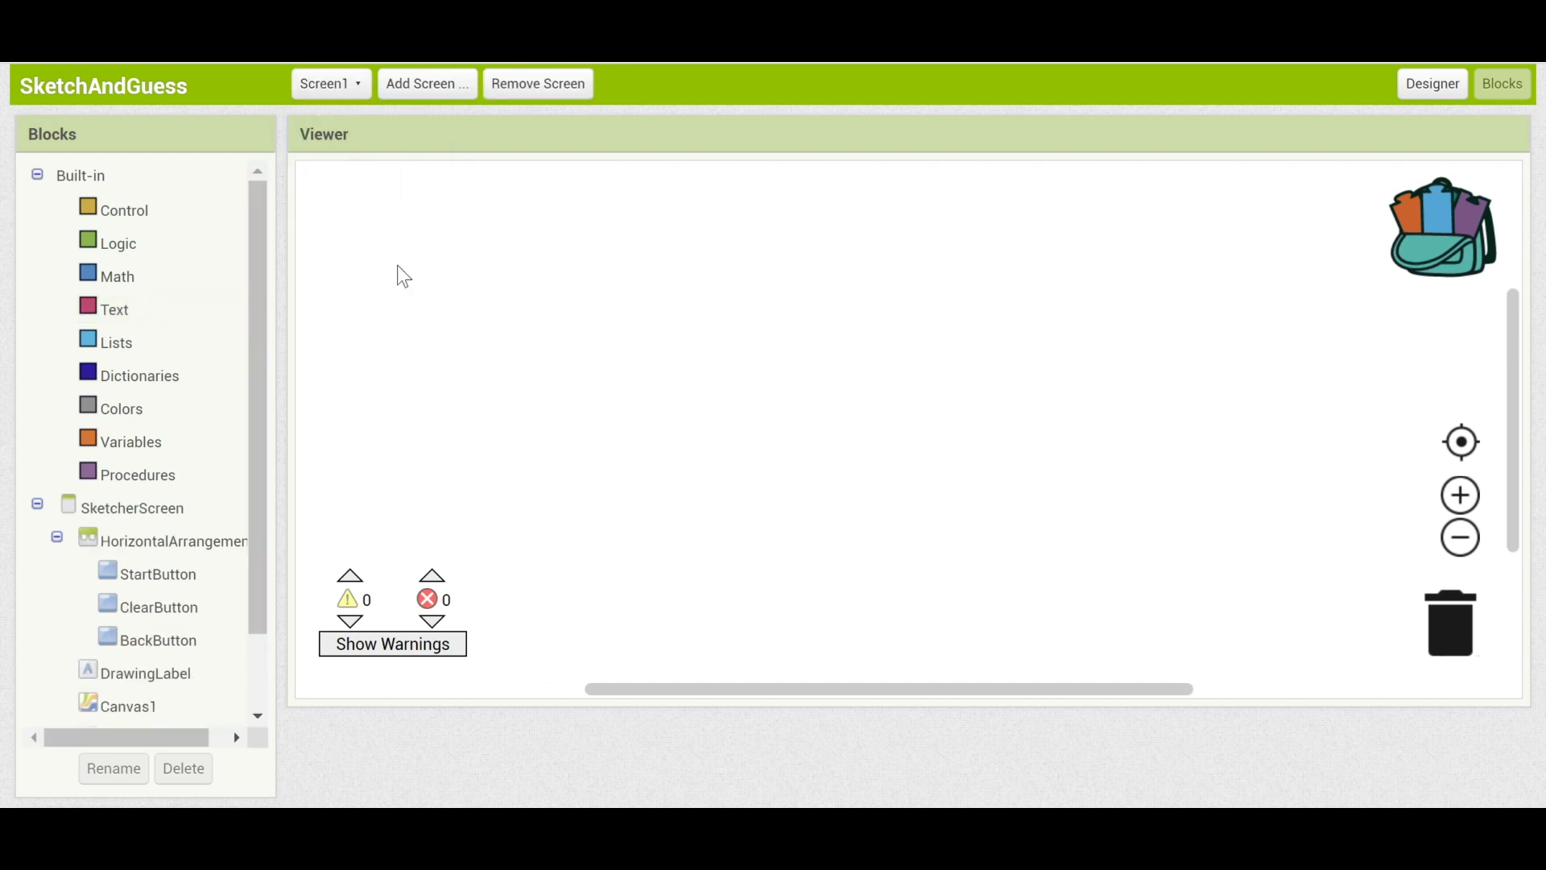
left_click(330, 82)
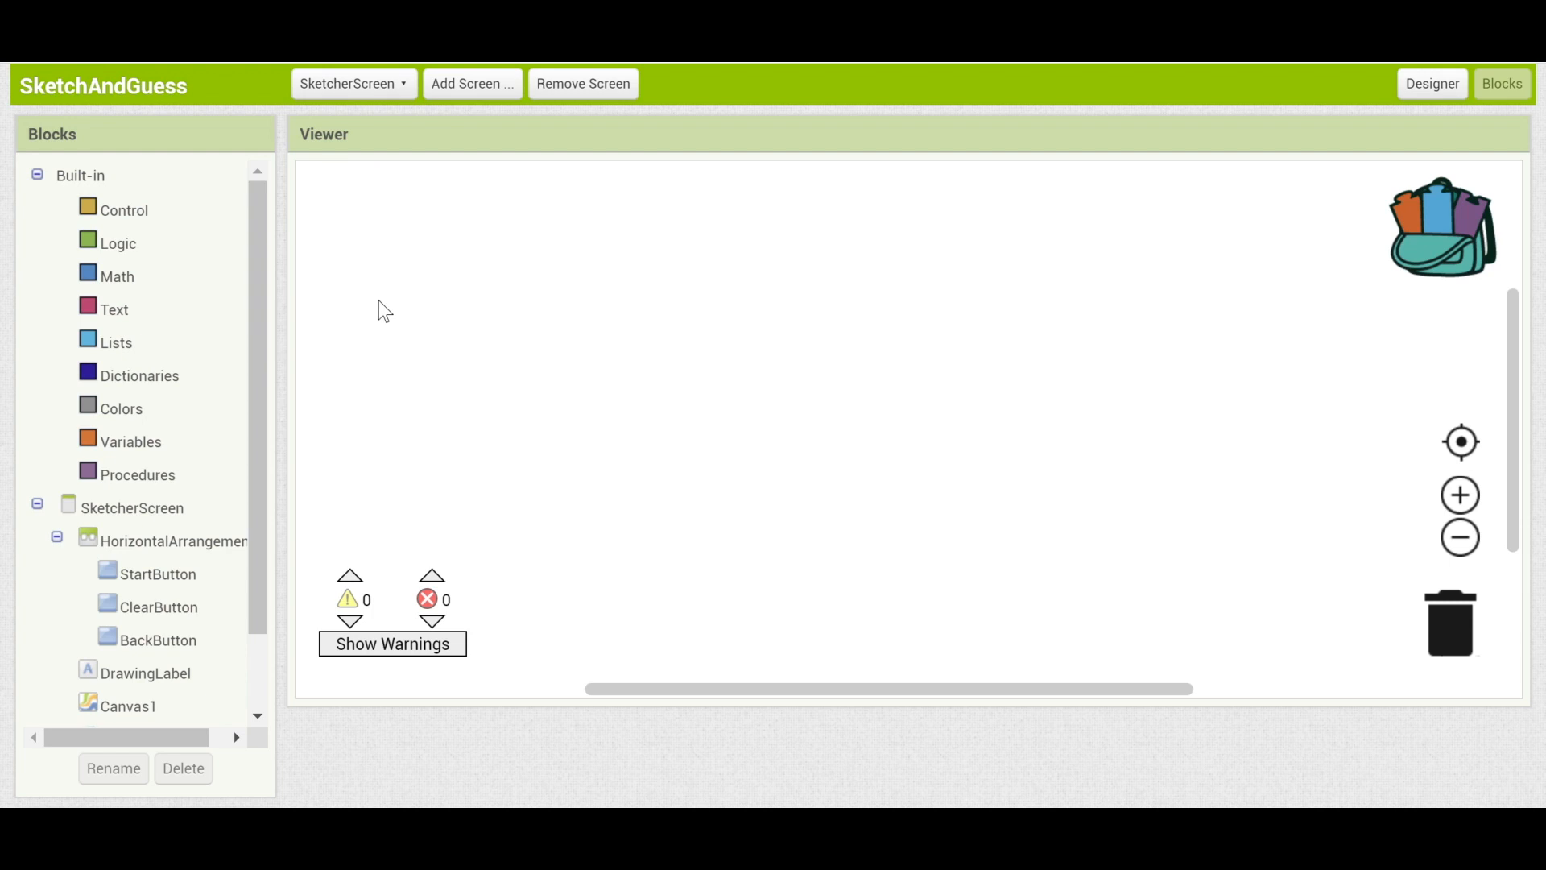
mouse_move(191, 472)
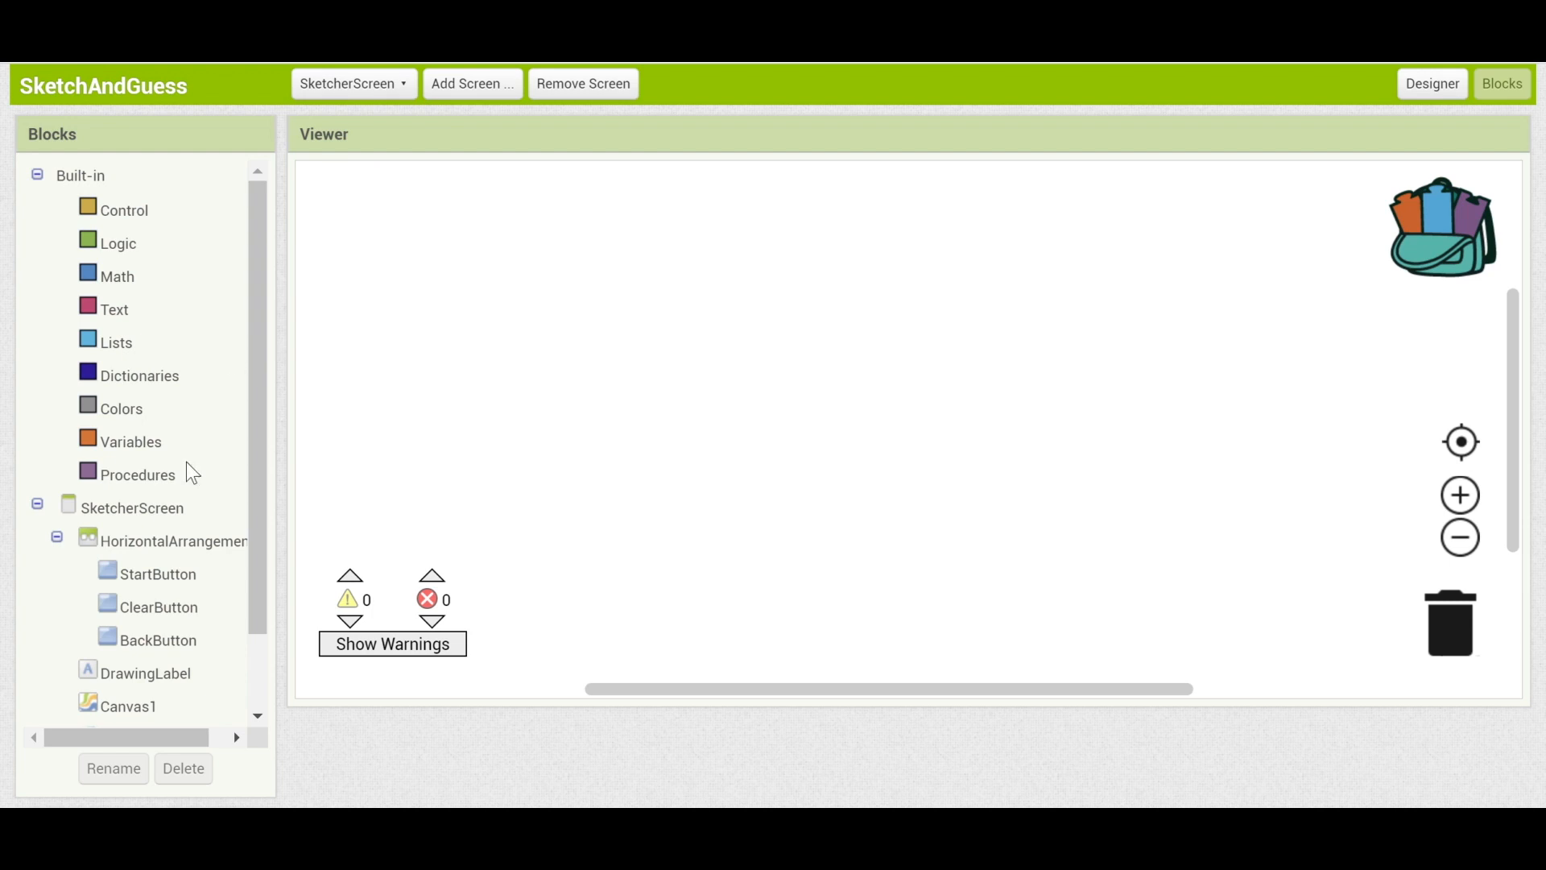
mouse_move(450, 422)
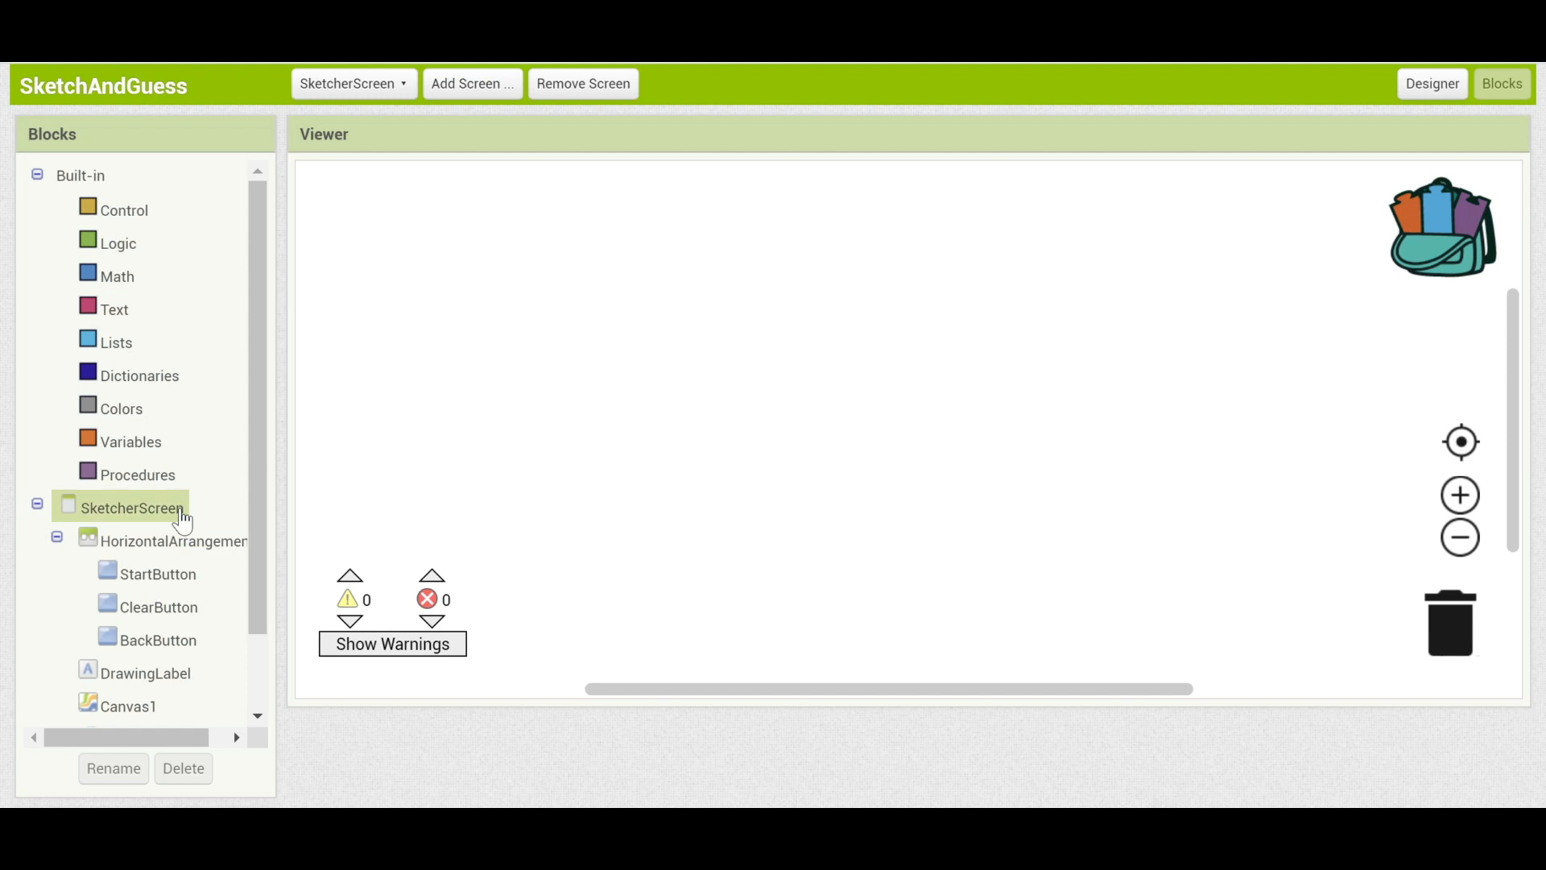
left_click(158, 640)
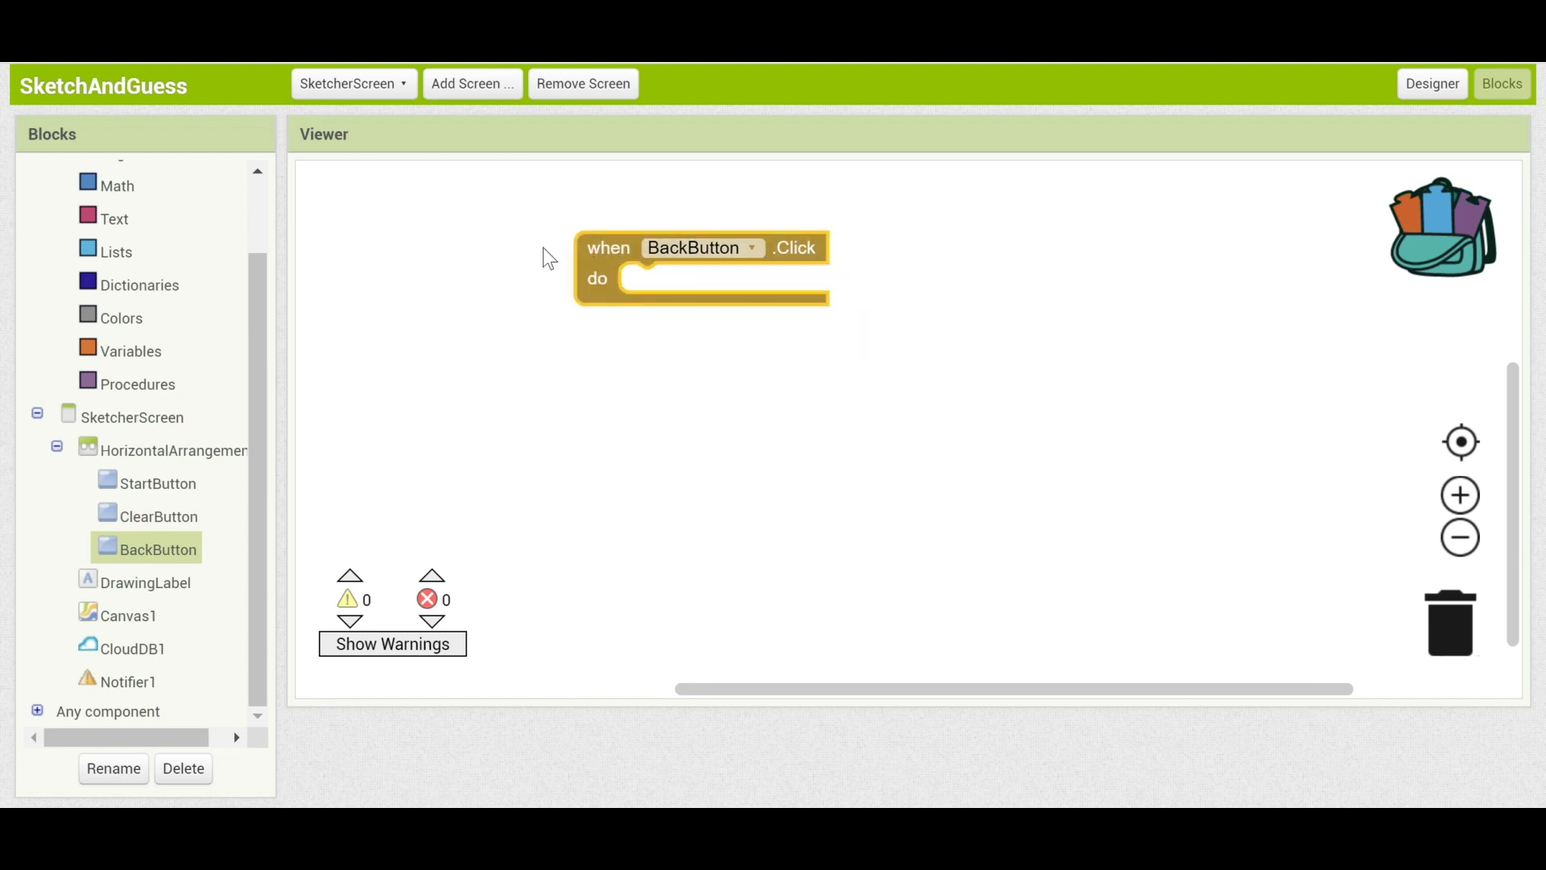
scroll("up", 3)
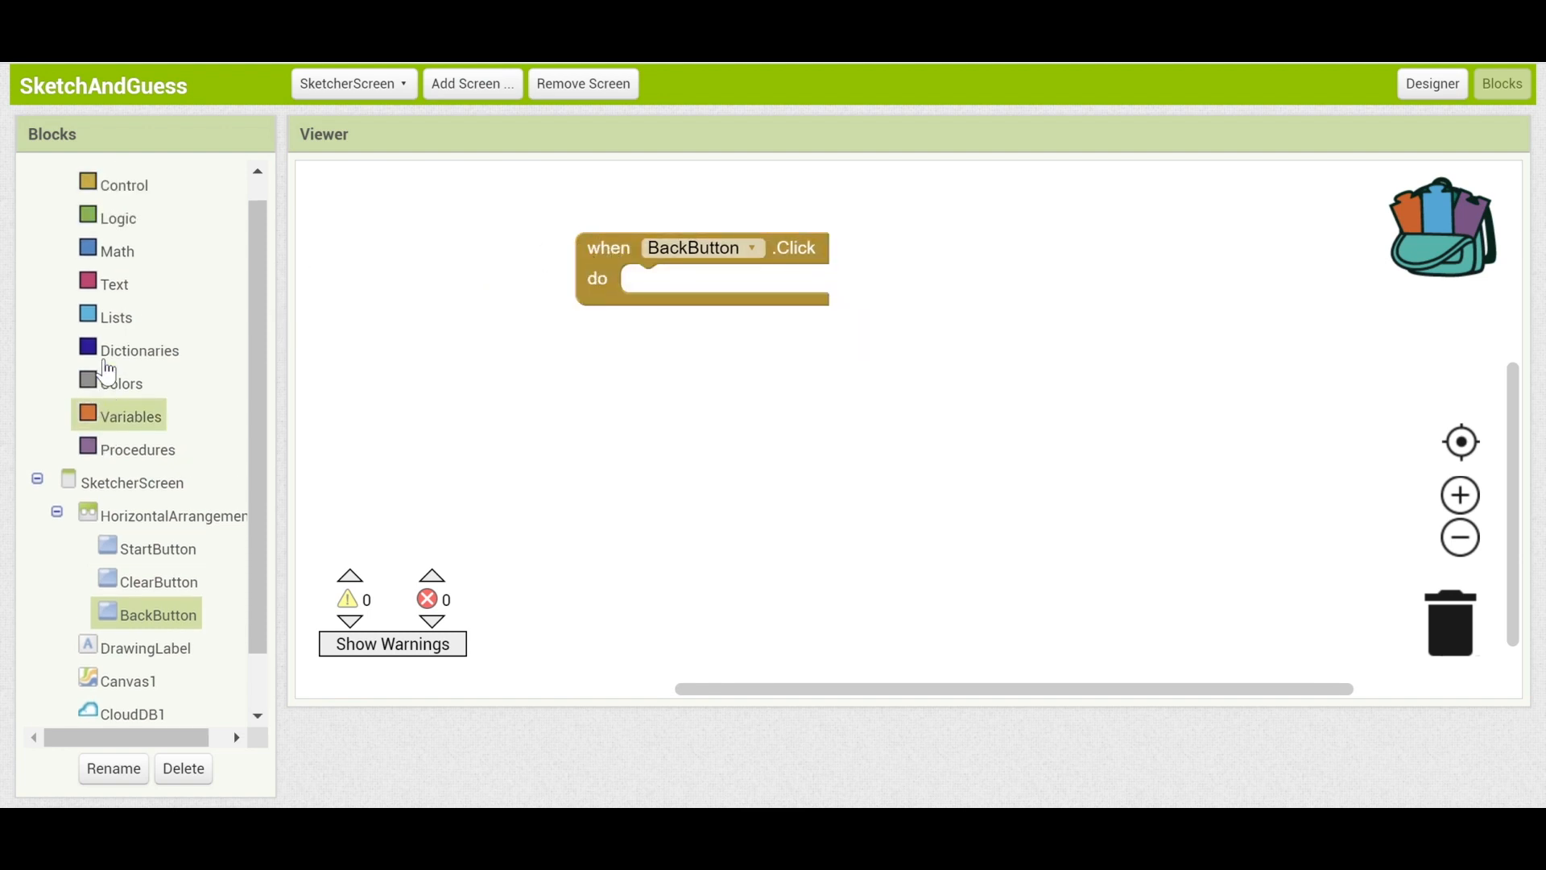
mouse_move(407, 413)
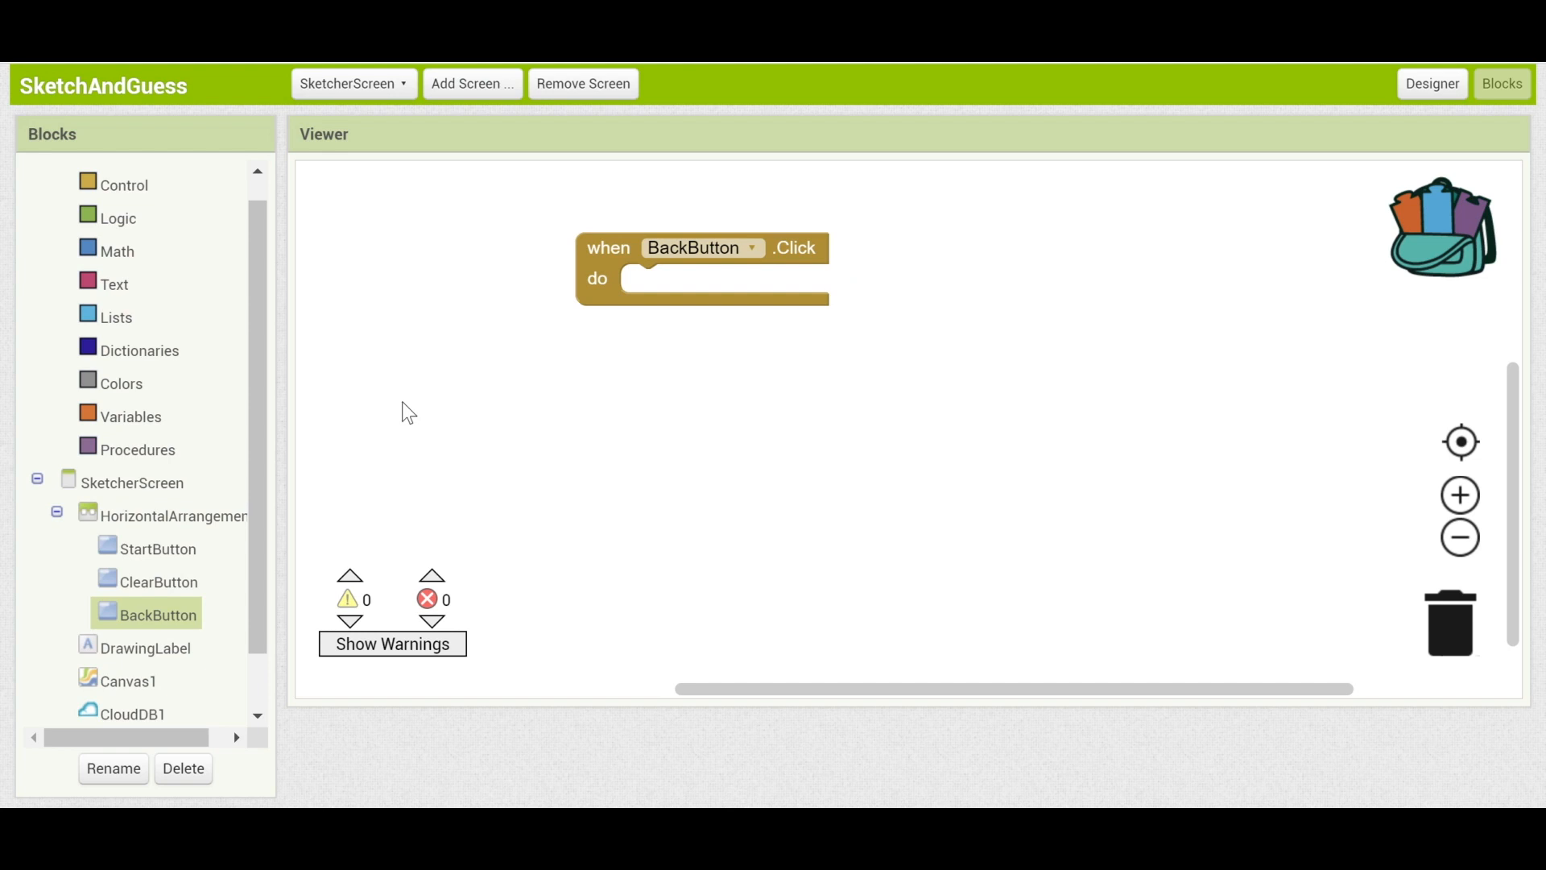
left_click(353, 83)
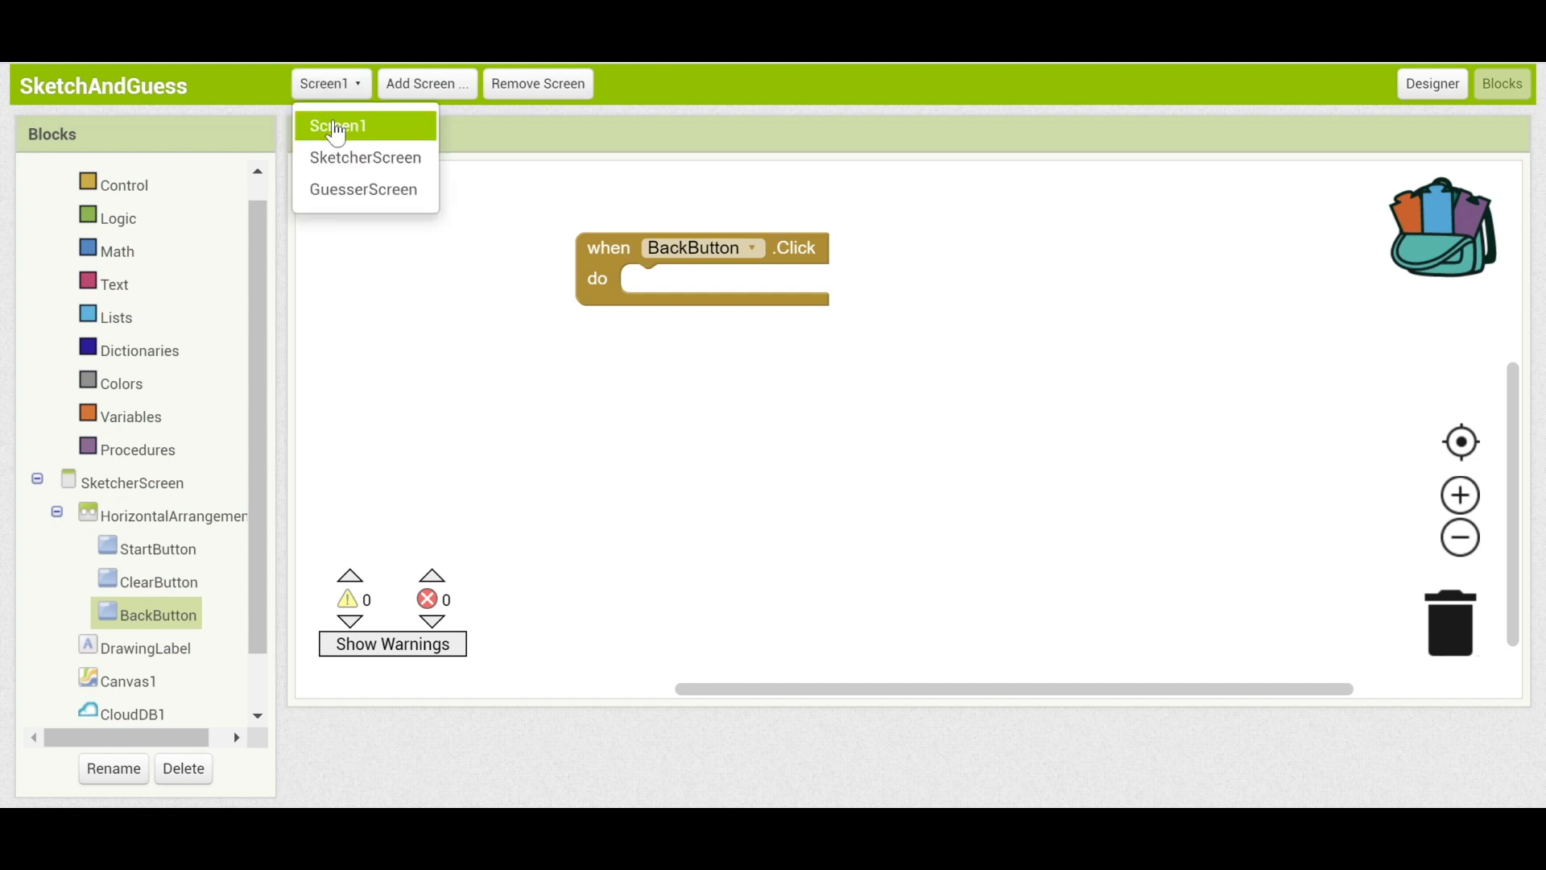
left_click(337, 126)
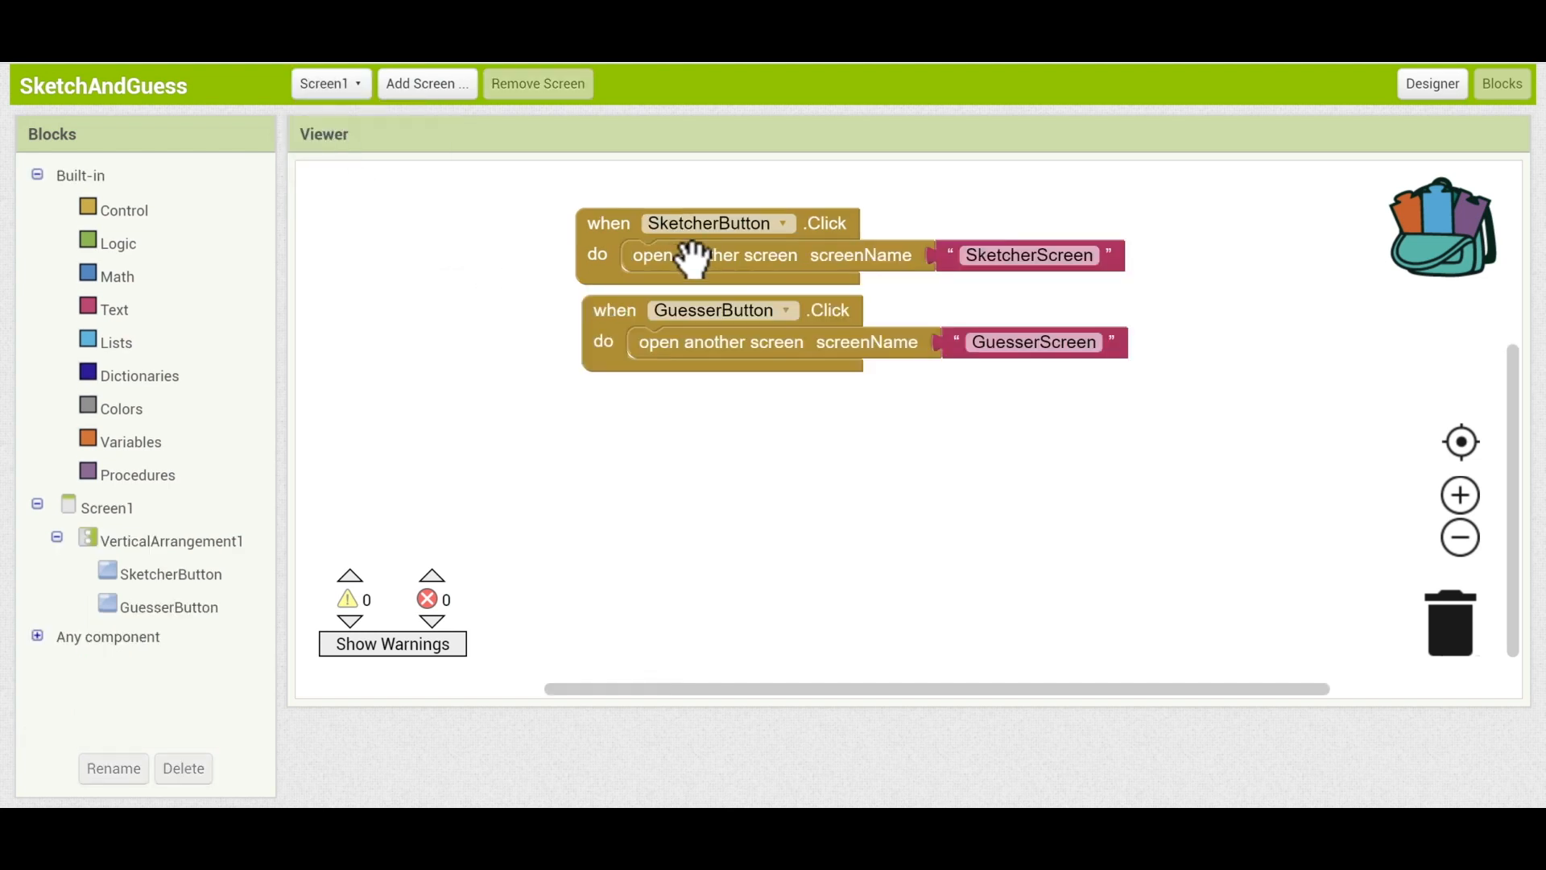
mouse_move(955, 263)
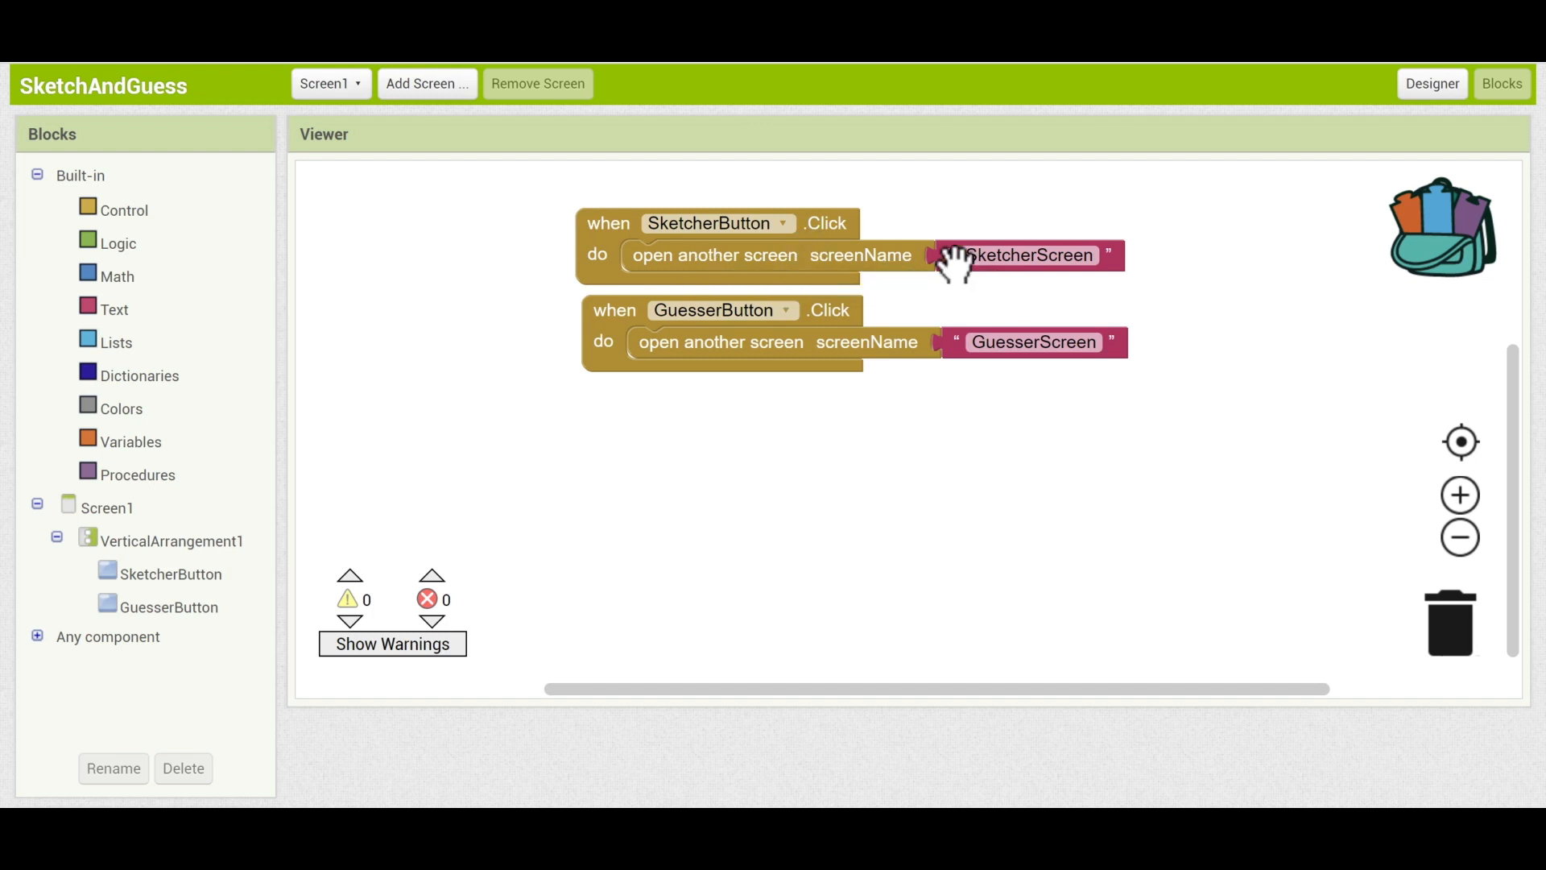
mouse_move(855, 204)
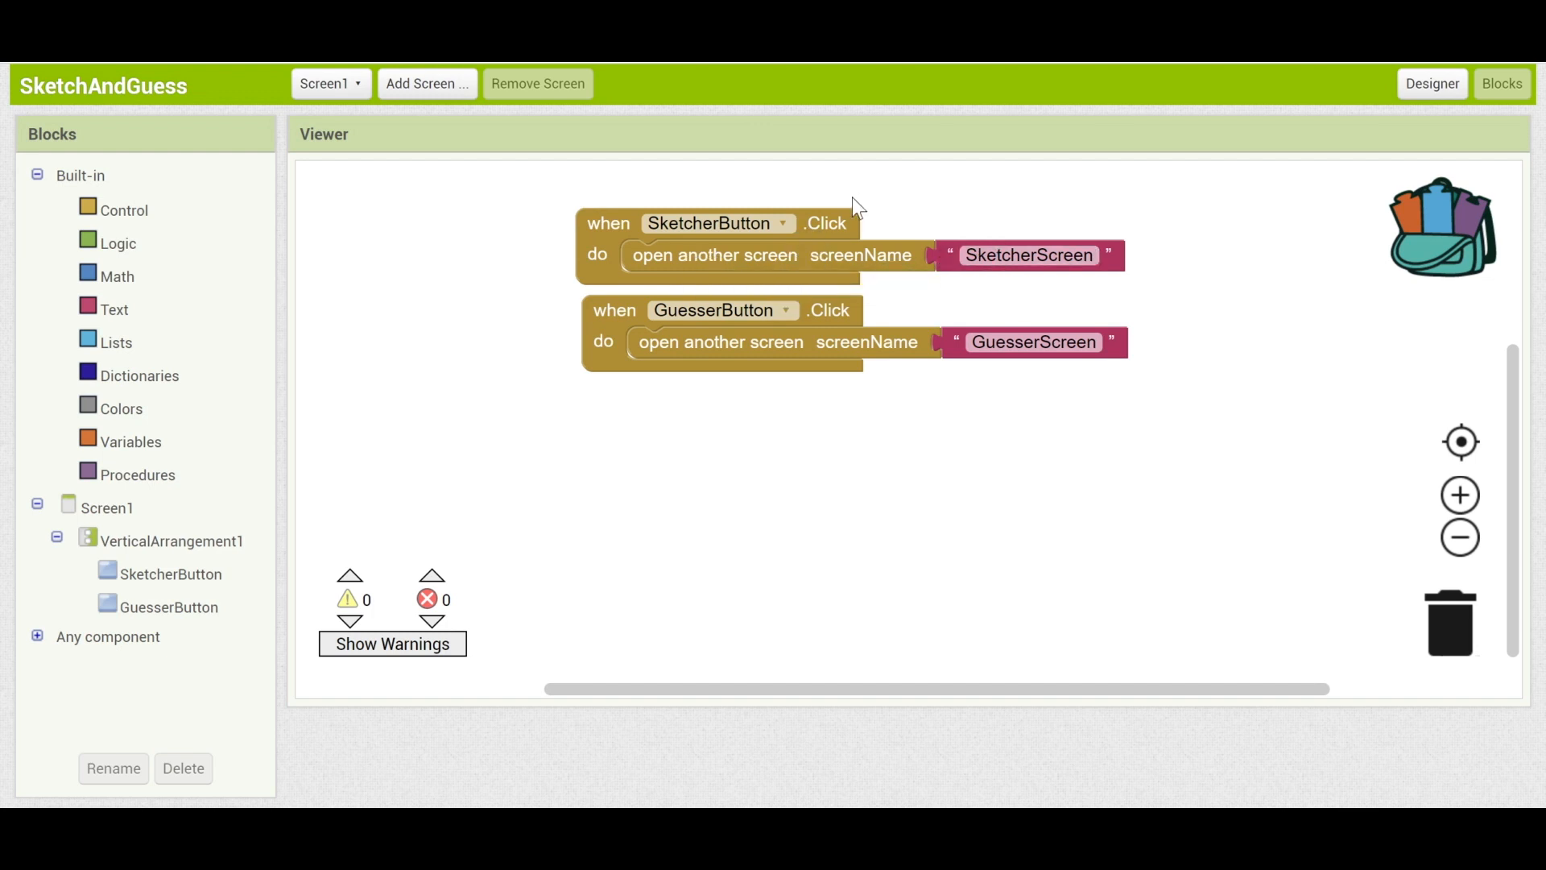
mouse_move(493, 234)
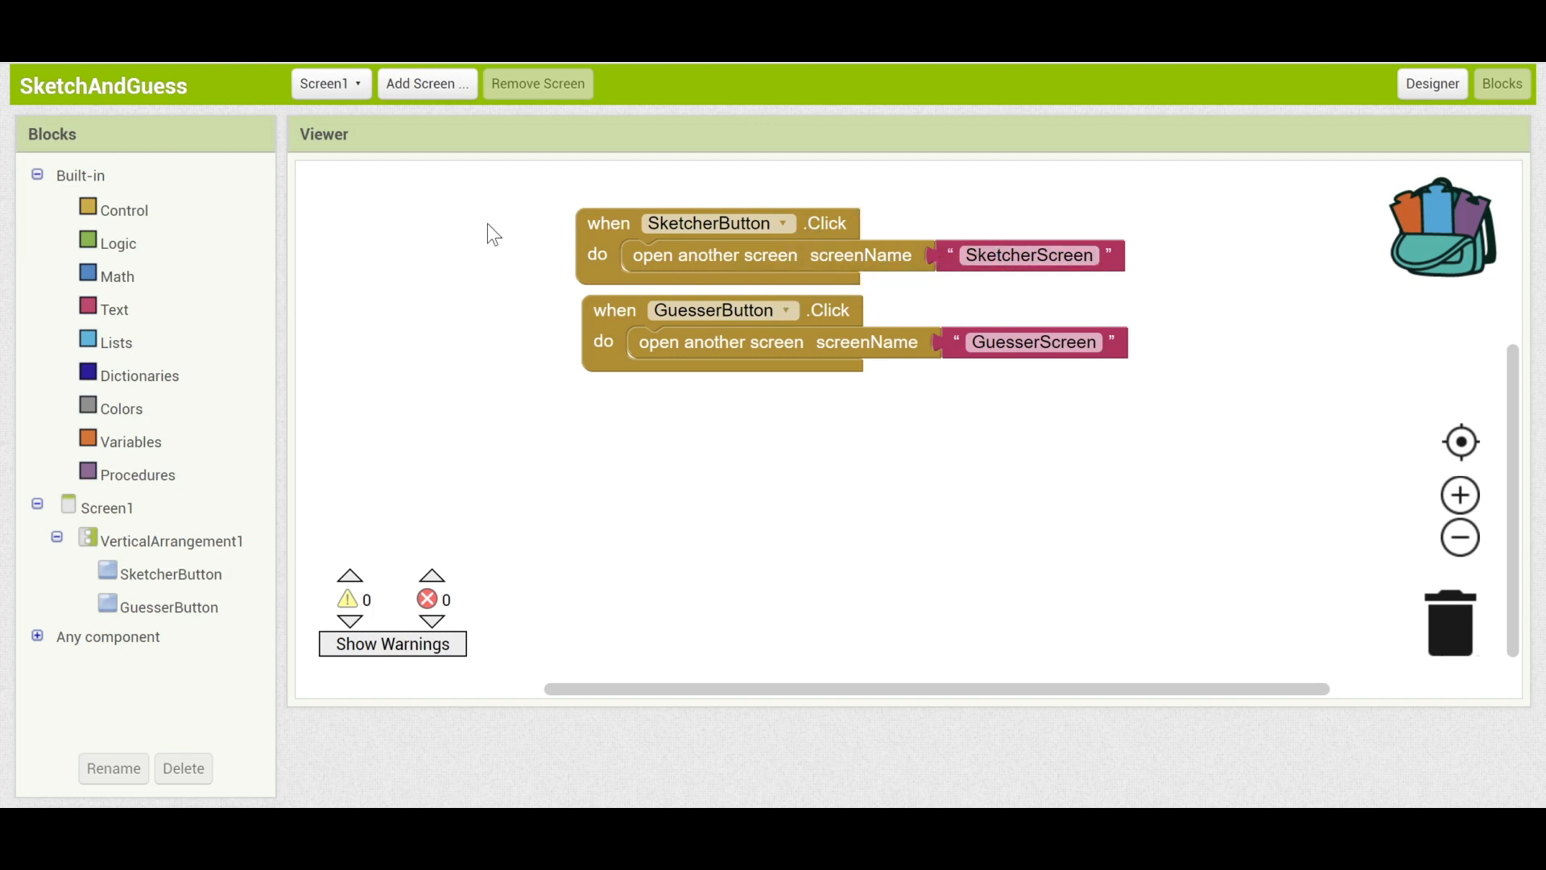
mouse_move(768, 184)
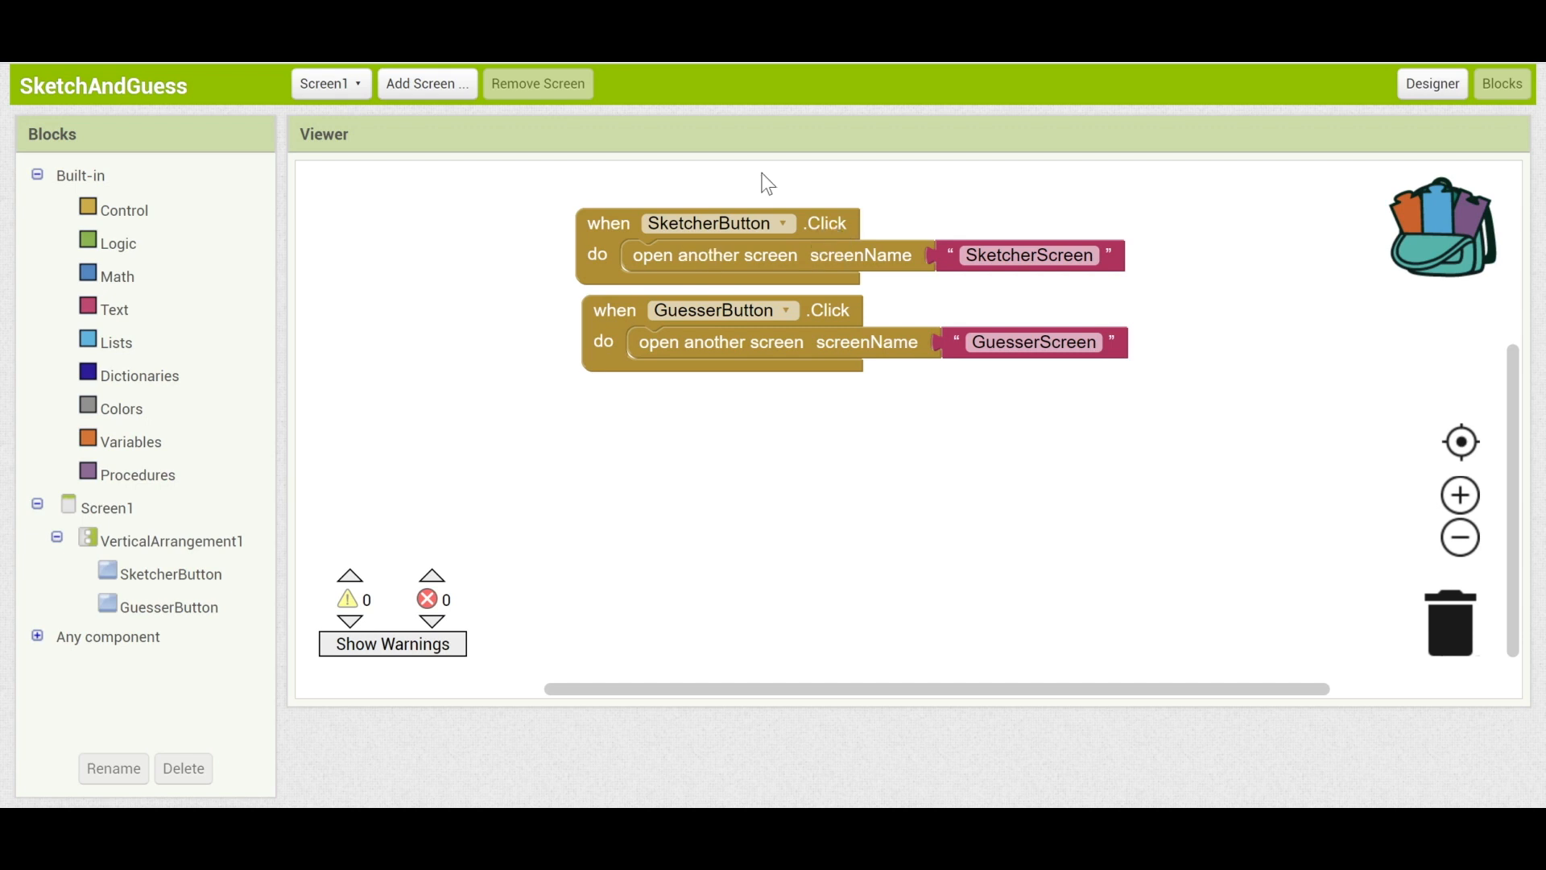
Place a close screen block from Control inside the BackButton click handler.
left_click(330, 82)
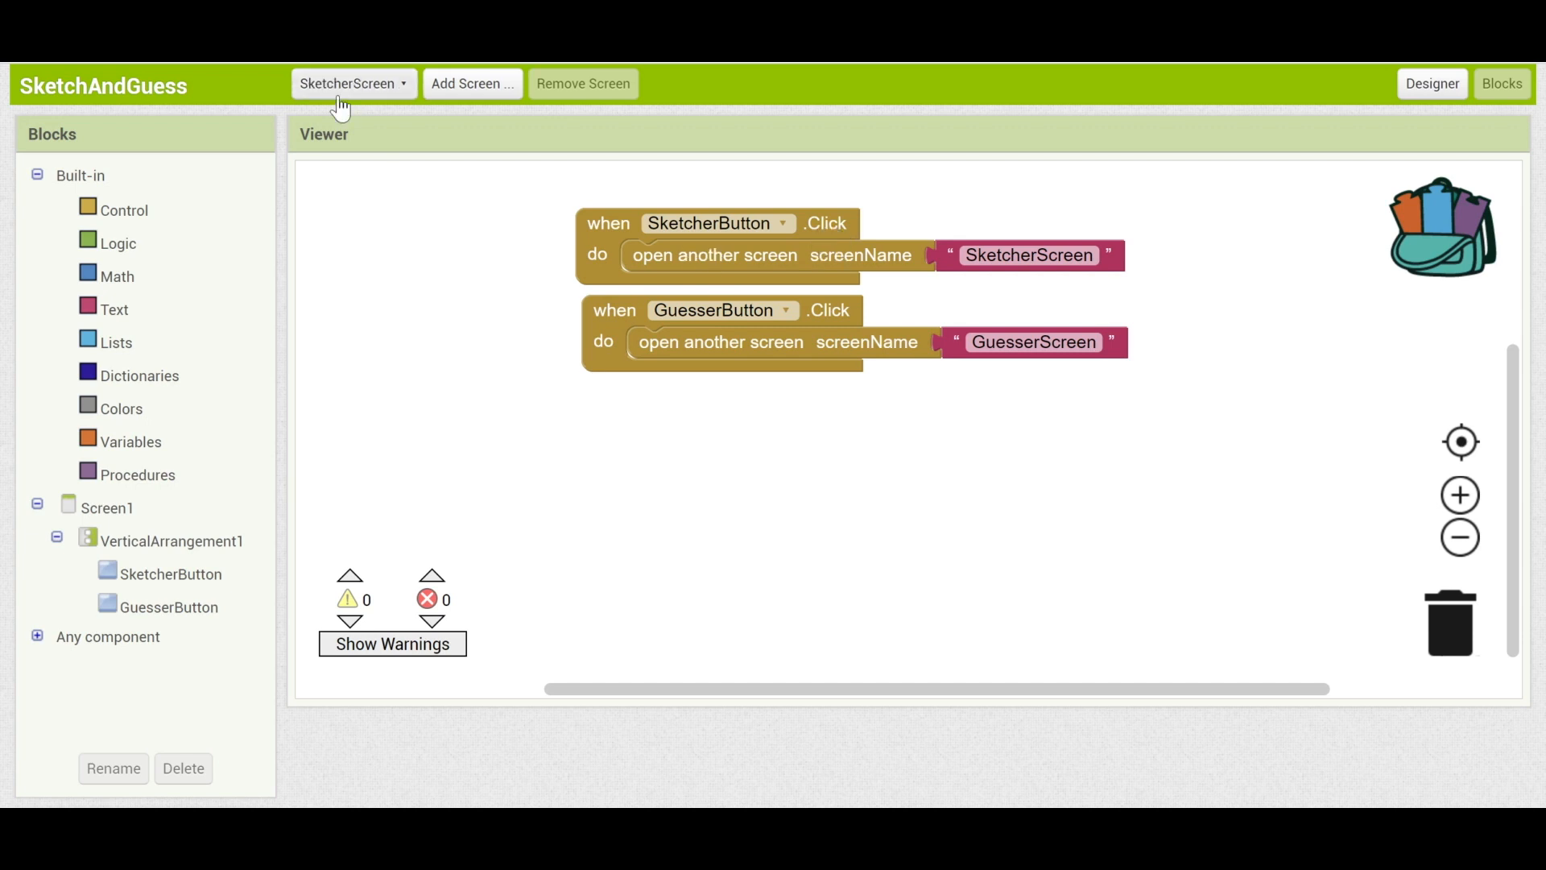
left_click(351, 82)
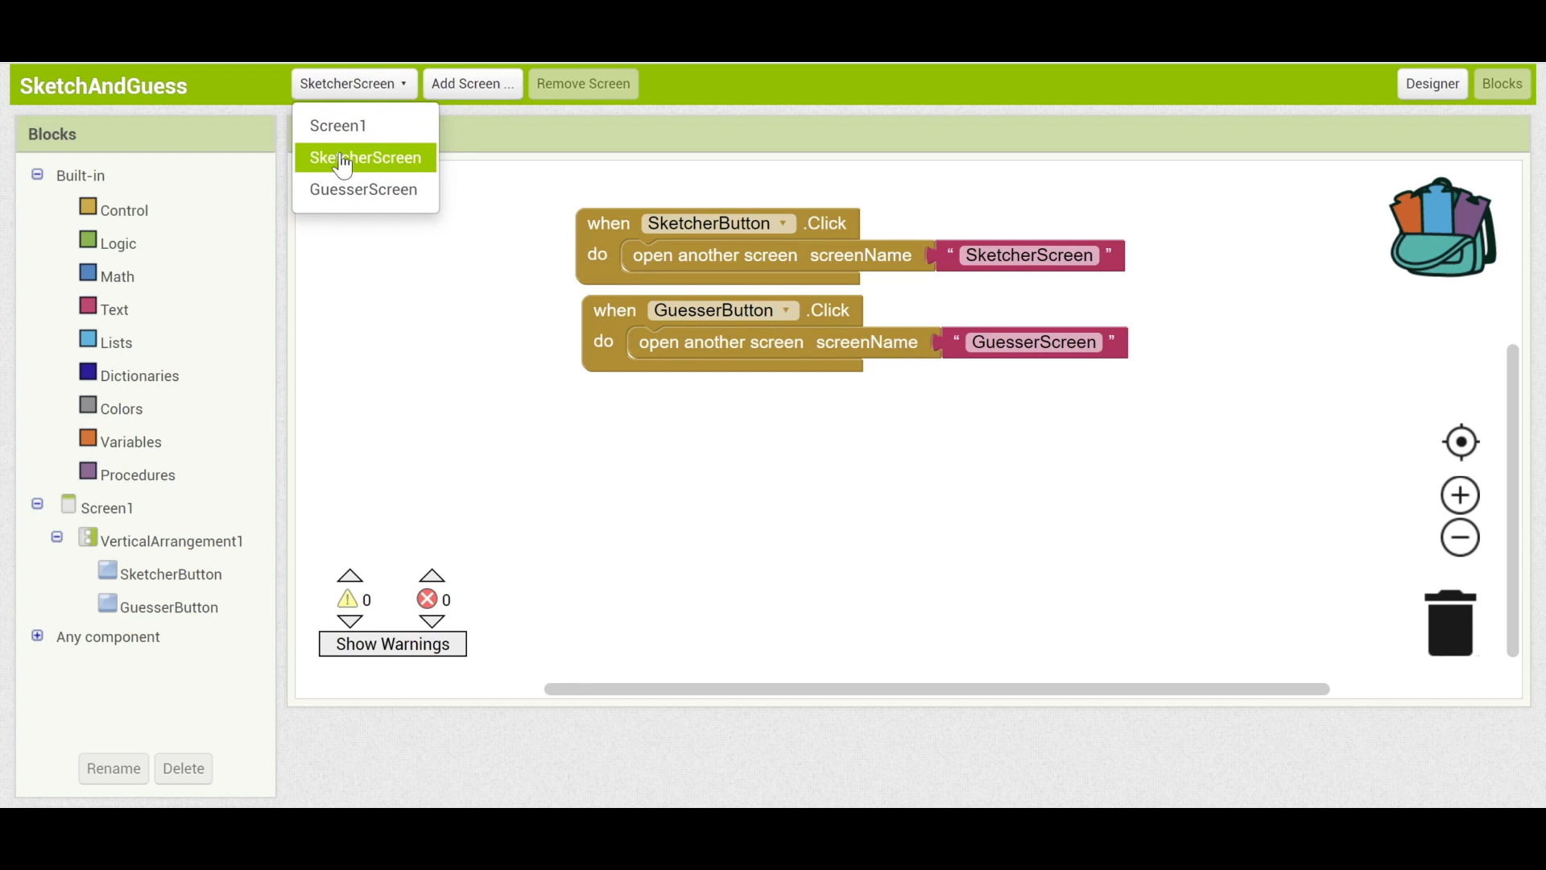
left_click(364, 158)
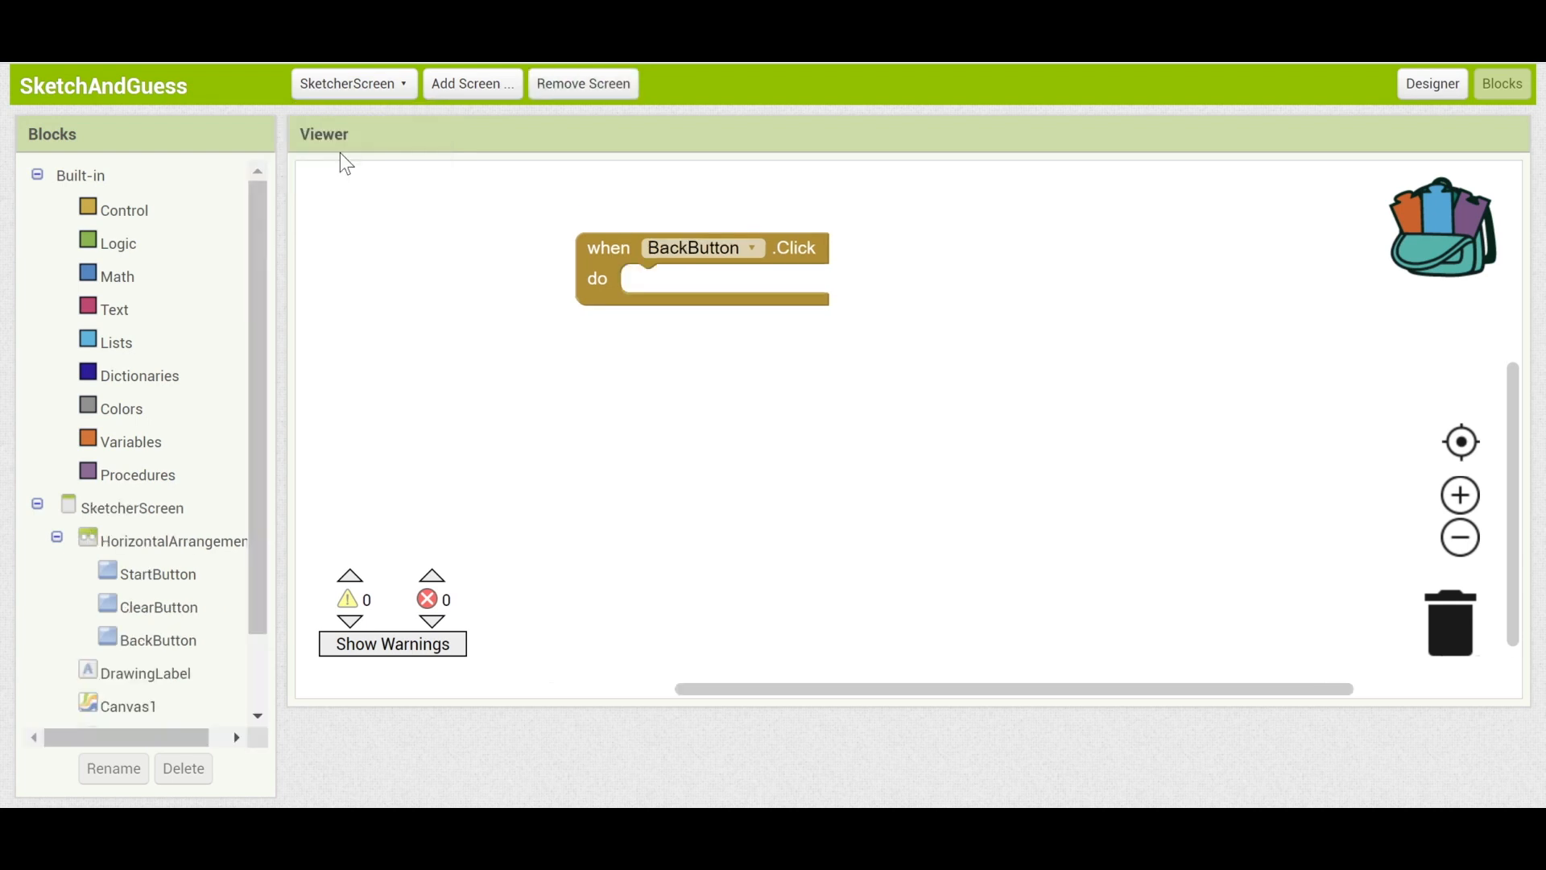
left_click(125, 209)
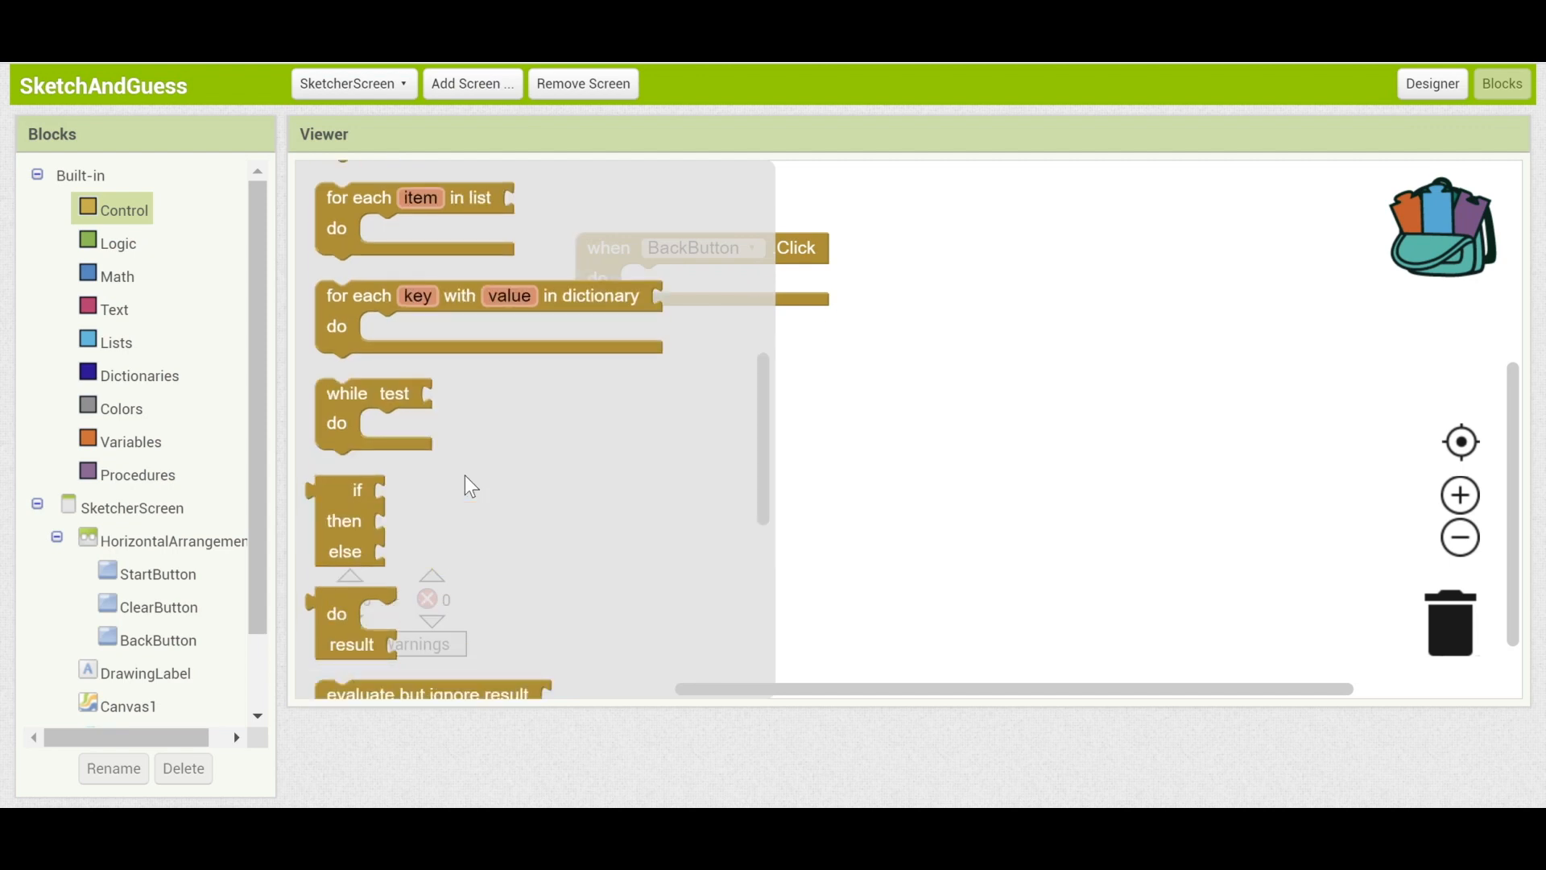
scroll("down", 3)
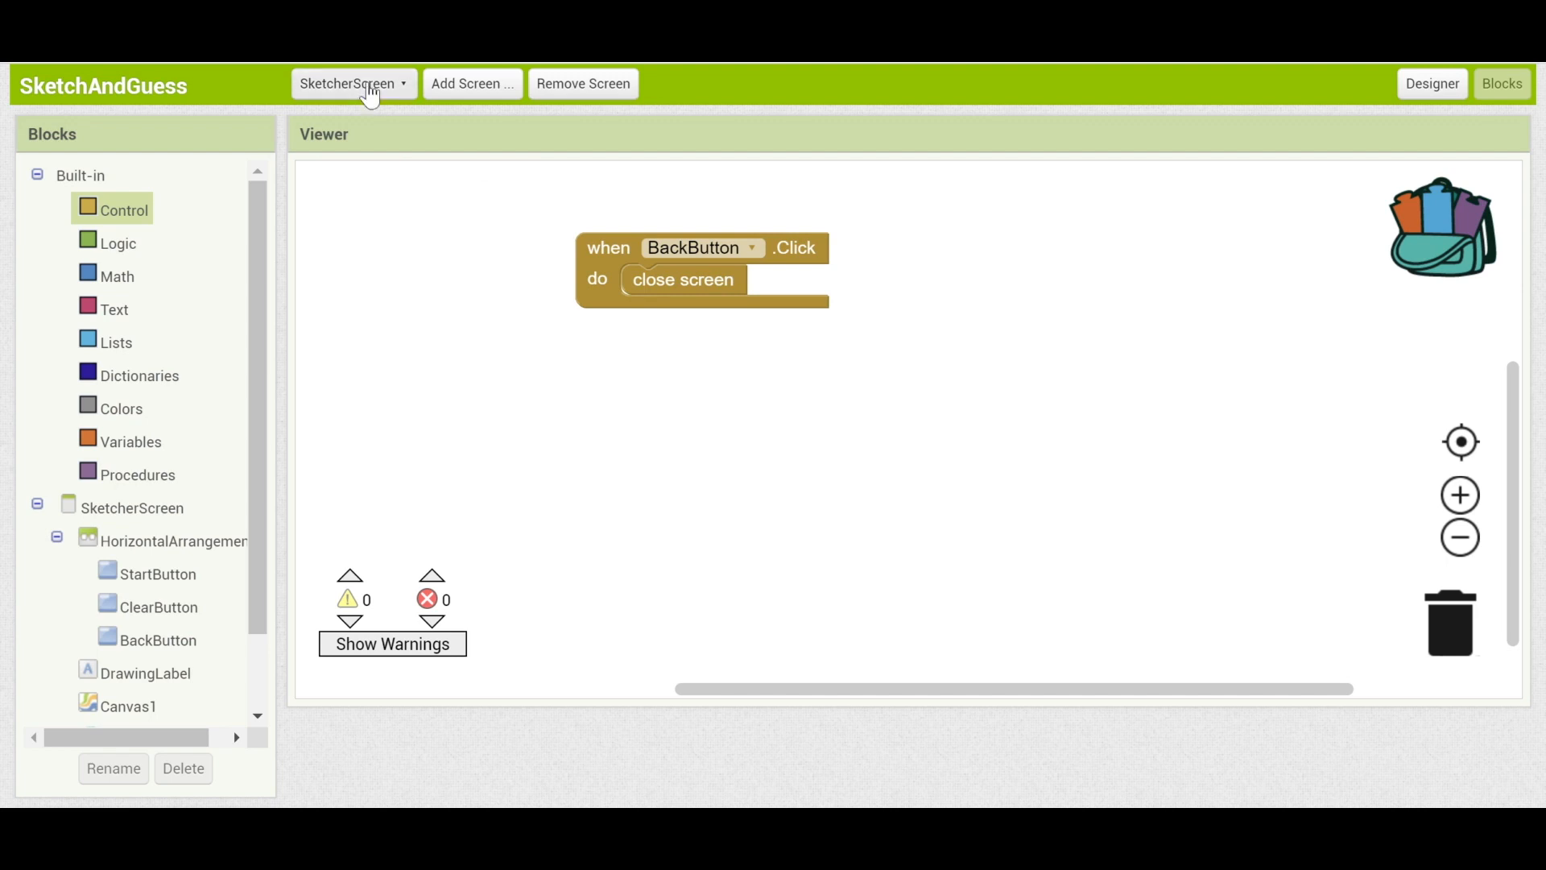
On GuesserScreen, add a BackButton click event that closes the screen.
left_click(353, 82)
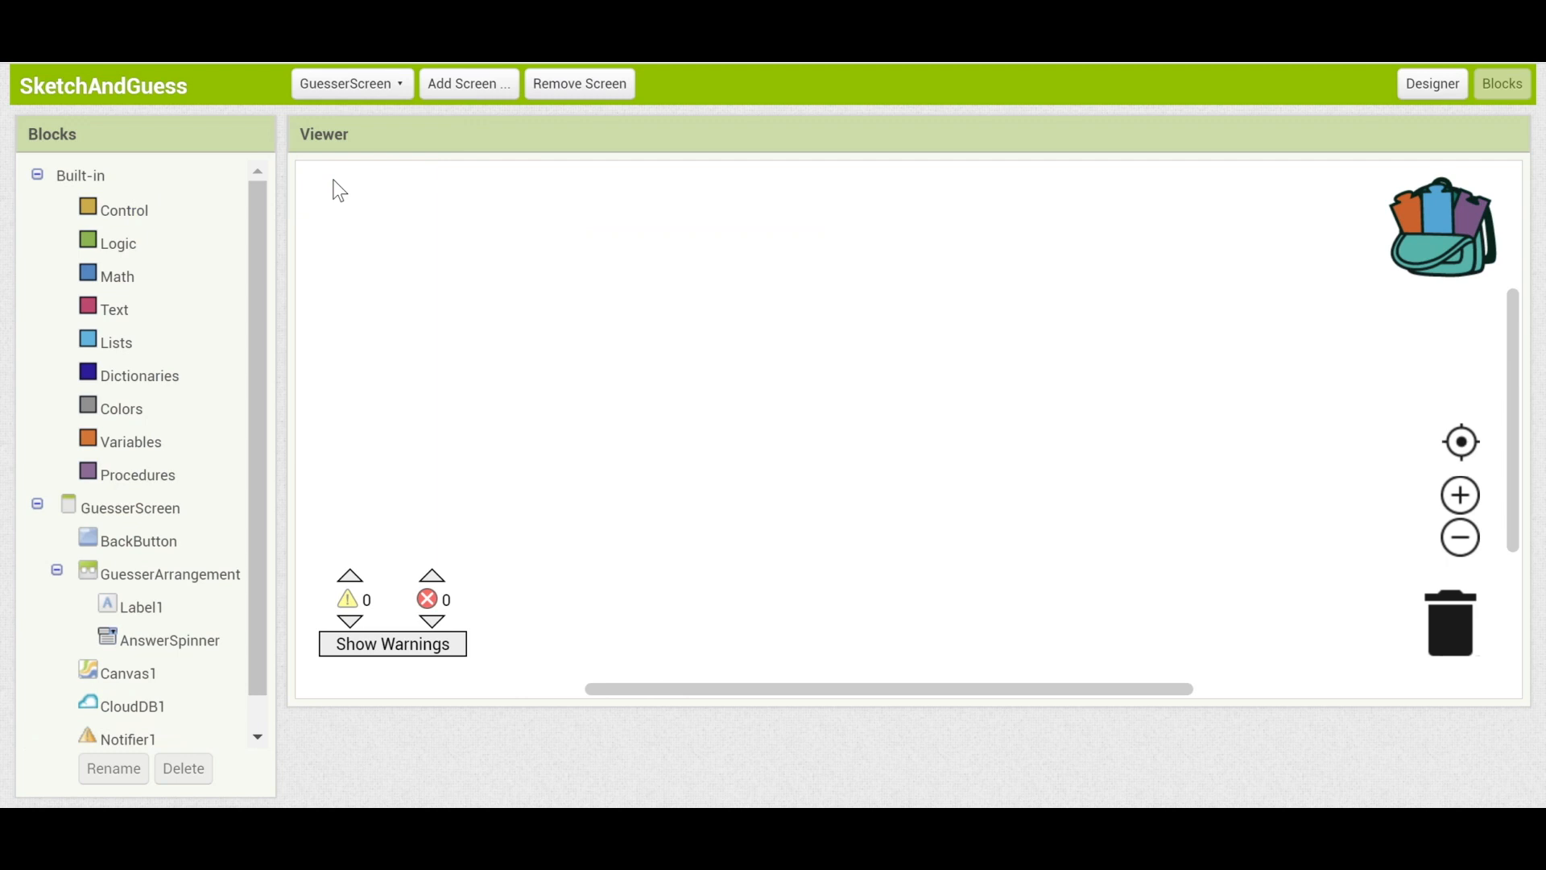
left_click(139, 541)
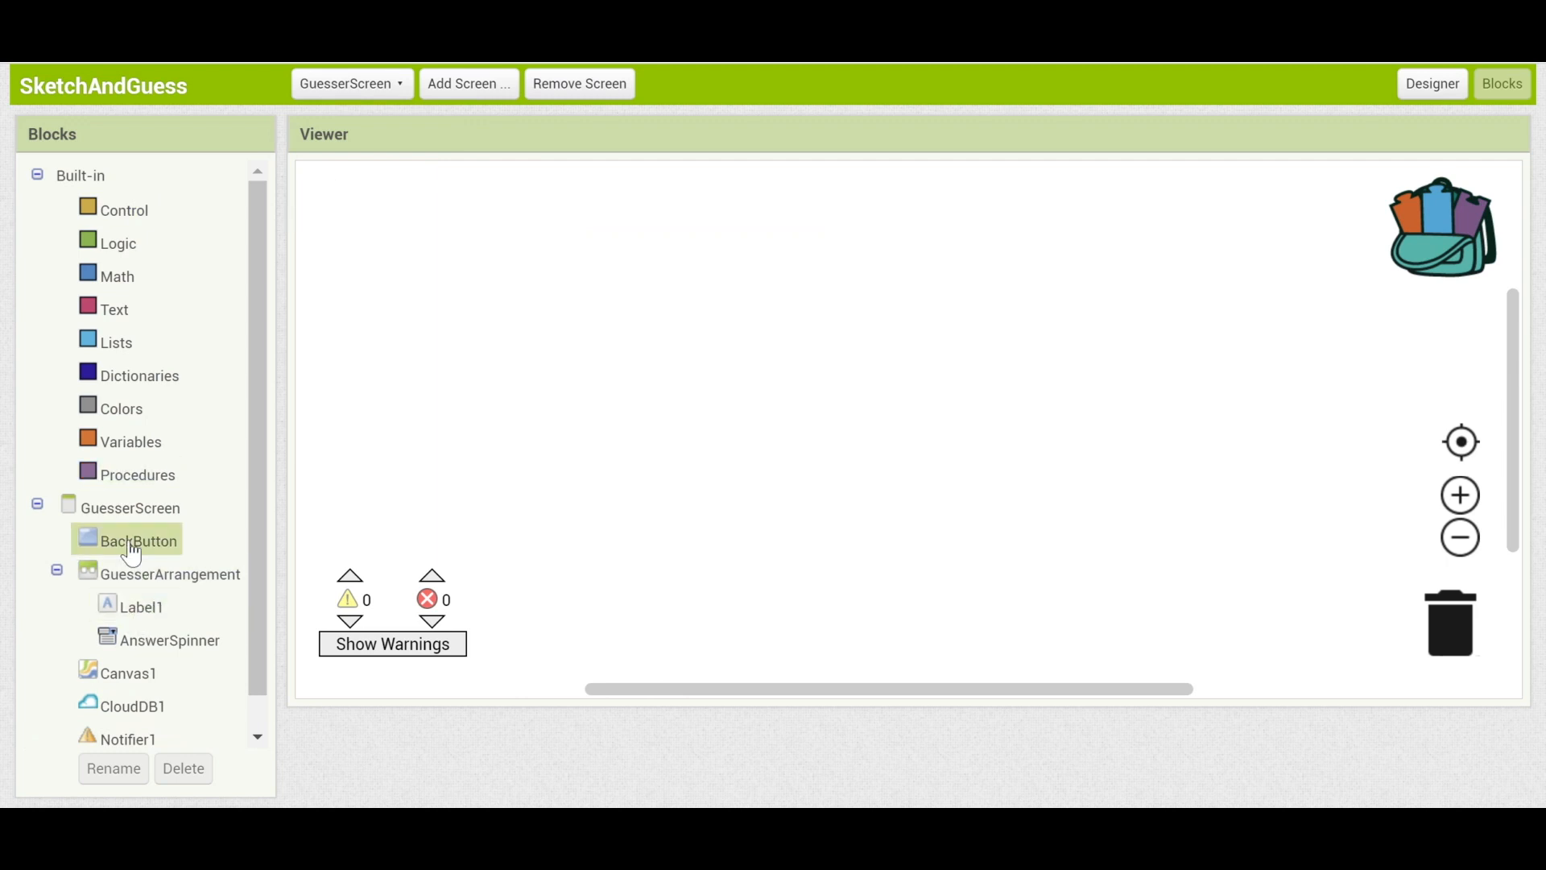
left_click(139, 542)
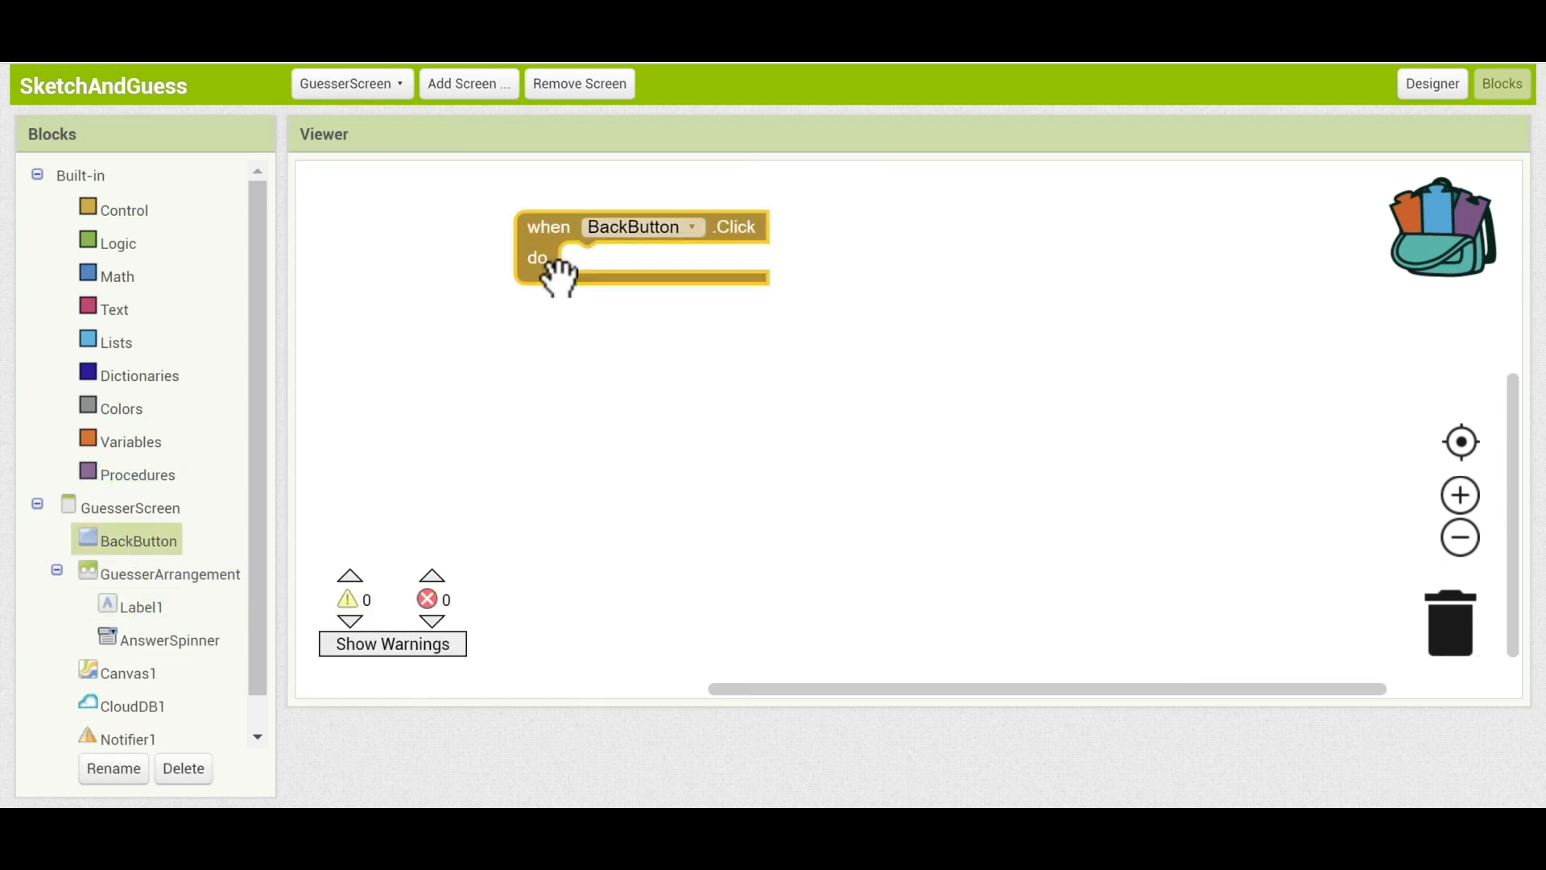
left_click(124, 210)
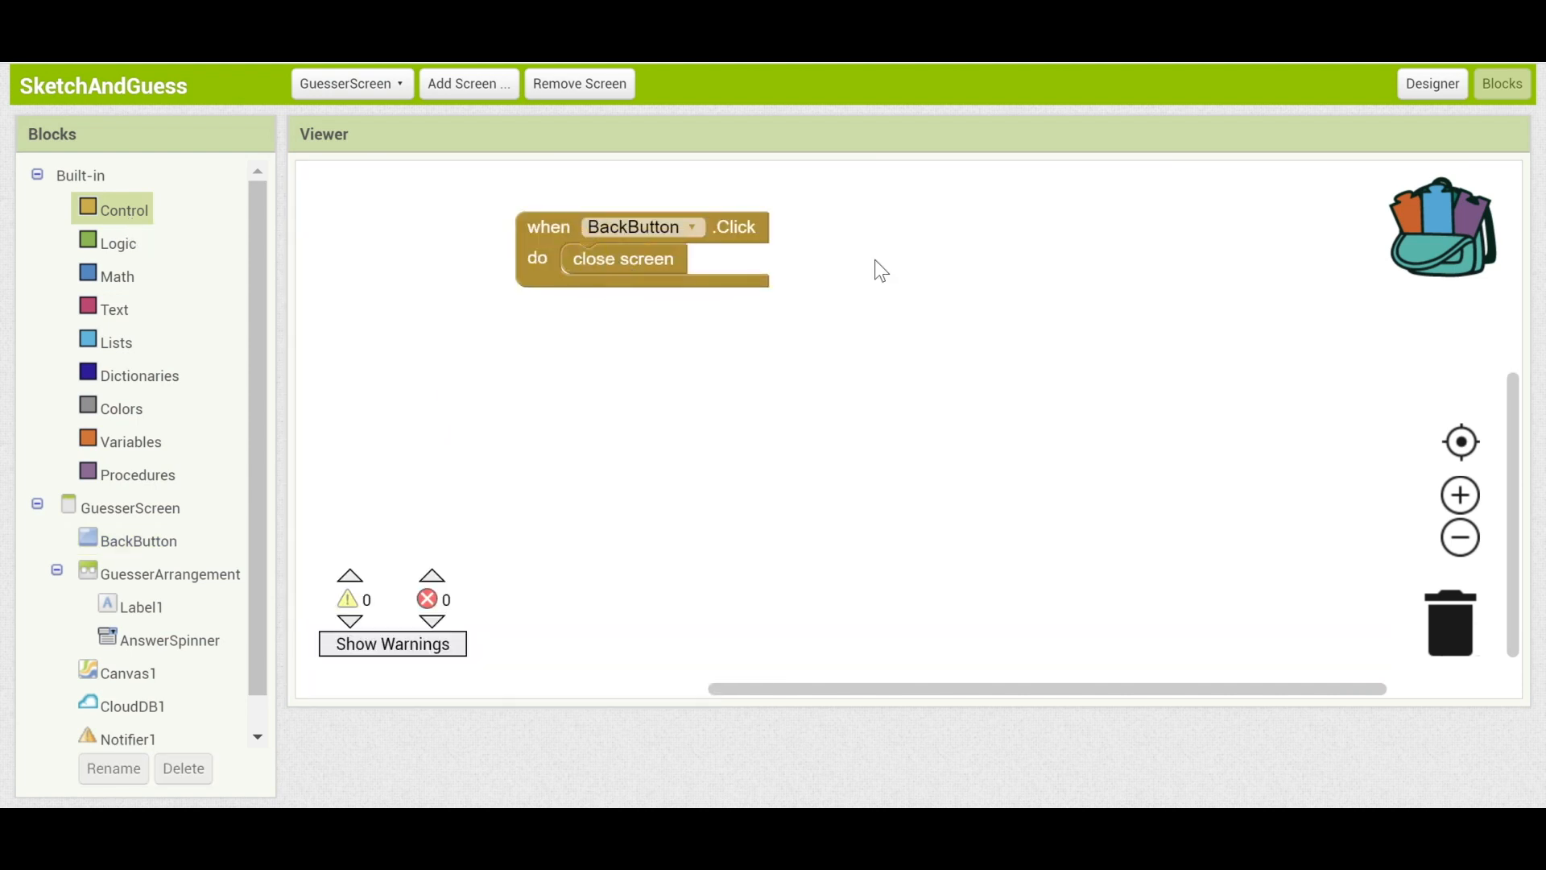
mouse_move(1339, 388)
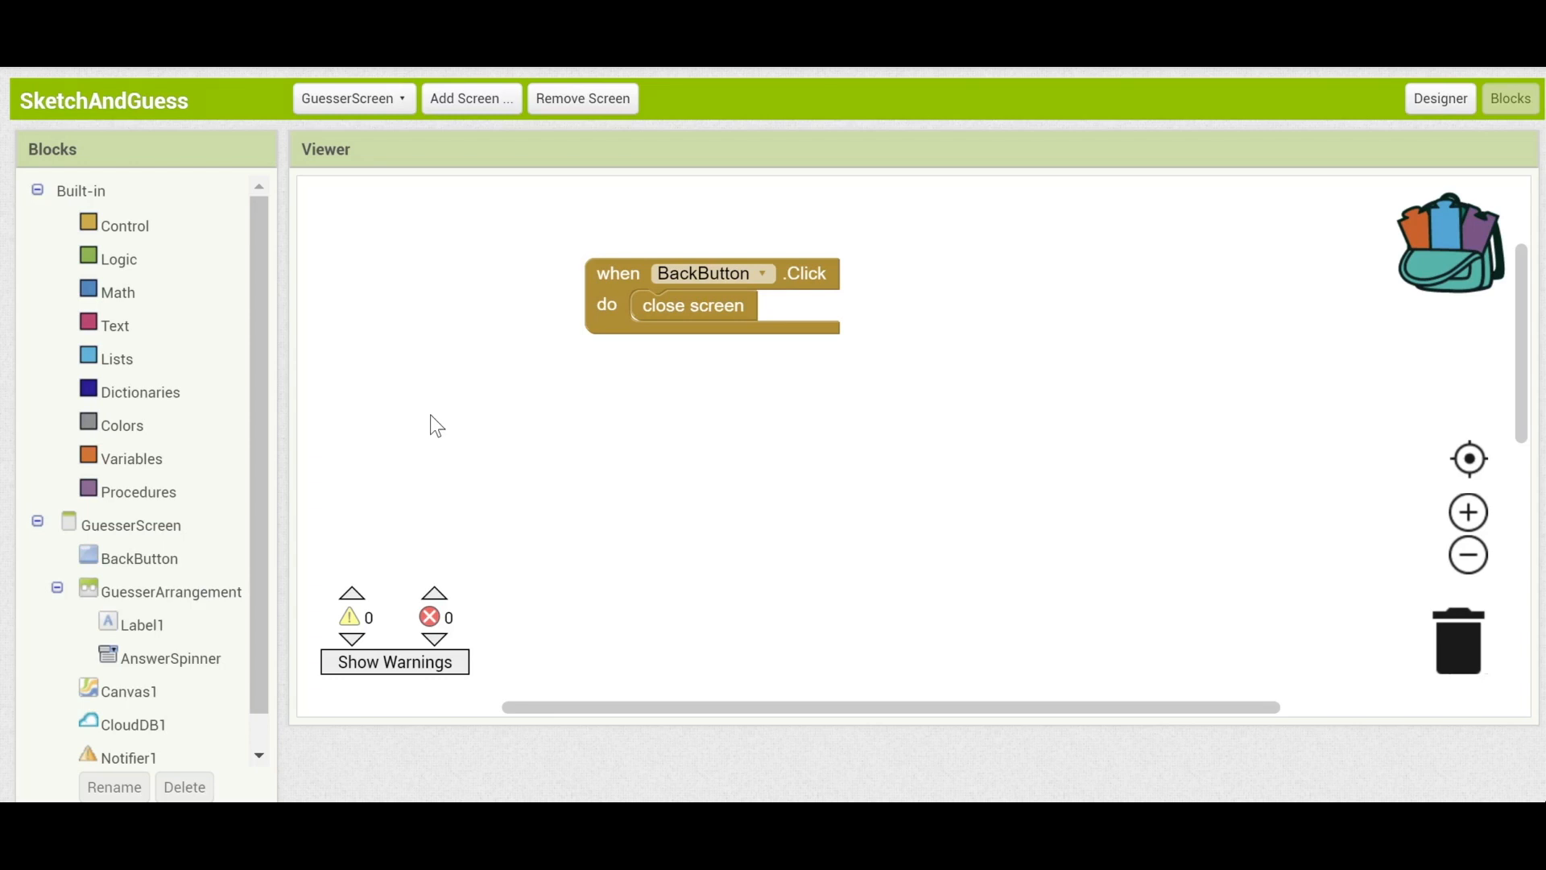
mouse_move(456, 124)
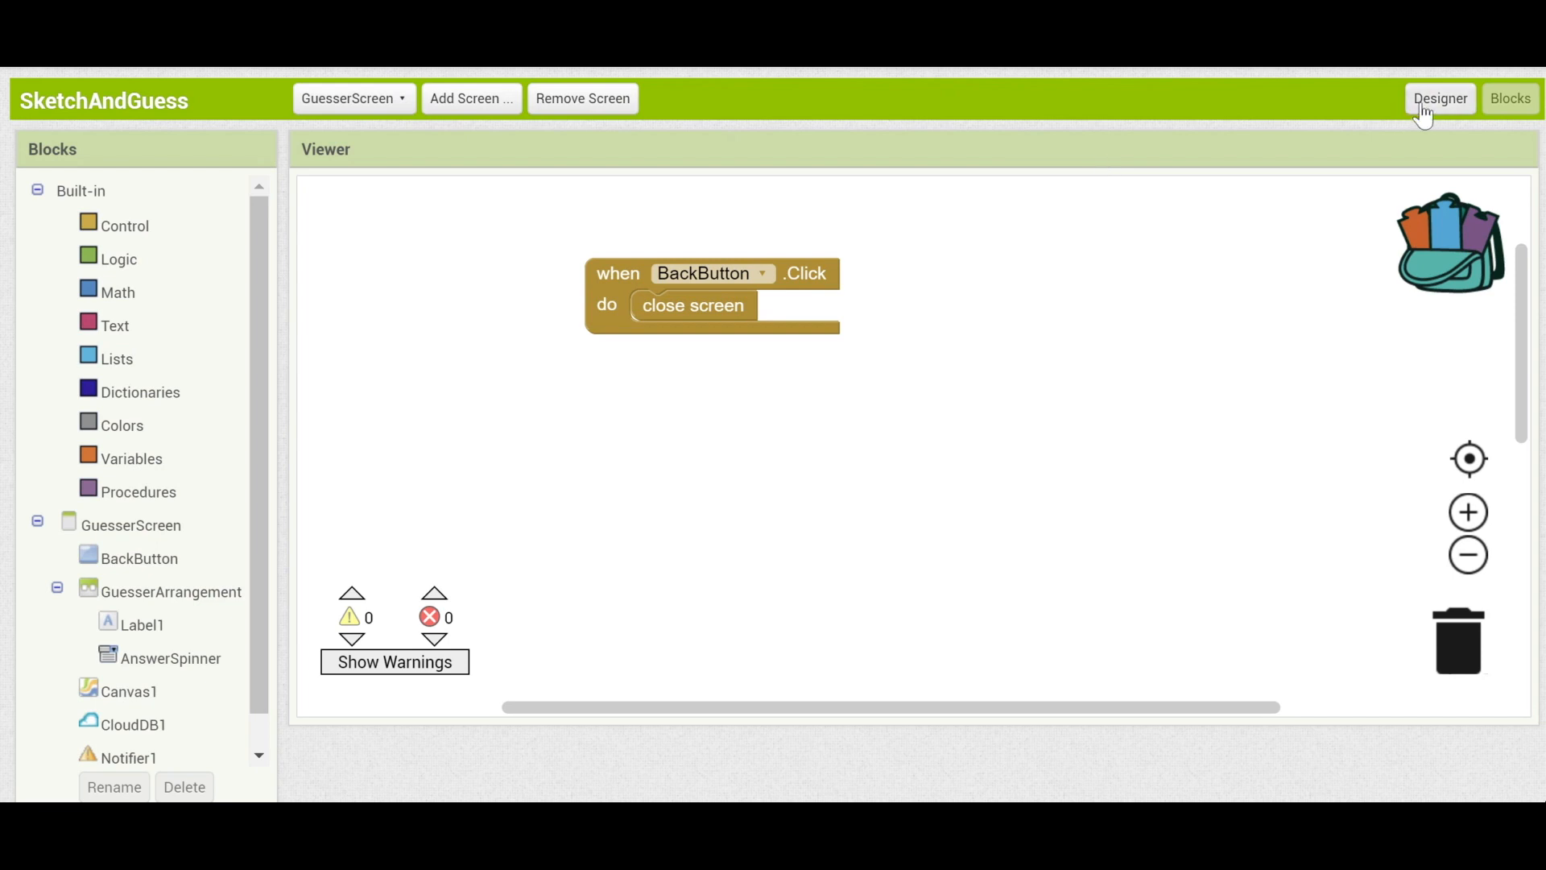
Return the Designer to Screen1 via the screen dropdown.
left_click(353, 99)
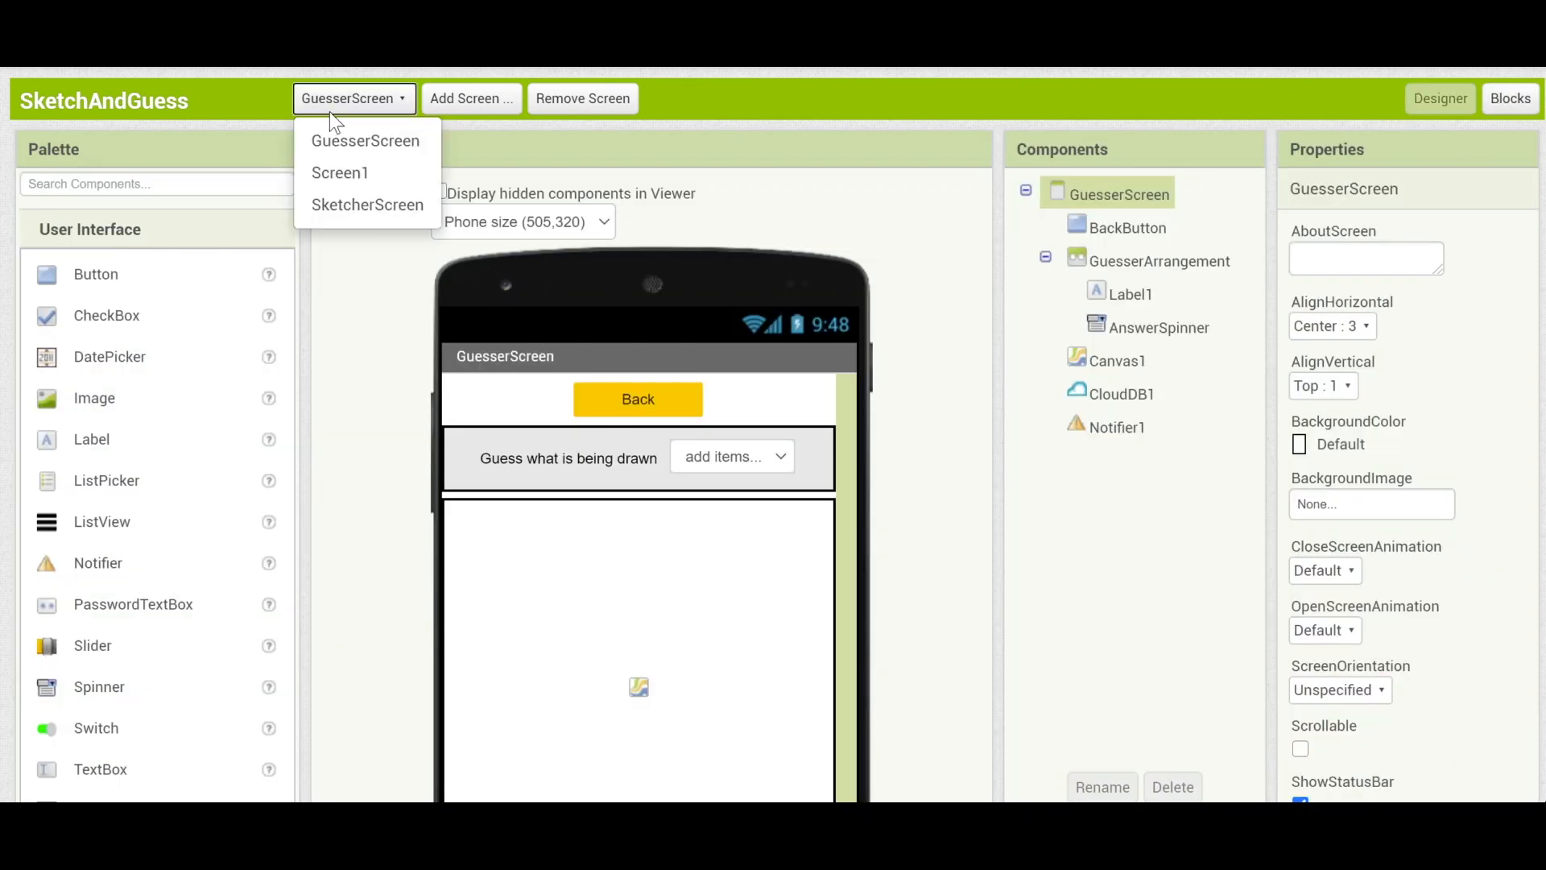
left_click(340, 172)
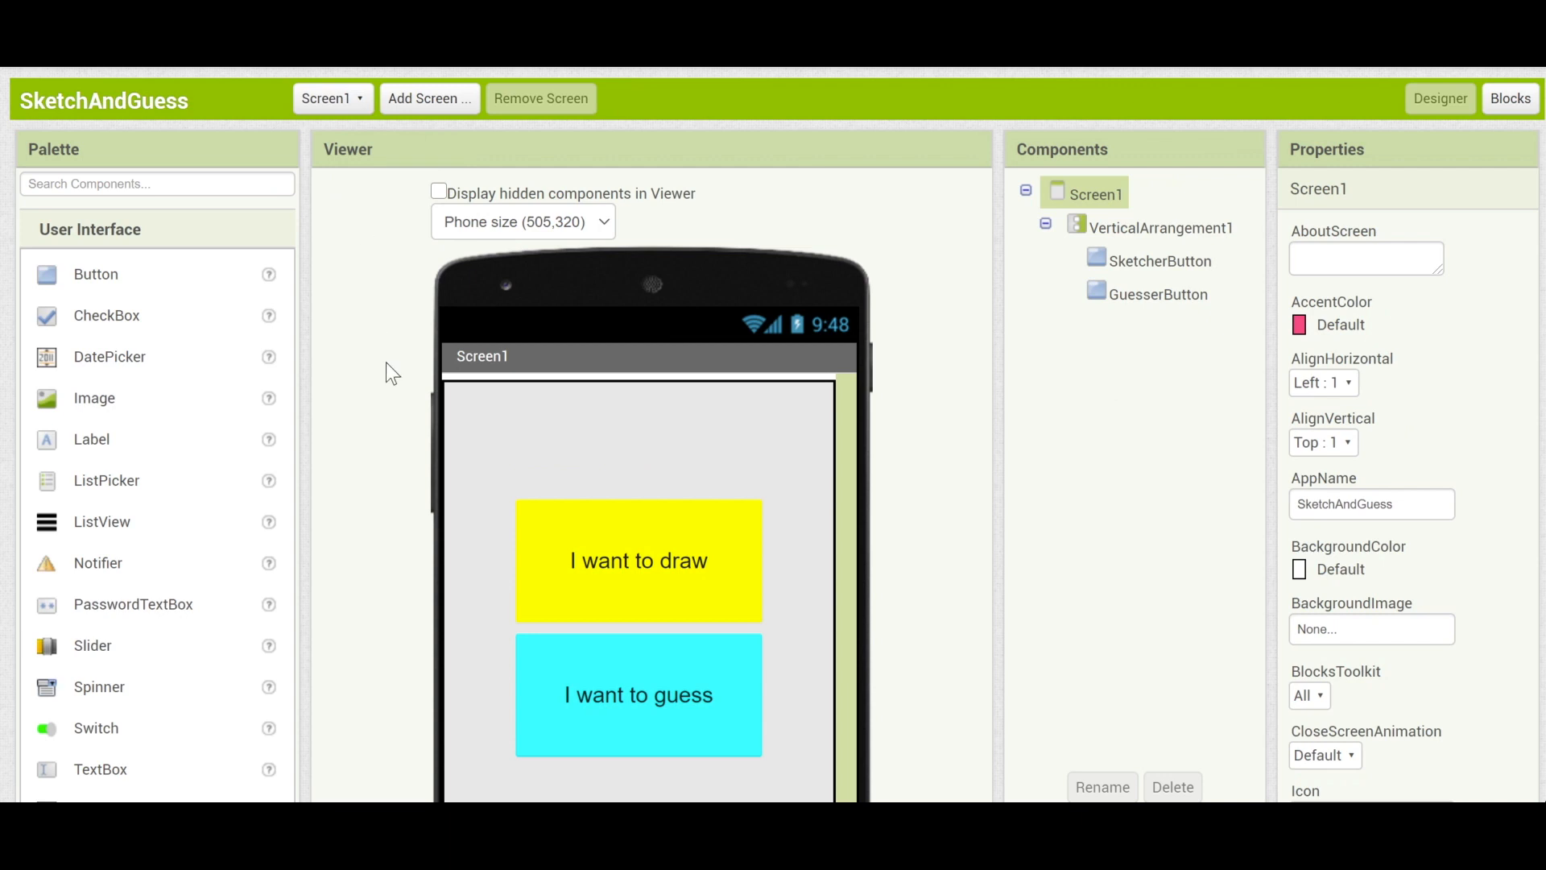
mouse_move(805, 586)
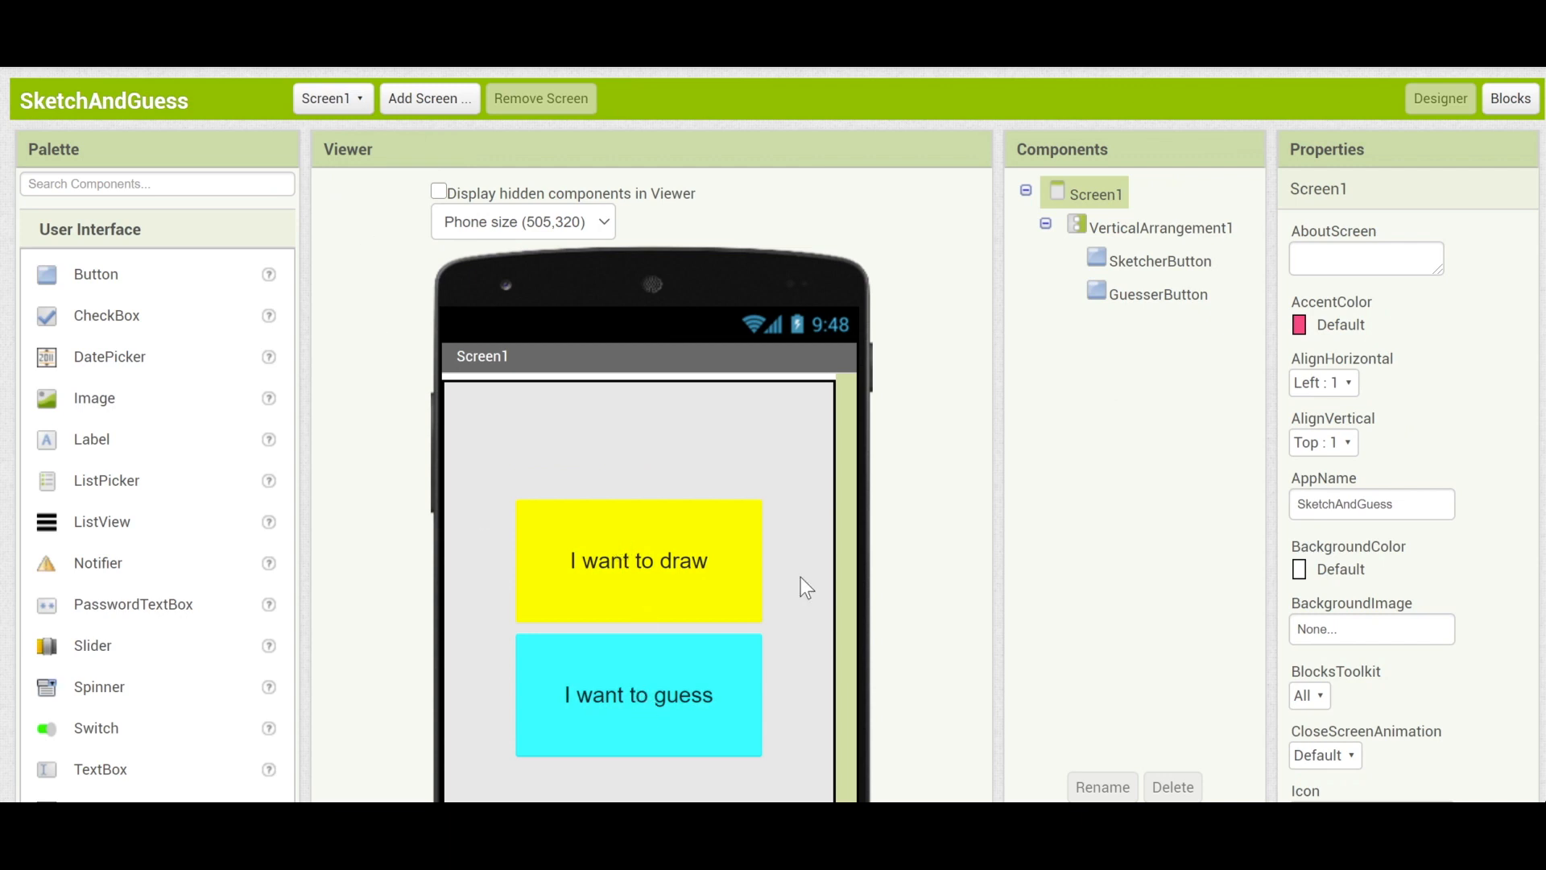
mouse_move(804, 586)
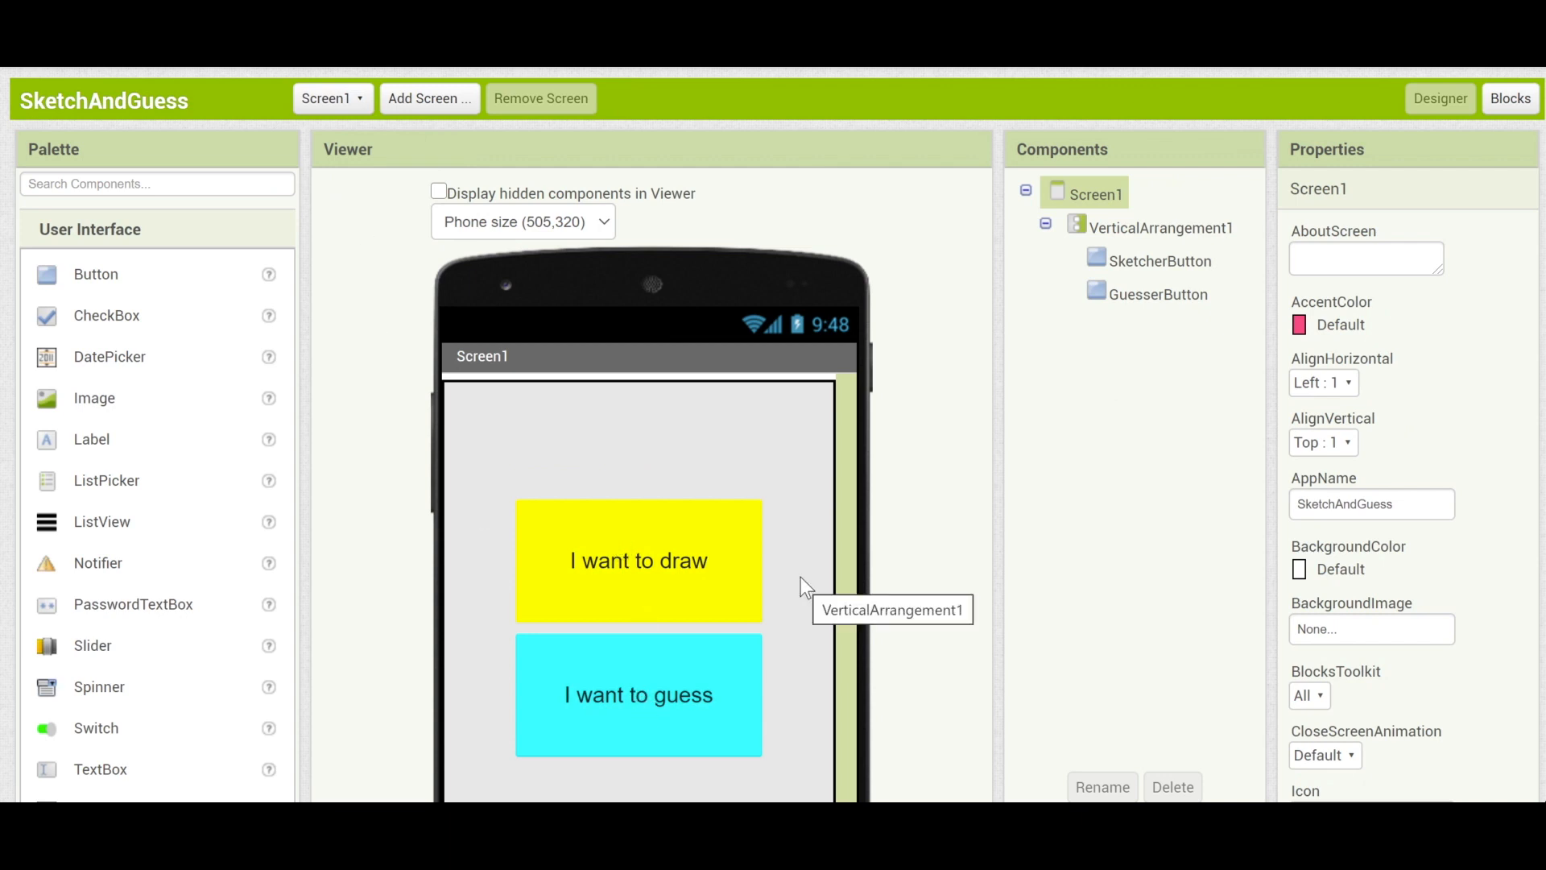
mouse_move(942, 441)
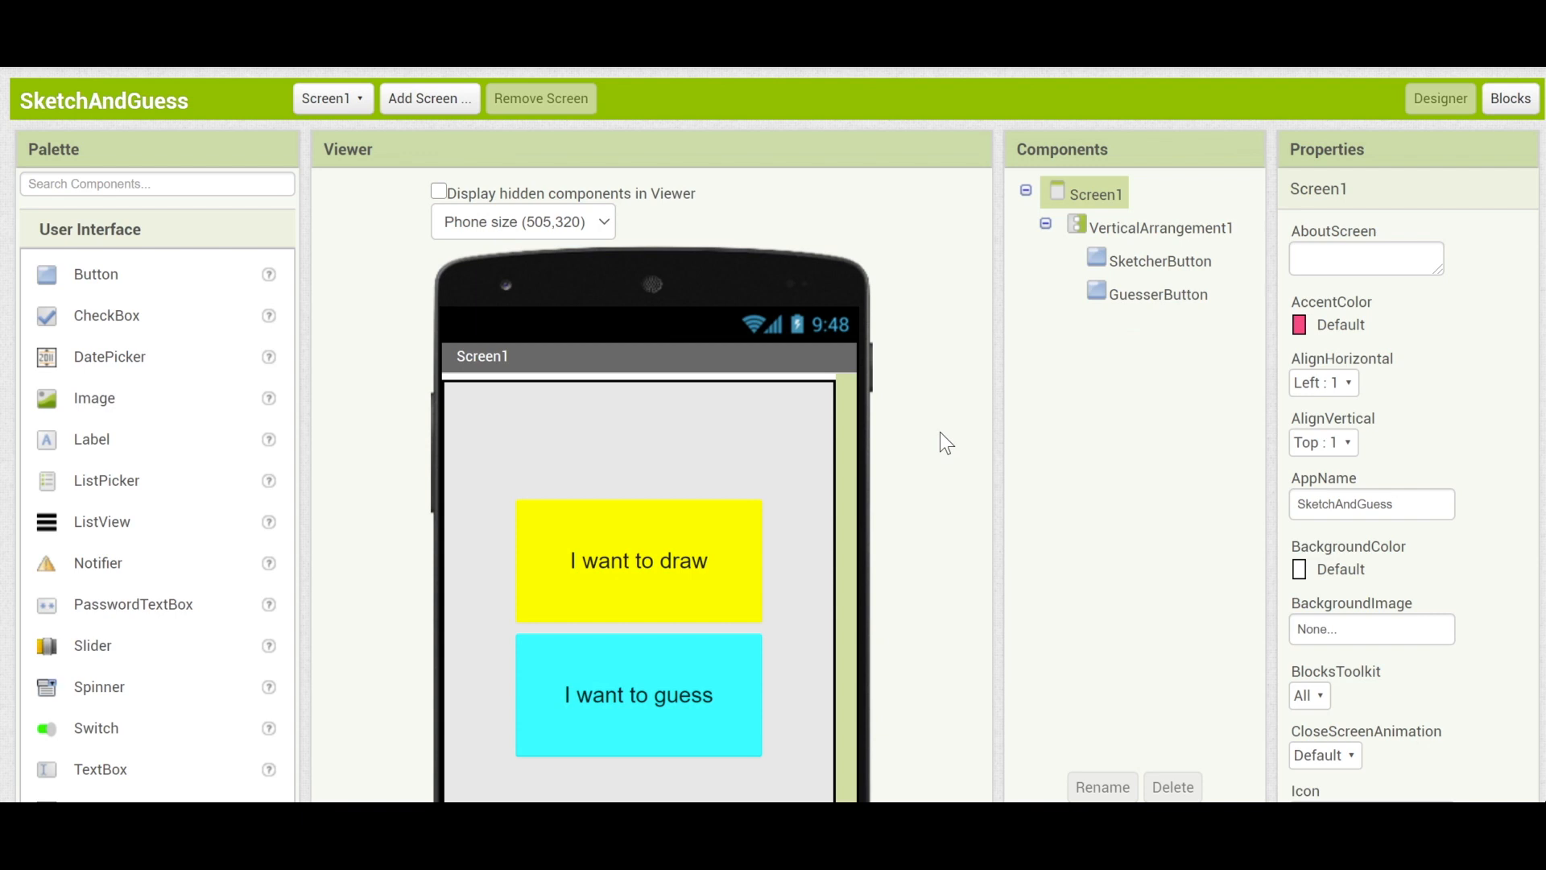
mouse_move(654, 478)
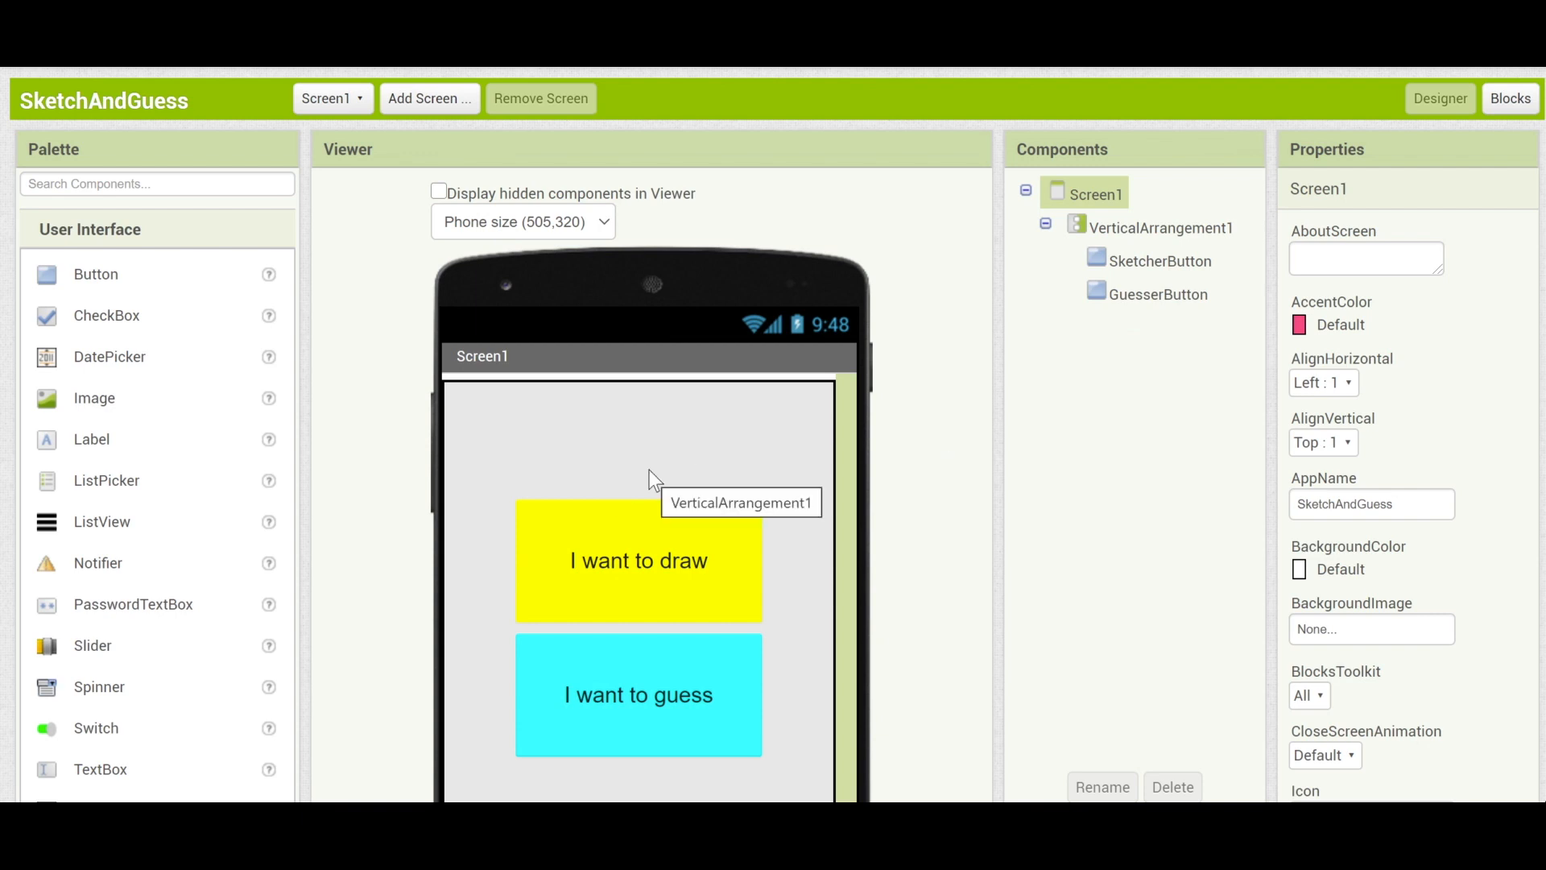
mouse_move(918, 333)
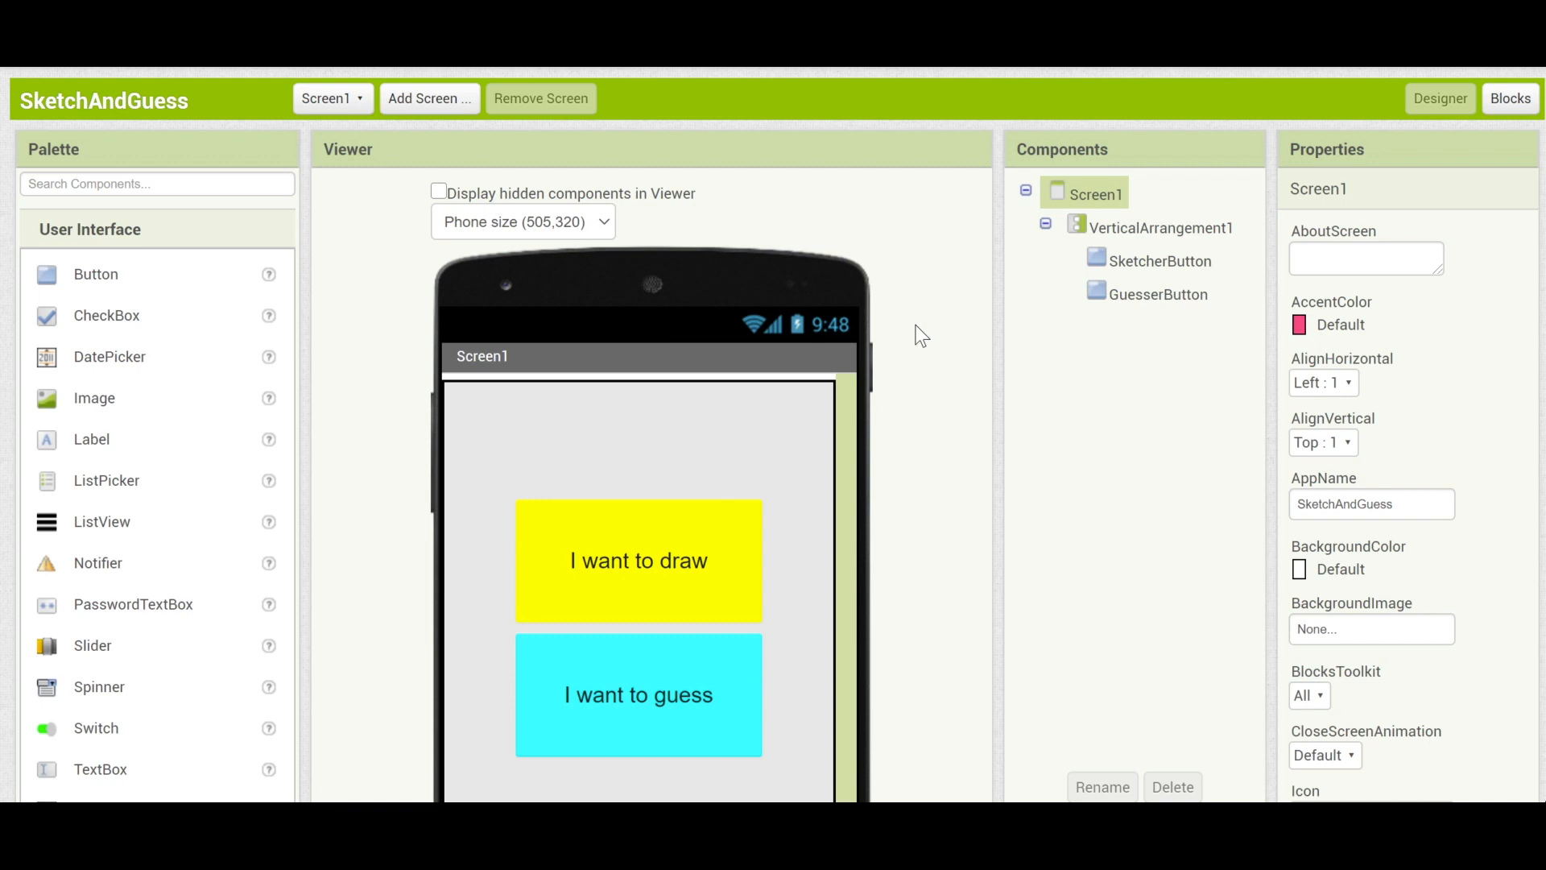
mouse_move(998, 342)
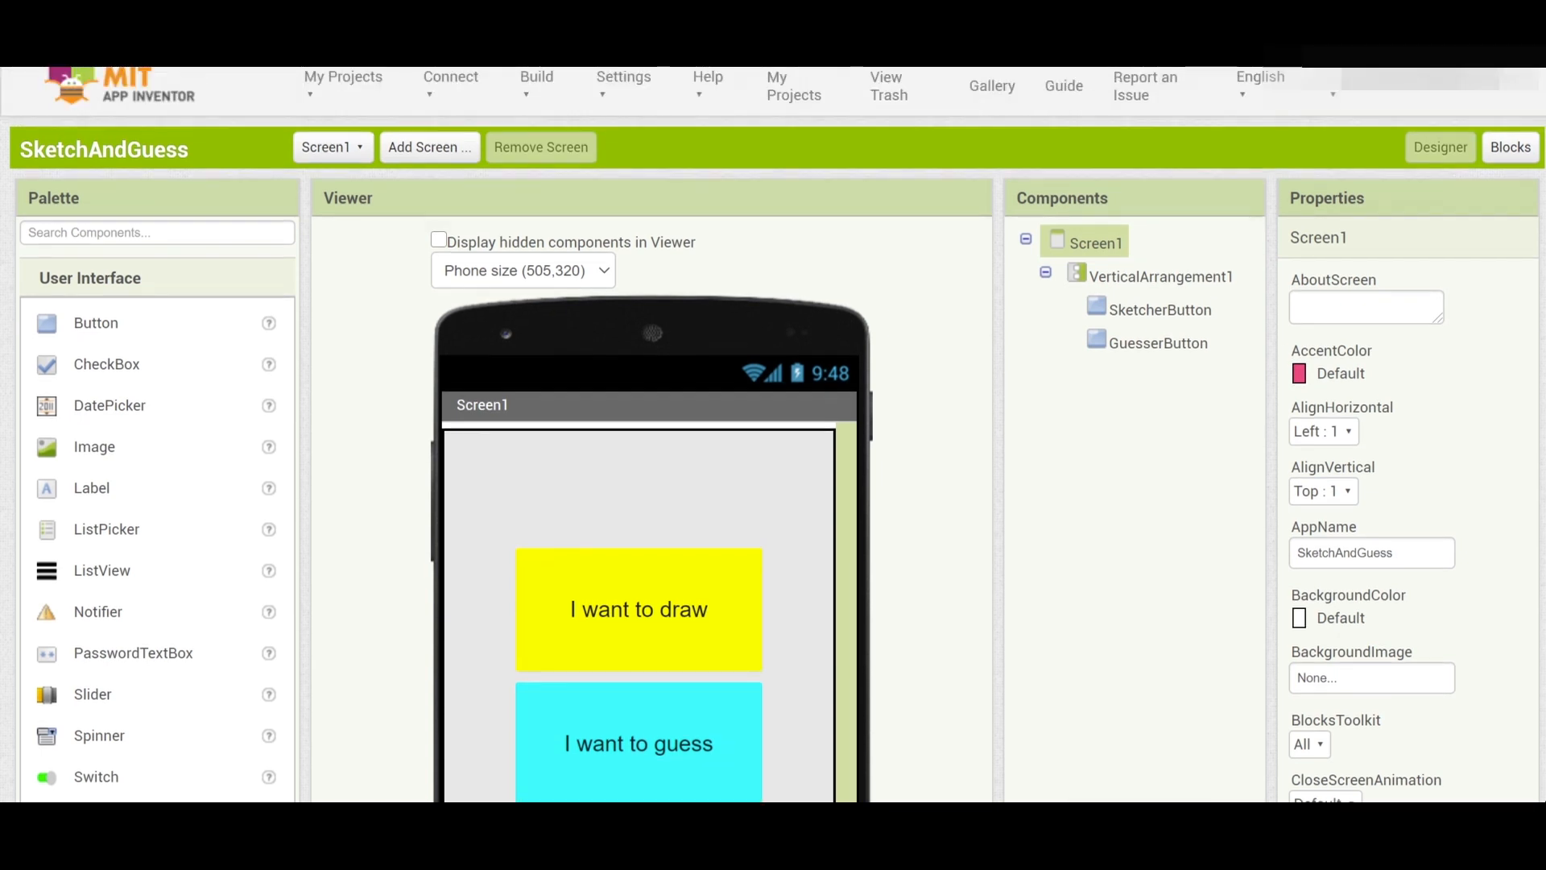
Show the Connect menu's live-testing options for the SketchAndGuess project.
left_click(451, 84)
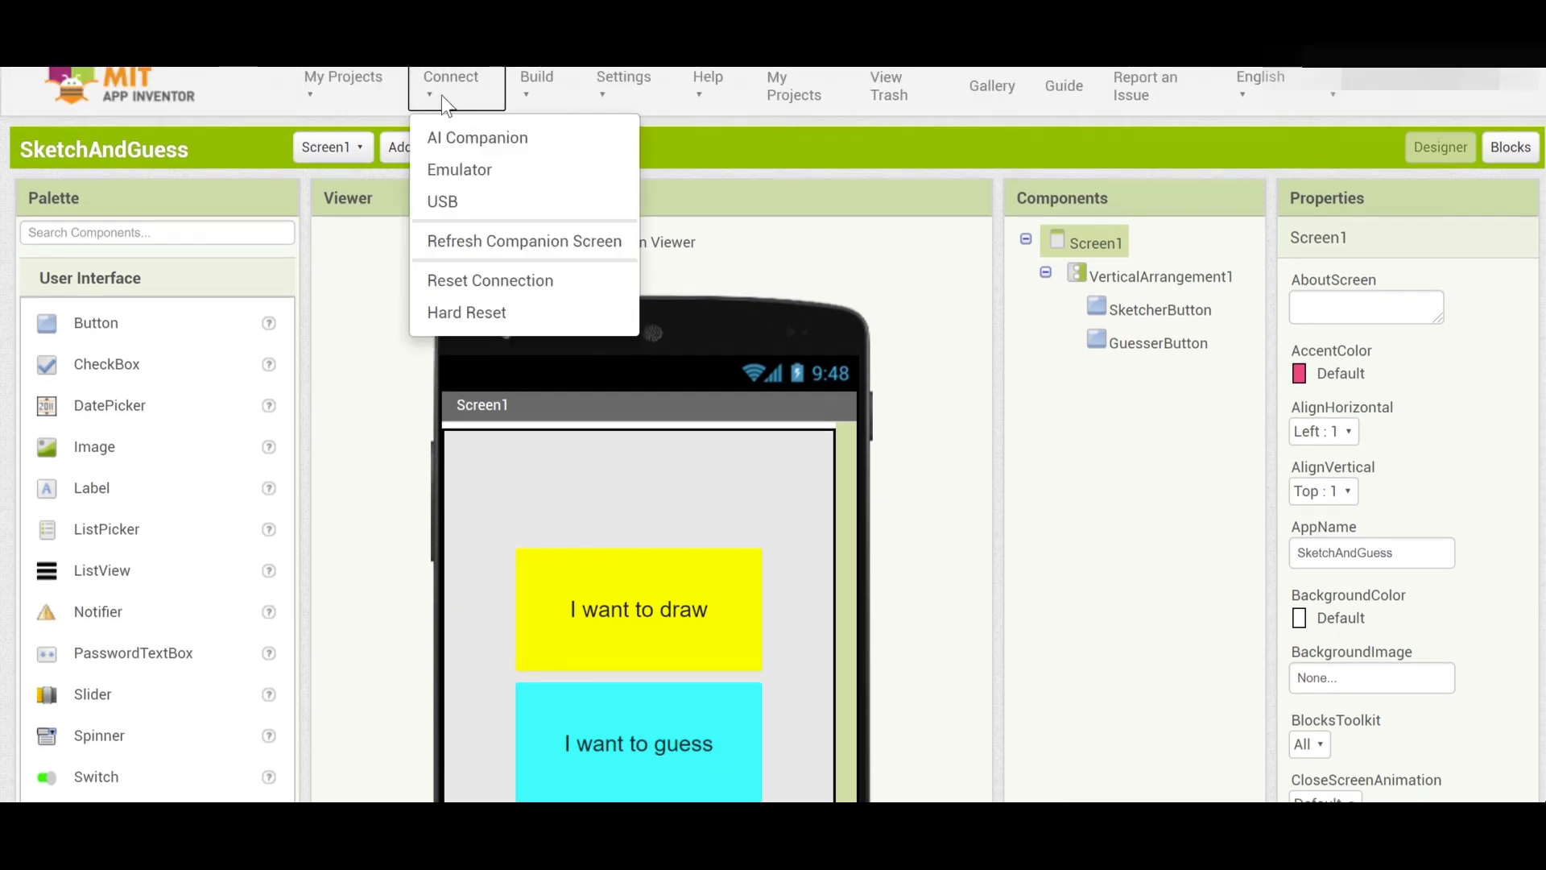
mouse_move(477, 136)
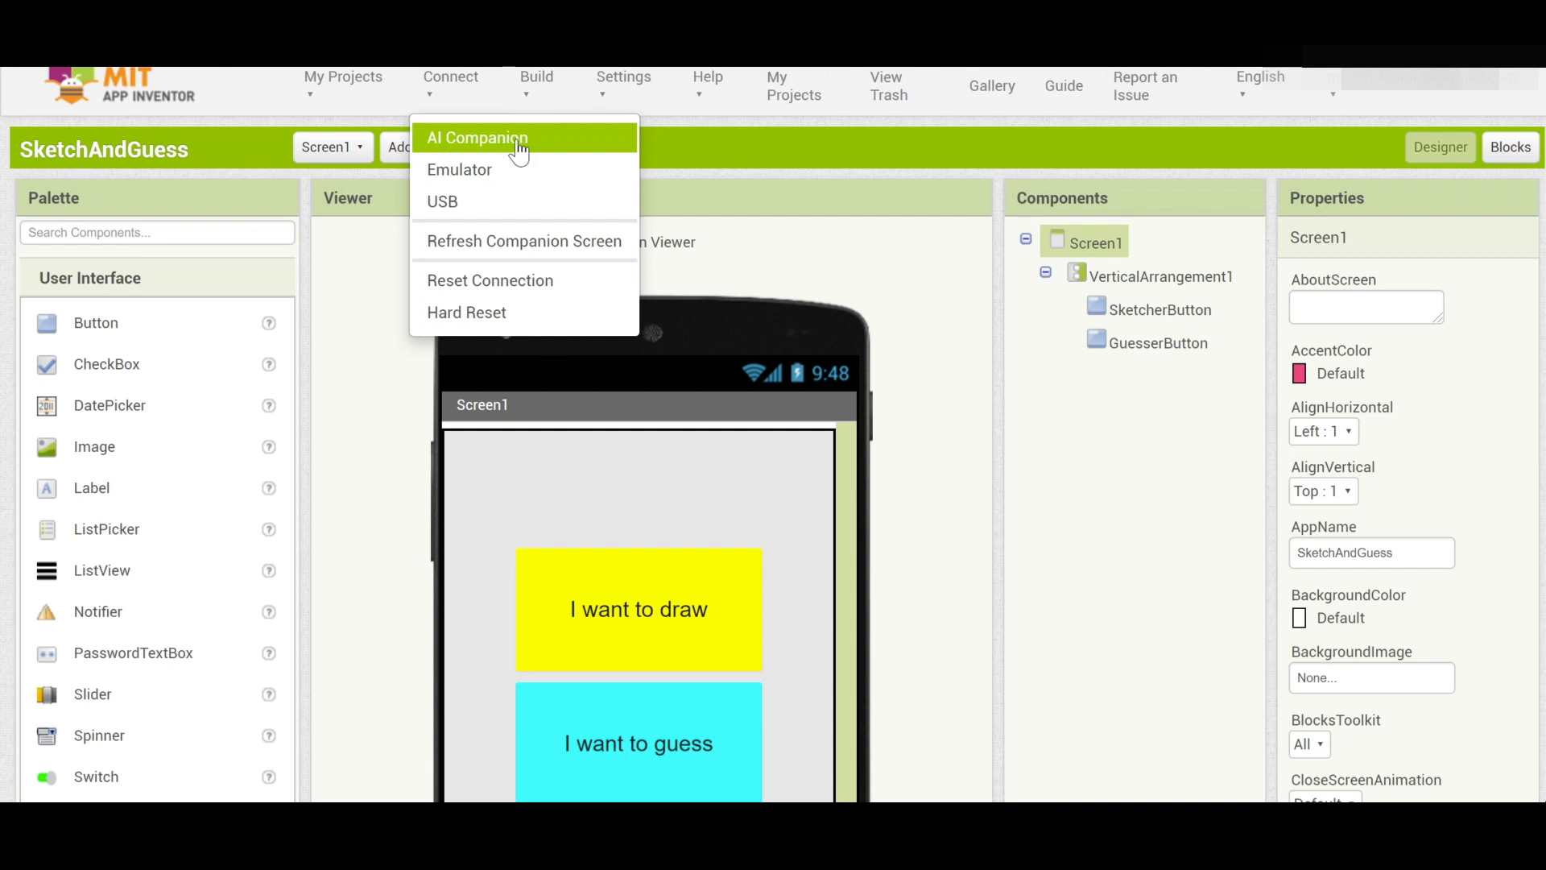
mouse_move(512, 169)
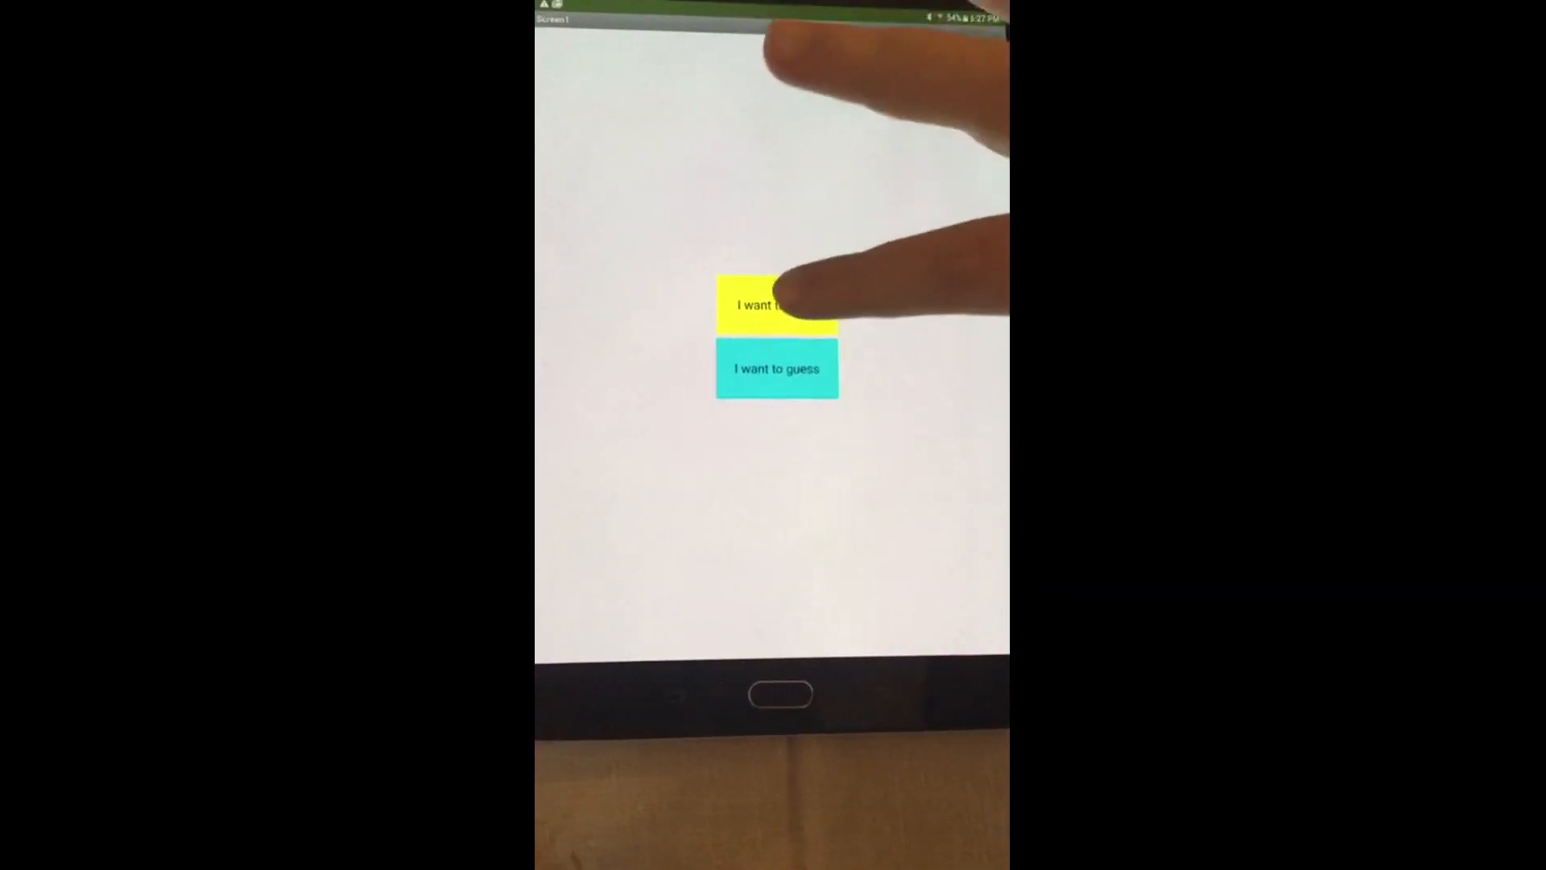
On the tablet, navigate from the start screen to the guesser screen and back.
left_click(776, 305)
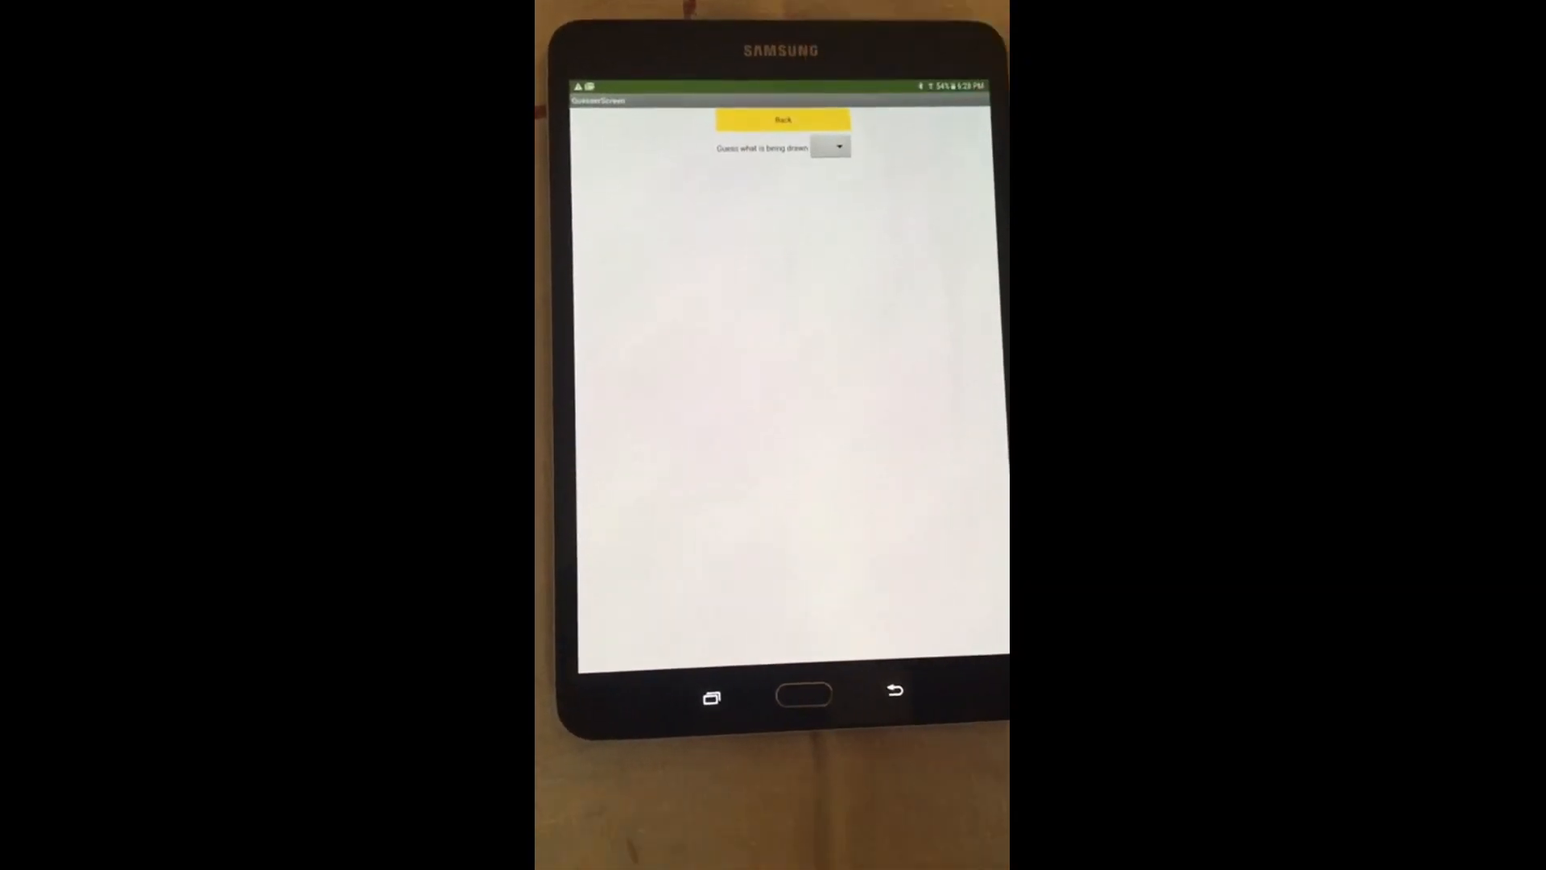
left_click(782, 117)
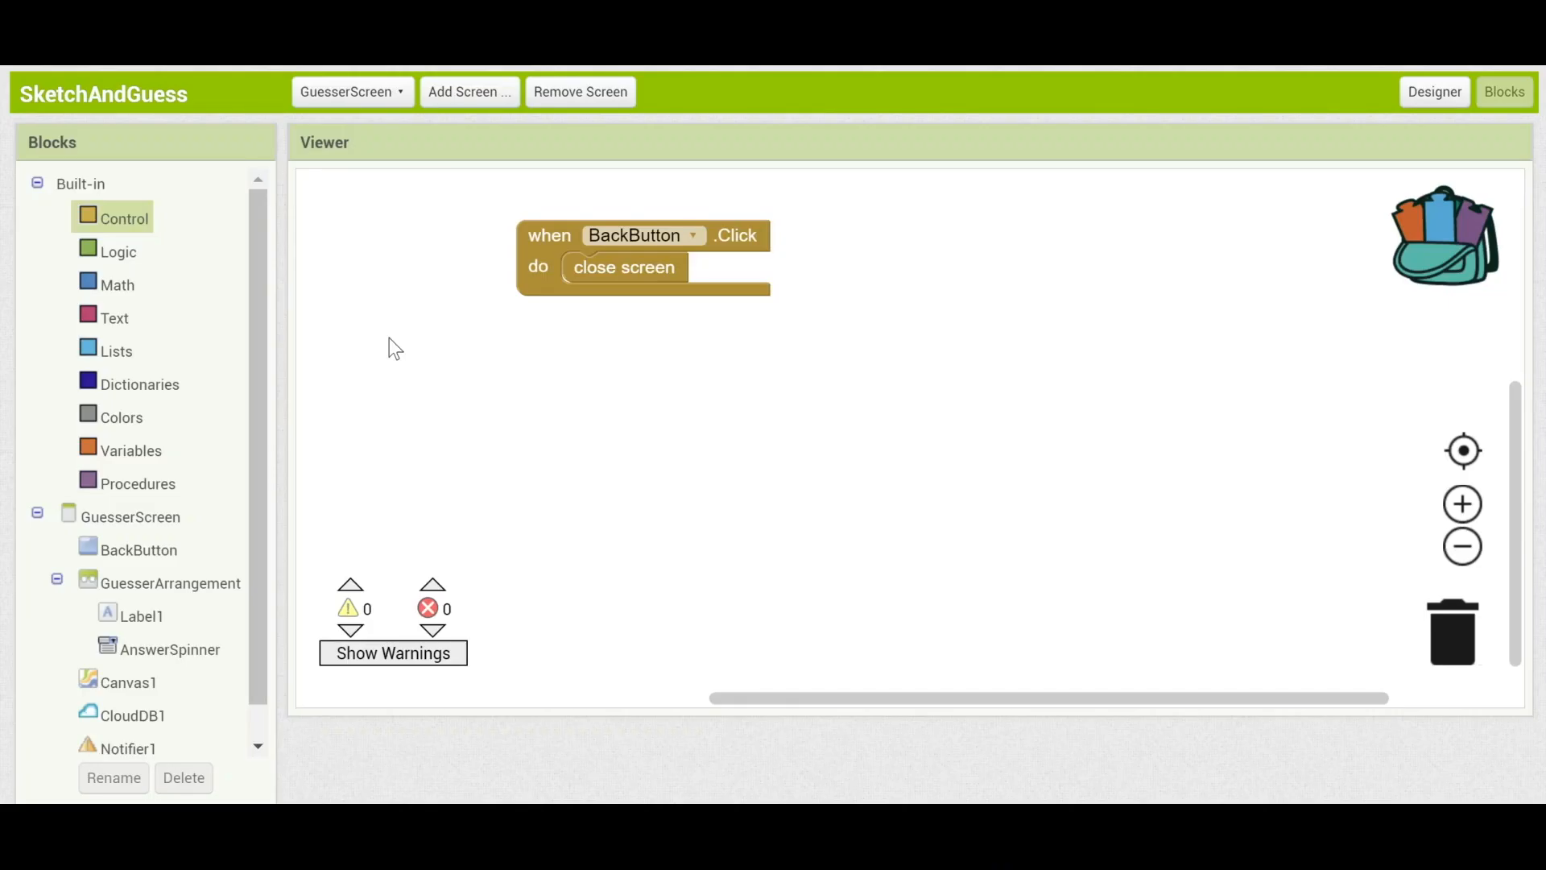
mouse_move(674, 310)
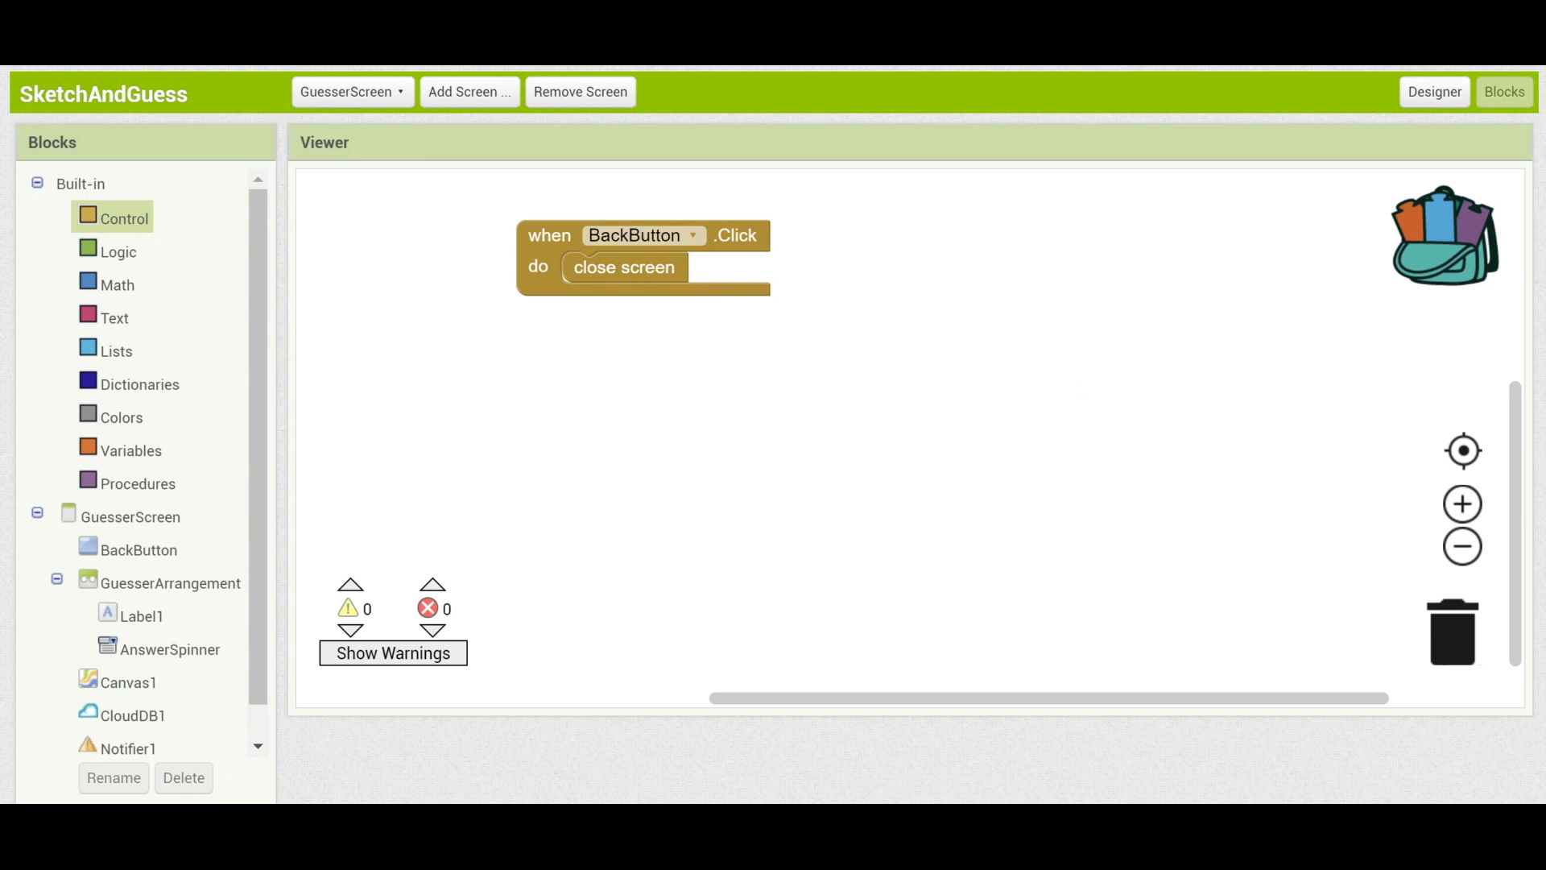
Switch the Blocks editor from GuesserScreen to SketcherScreen.
left_click(351, 92)
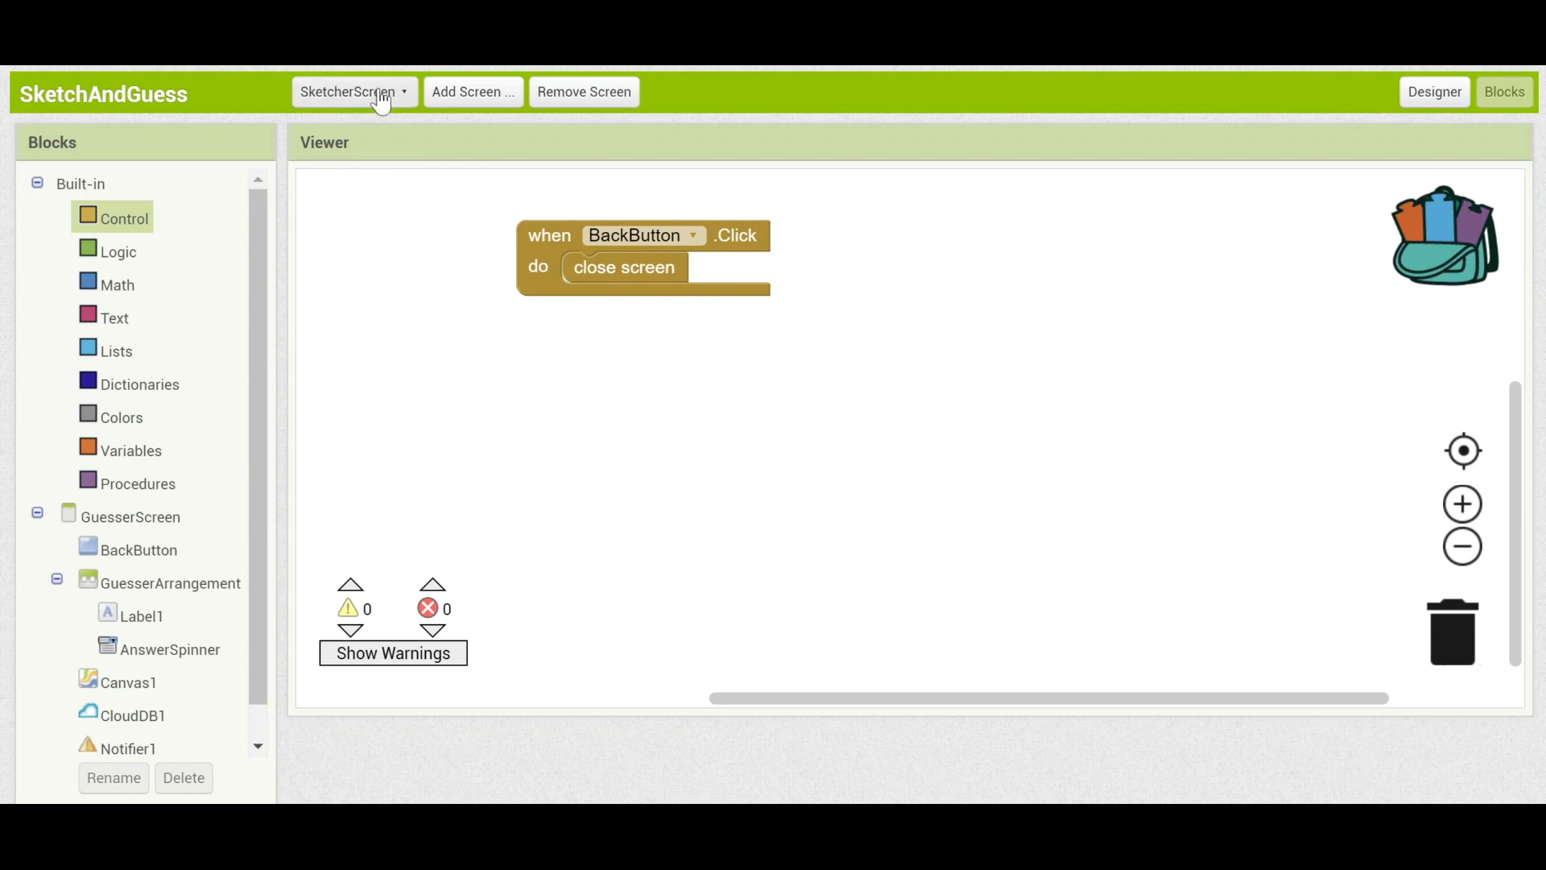
left_click(352, 92)
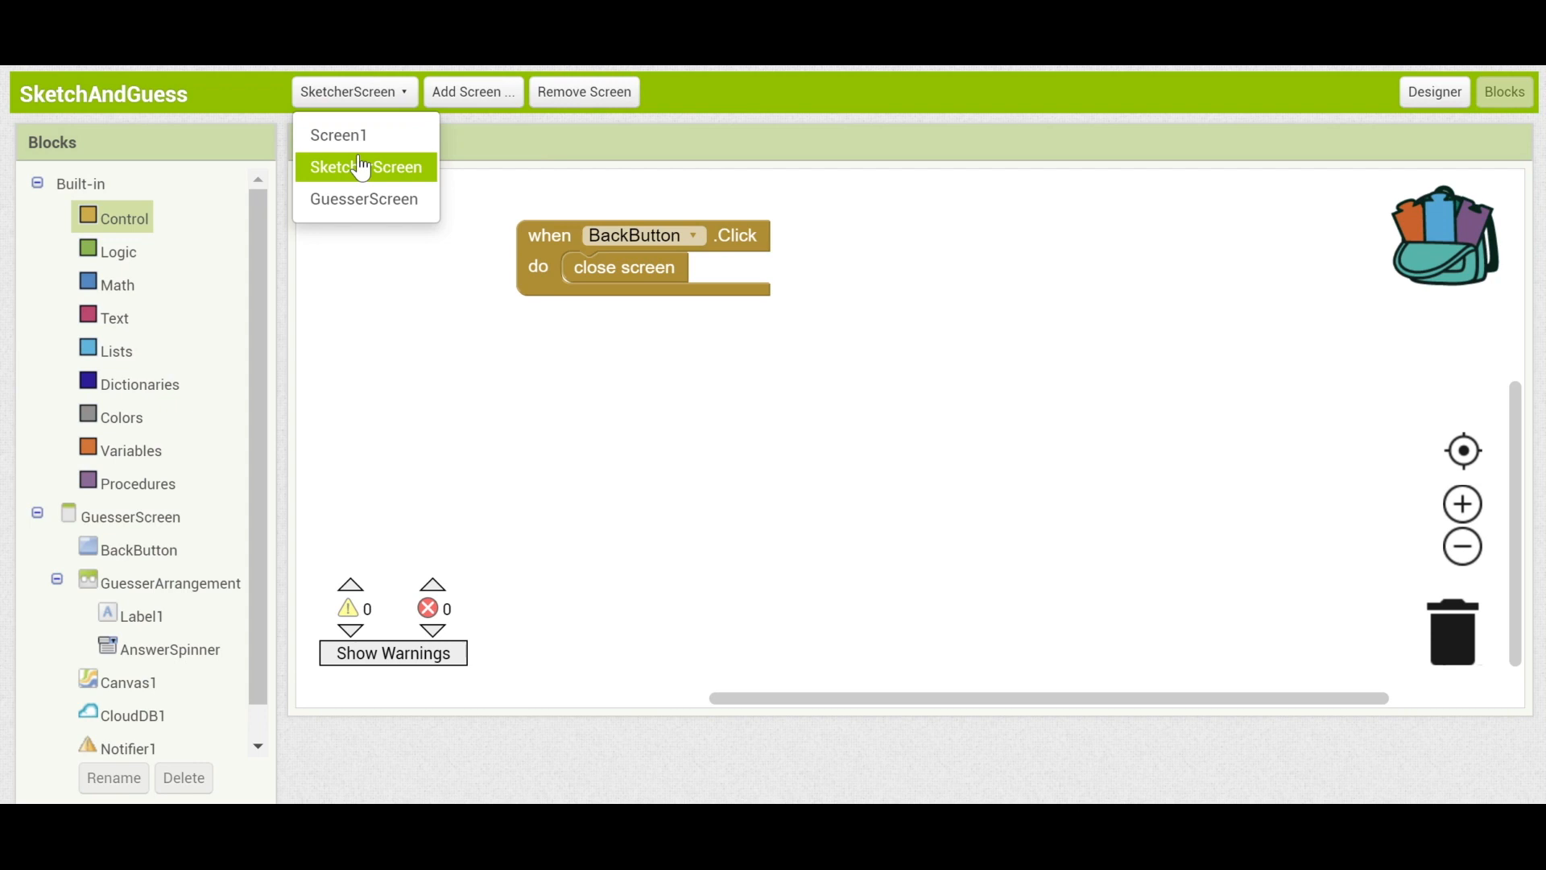
left_click(366, 166)
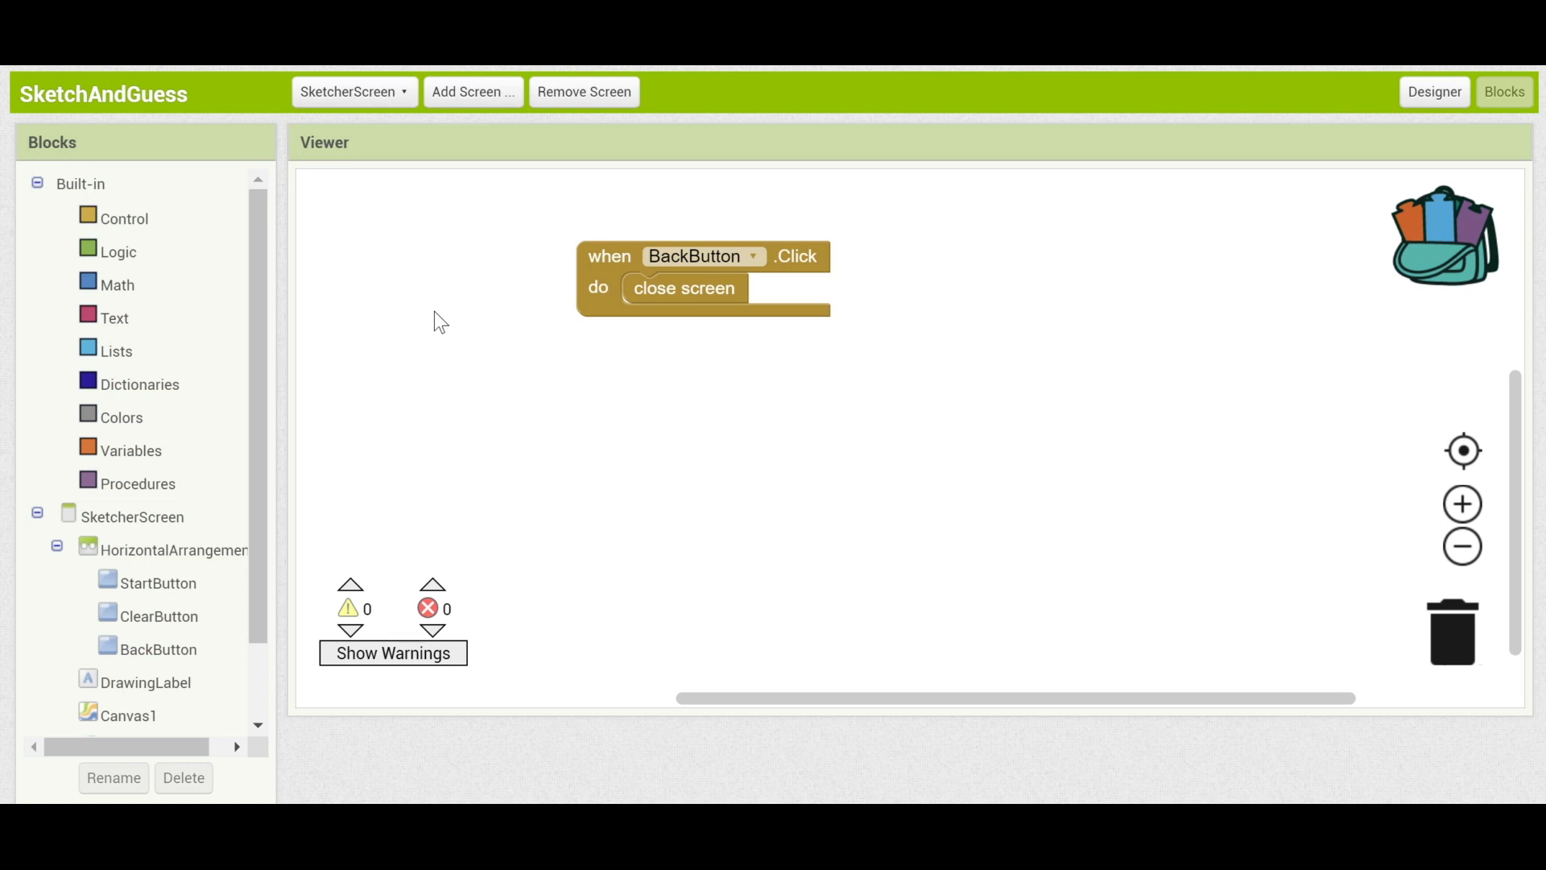
mouse_move(37, 675)
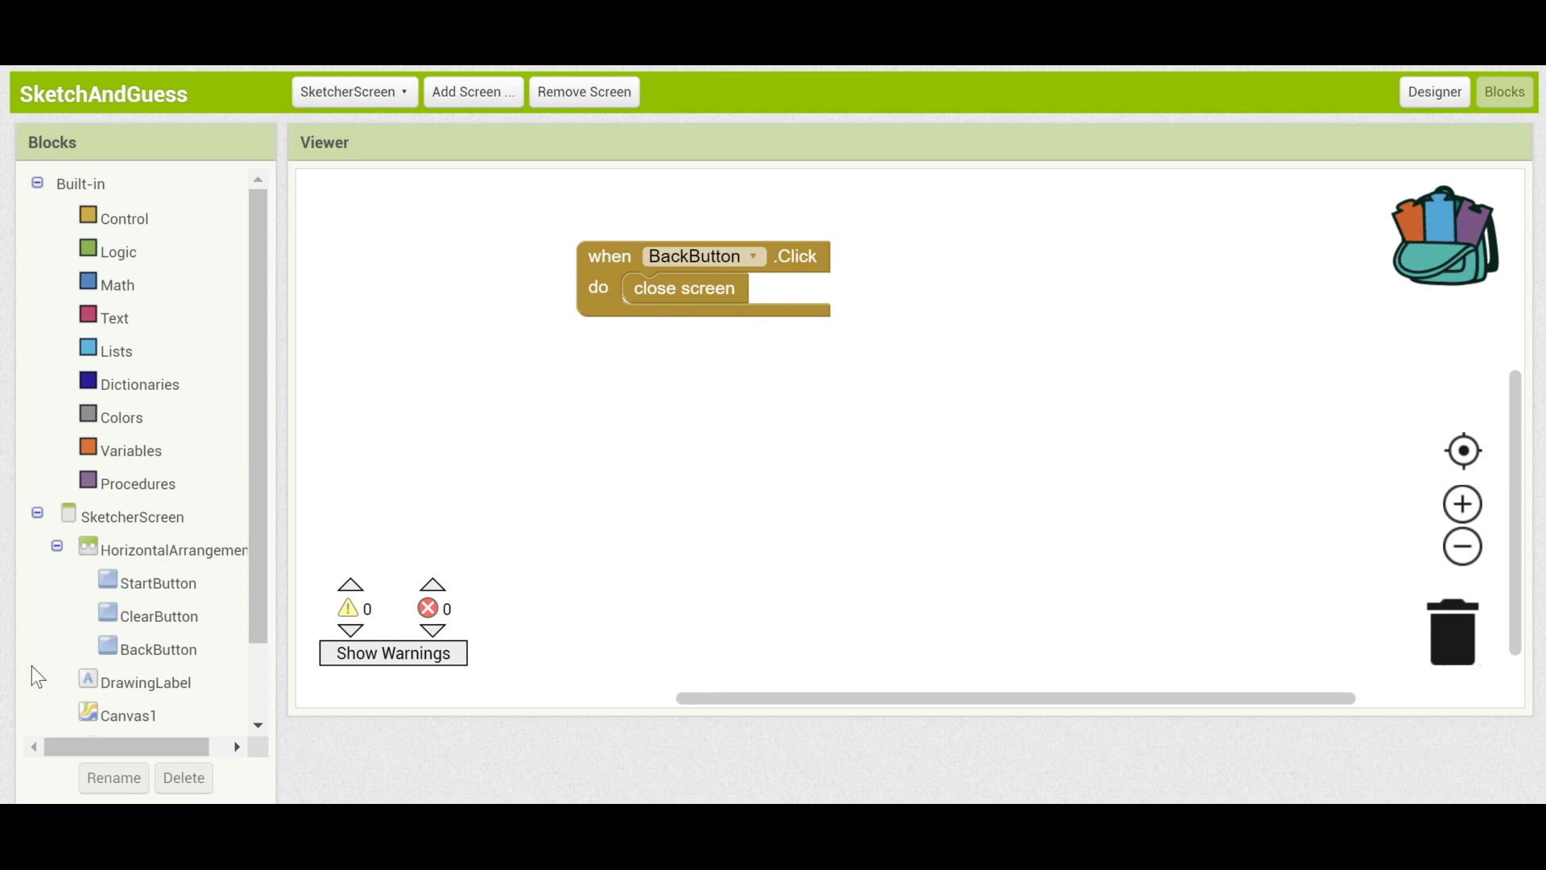
Add a Canvas1.Dragged handler containing a Canvas1.DrawLine call from Canvas1's drawer.
left_click(129, 716)
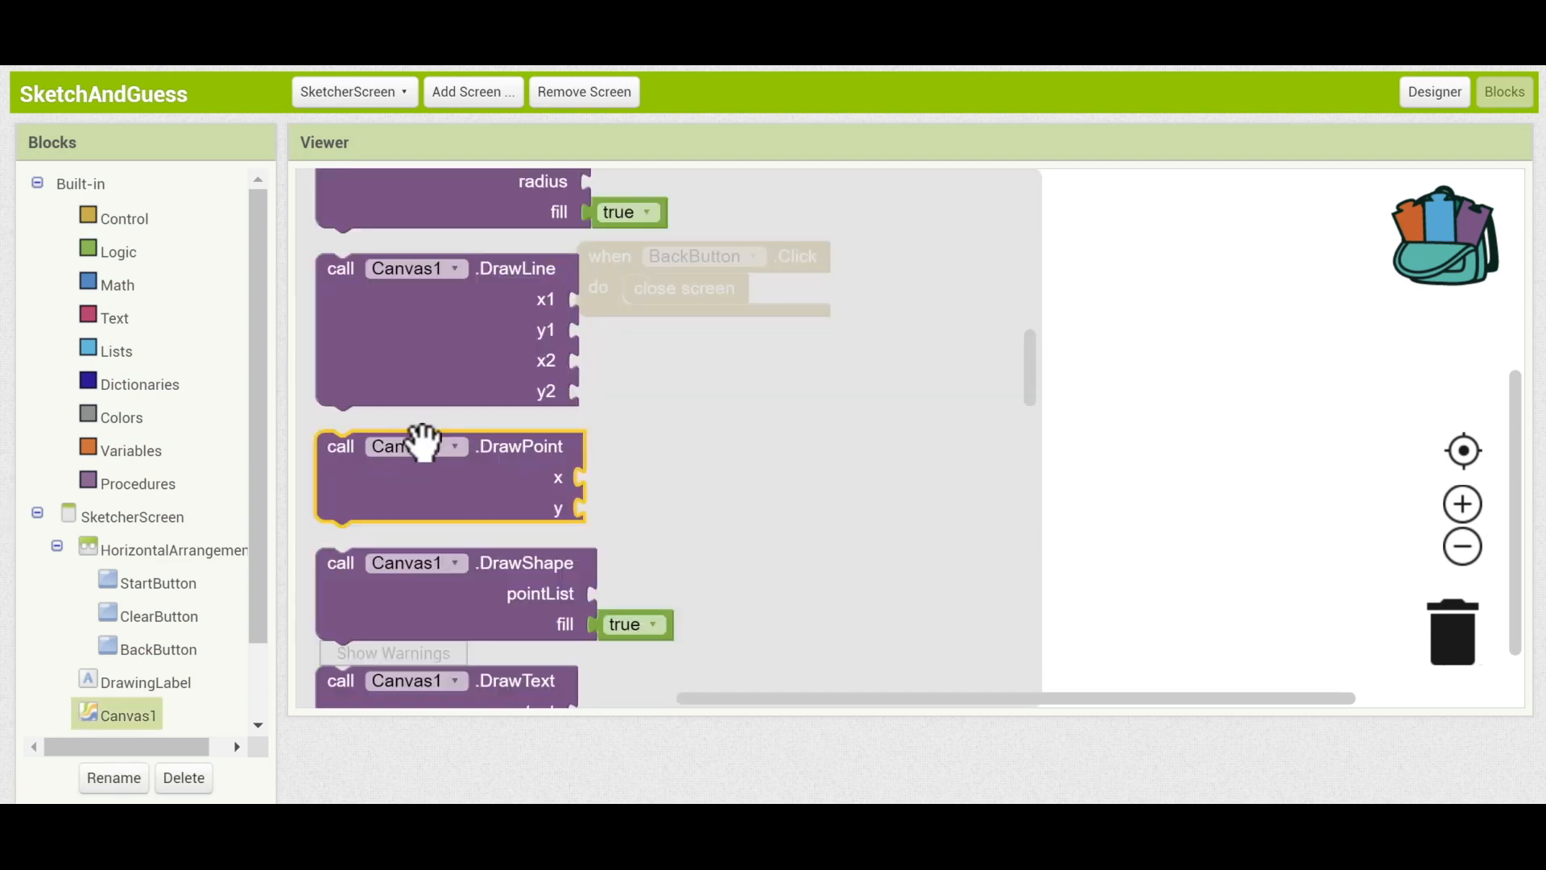
scroll("up", 3)
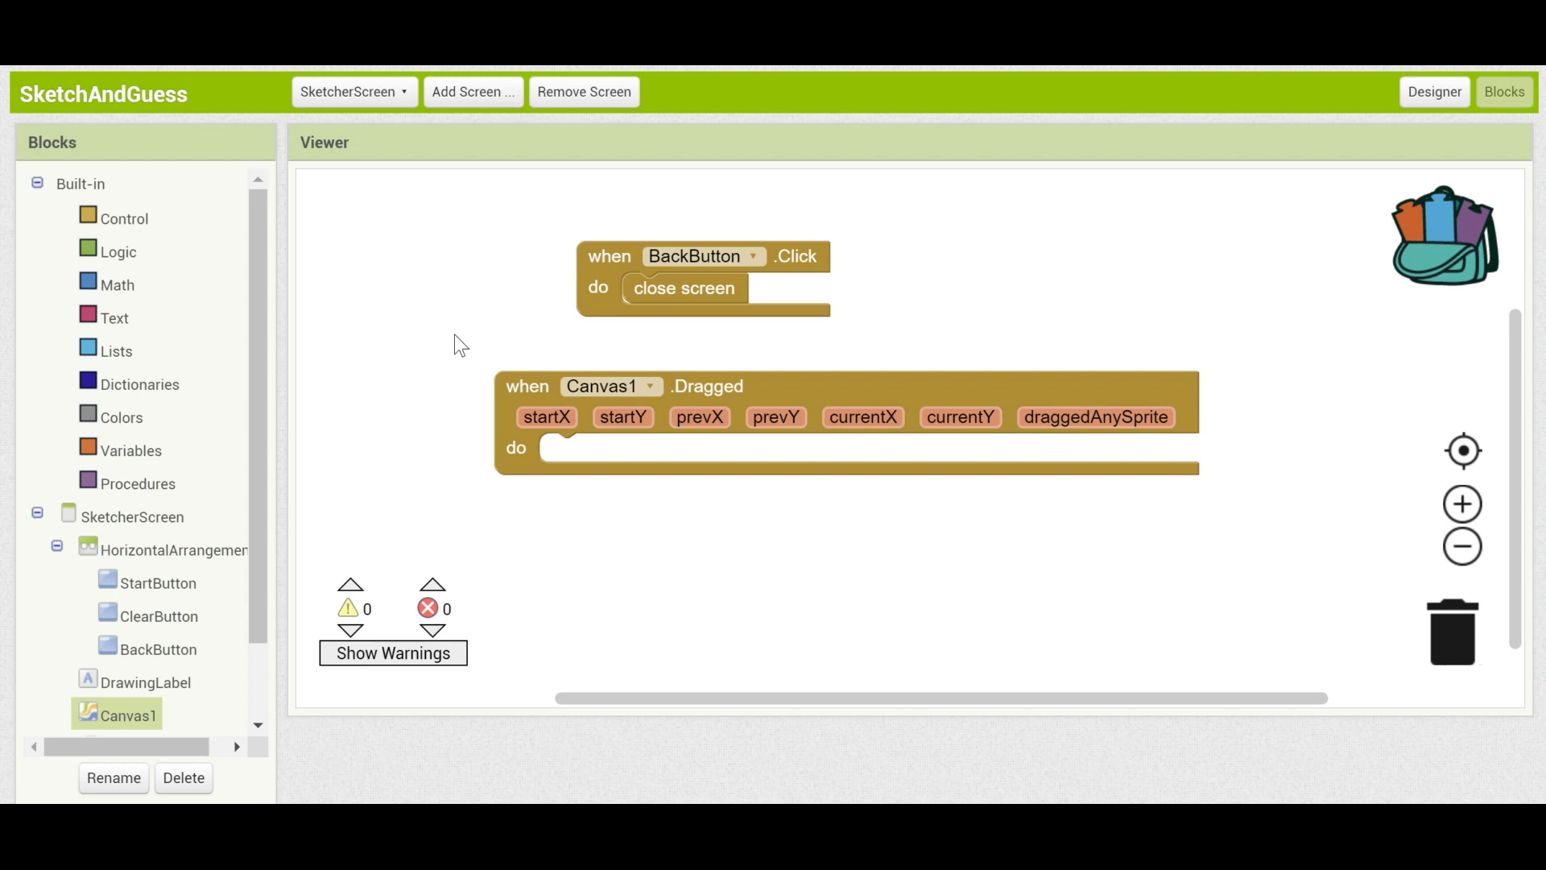
mouse_move(503, 384)
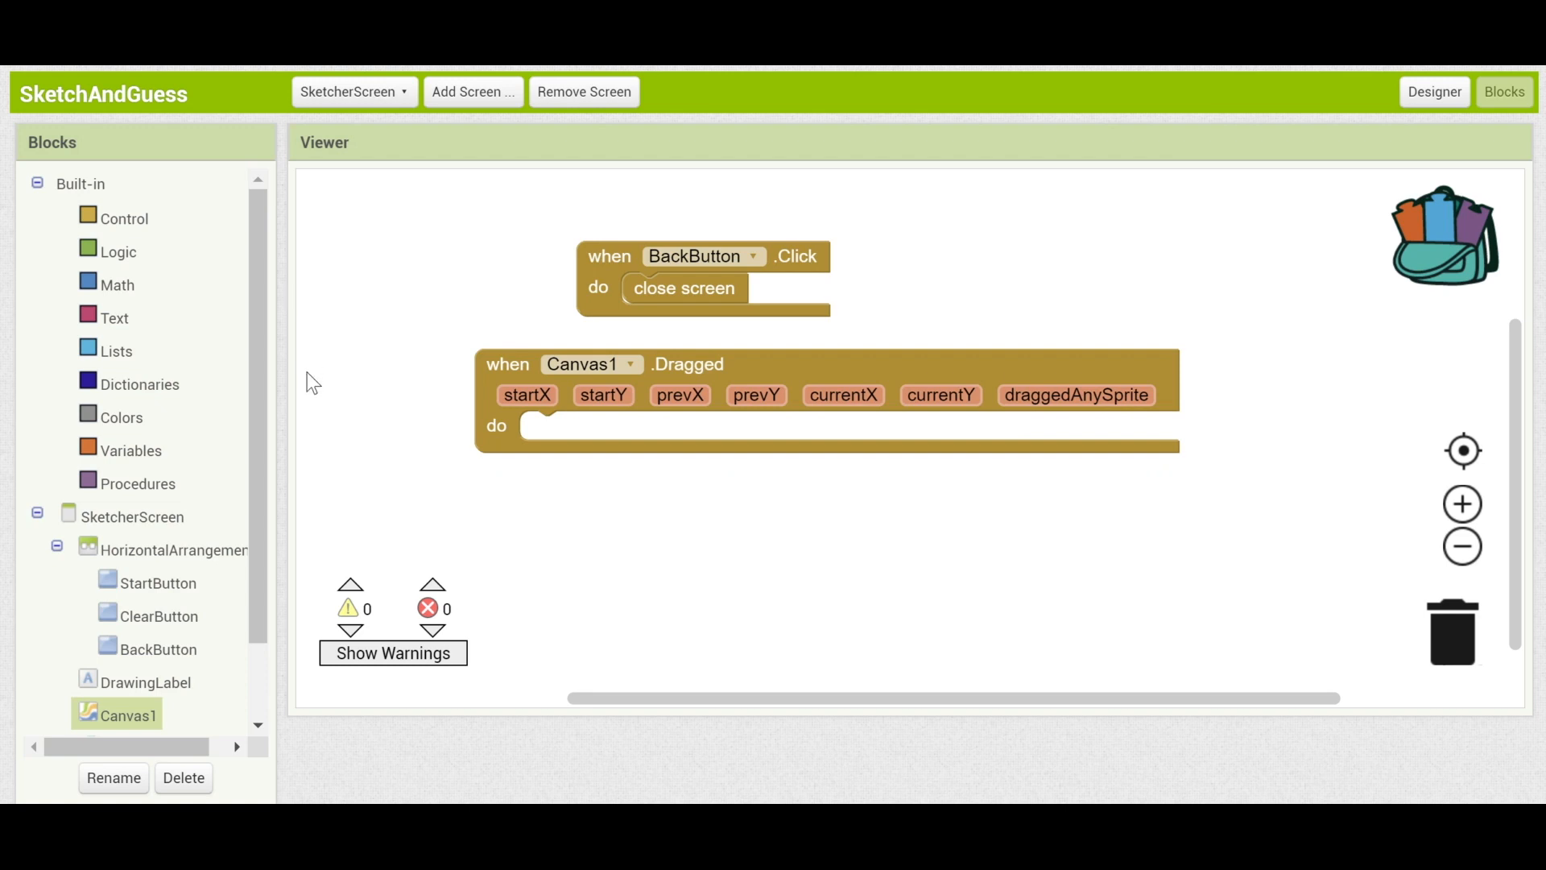
scroll("down", 3)
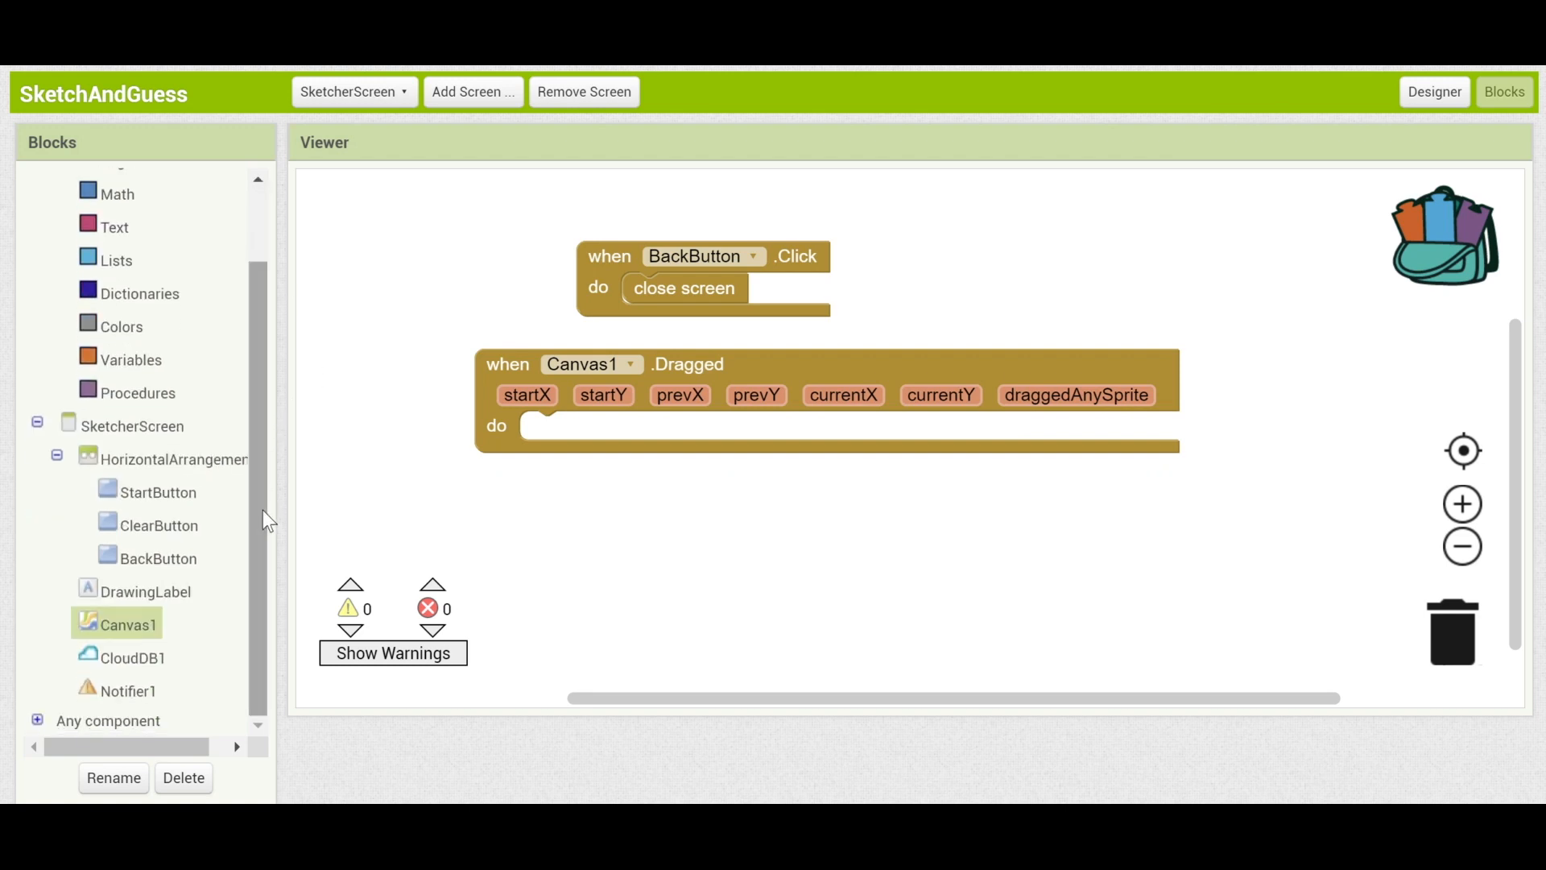
left_click(129, 625)
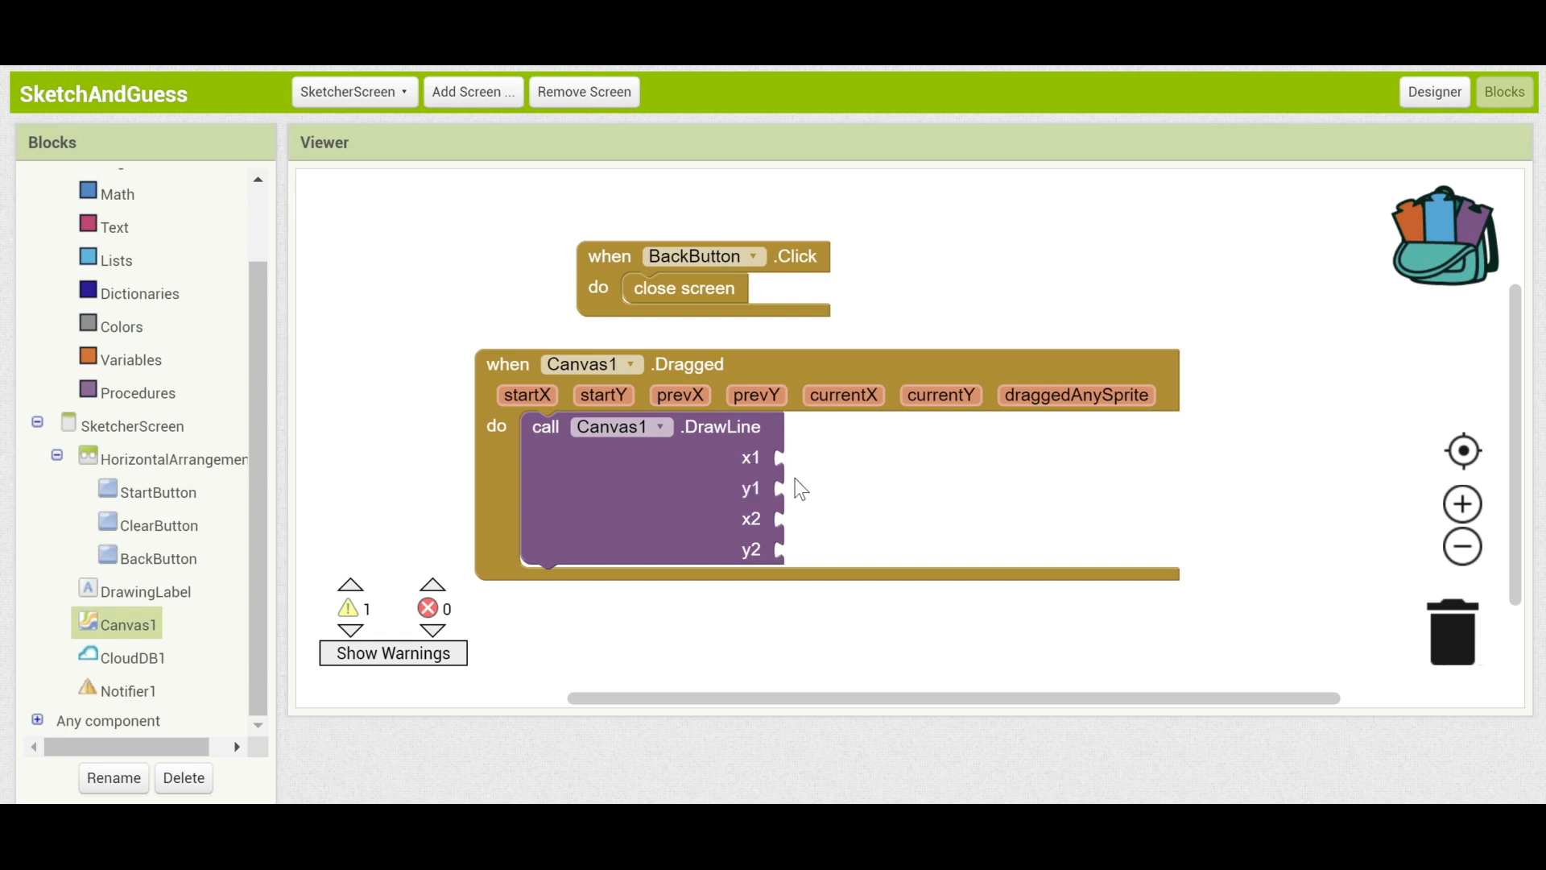
mouse_move(797, 559)
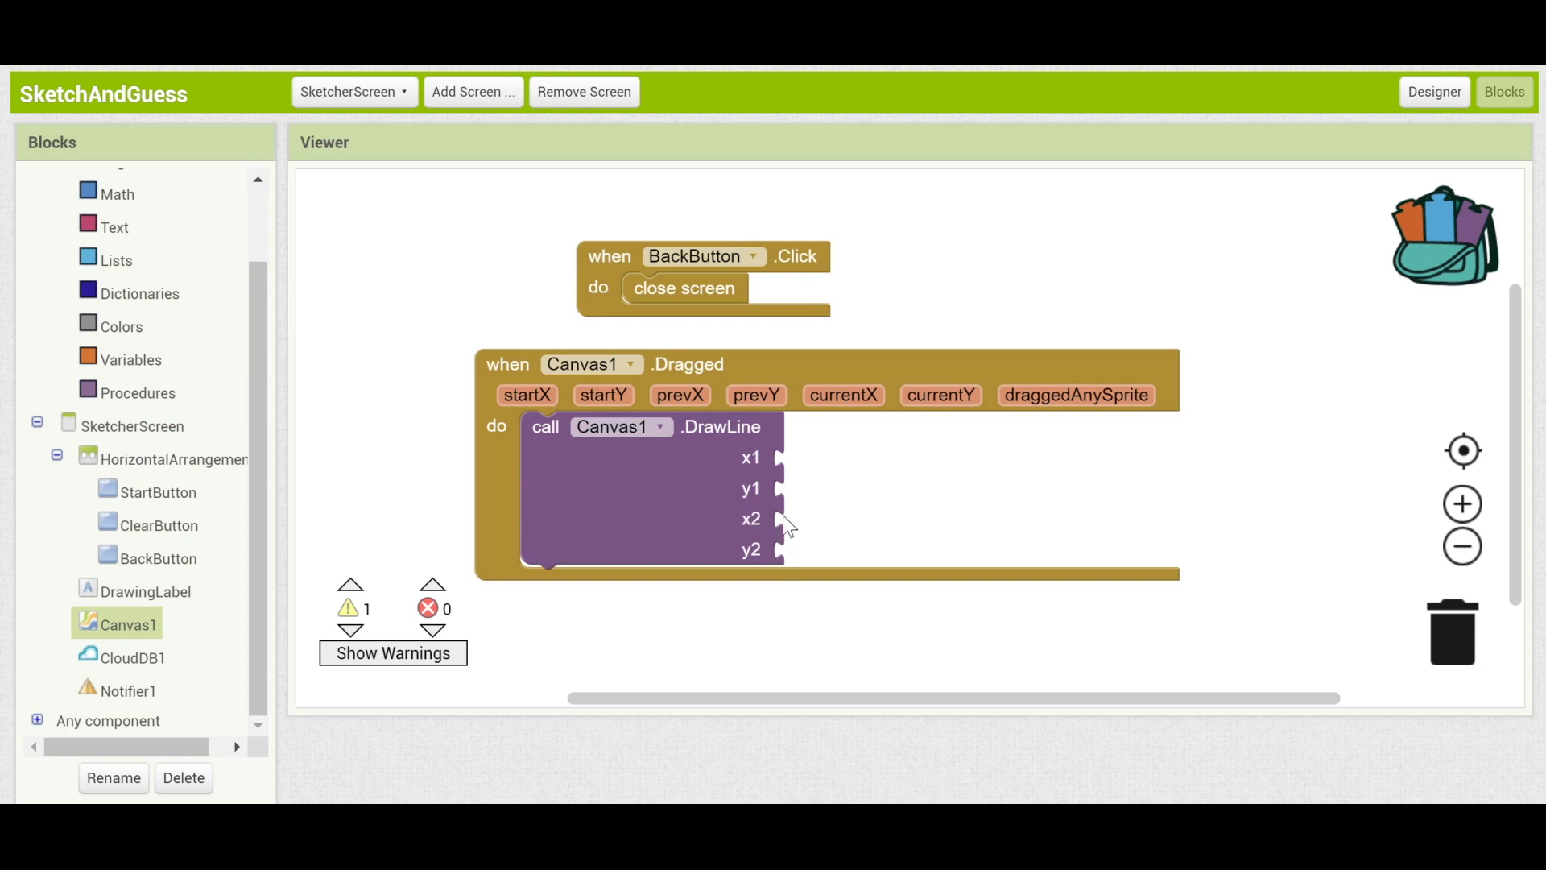
mouse_move(730, 503)
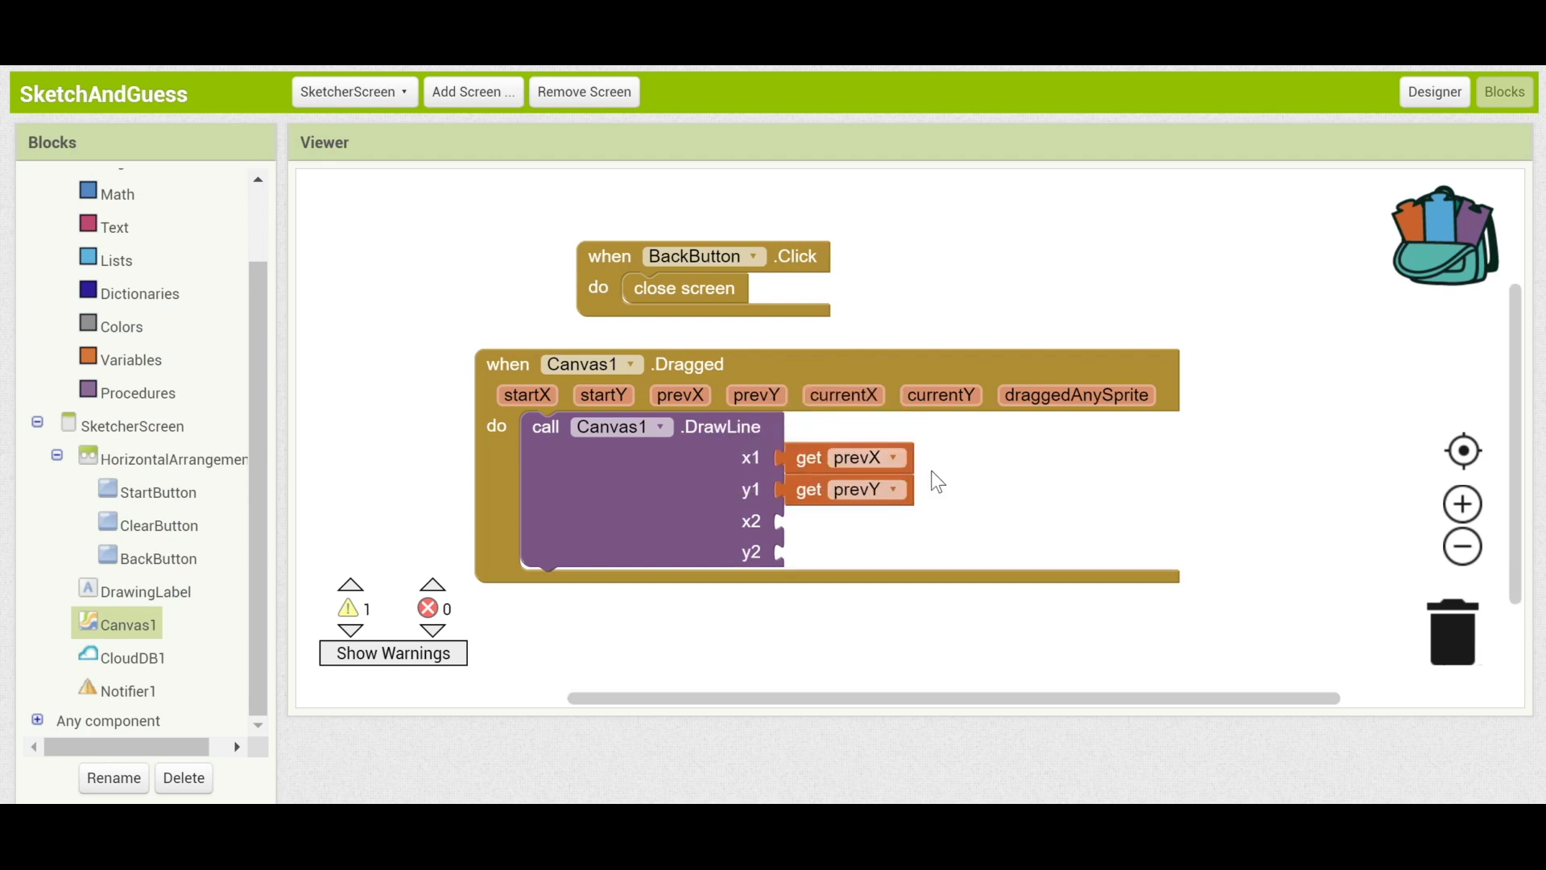
mouse_move(947, 469)
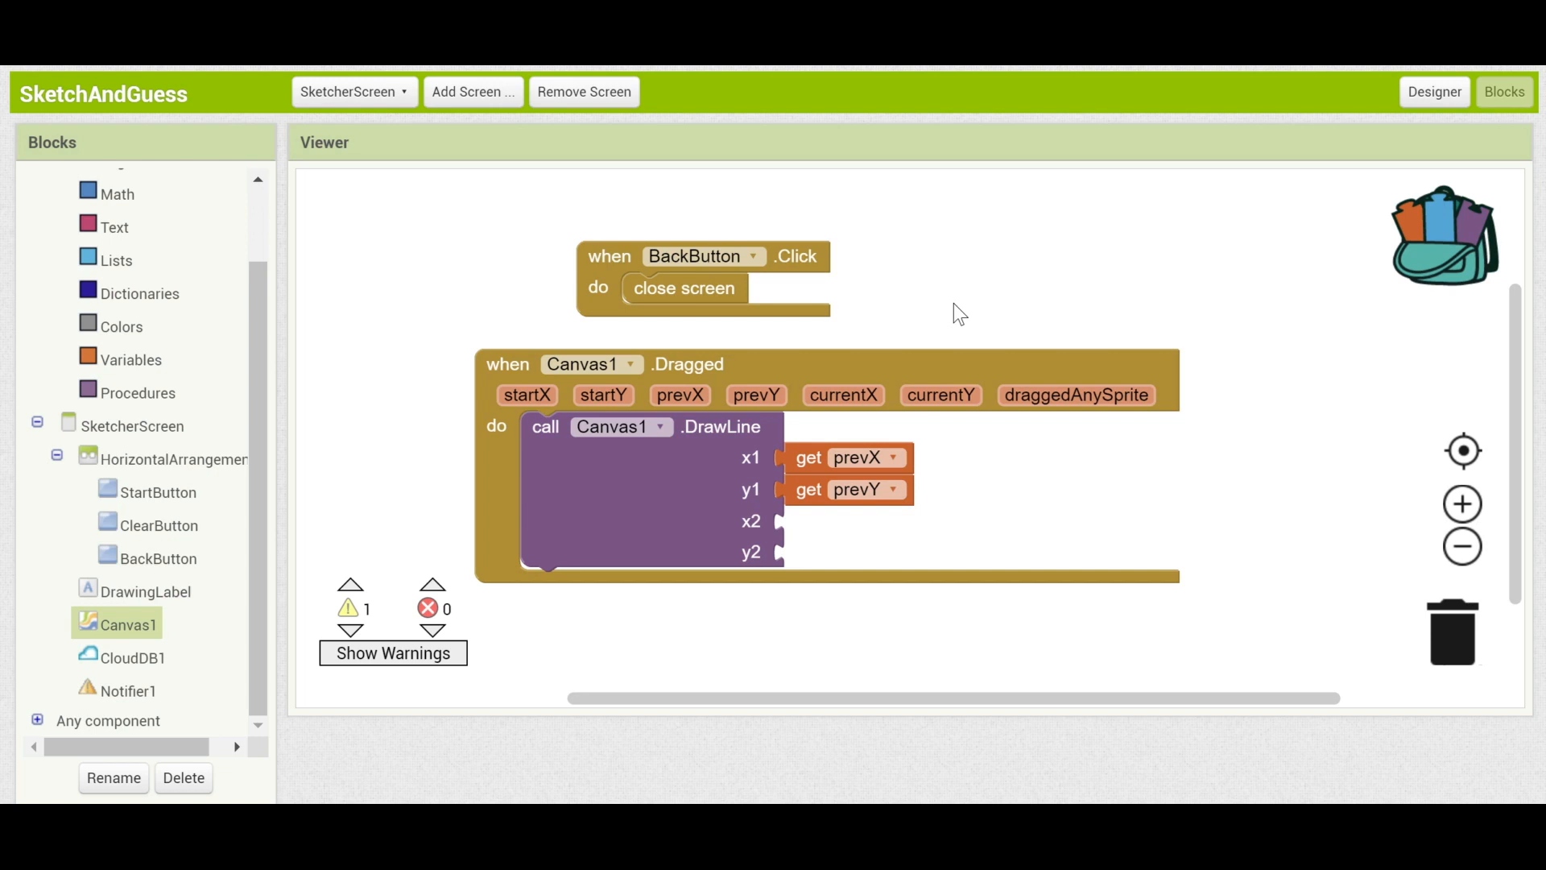
mouse_move(951, 349)
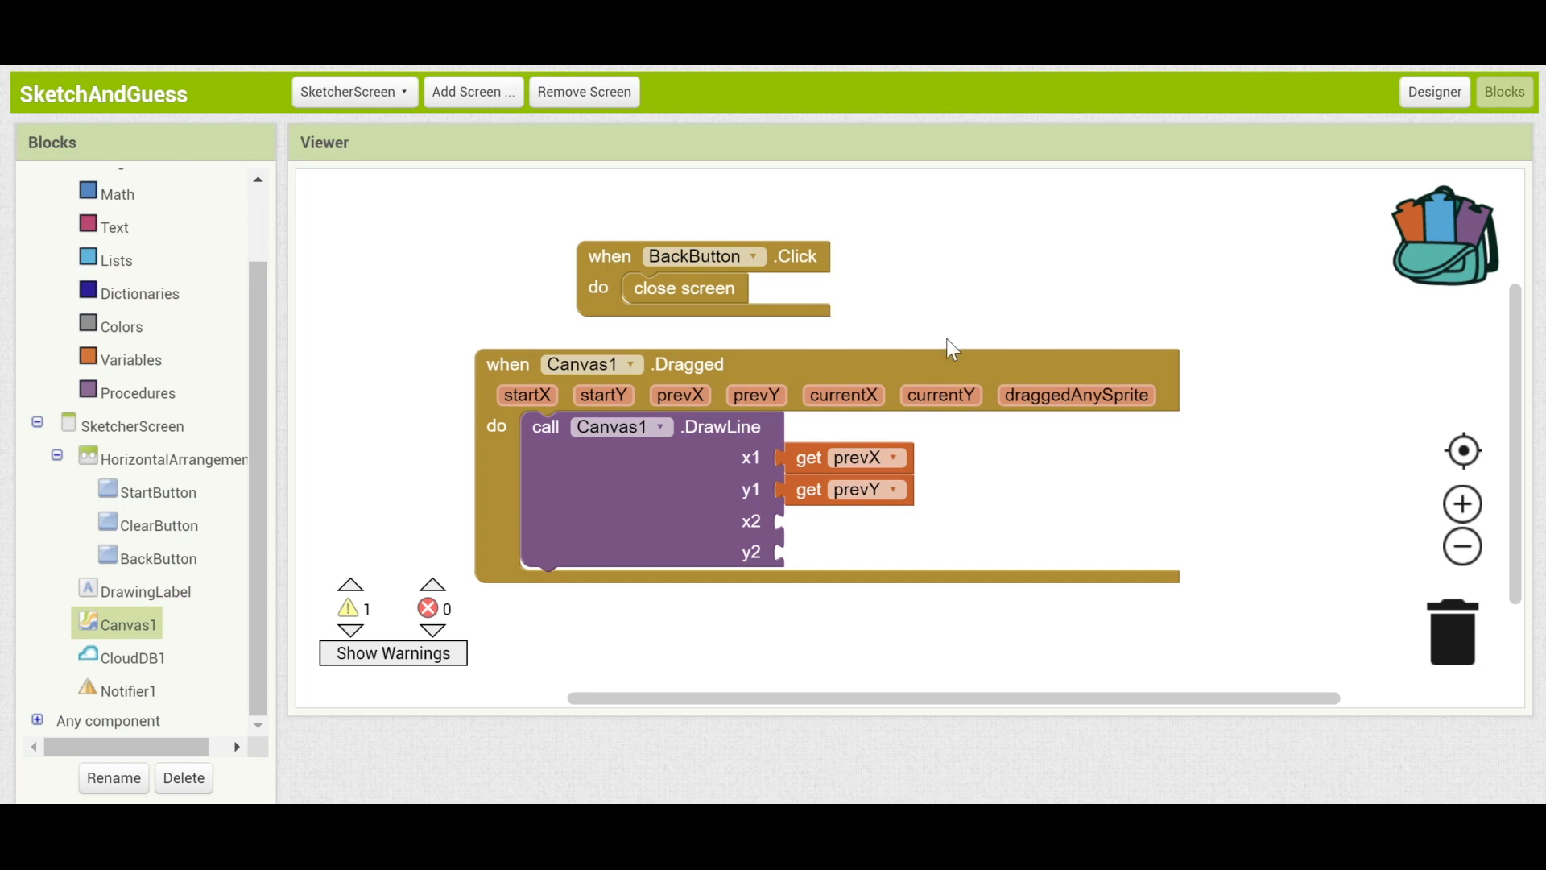
mouse_move(885, 352)
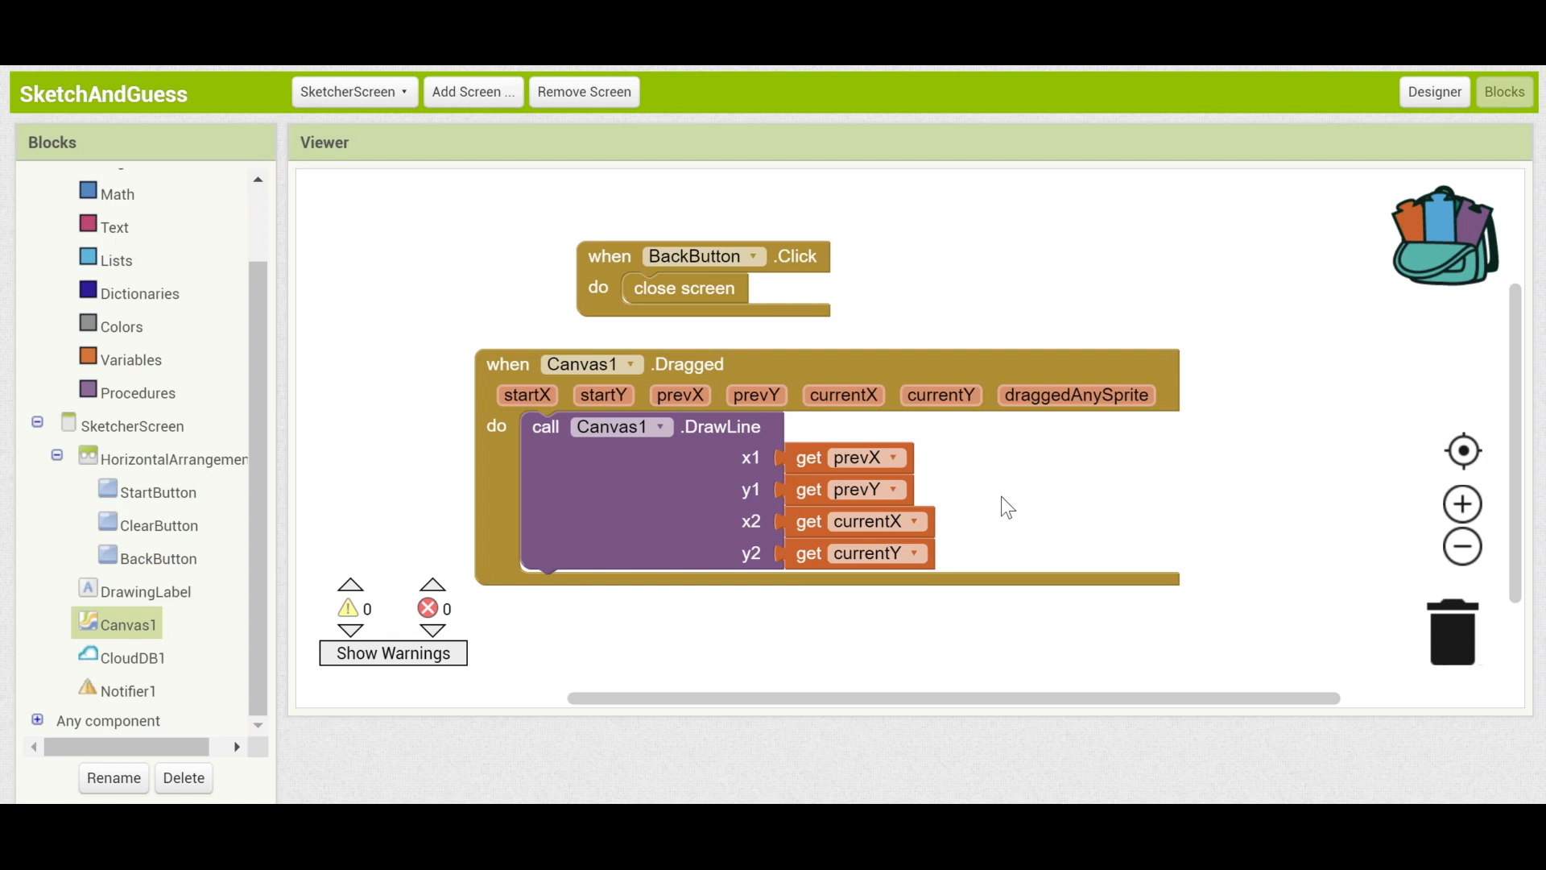
mouse_move(1016, 493)
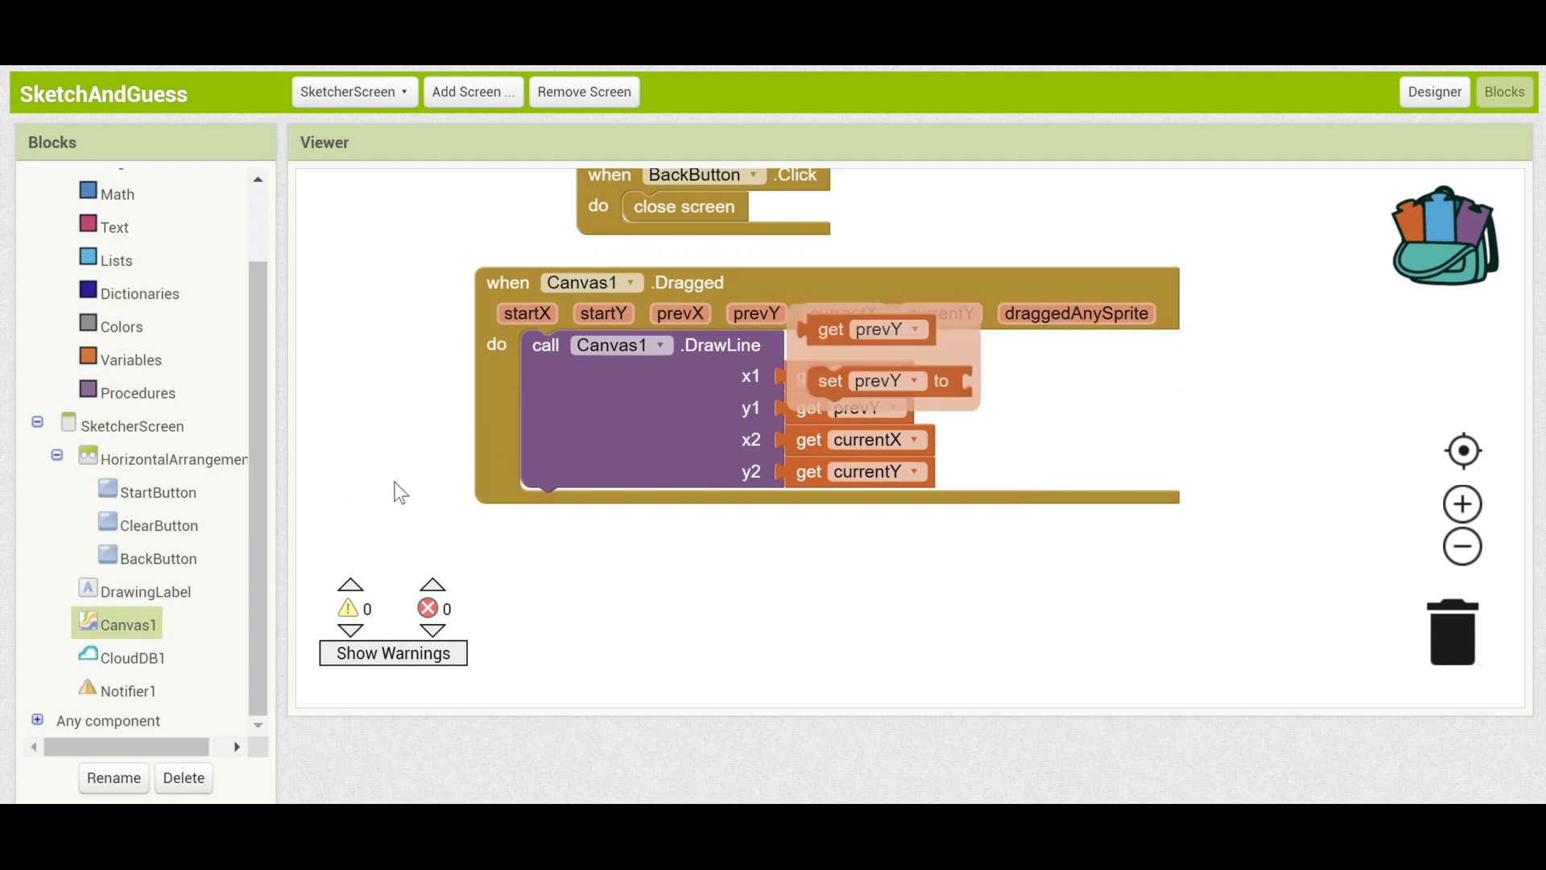
Add a ClearButton.Click handler calling Canvas1.Clear from the ClearButton and Canvas1 drawers.
left_click(156, 525)
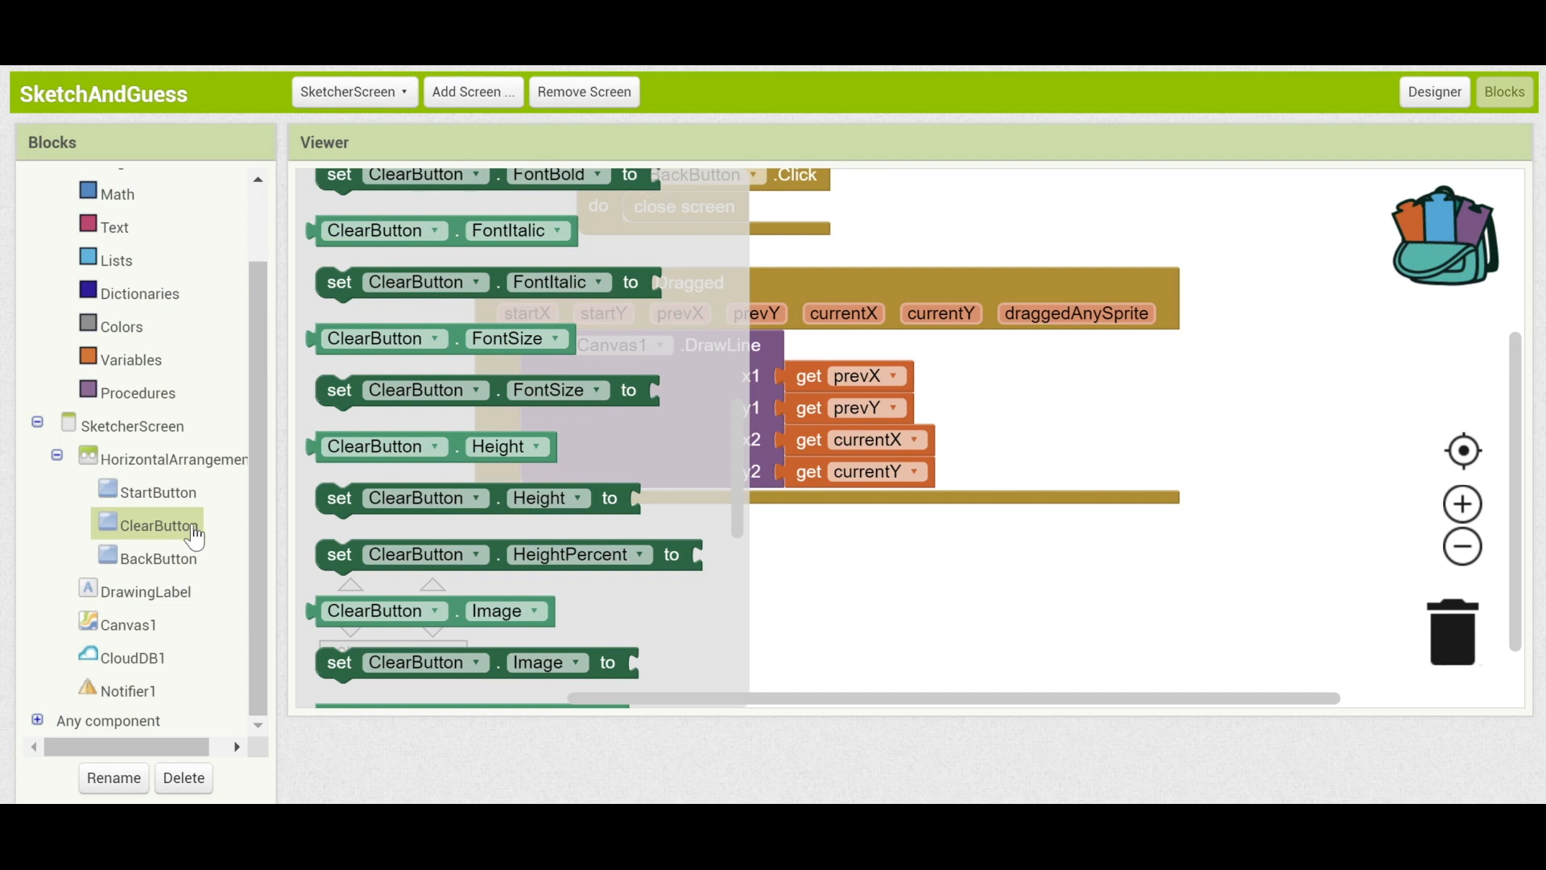
left_click(157, 523)
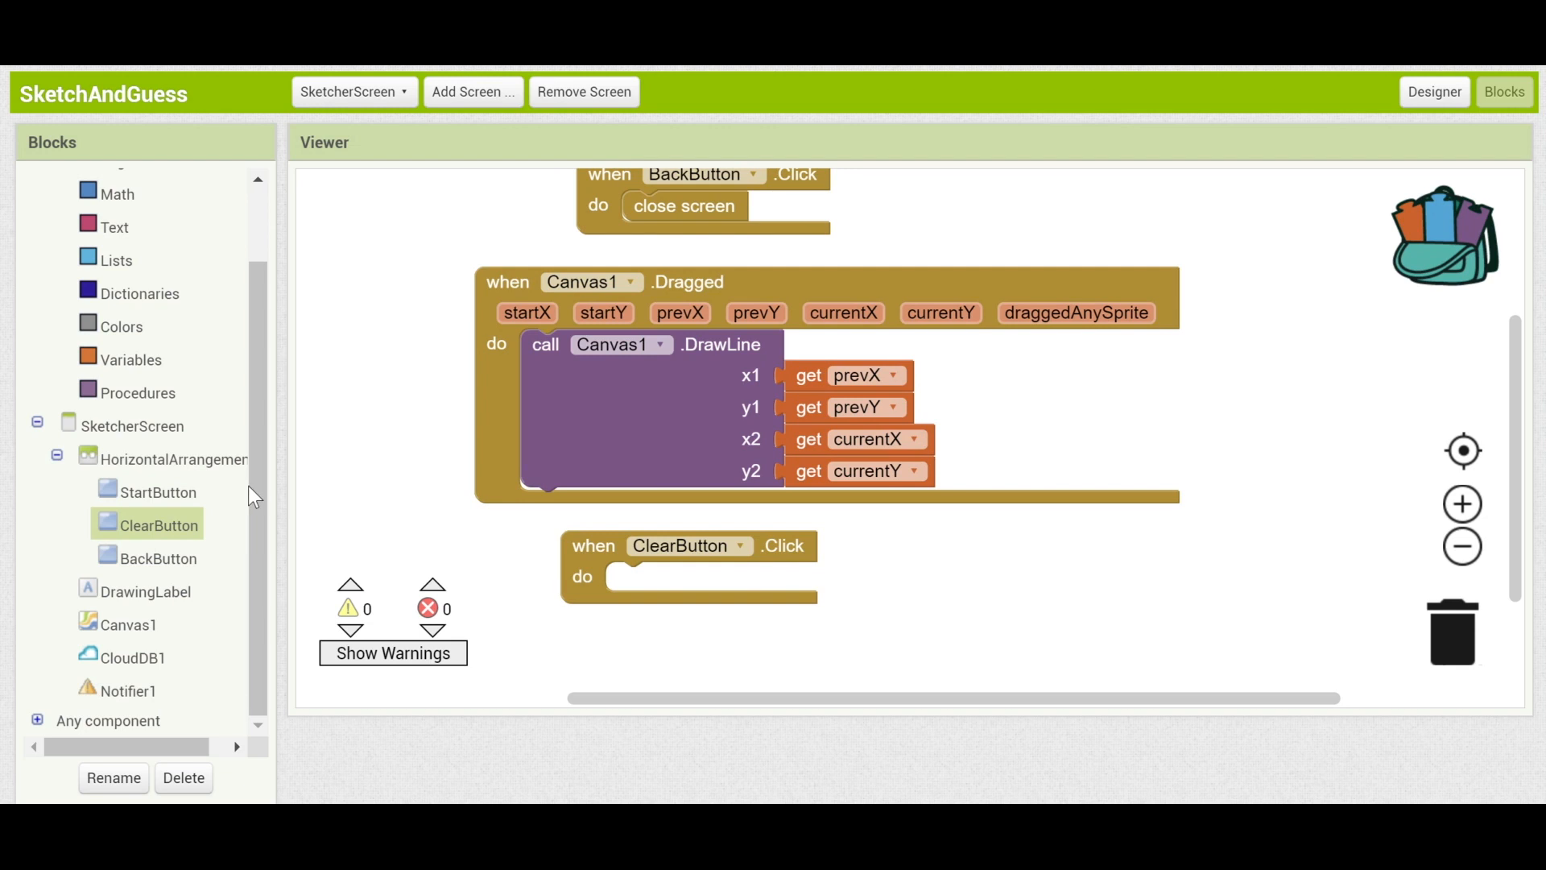
mouse_move(229, 601)
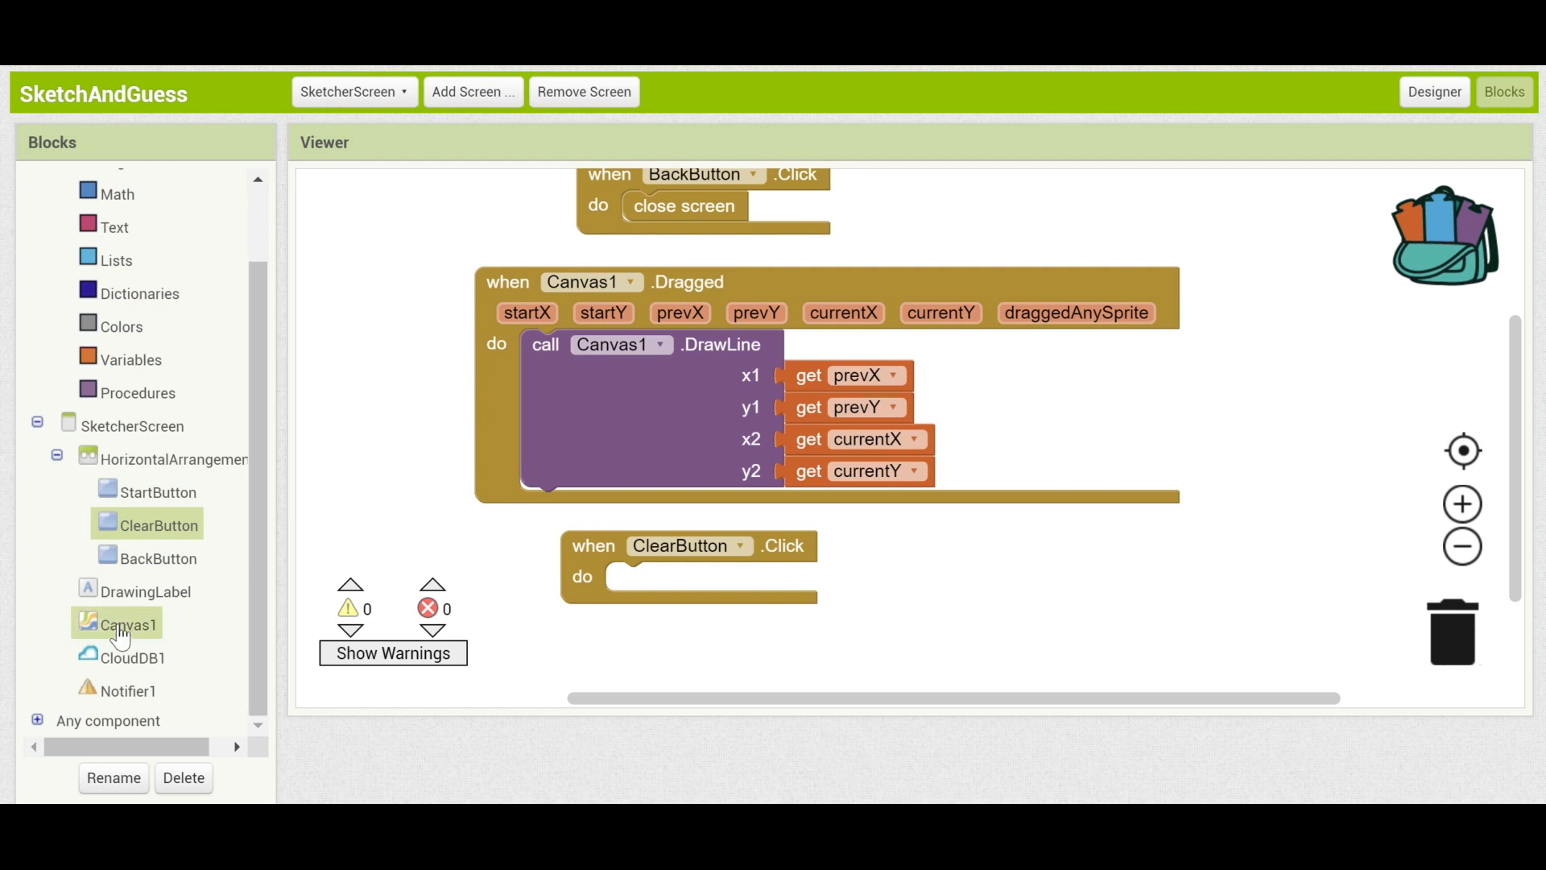
left_click(126, 625)
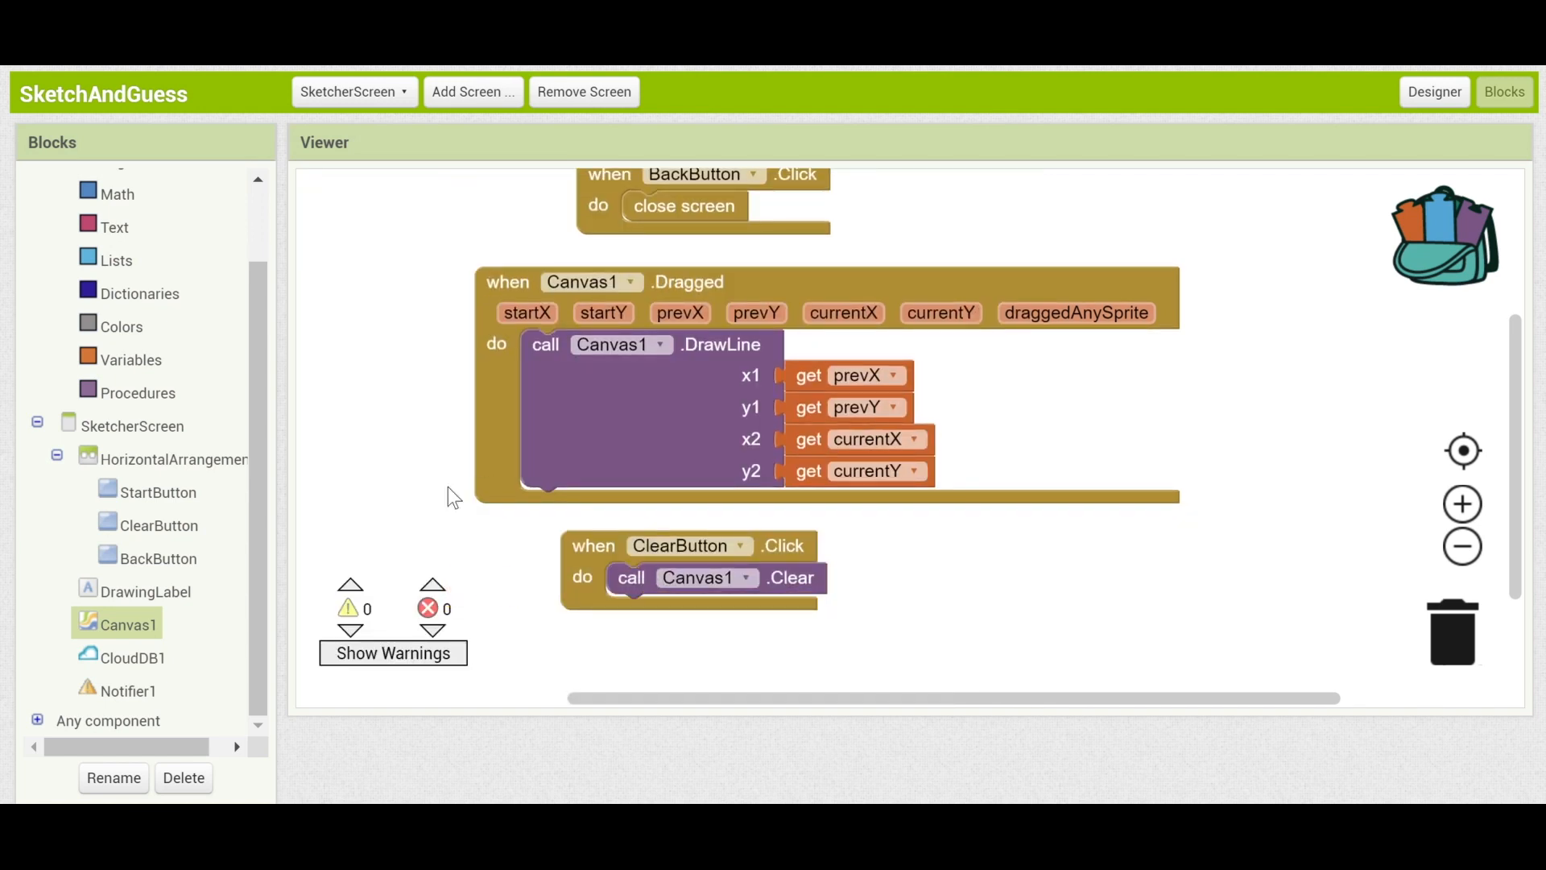
mouse_move(414, 376)
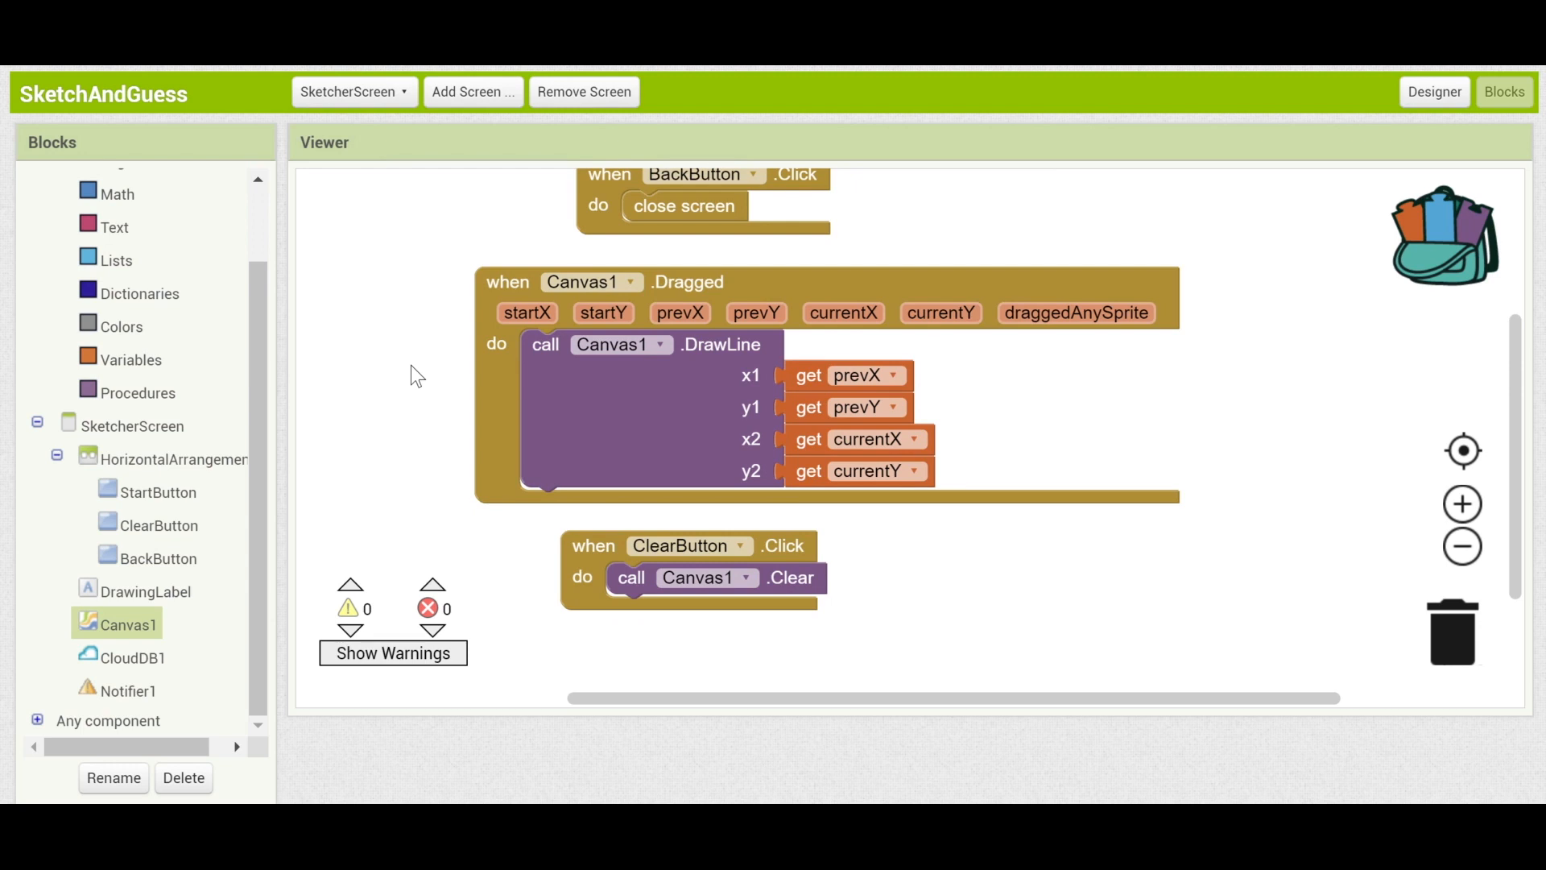
mouse_move(595, 575)
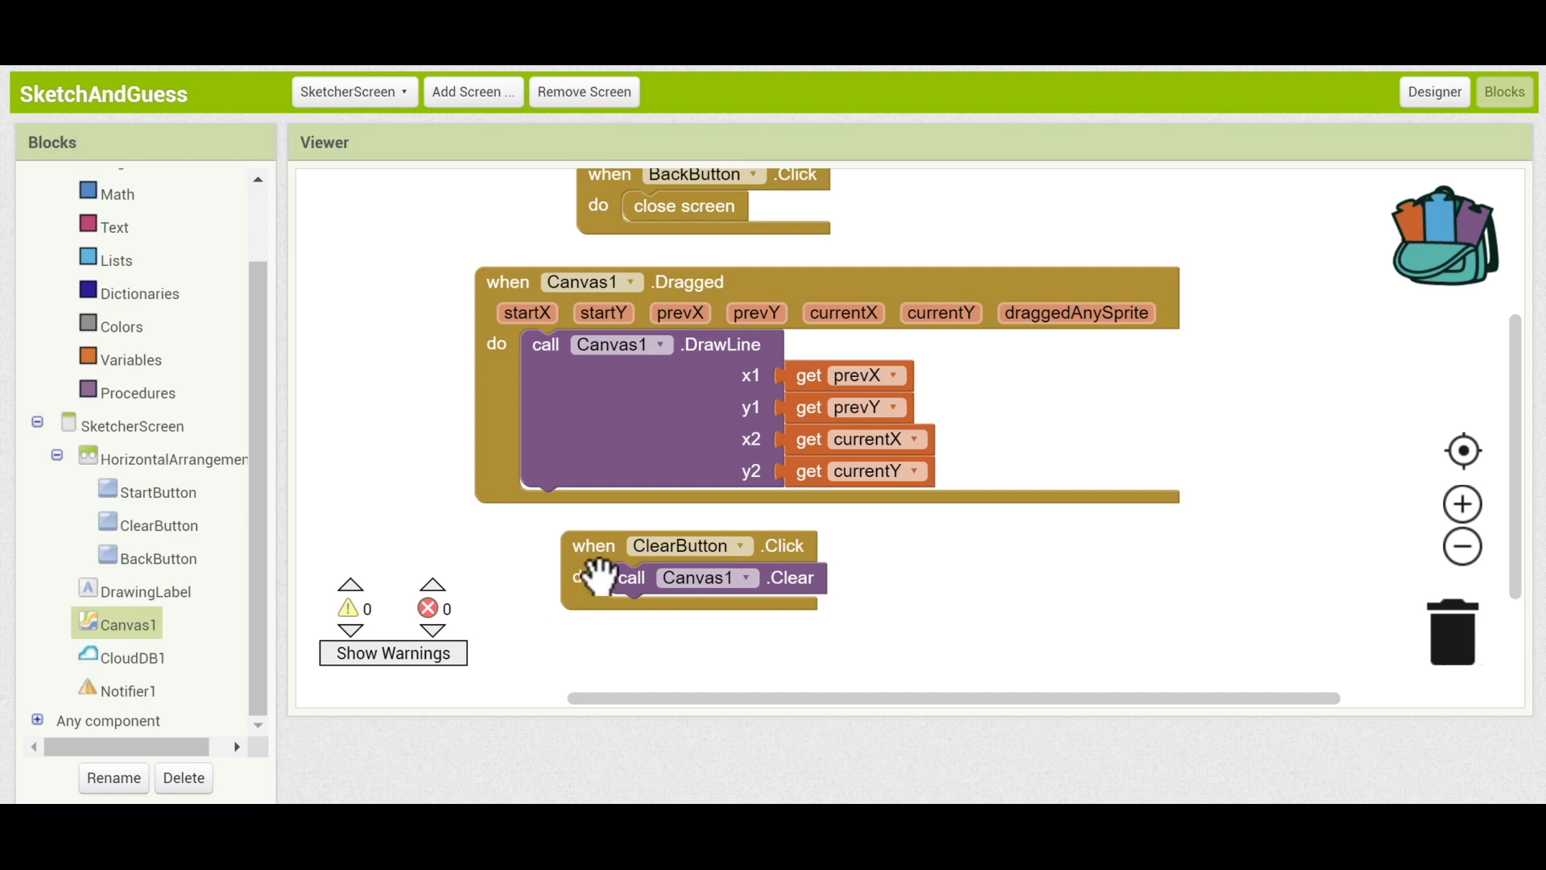
mouse_move(352, 456)
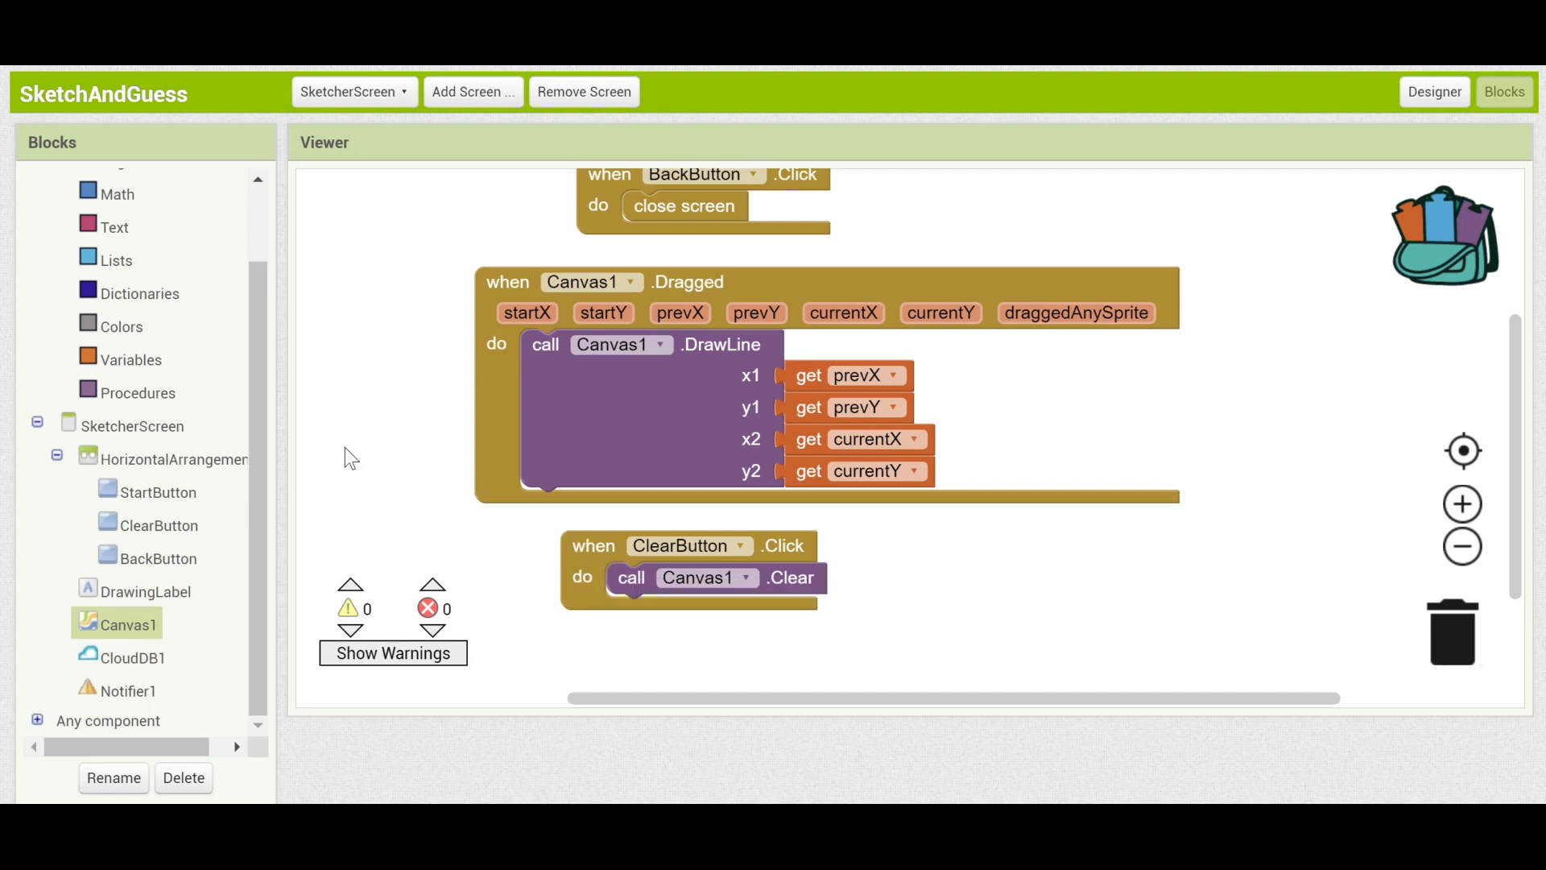